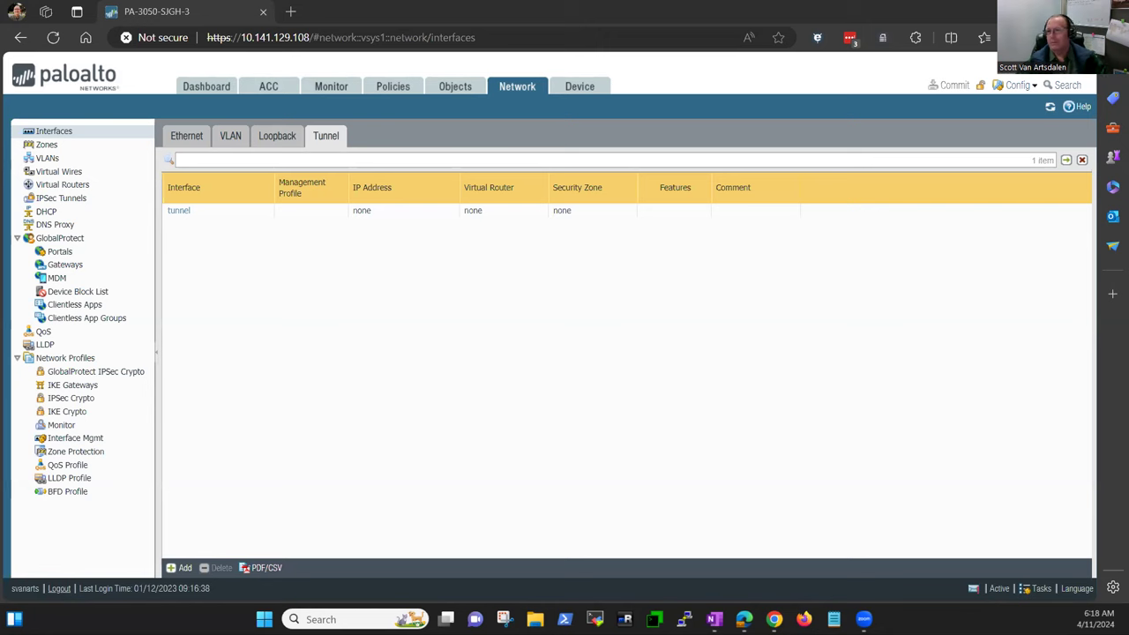
pyautogui.moveTo(127, 395)
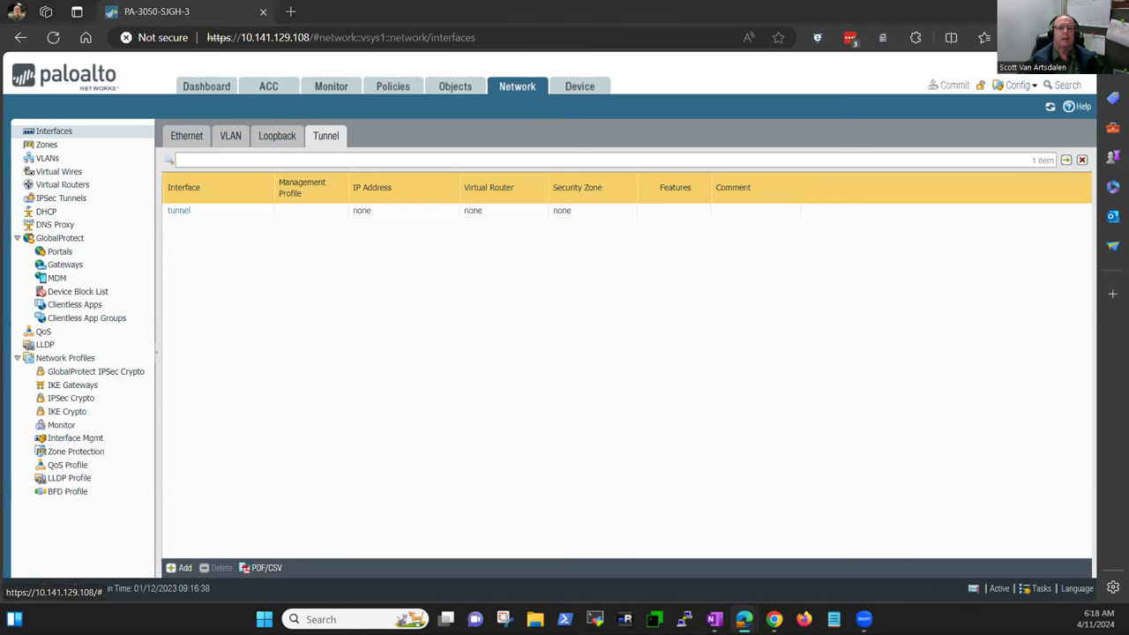
pyautogui.moveTo(755, 238)
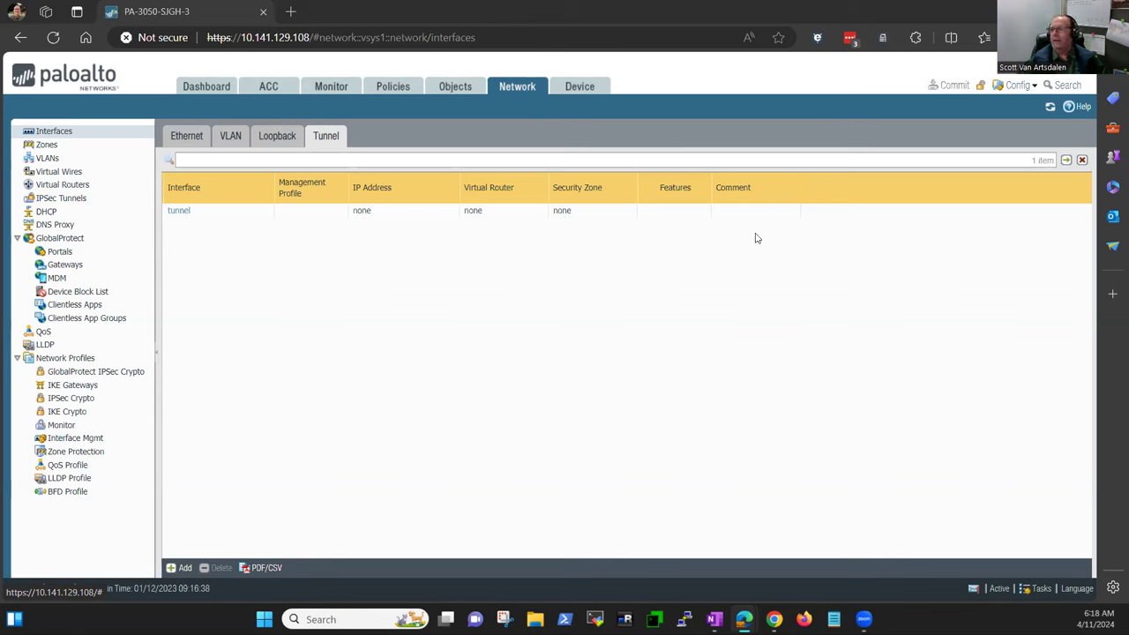
pyautogui.moveTo(574, 332)
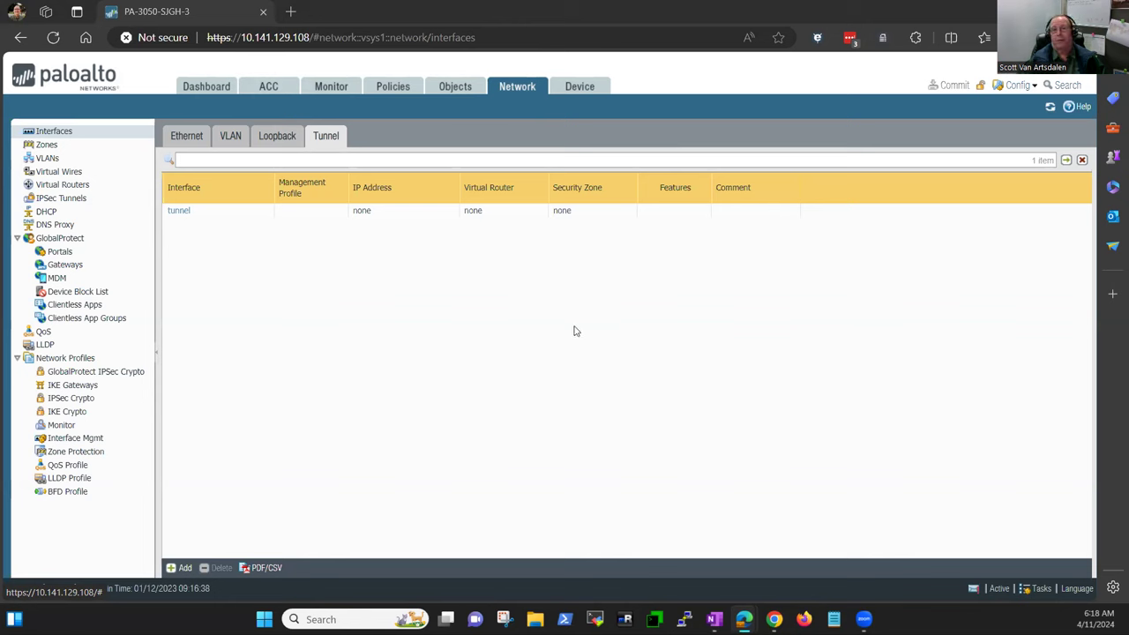
pyautogui.moveTo(478, 243)
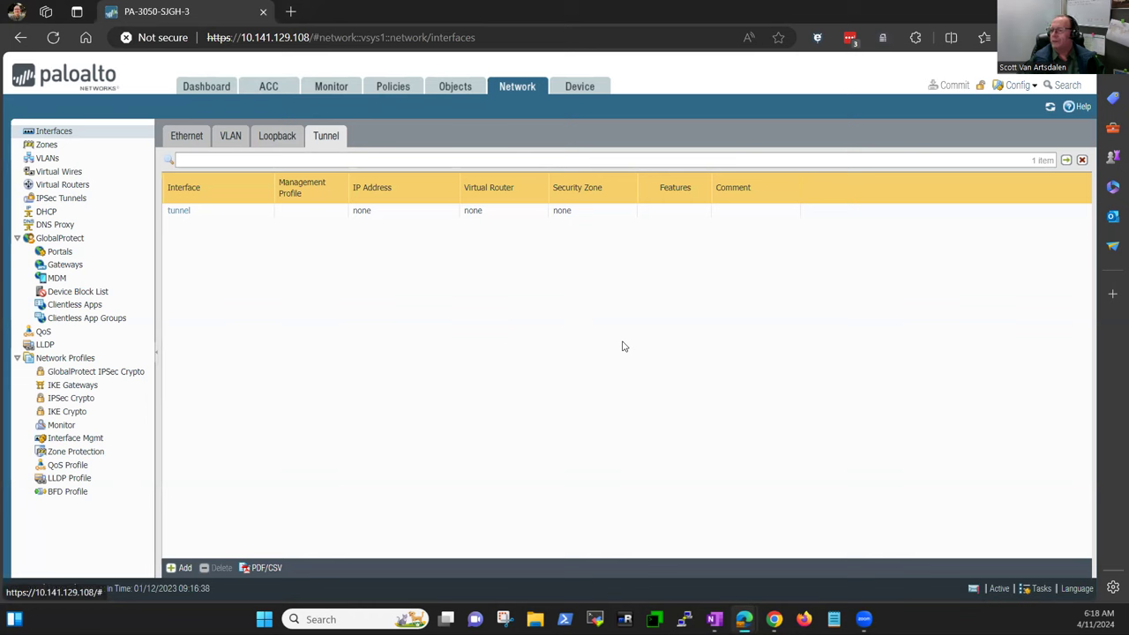
pyautogui.moveTo(595, 332)
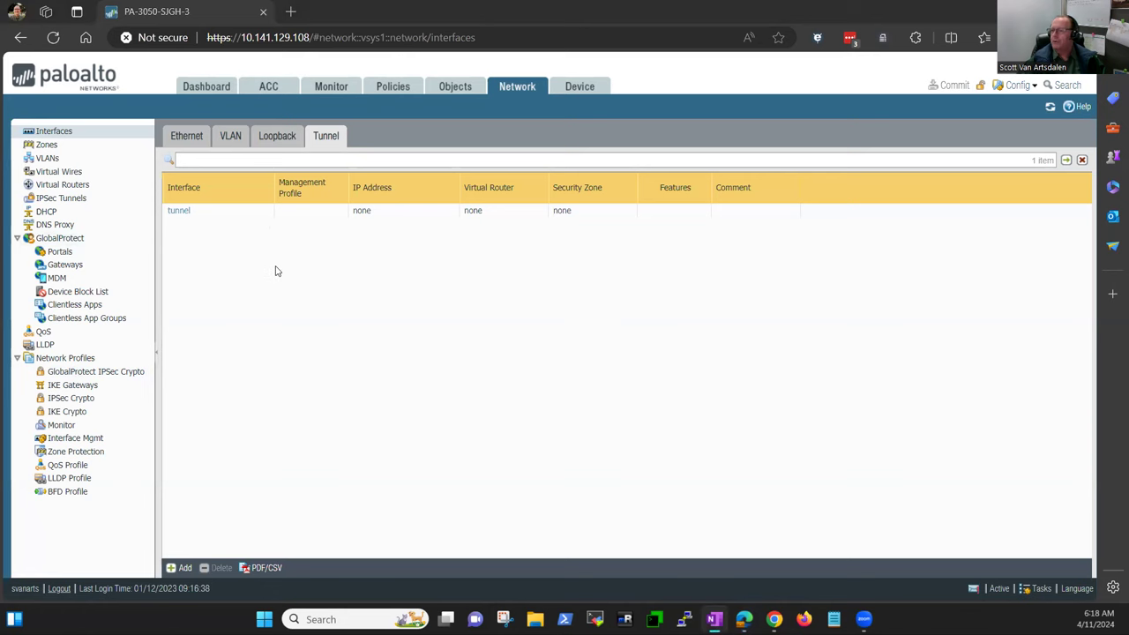
# Visit the firewall dashboard and return to the network interfaces page
pyautogui.click(207, 87)
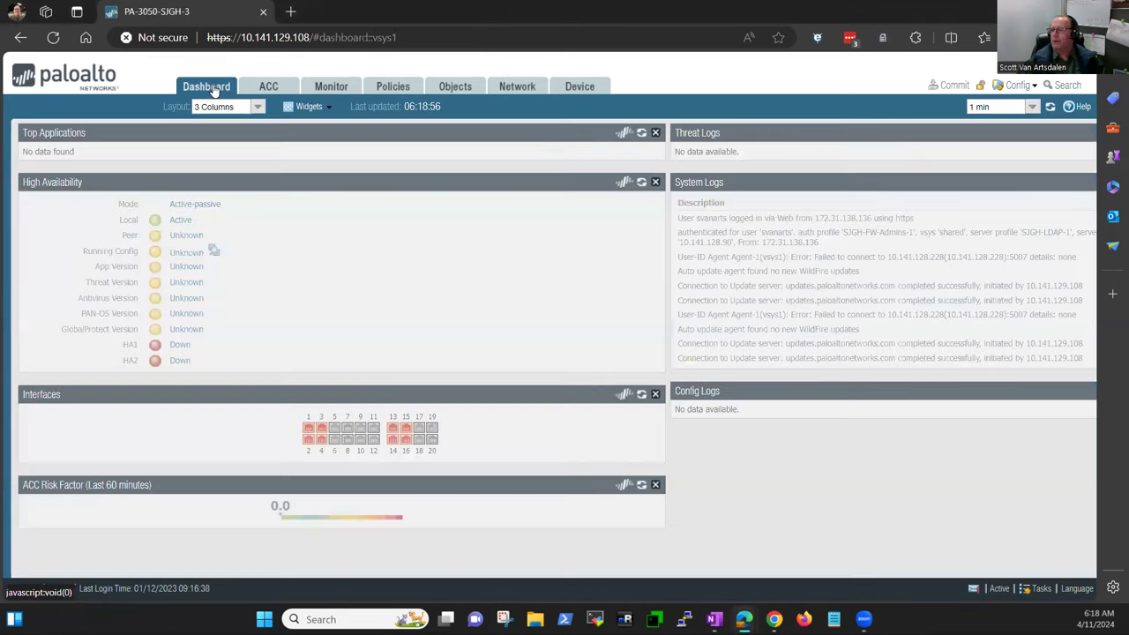
pyautogui.click(206, 85)
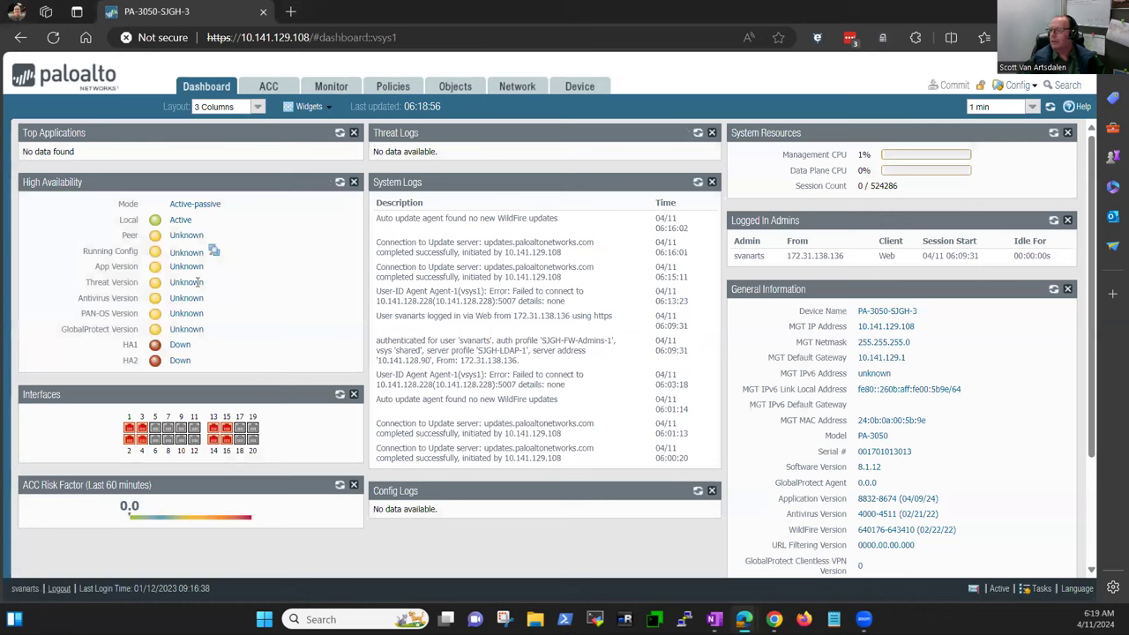
pyautogui.moveTo(519, 84)
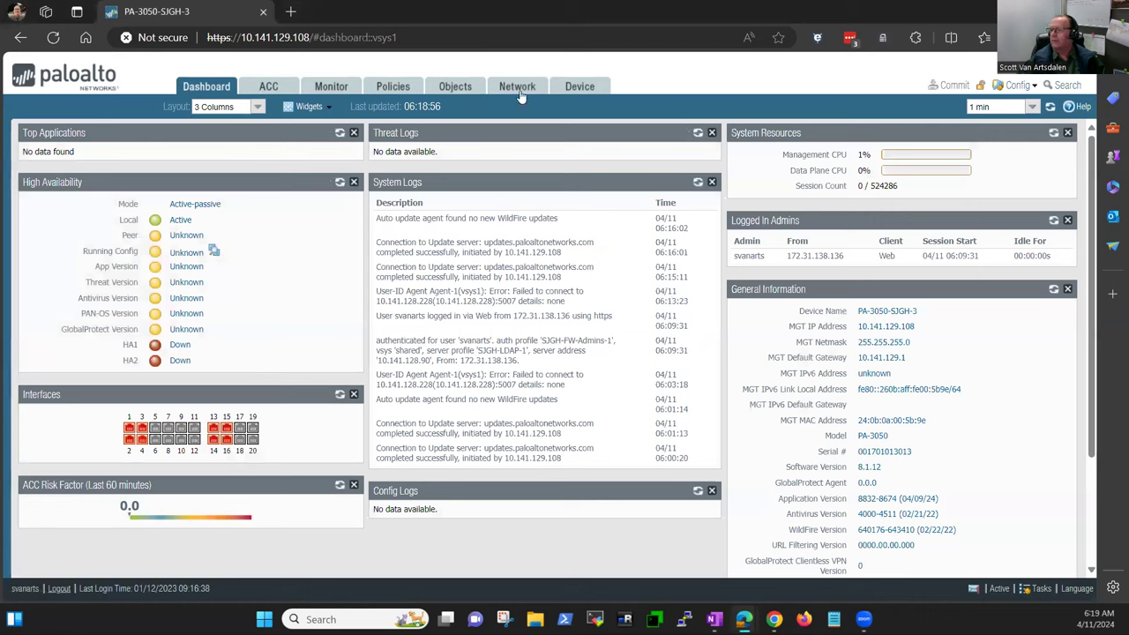
pyautogui.click(517, 84)
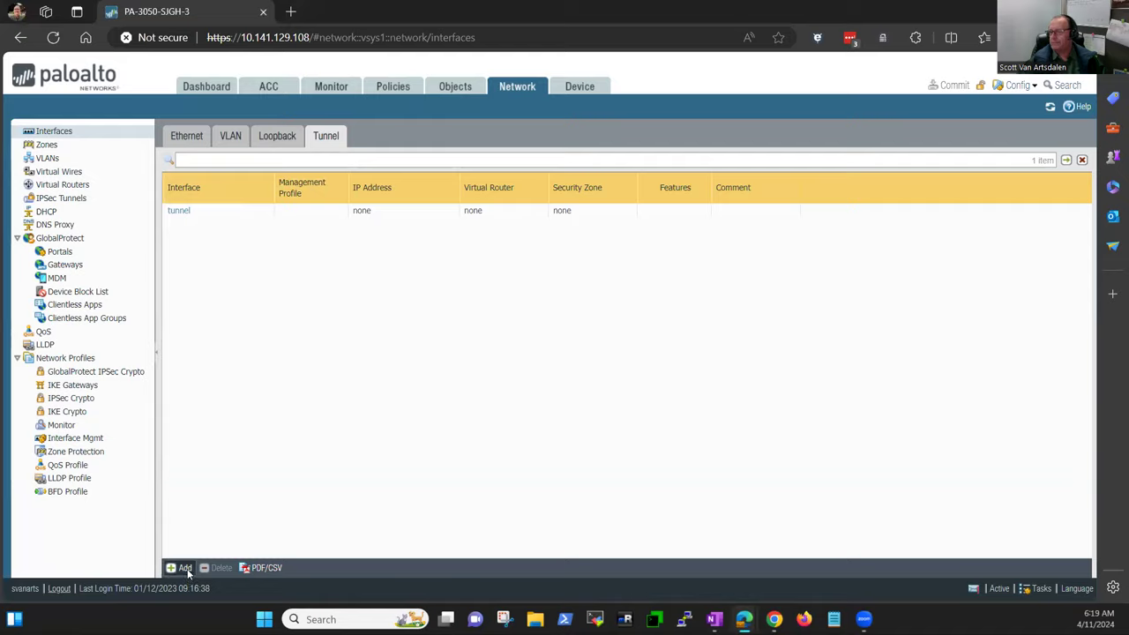
# Start a new tunnel interface numbered 20 with the comment 'New vpn tunnel'
pyautogui.click(180, 568)
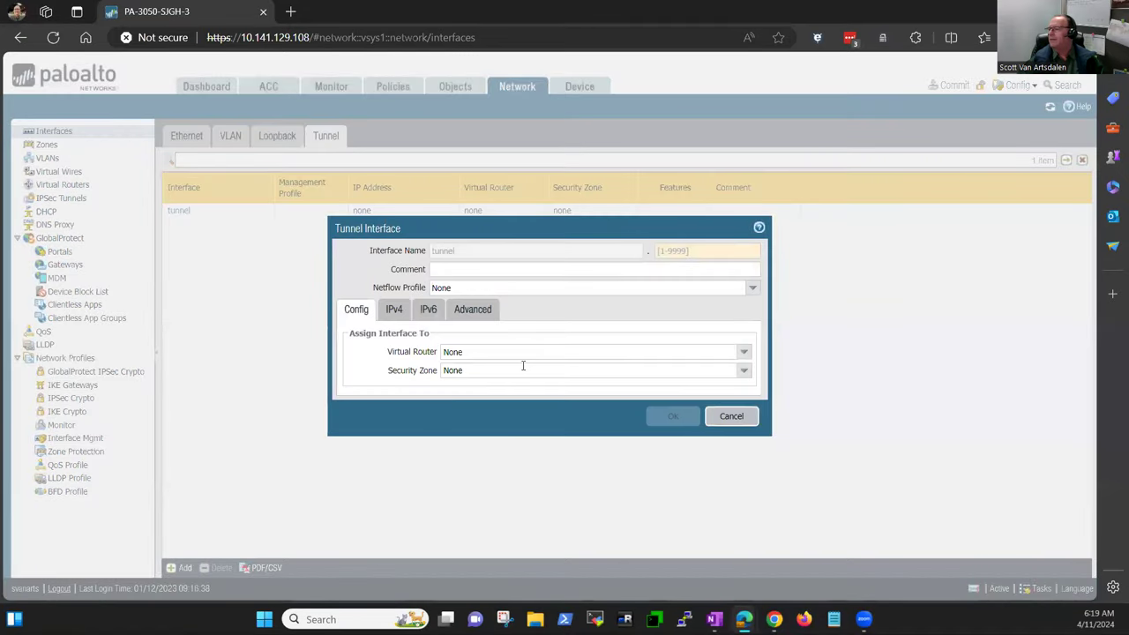
pyautogui.moveTo(441, 262)
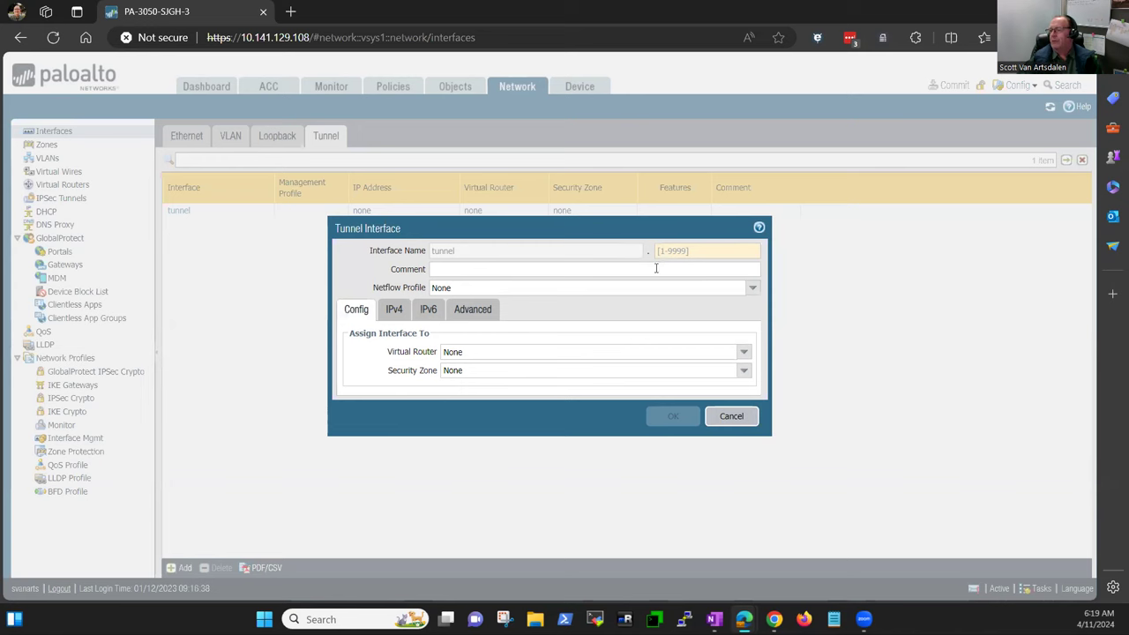
pyautogui.click(706, 250)
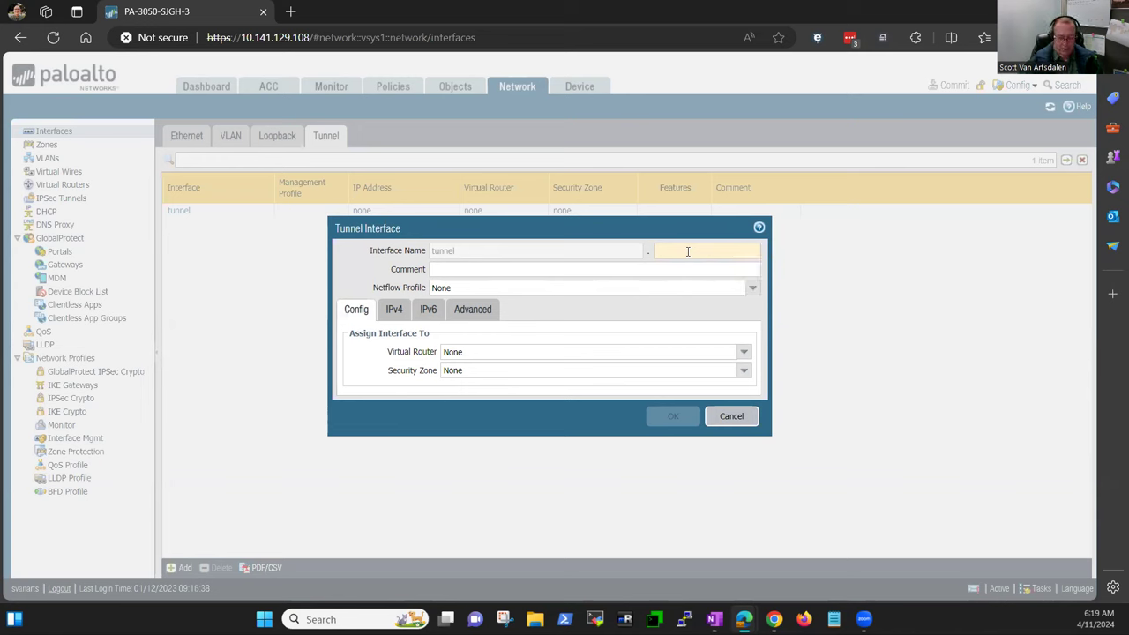
pyautogui.write('20')
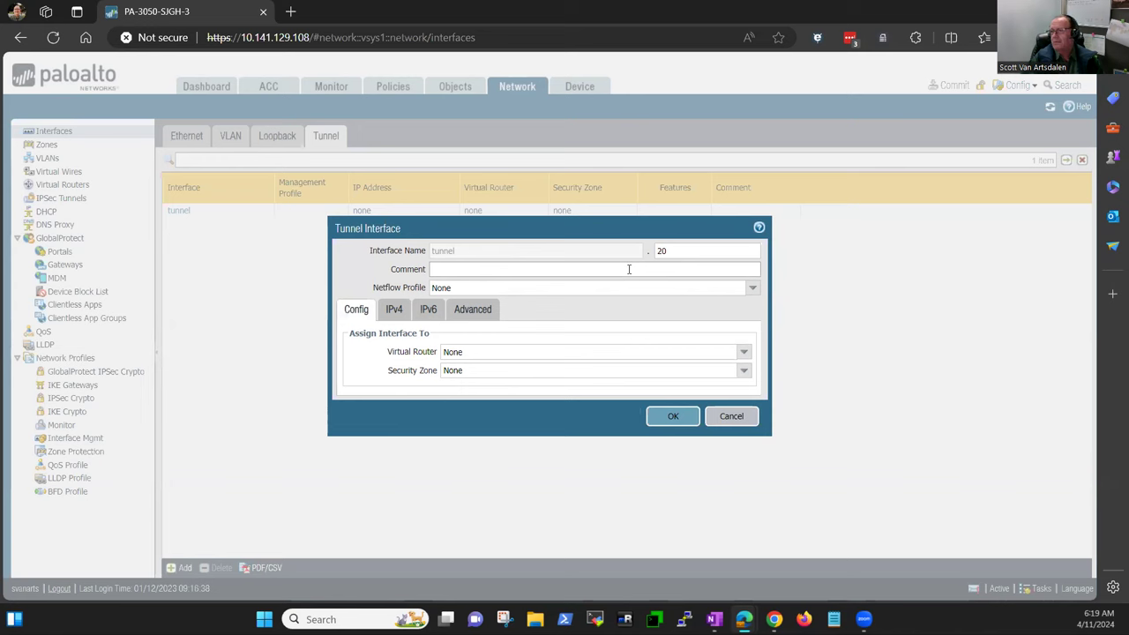
pyautogui.write('New vpn tun')
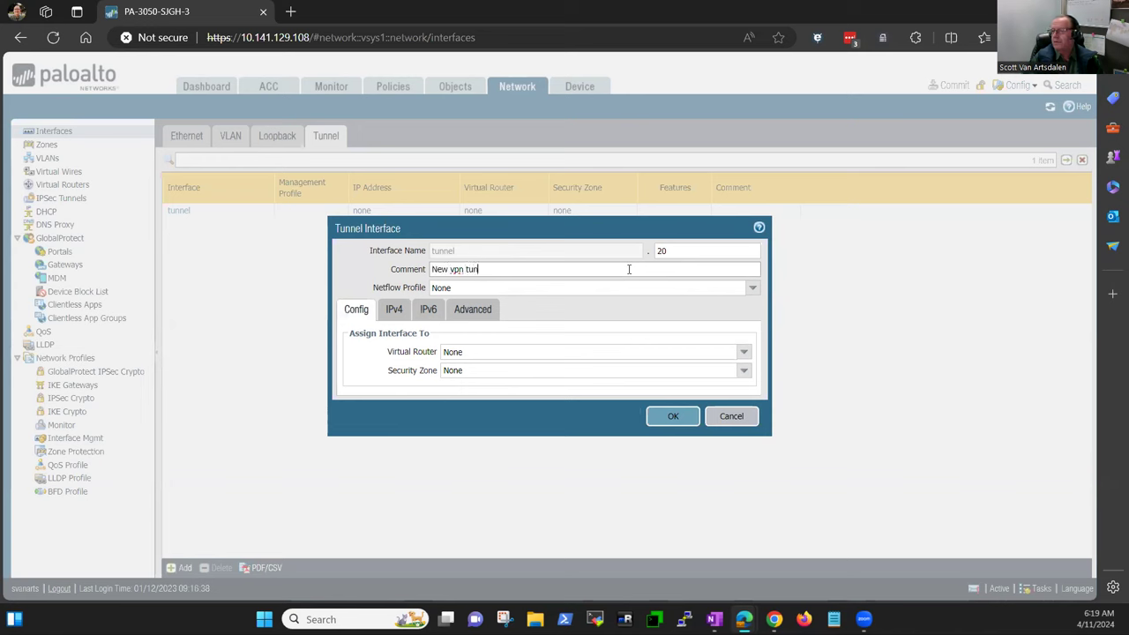
pyautogui.write('nel')
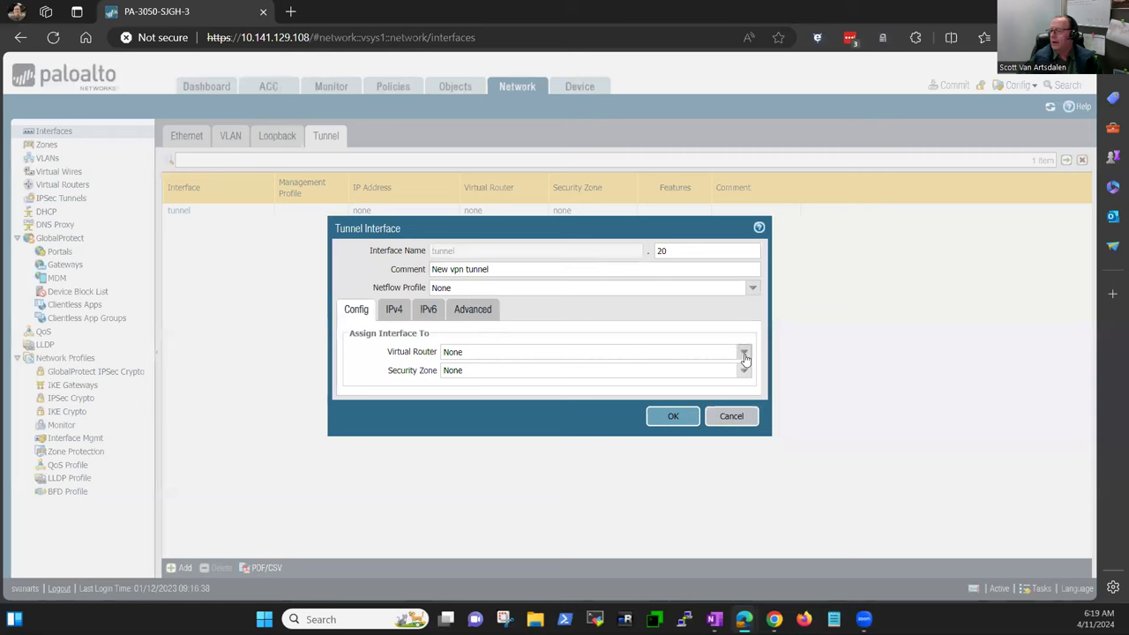
# Review the virtual router and security zone choices, leaving both set to None
pyautogui.click(745, 351)
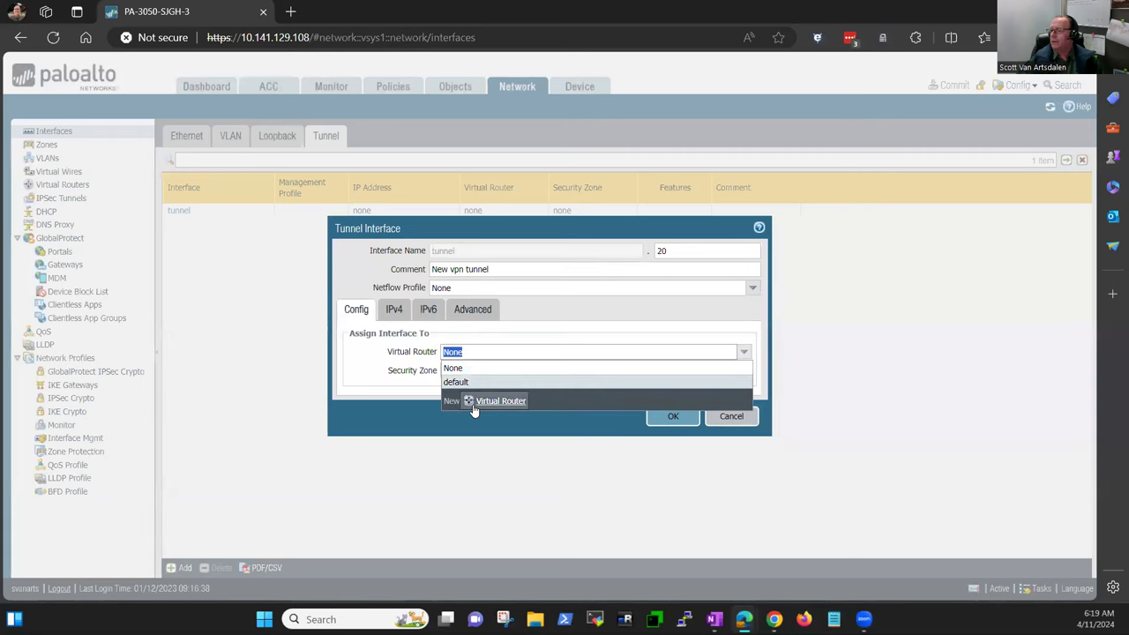
pyautogui.click(451, 369)
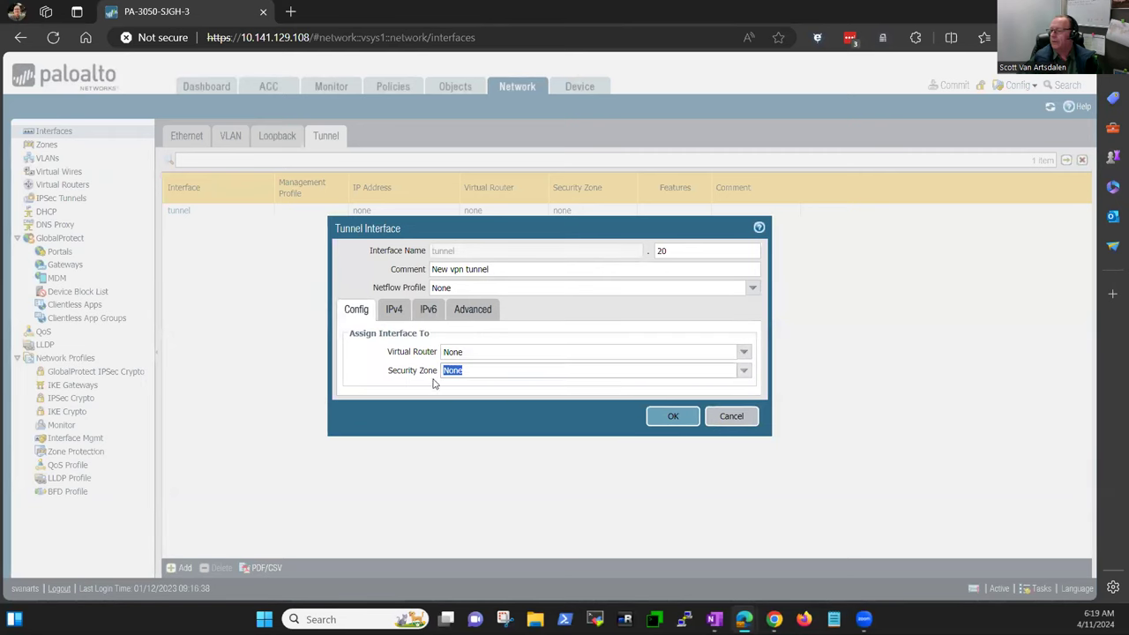
pyautogui.moveTo(491, 370)
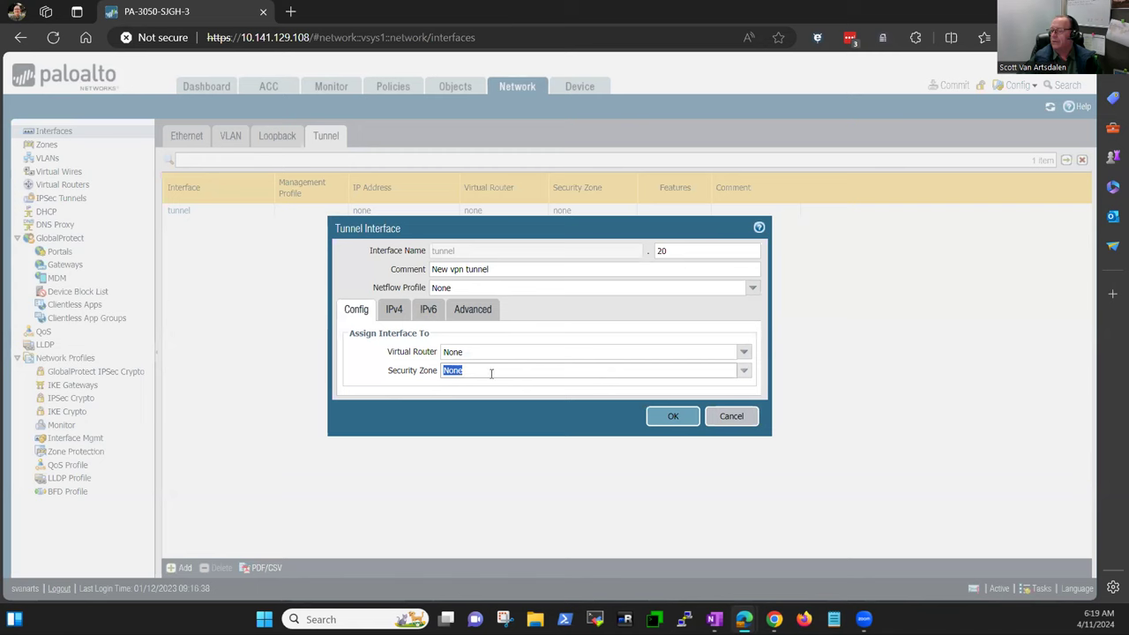
pyautogui.click(744, 371)
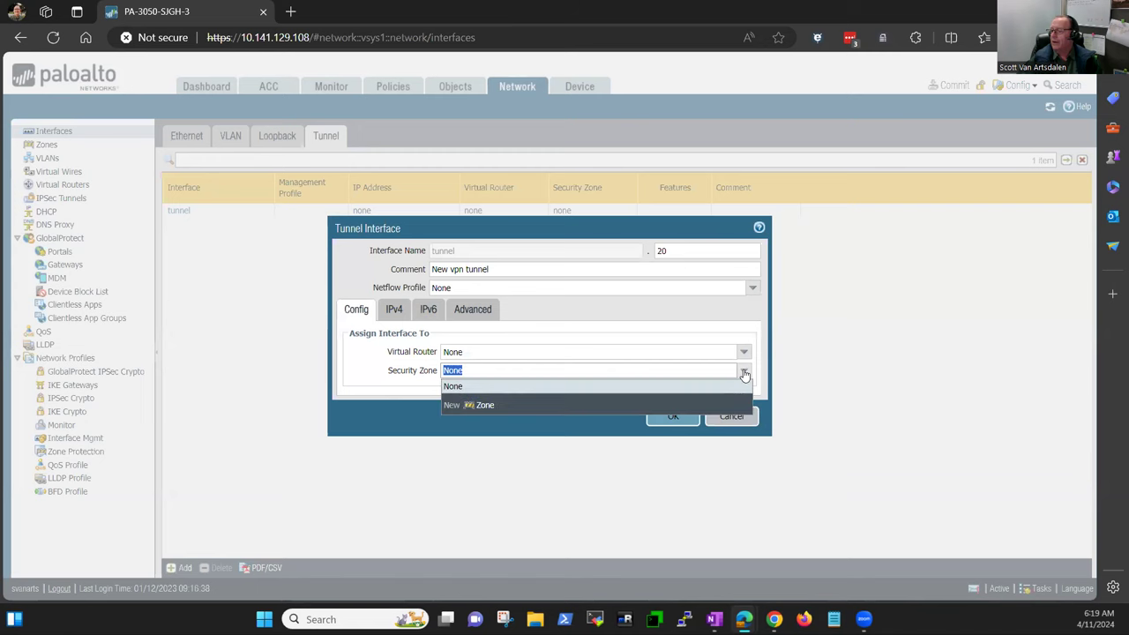
pyautogui.click(452, 387)
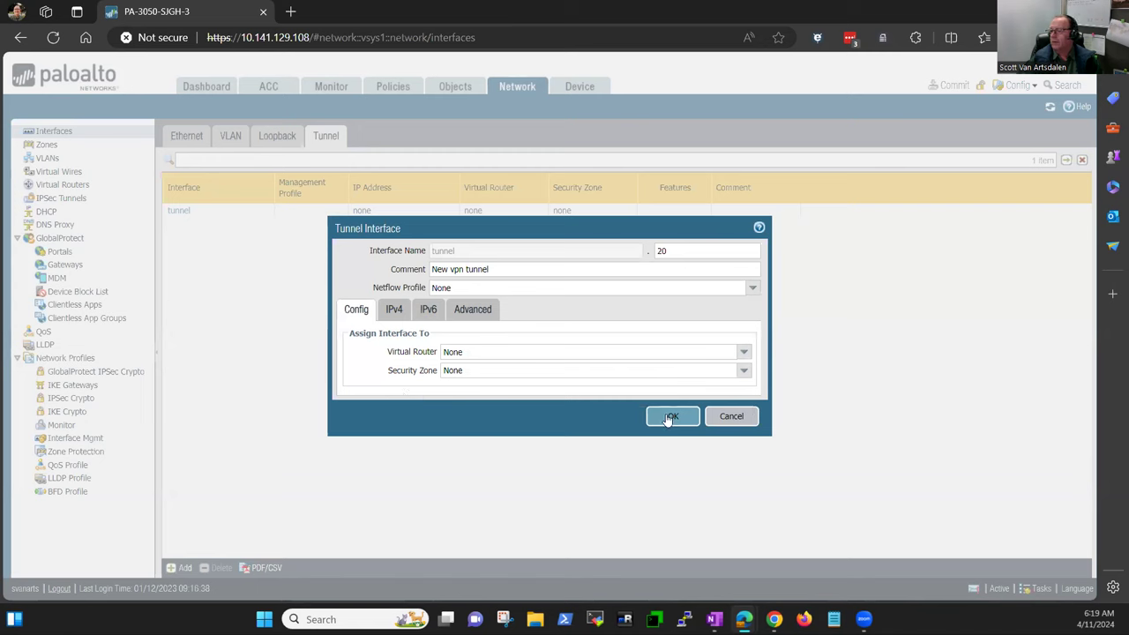
pyautogui.moveTo(455, 384)
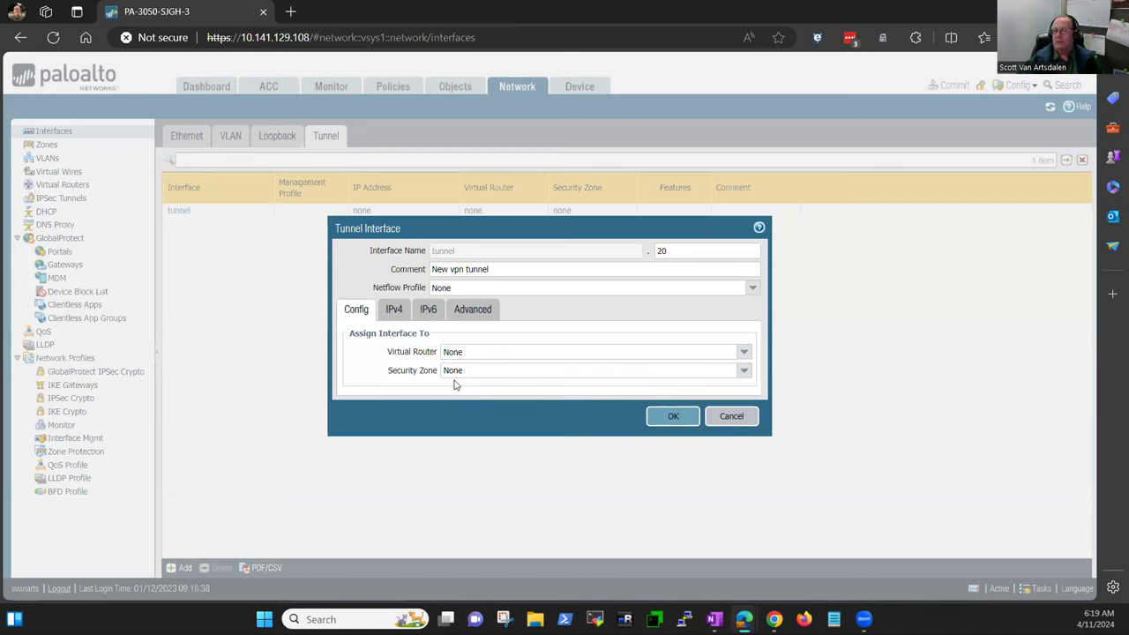
pyautogui.moveTo(605, 416)
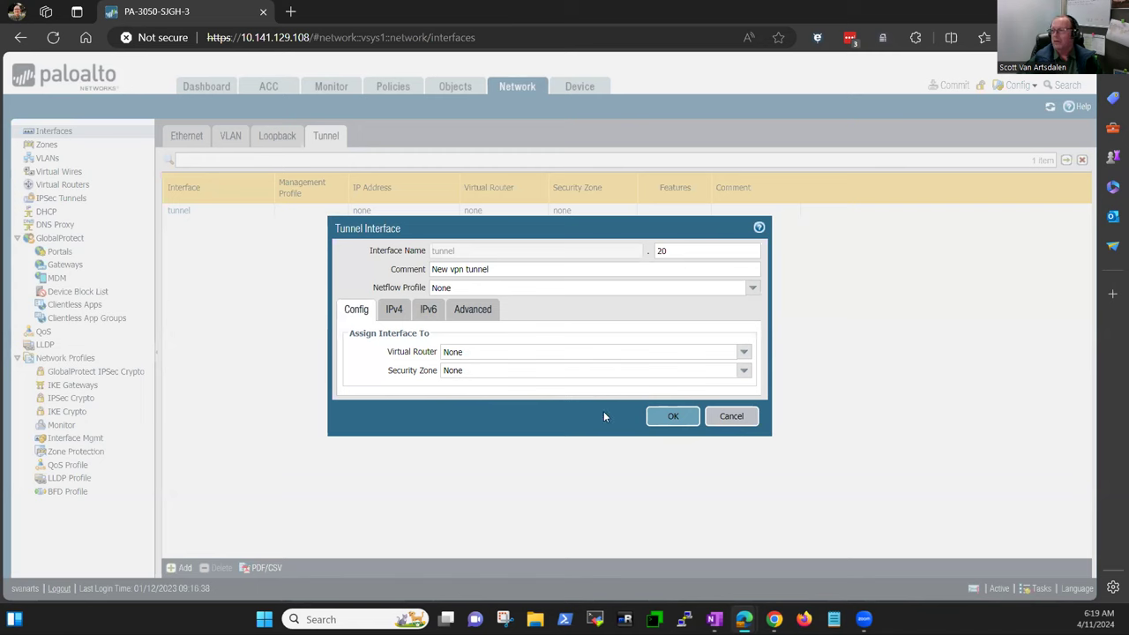
pyautogui.moveTo(720, 356)
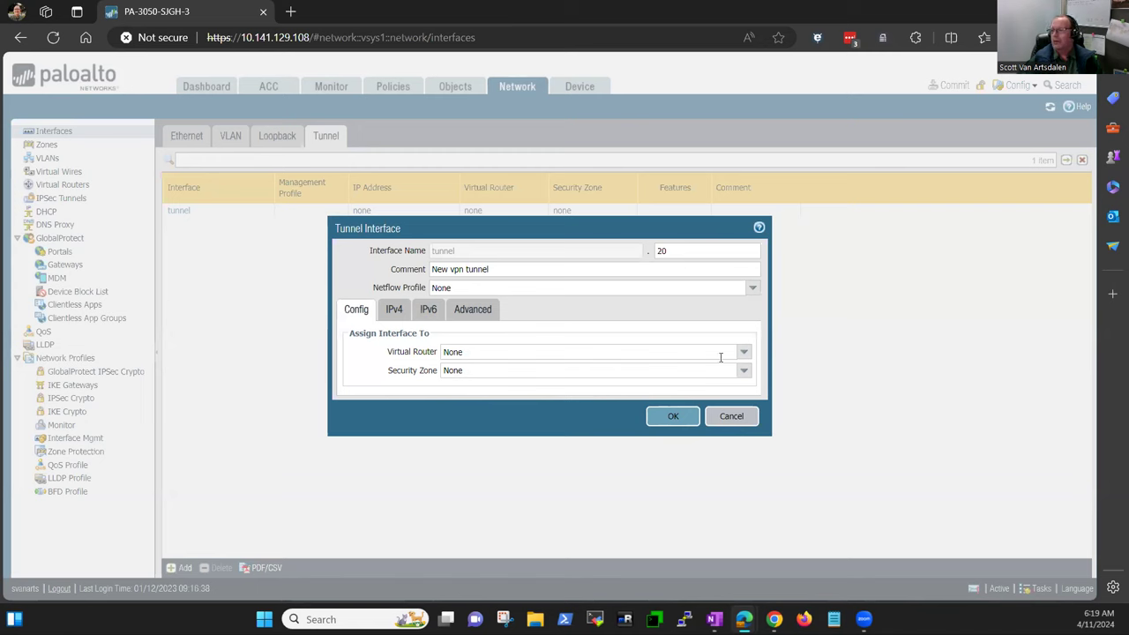
pyautogui.moveTo(477, 351)
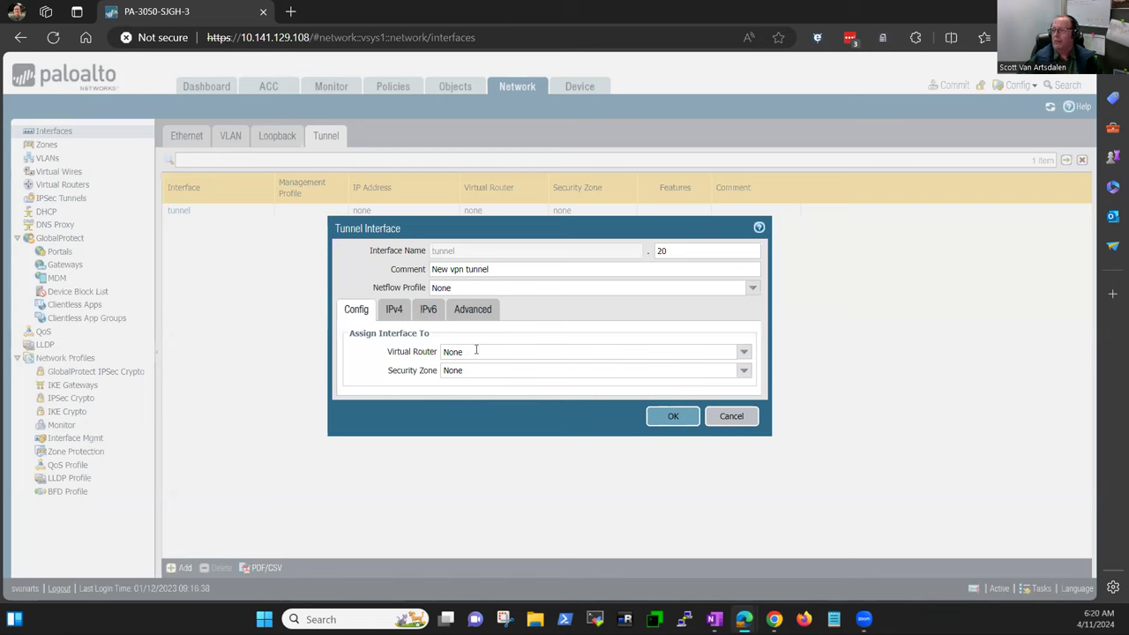
pyautogui.moveTo(713, 373)
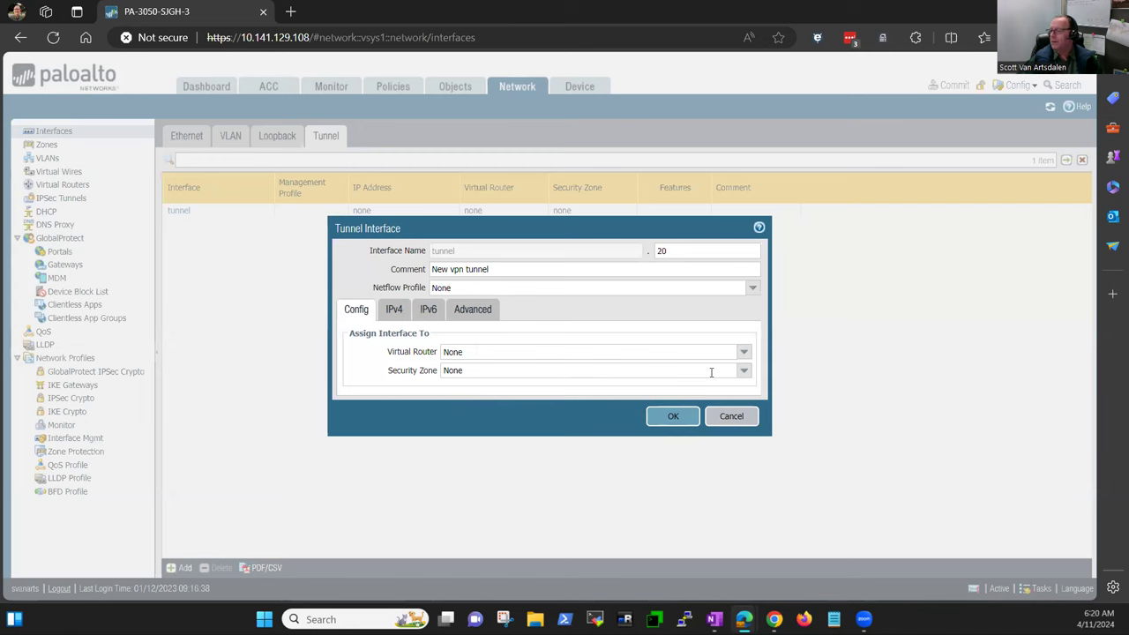
# Cancel the unfinished tunnel 20 and view the existing virtual routers
pyautogui.click(731, 416)
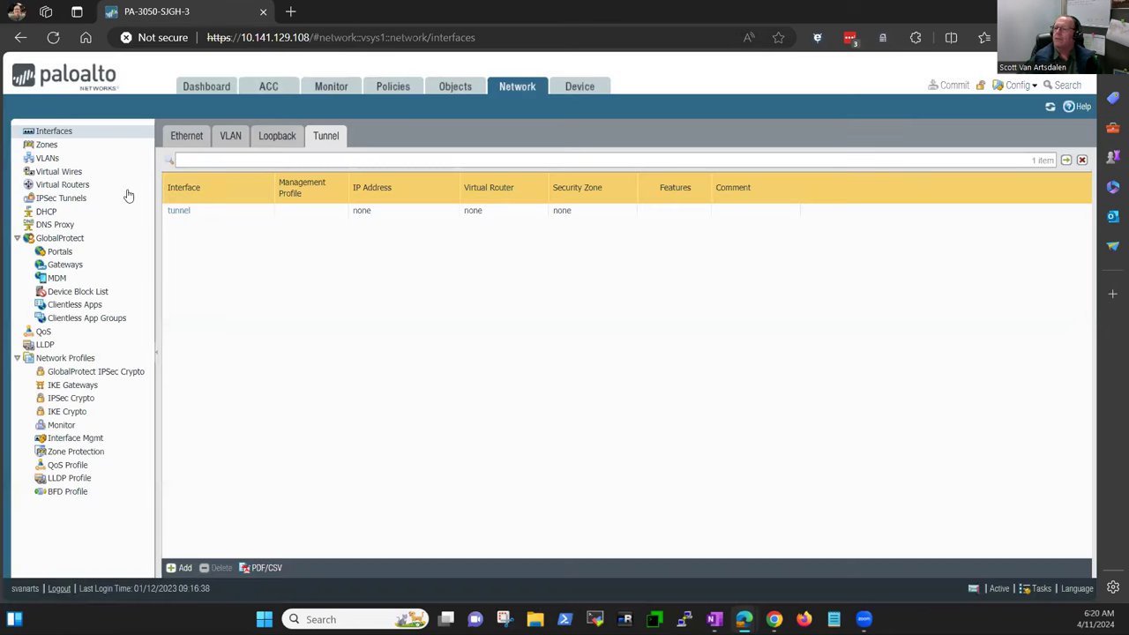
pyautogui.click(61, 186)
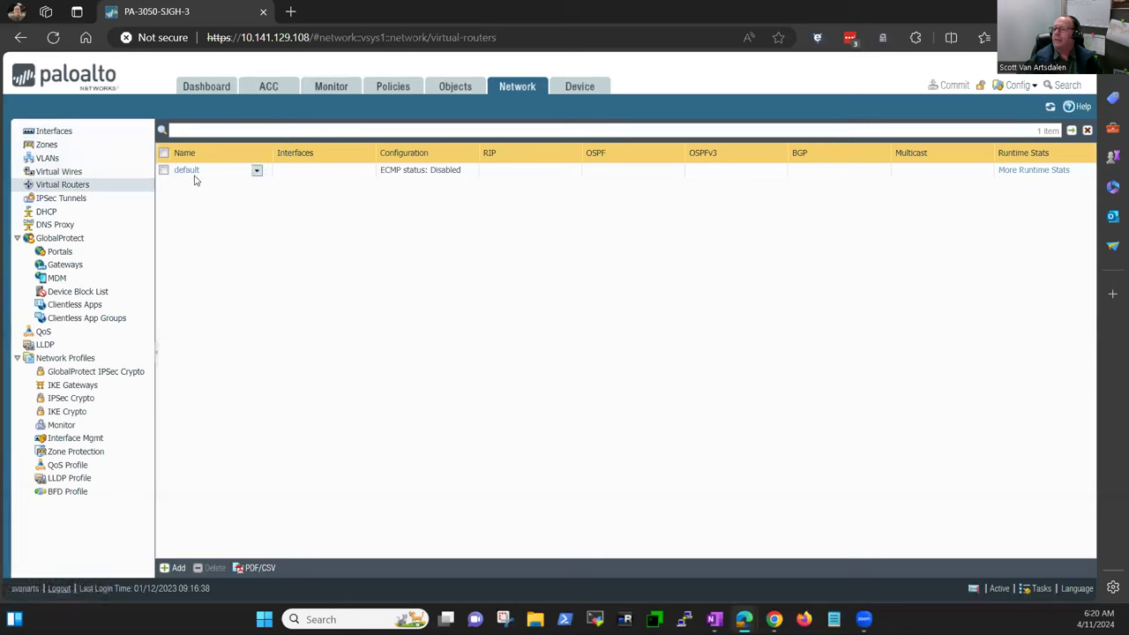
pyautogui.moveTo(215, 272)
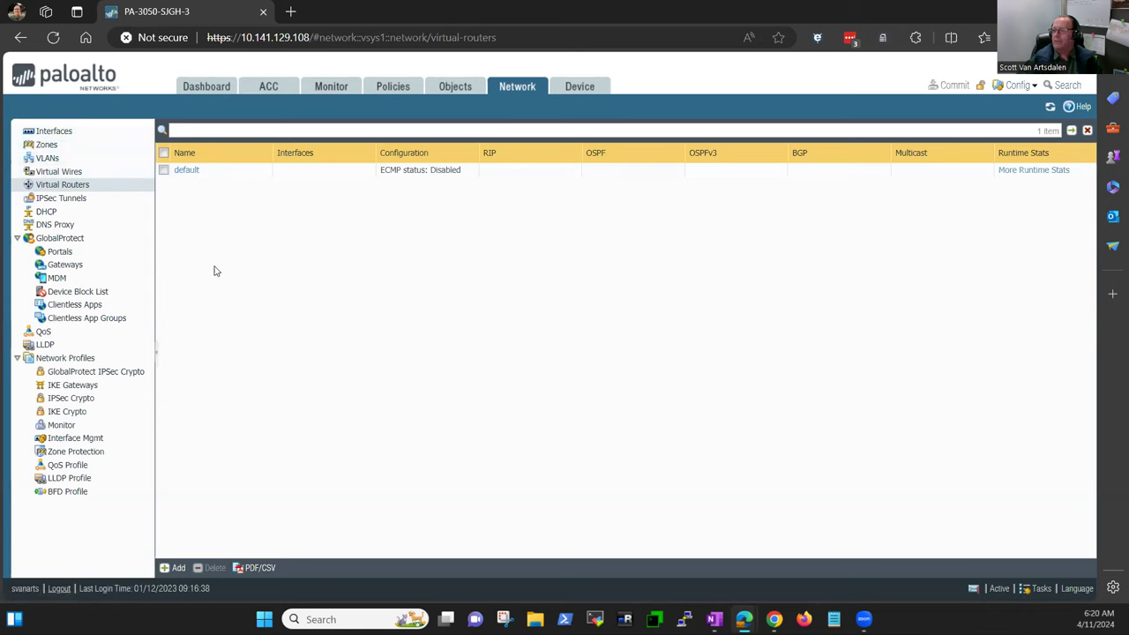
pyautogui.moveTo(254, 259)
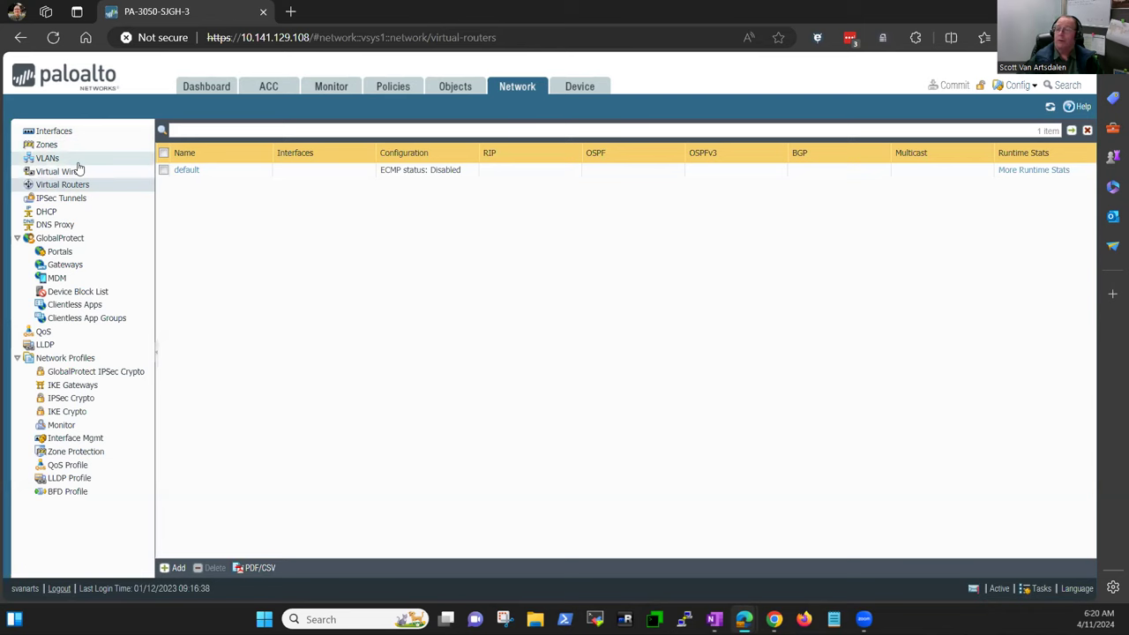
pyautogui.moveTo(95, 156)
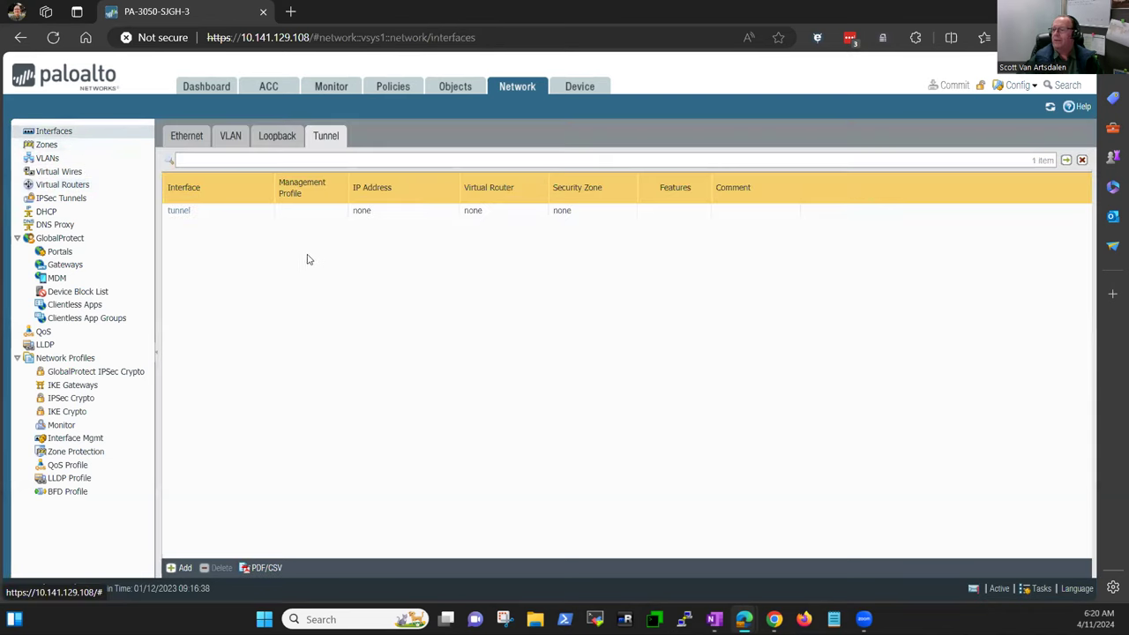
pyautogui.moveTo(244, 557)
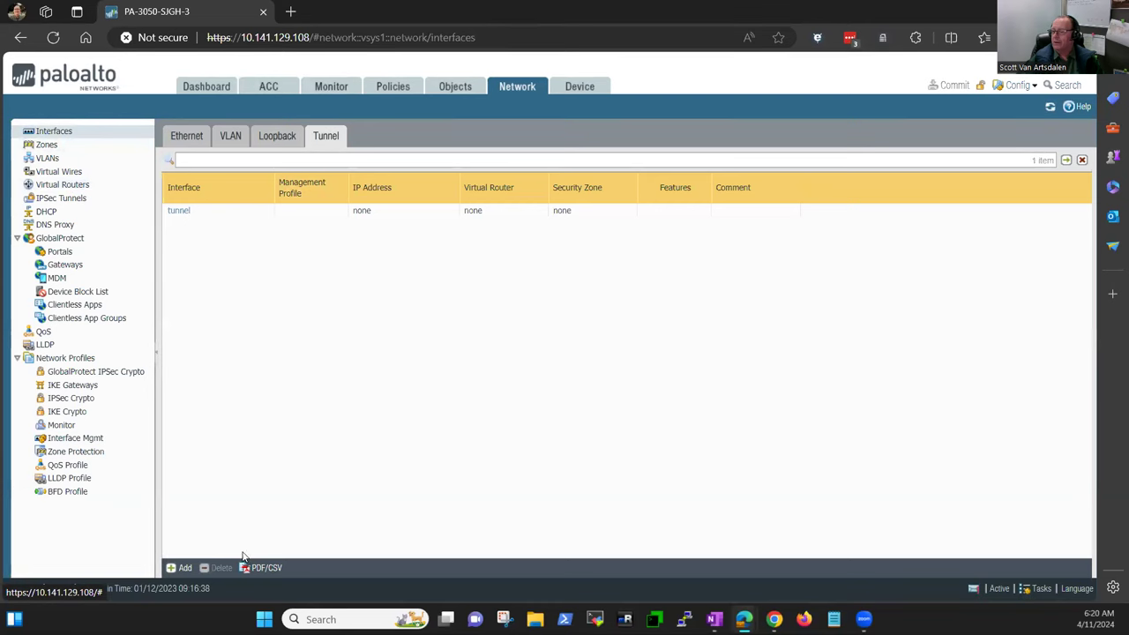
# Start tunnel interface 20 with the comment 'First vpn'
pyautogui.click(183, 568)
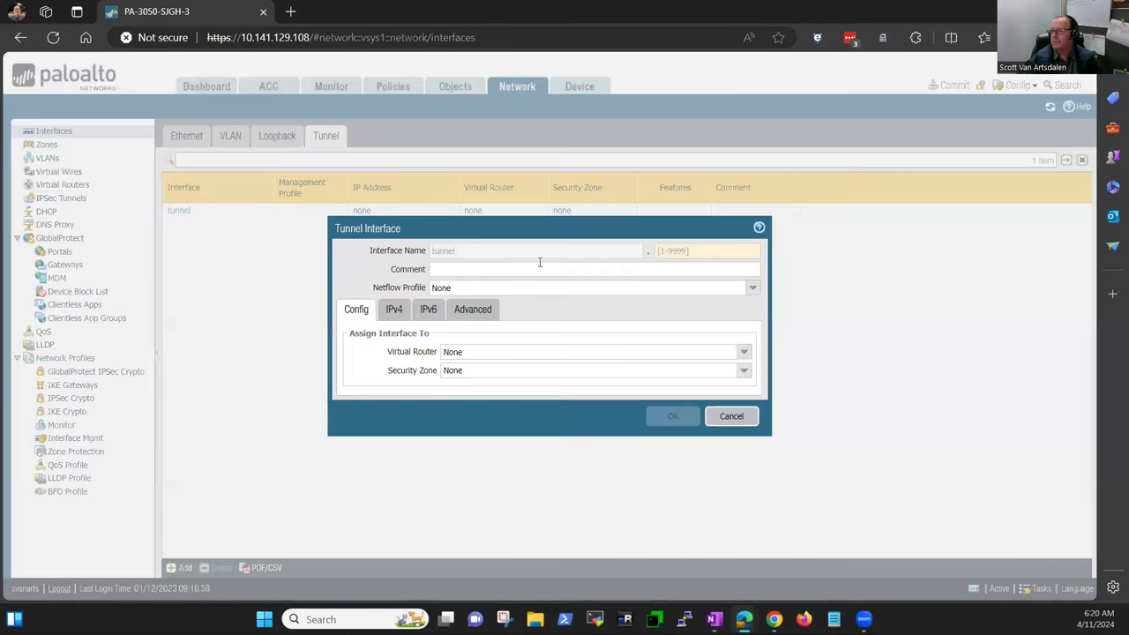
pyautogui.write('20')
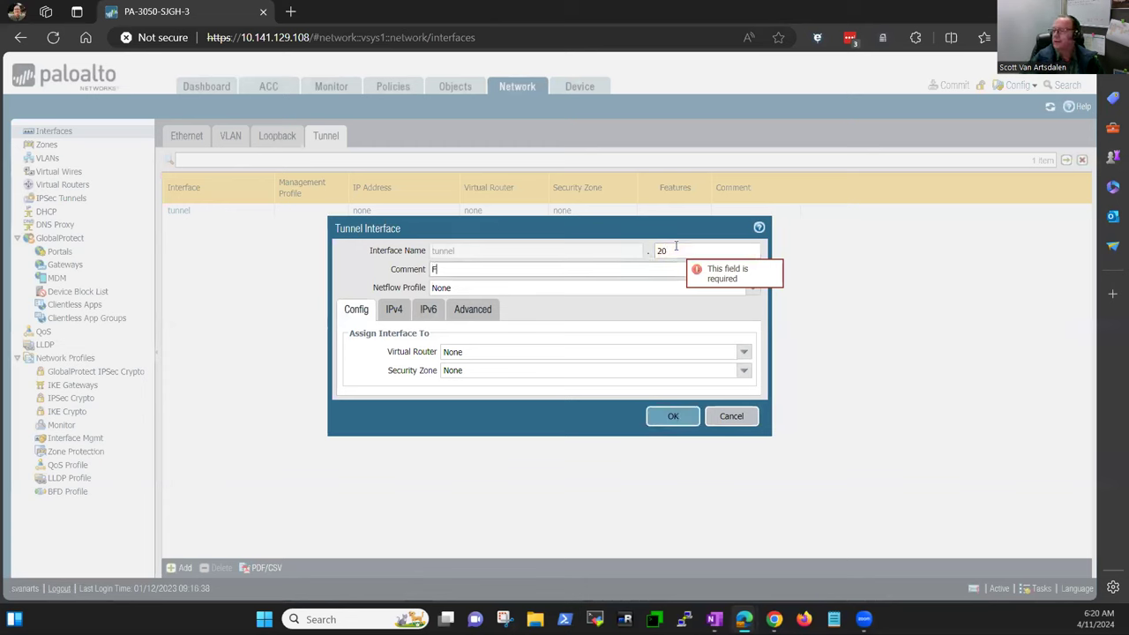
pyautogui.write('First vpn')
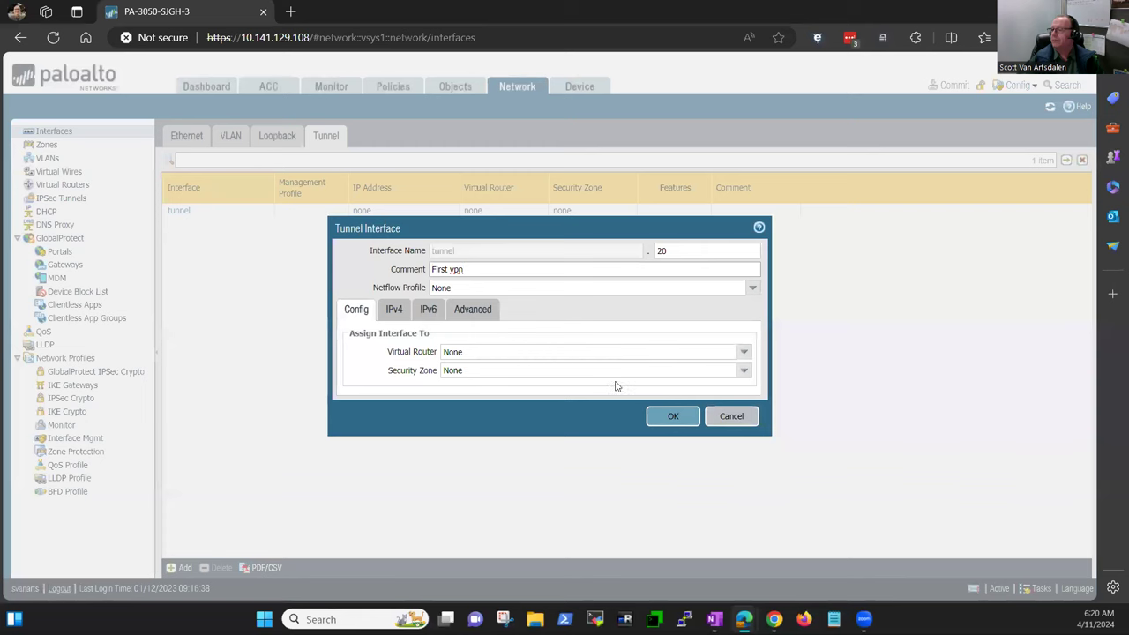
pyautogui.moveTo(433, 342)
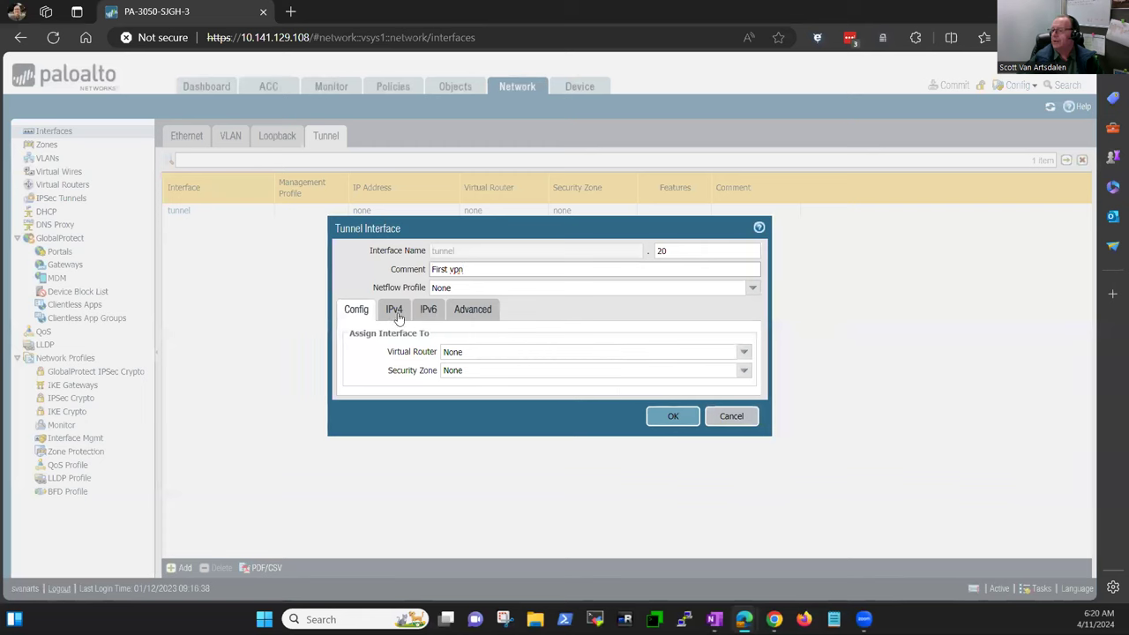
# Review the IPv4 and Advanced settings unchanged and save tunnel.20
pyautogui.click(427, 309)
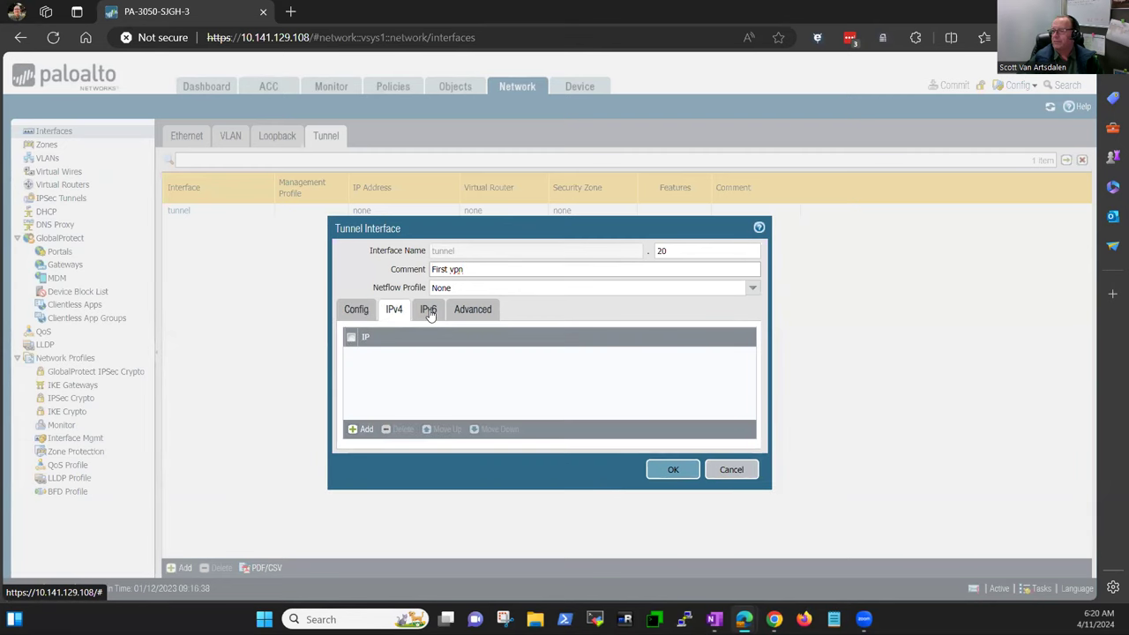
pyautogui.click(472, 309)
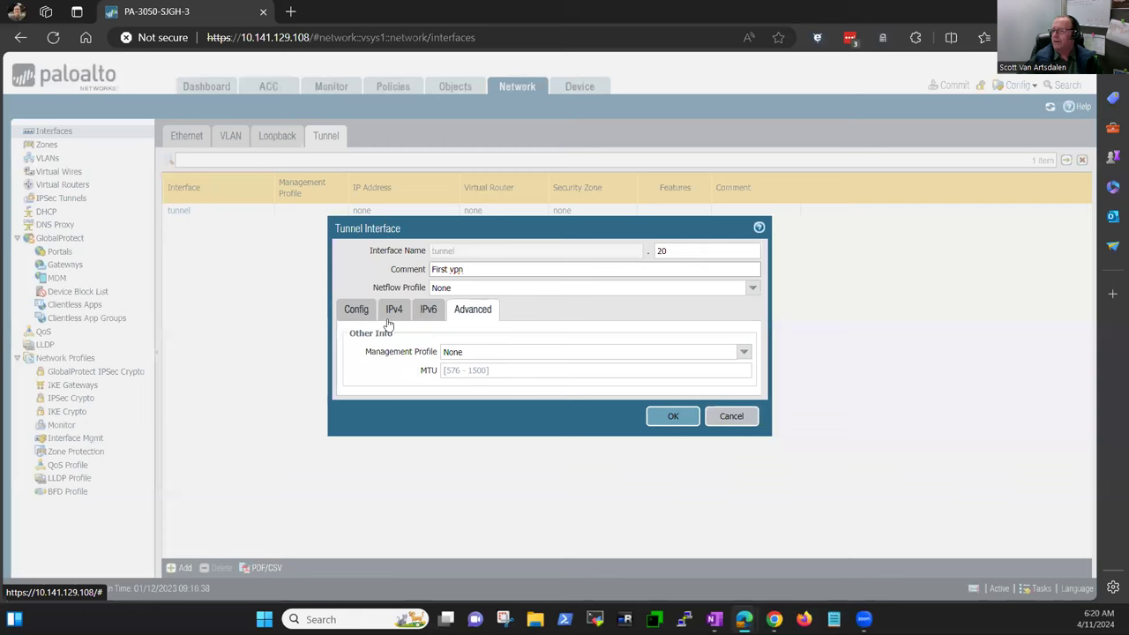
pyautogui.click(356, 308)
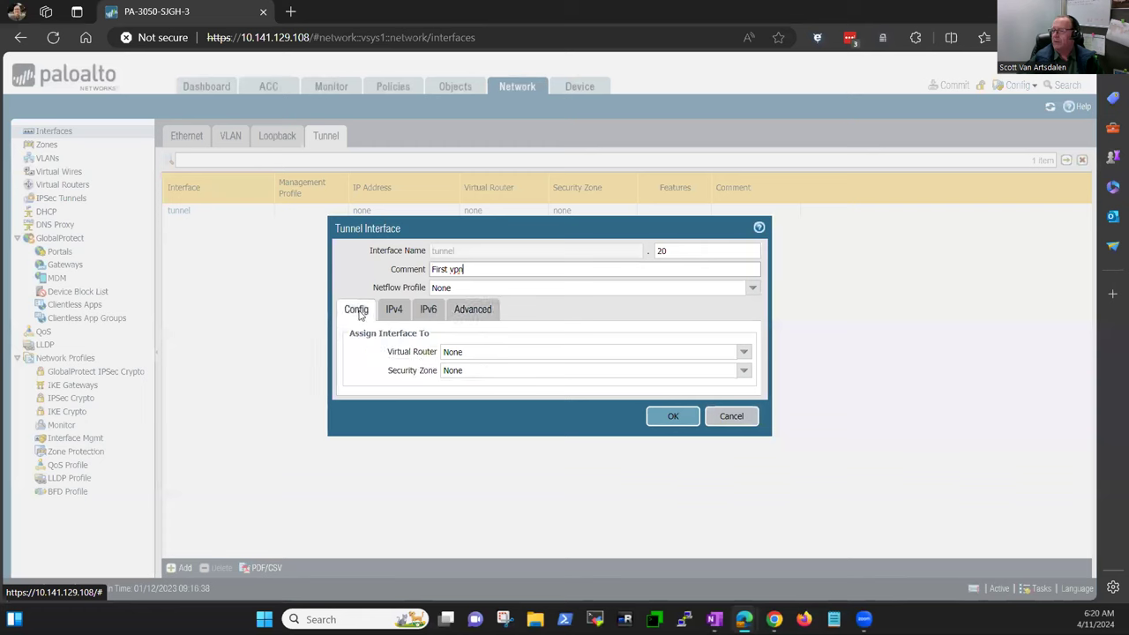
pyautogui.moveTo(523, 342)
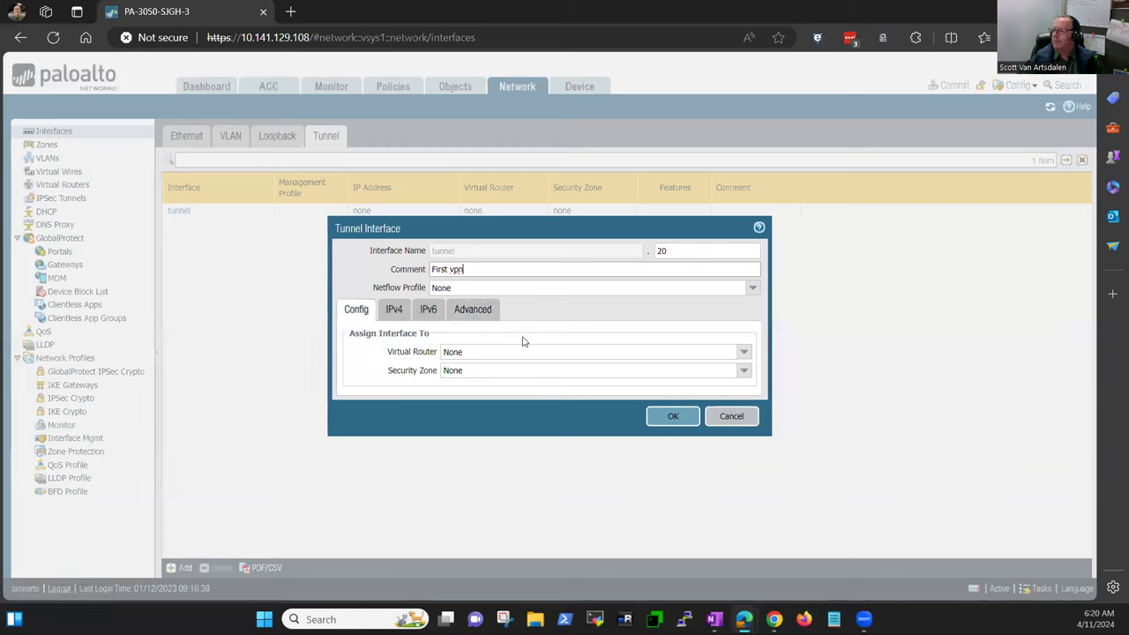
pyautogui.click(672, 417)
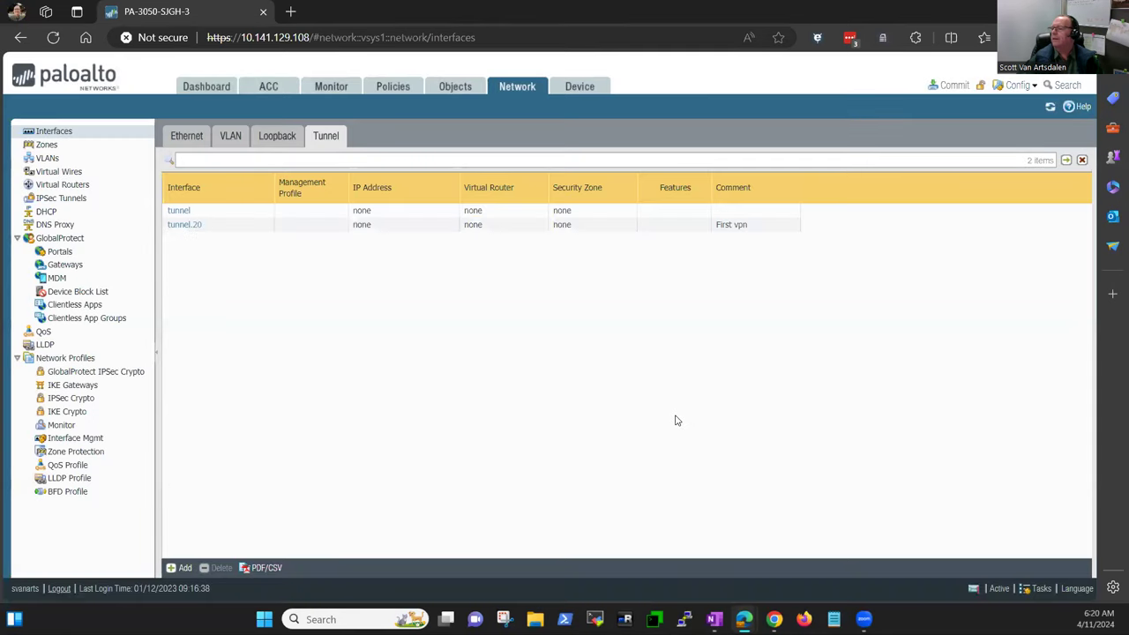
pyautogui.moveTo(268, 271)
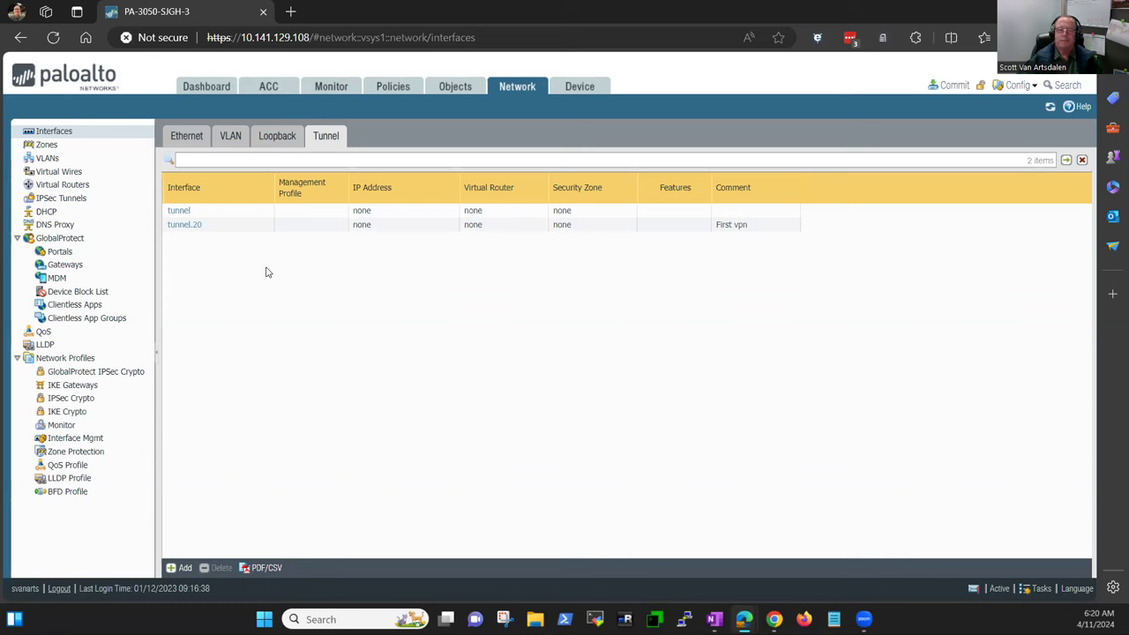
pyautogui.moveTo(281, 217)
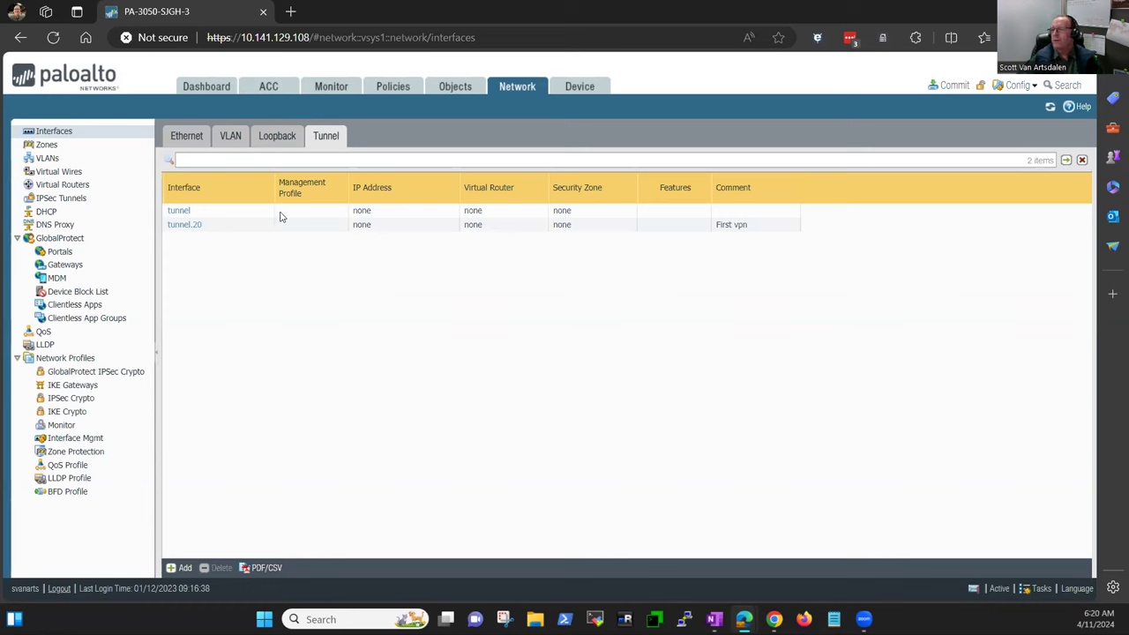
pyautogui.moveTo(349, 381)
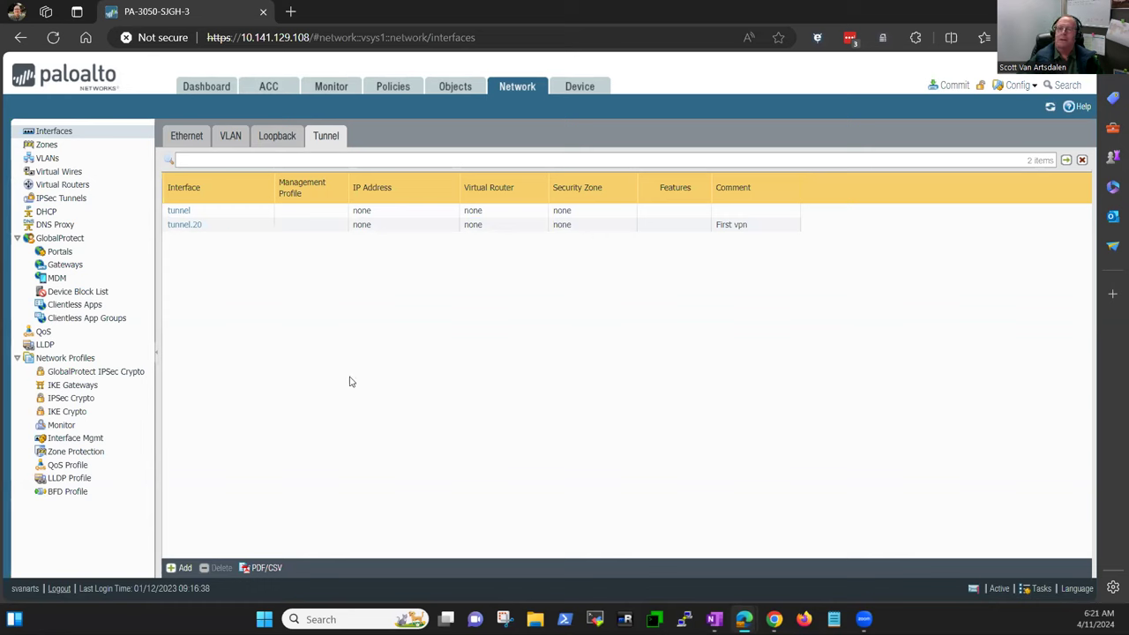
pyautogui.moveTo(349, 369)
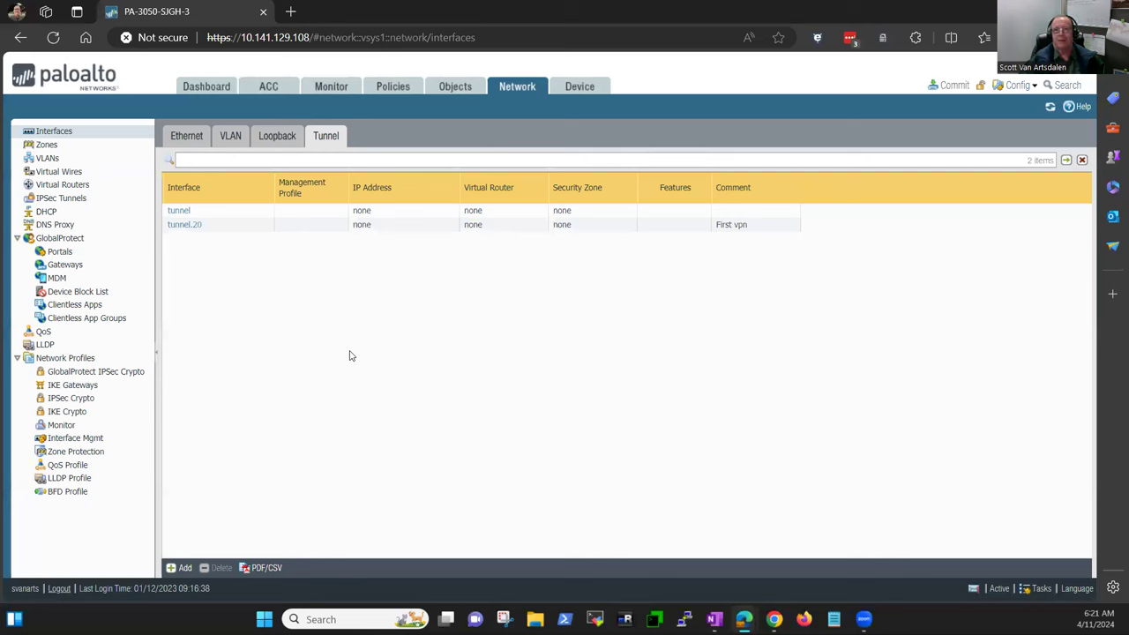
pyautogui.moveTo(357, 344)
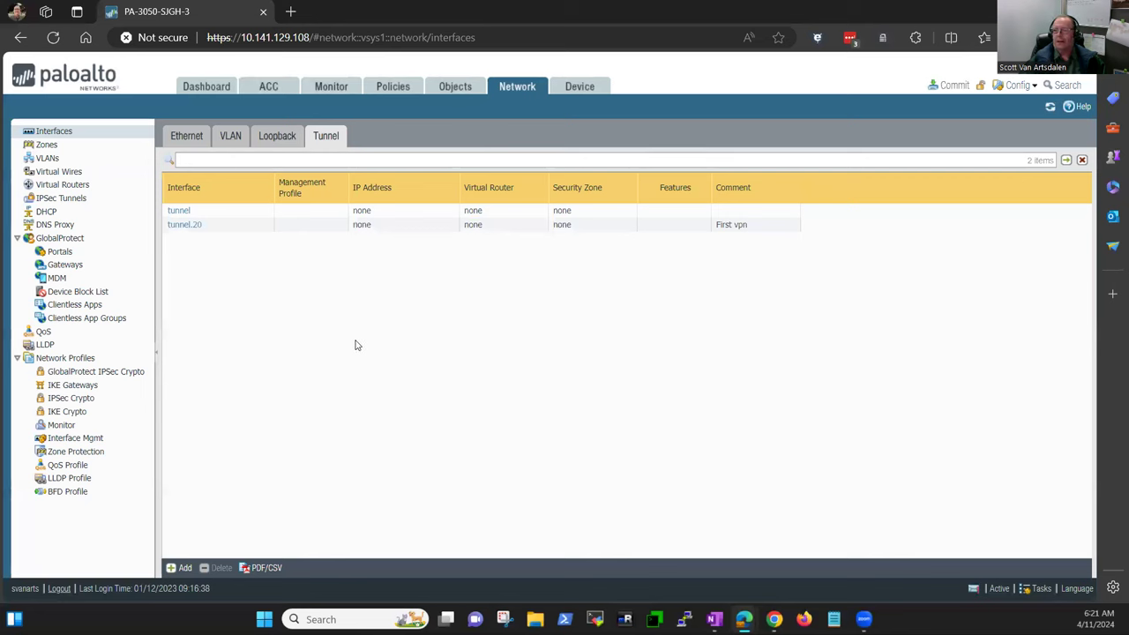
pyautogui.moveTo(356, 335)
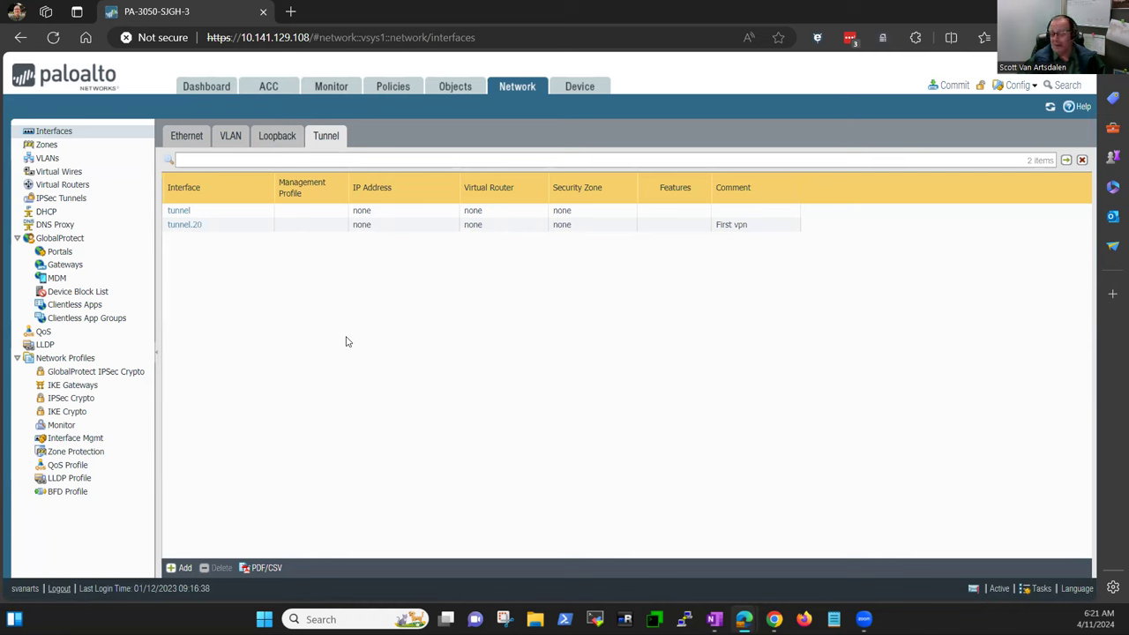
pyautogui.moveTo(321, 326)
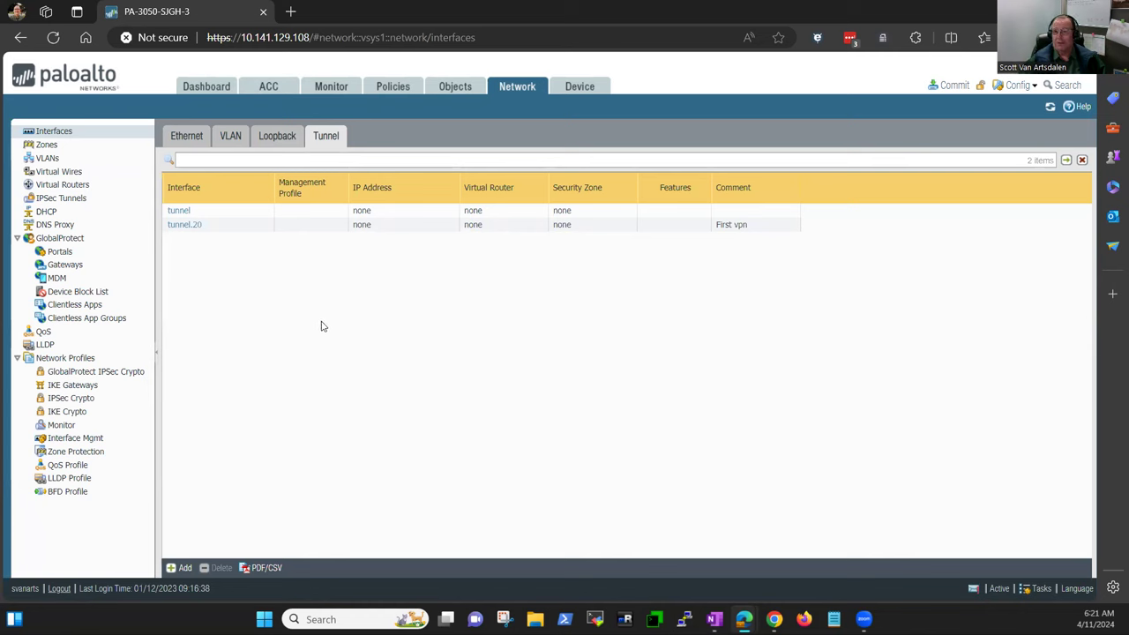
pyautogui.moveTo(321, 314)
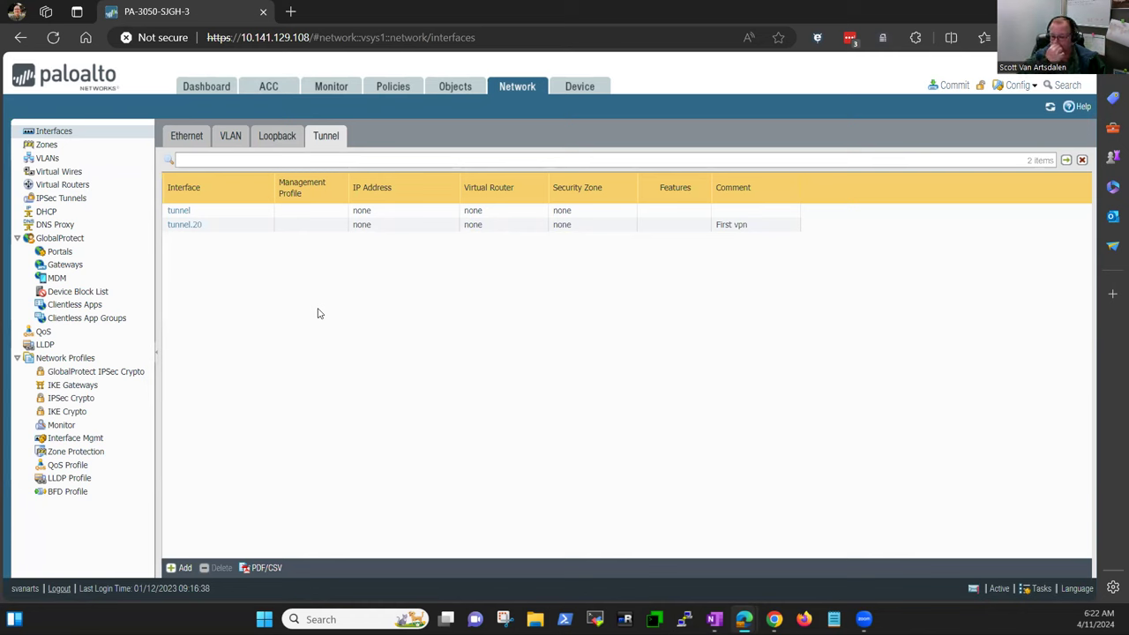
pyautogui.moveTo(339, 327)
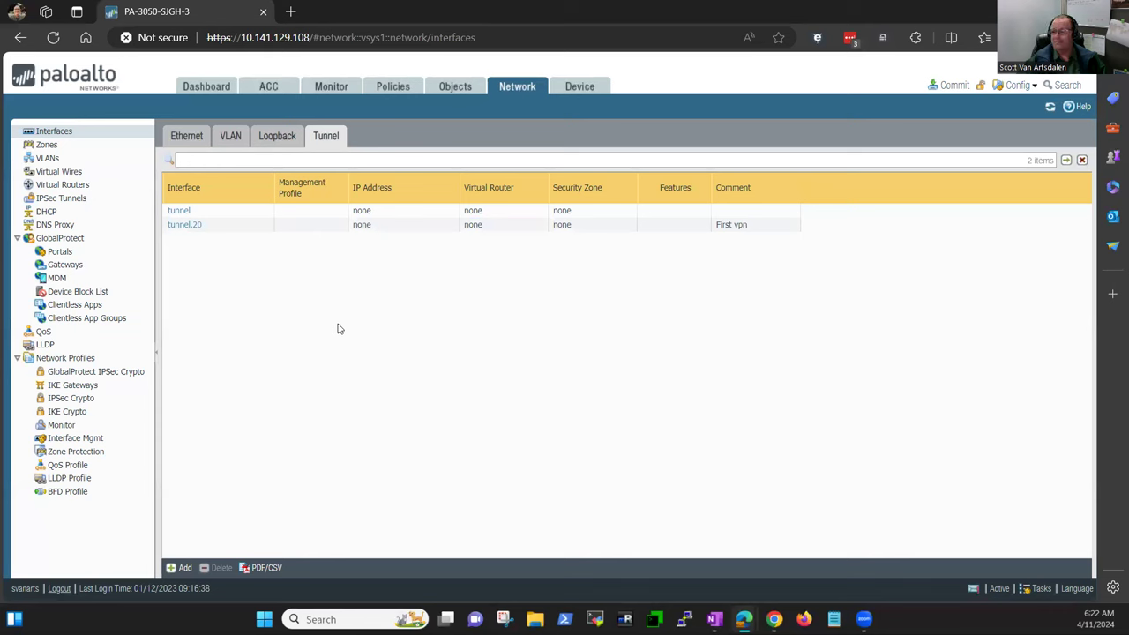
pyautogui.moveTo(341, 317)
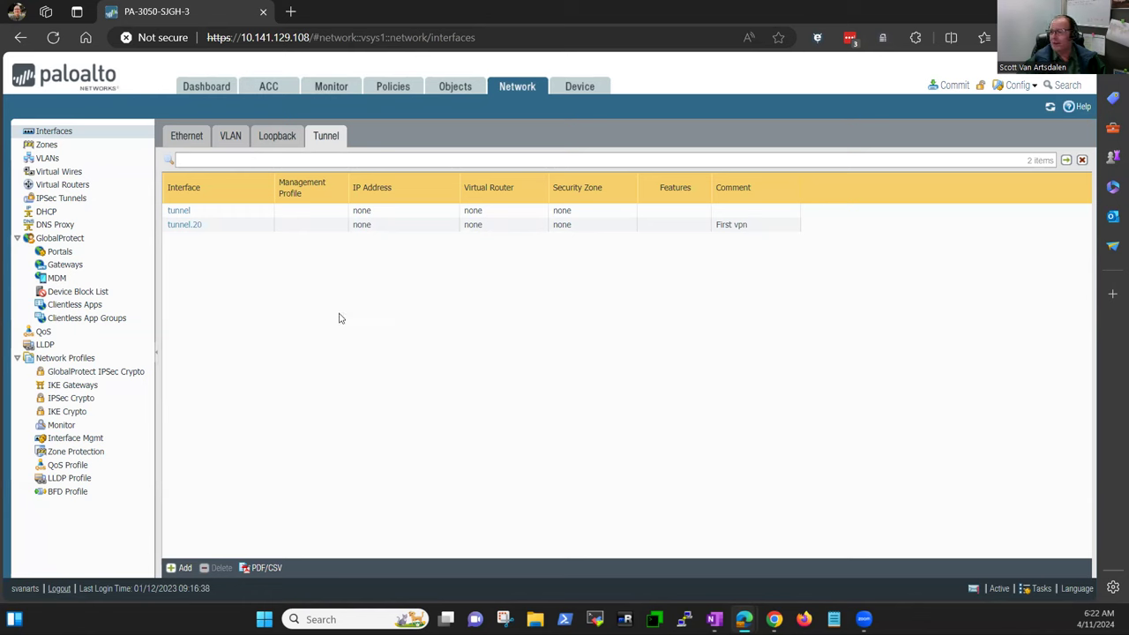
pyautogui.moveTo(300, 304)
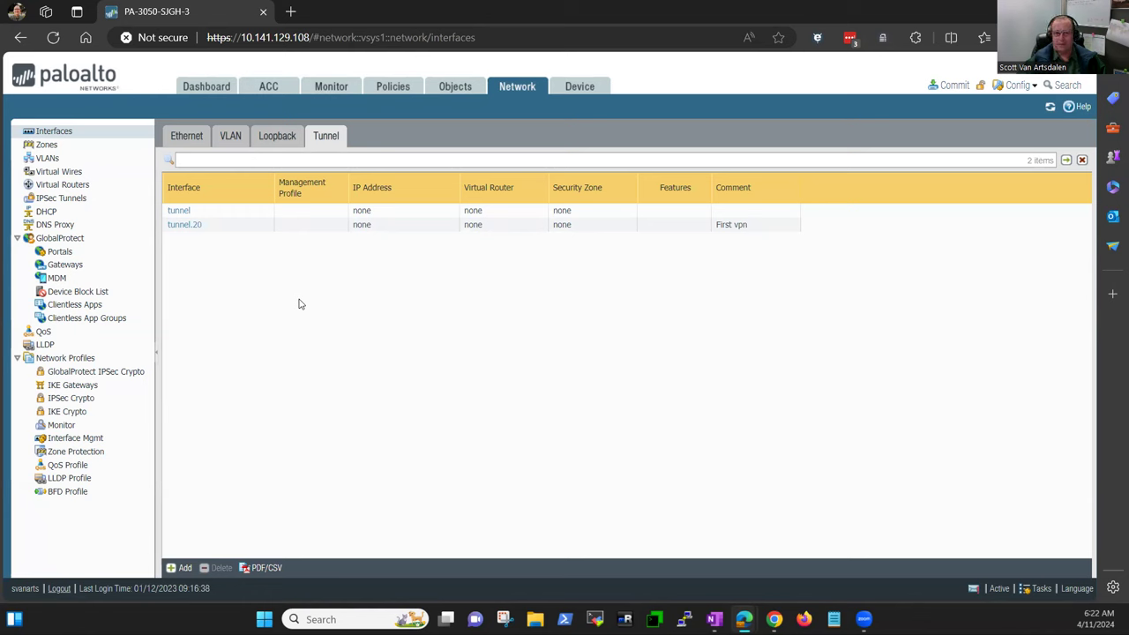
pyautogui.moveTo(297, 265)
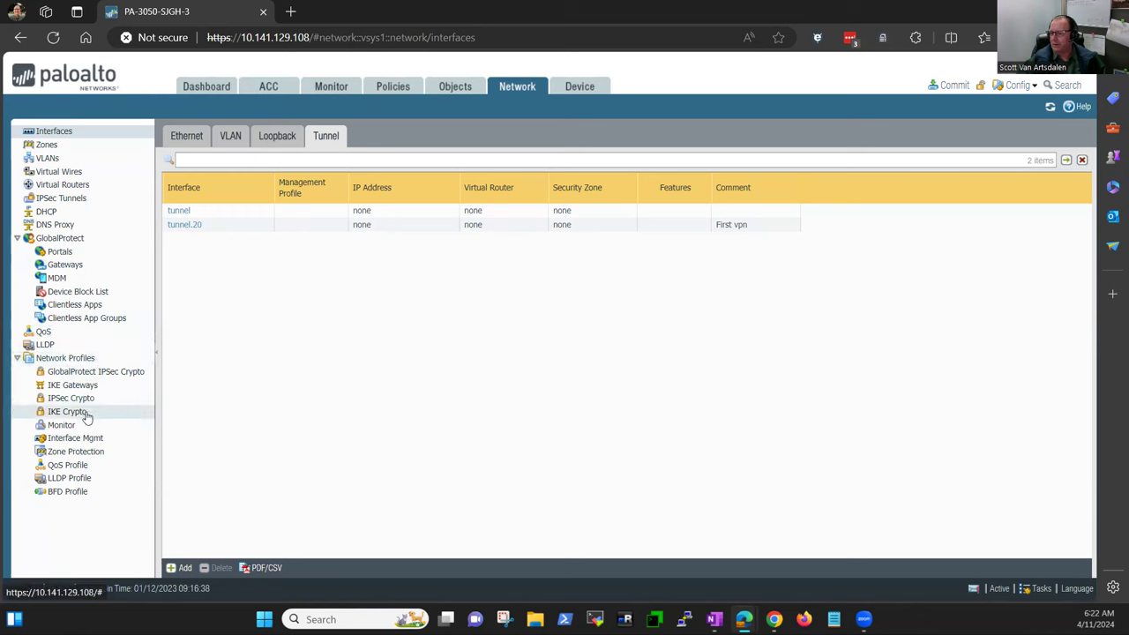
# Show the IKE Crypto profiles: default, Suite-B-GCM-128 and Suite-B-GCM-256
pyautogui.click(67, 412)
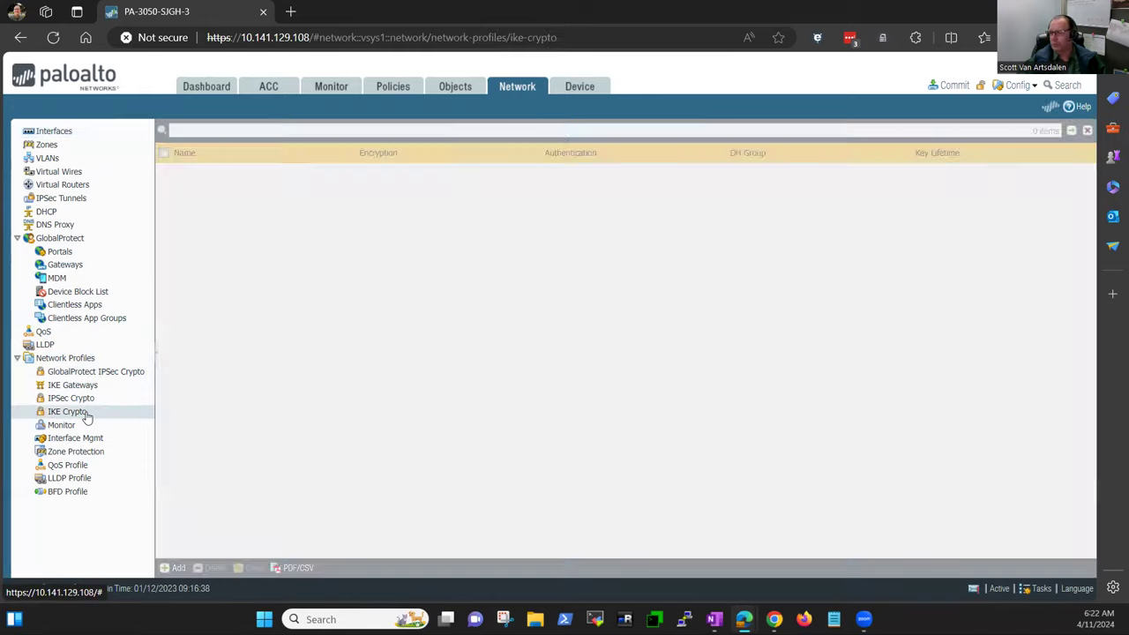
pyautogui.click(67, 411)
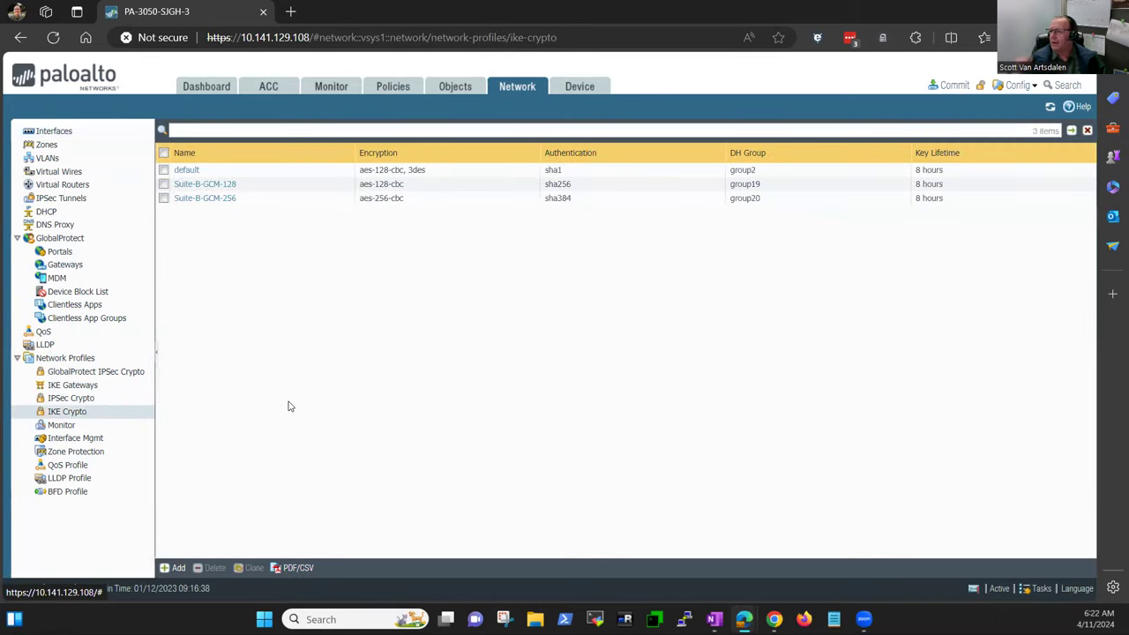
pyautogui.moveTo(309, 353)
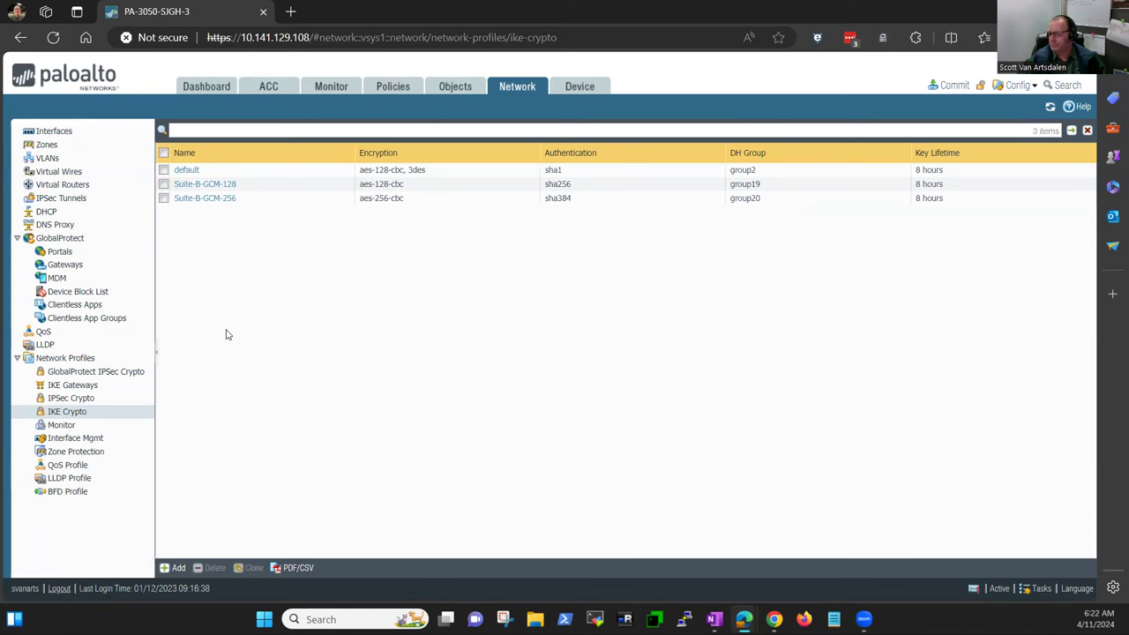
pyautogui.moveTo(221, 349)
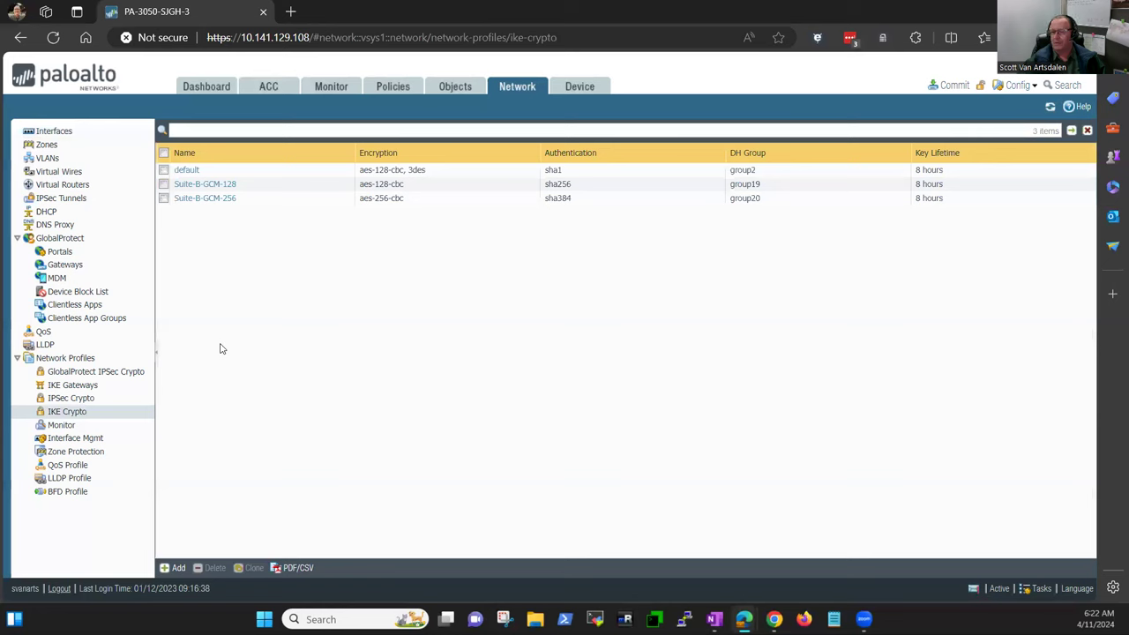
pyautogui.moveTo(228, 320)
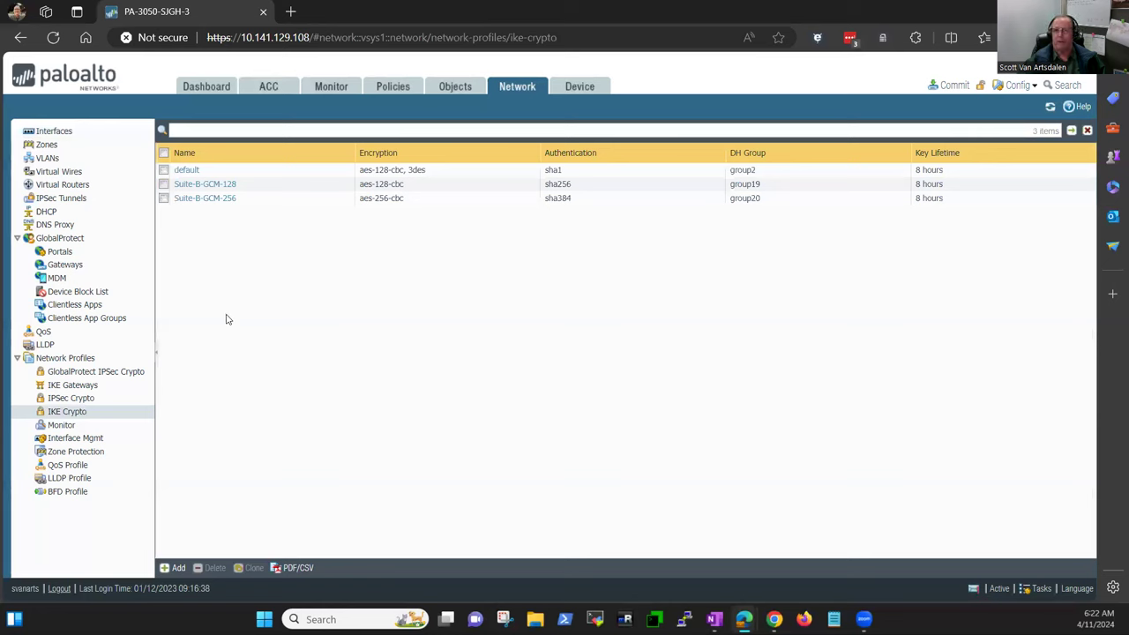
pyautogui.moveTo(233, 335)
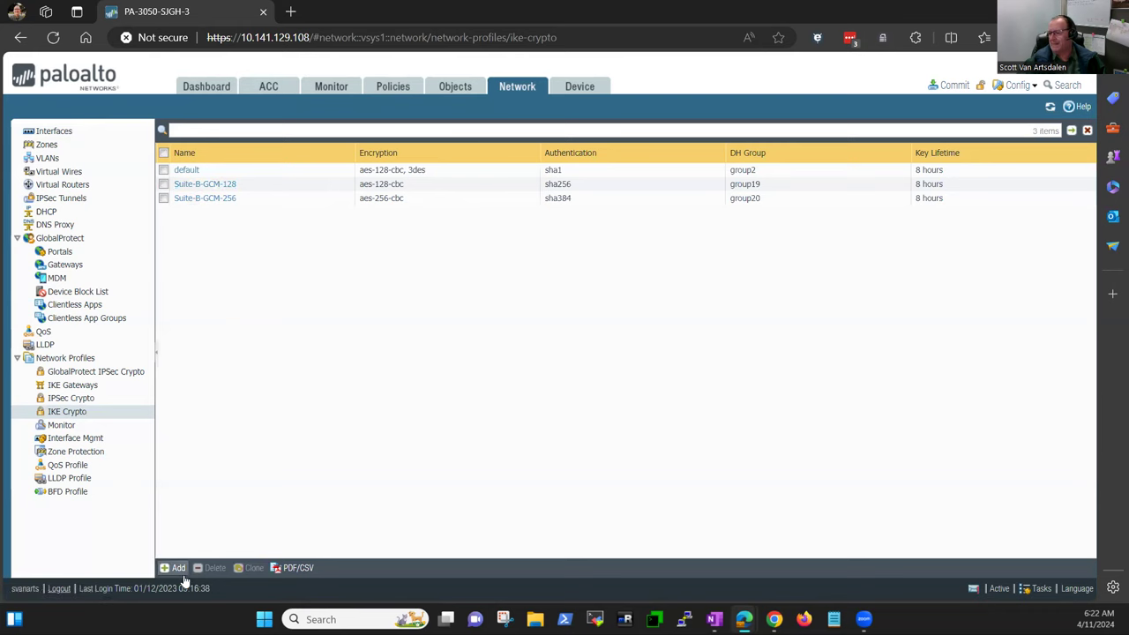
# Add an IKE crypto profile and name it New-Tunnel-Ike-Crypto, correcting a typo
pyautogui.click(178, 568)
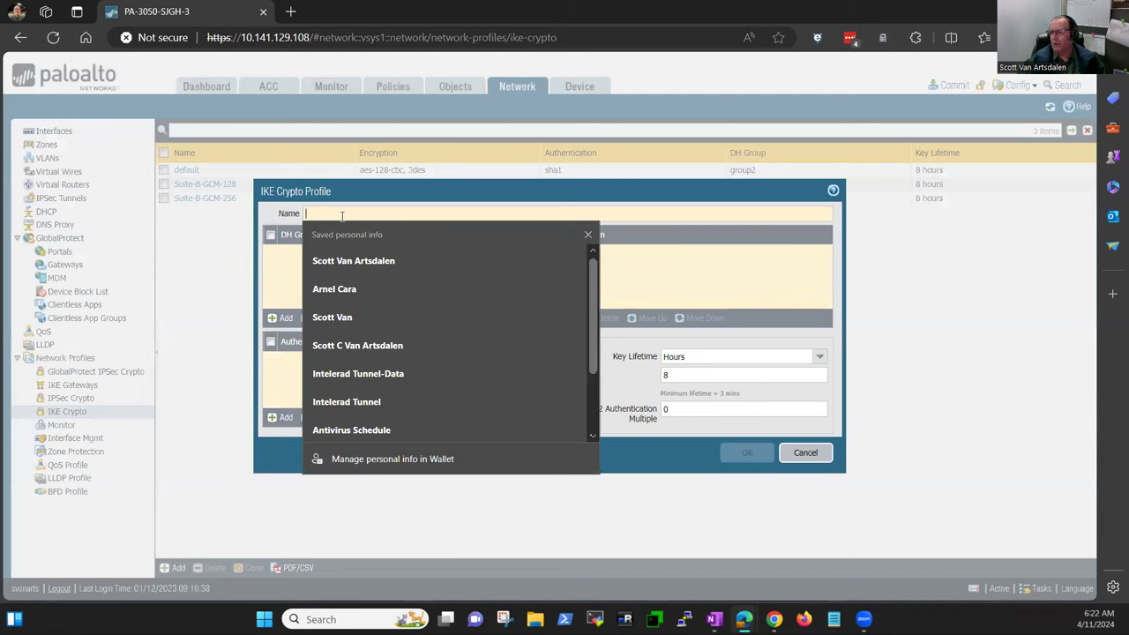
pyautogui.moveTo(529, 127)
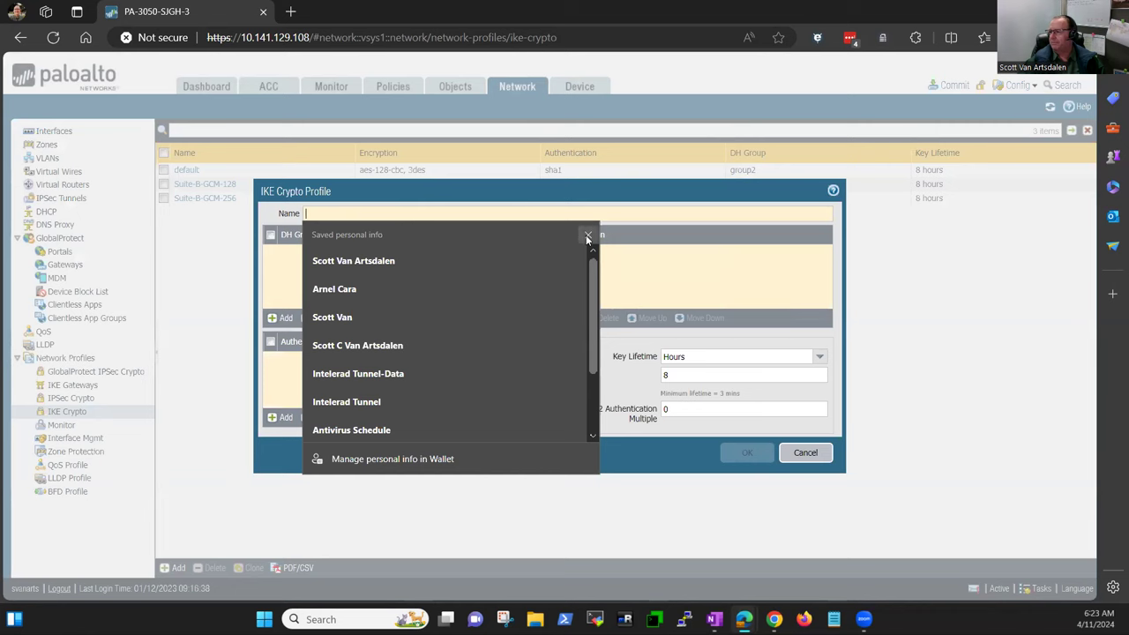
pyautogui.click(586, 240)
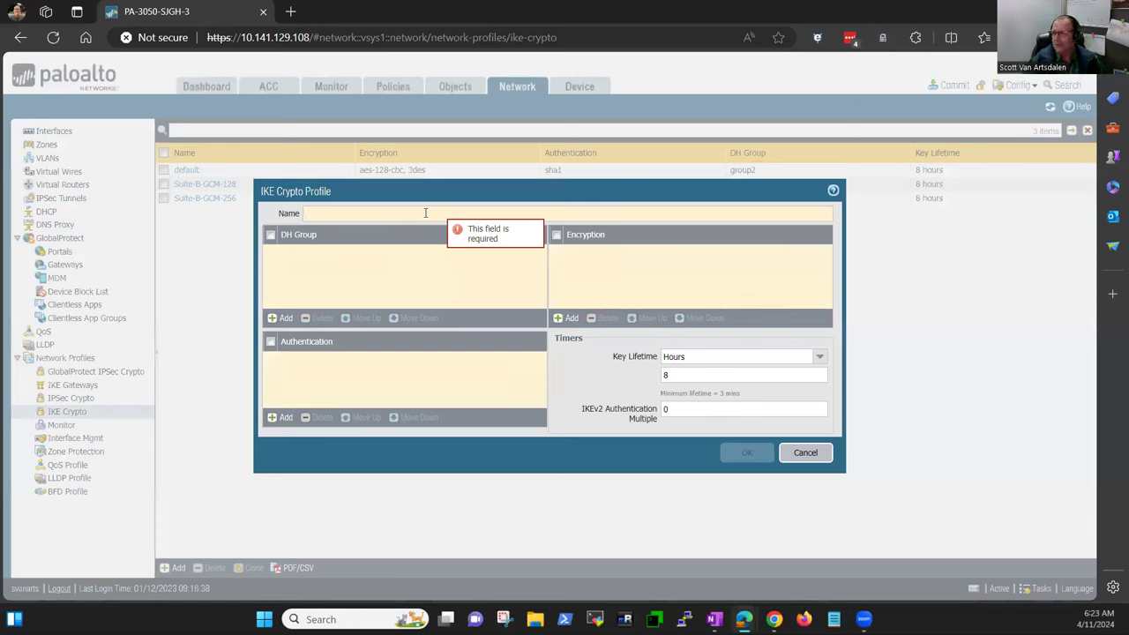
pyautogui.write('New-Tu')
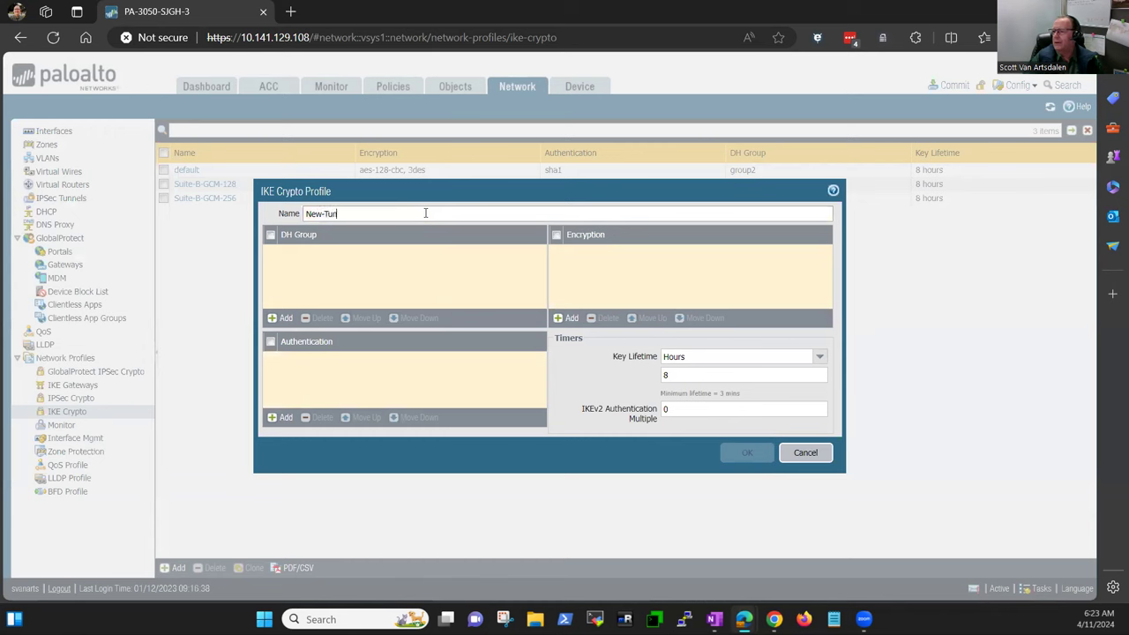
pyautogui.write('nnel-')
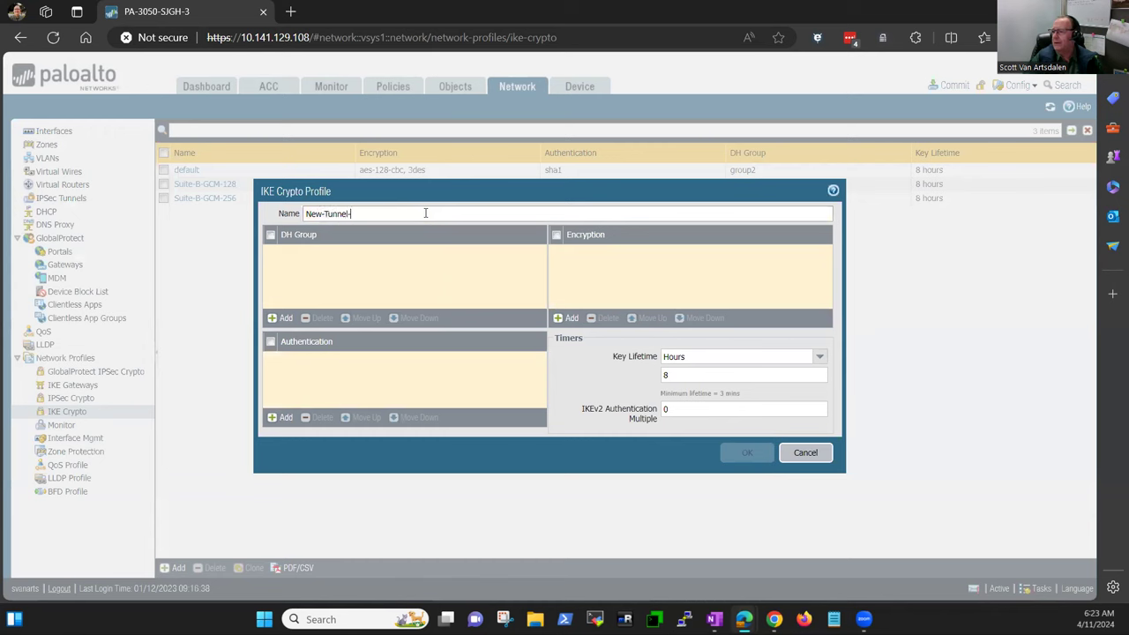
pyautogui.write('I')
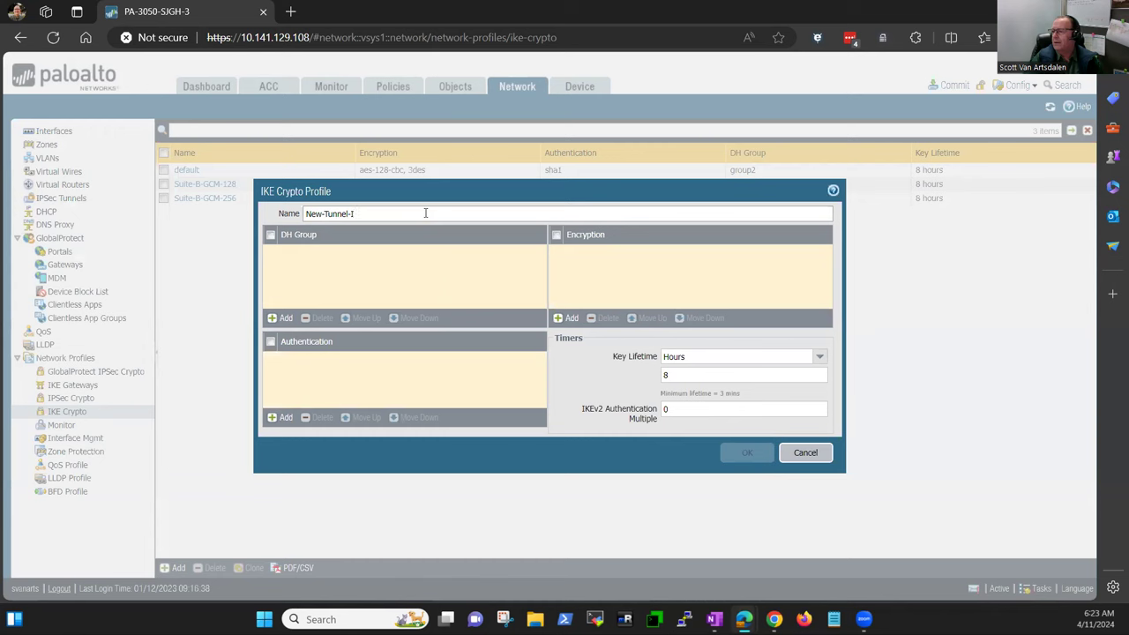
pyautogui.write('Ike')
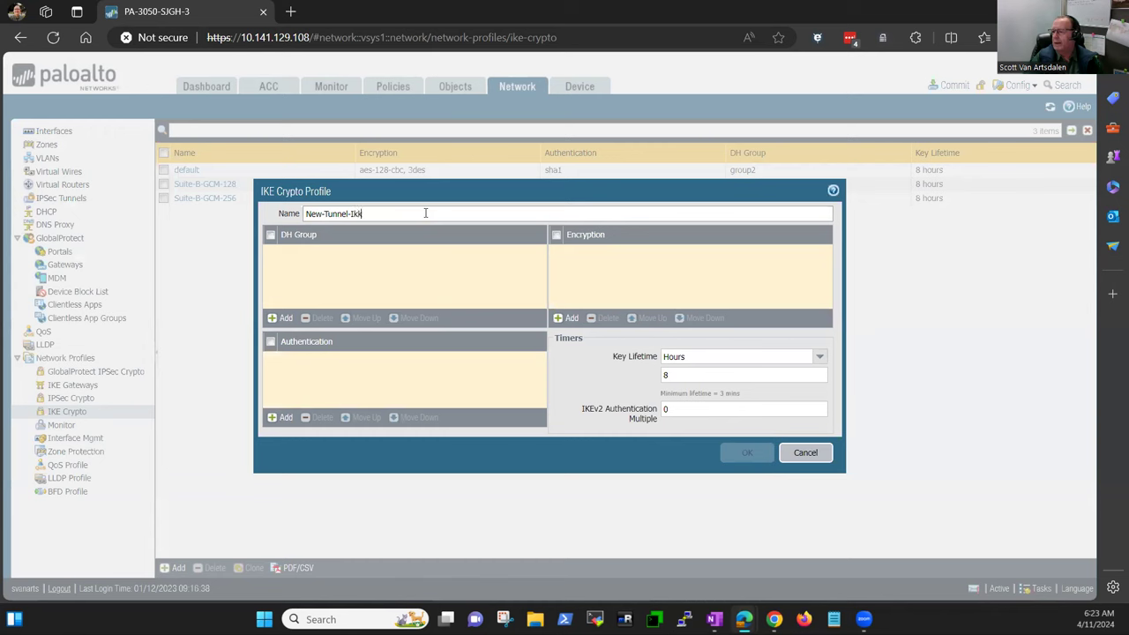
pyautogui.press('Backspace')
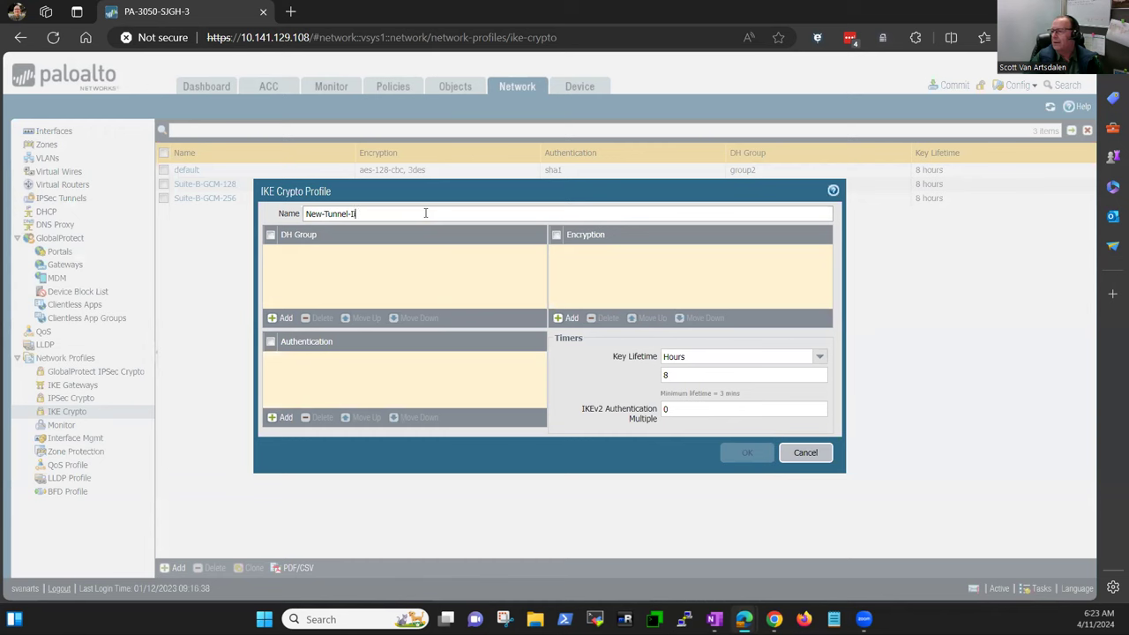
pyautogui.write('ke-Crypto')
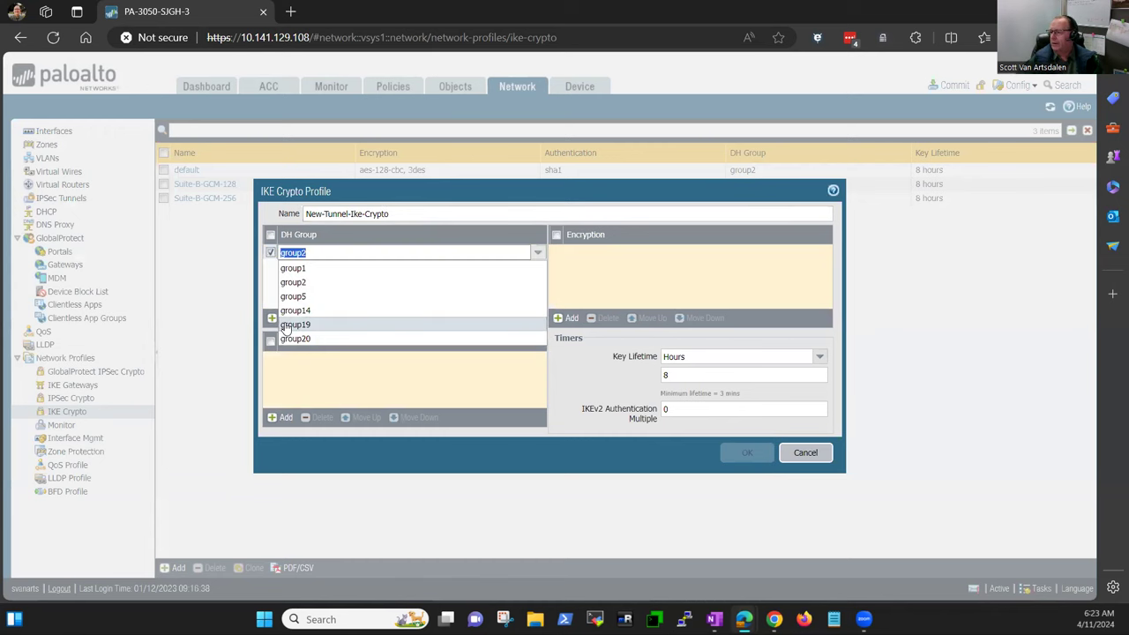
# Choose DH group19, sha384 authentication and aes-256-cbc encryption, then save the profile
pyautogui.click(296, 324)
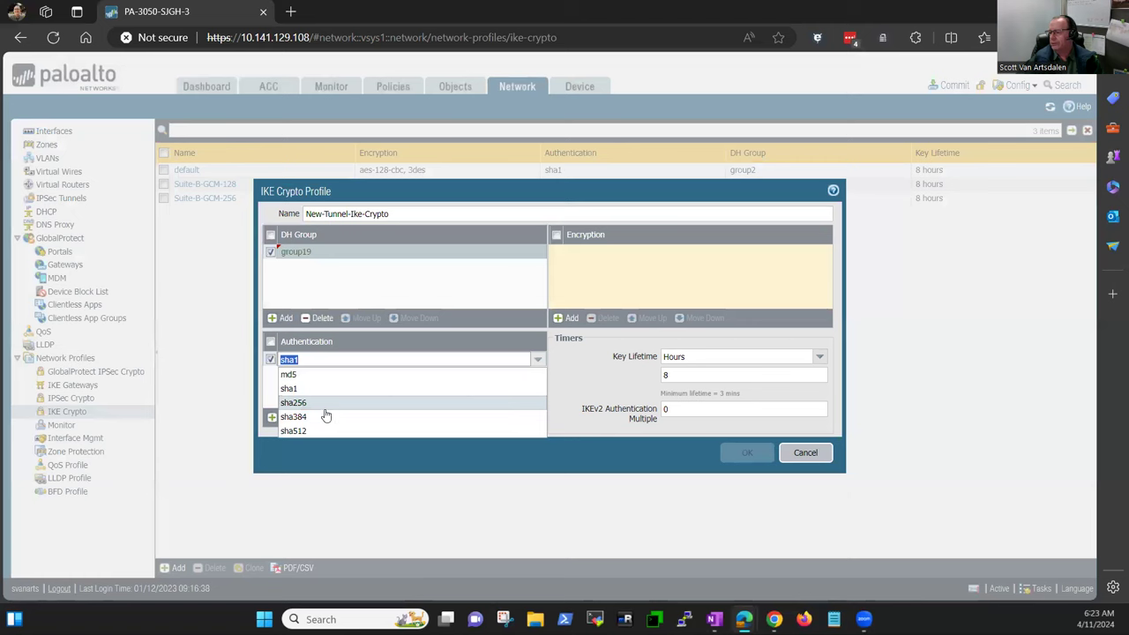
pyautogui.click(293, 416)
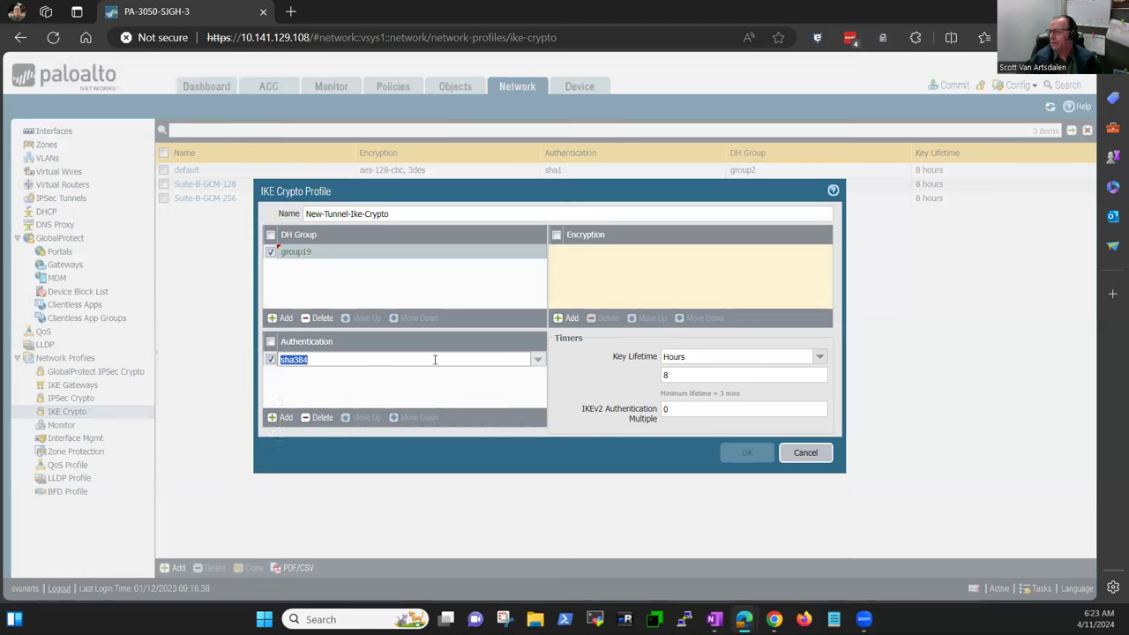
pyautogui.click(571, 318)
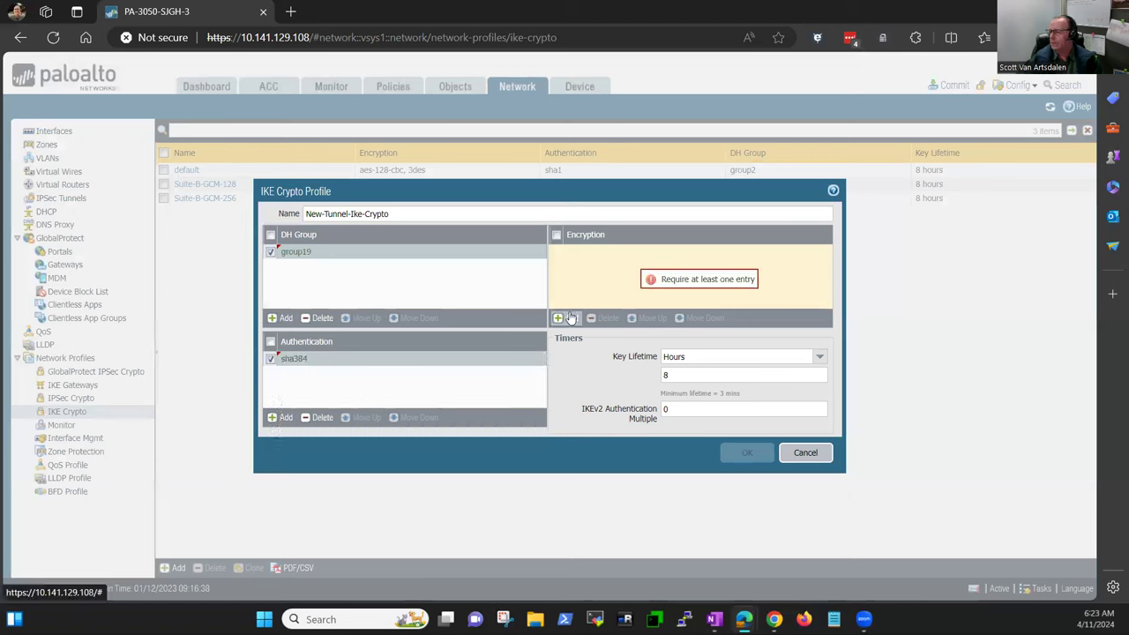
pyautogui.click(558, 318)
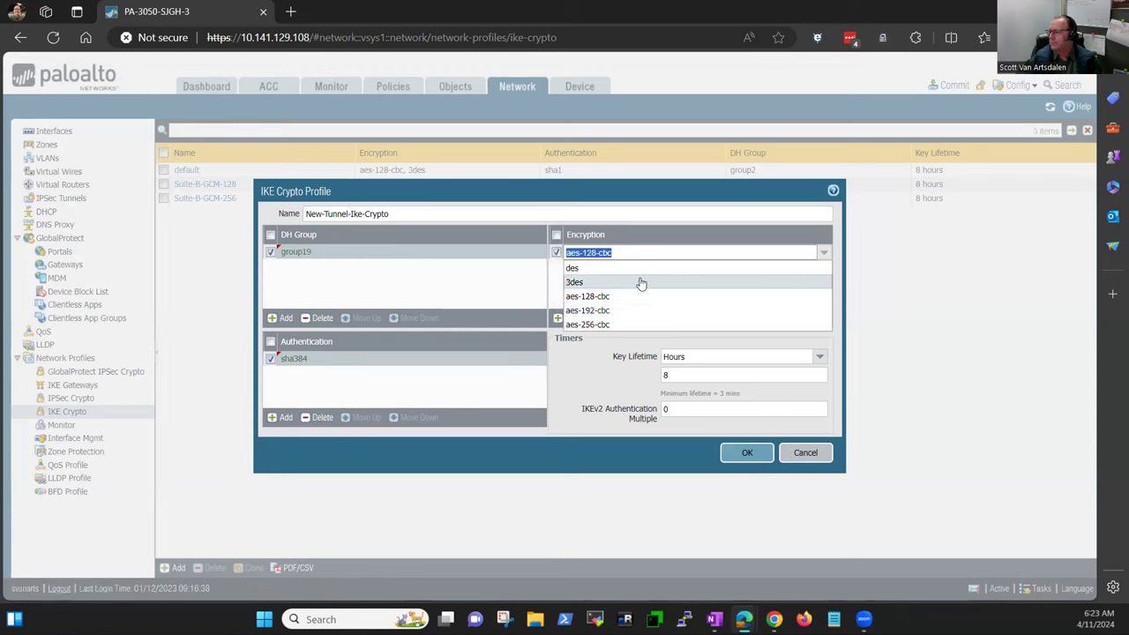
pyautogui.moveTo(627, 310)
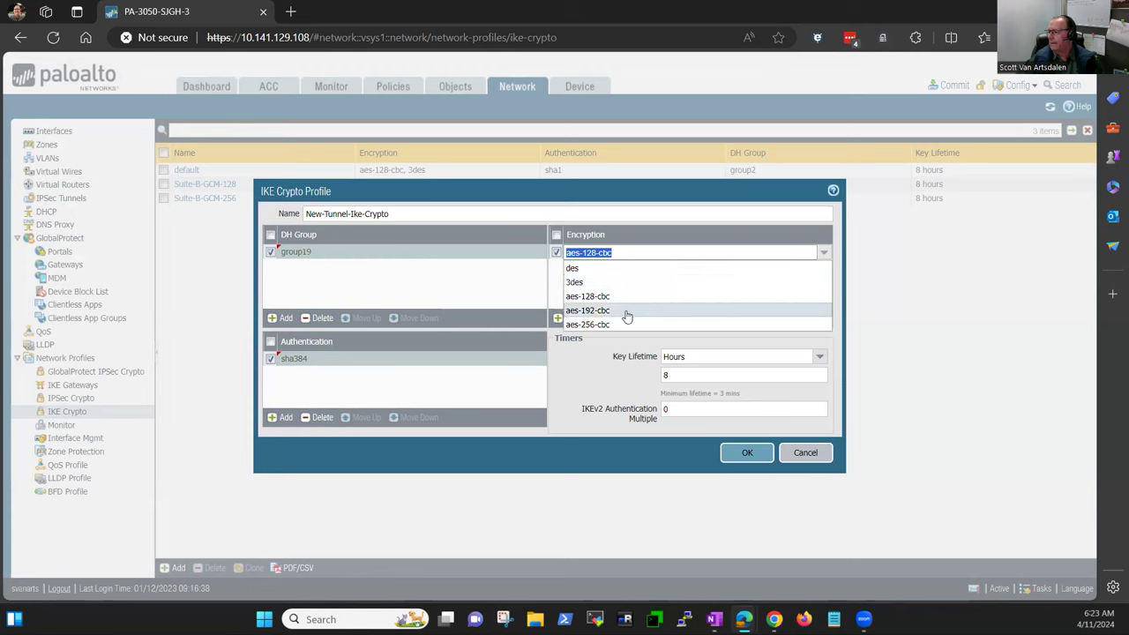
pyautogui.click(585, 325)
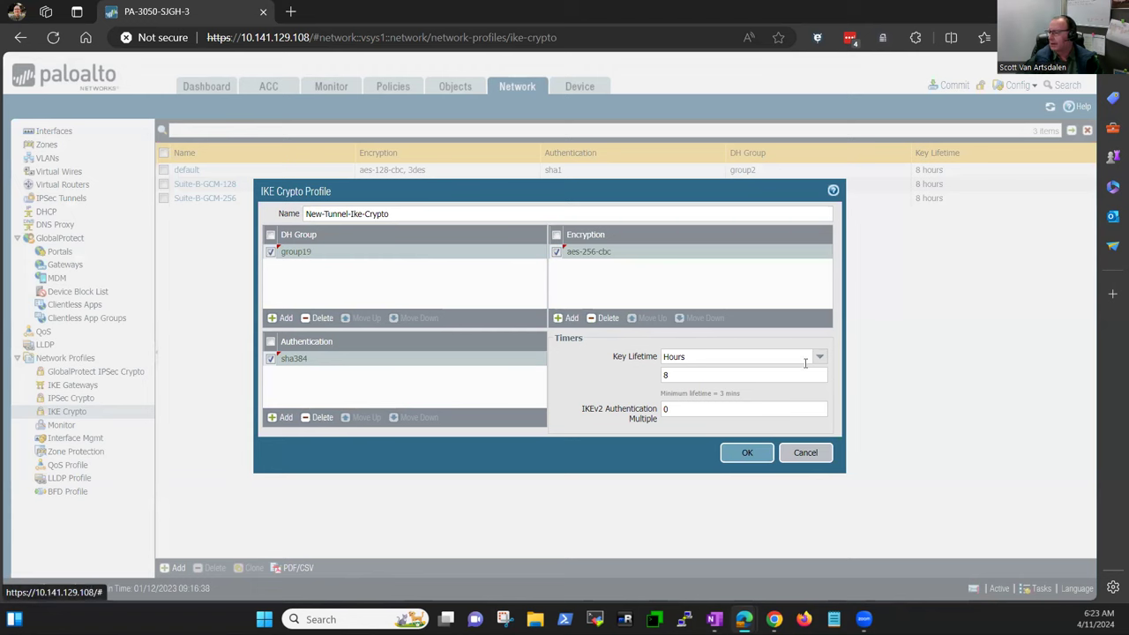
pyautogui.moveTo(614, 416)
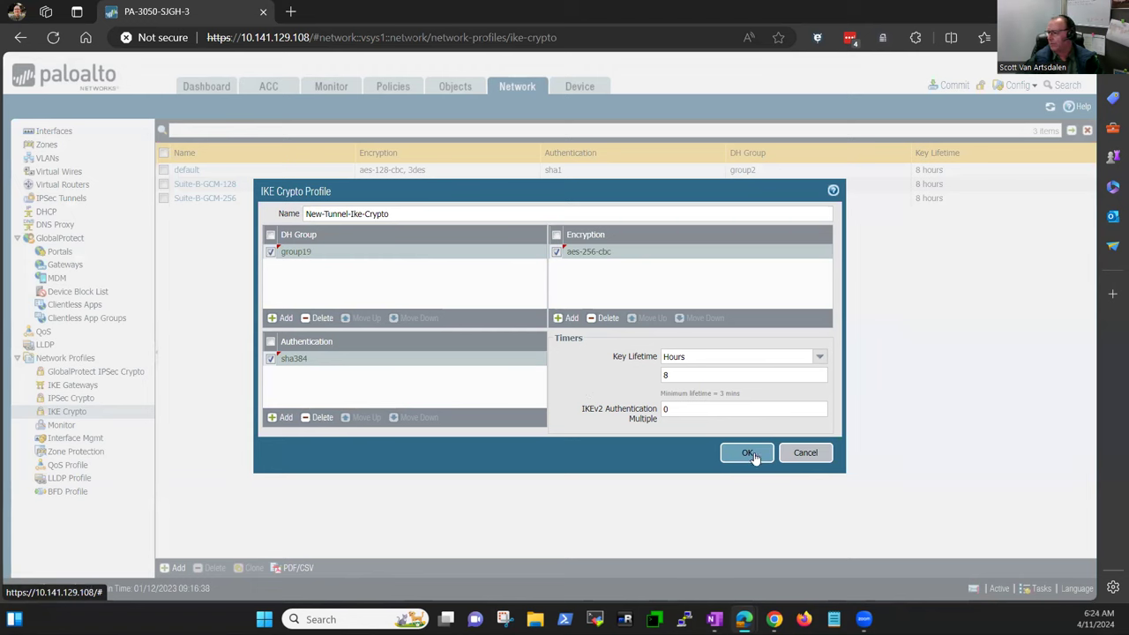
pyautogui.click(748, 451)
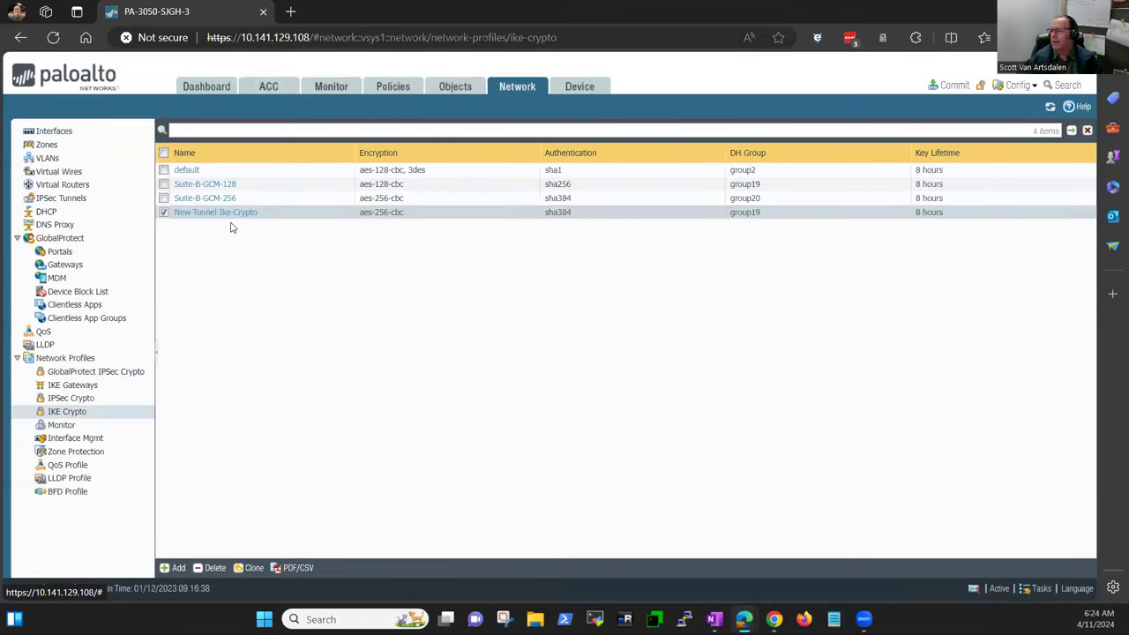
pyautogui.moveTo(212, 229)
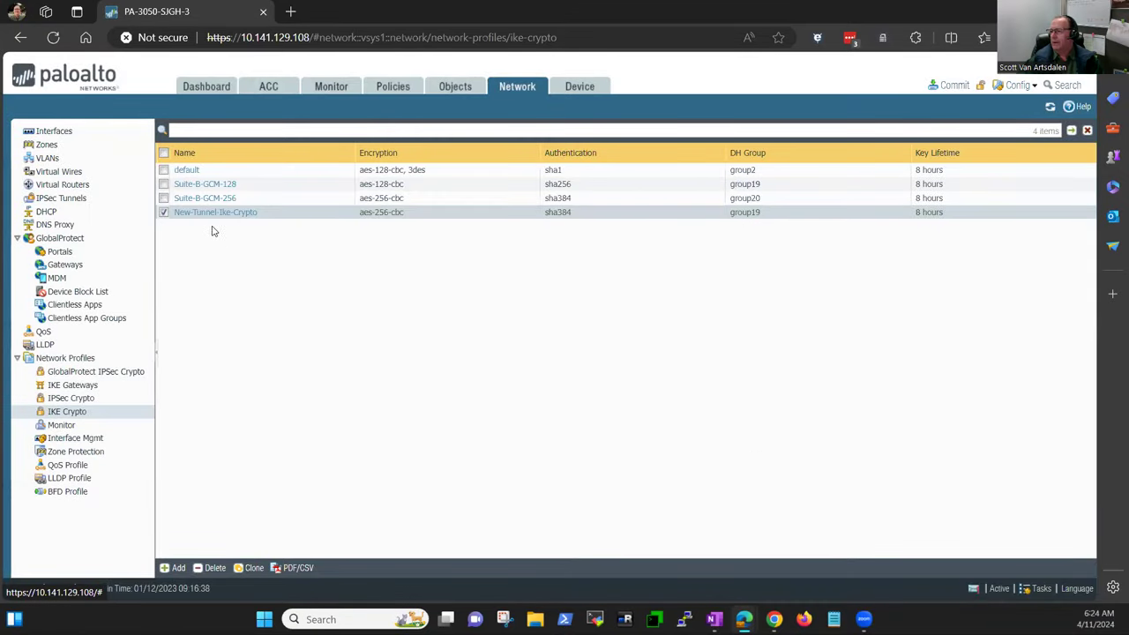
pyautogui.moveTo(243, 233)
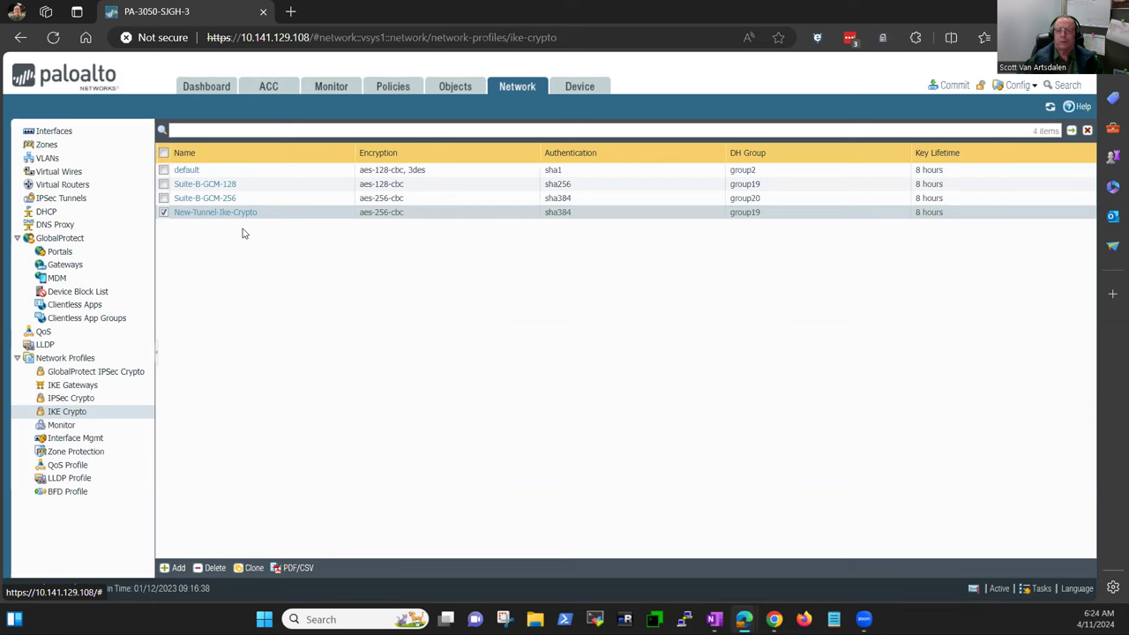
pyautogui.moveTo(233, 303)
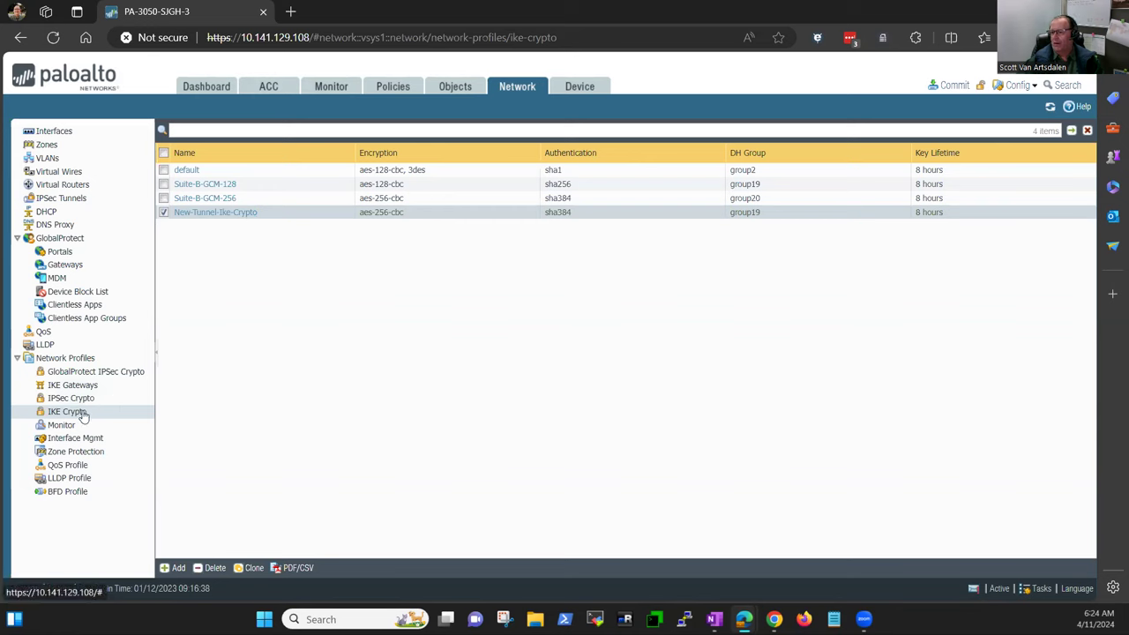
pyautogui.moveTo(72, 385)
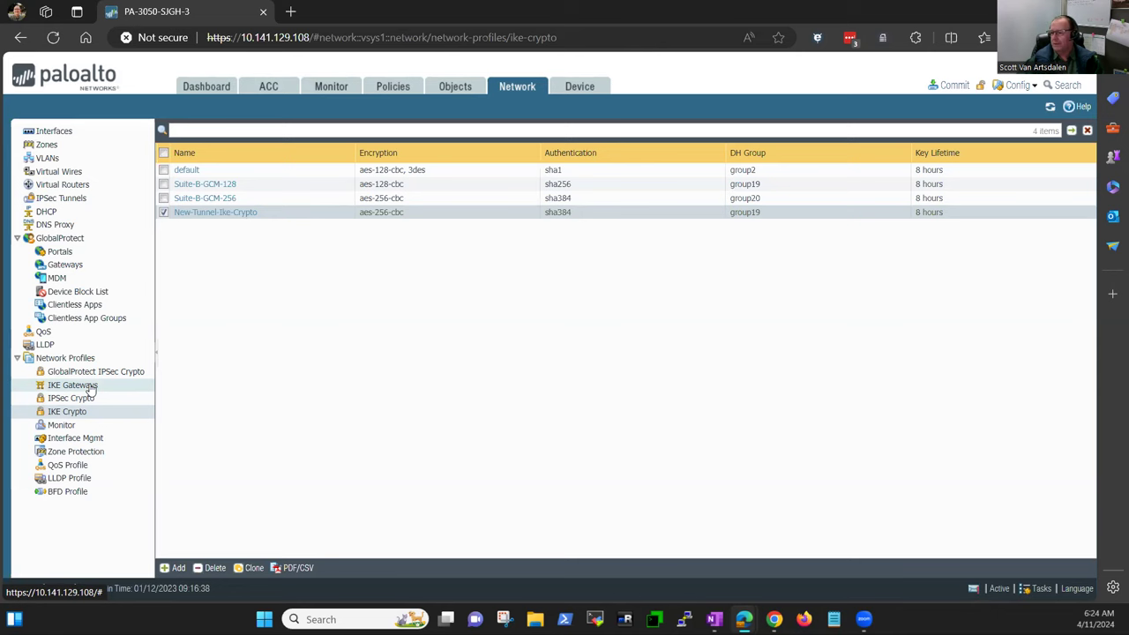
# Show the IKE Gateways list, currently empty
pyautogui.click(73, 384)
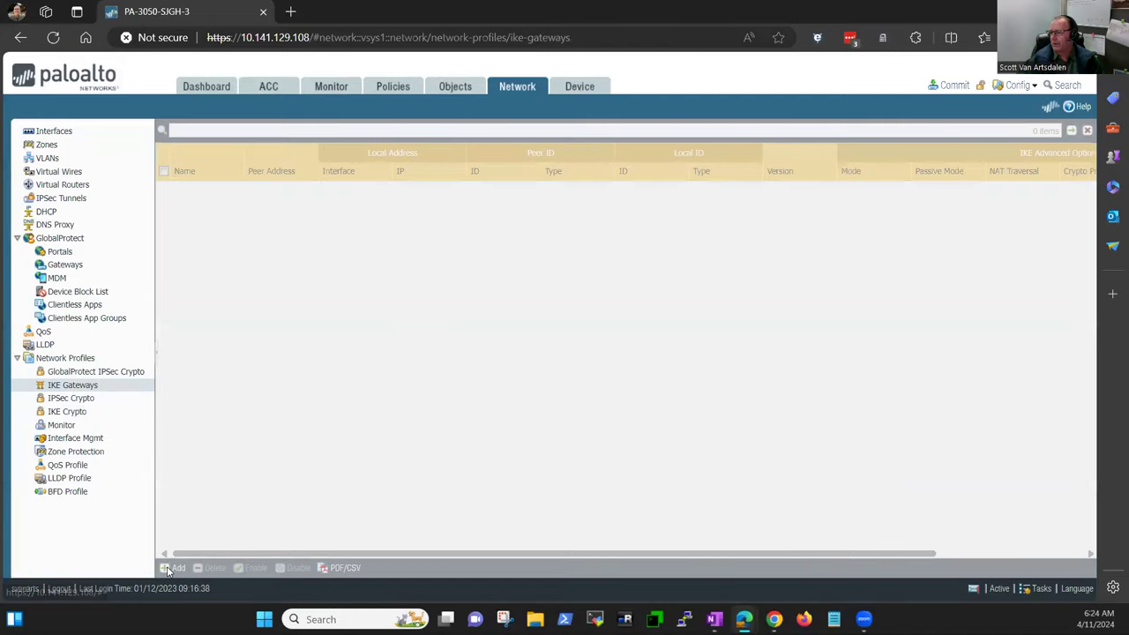
# Add an IKE gateway named New-Tunnel-Gateway using IKEv2 preferred mode
pyautogui.click(172, 568)
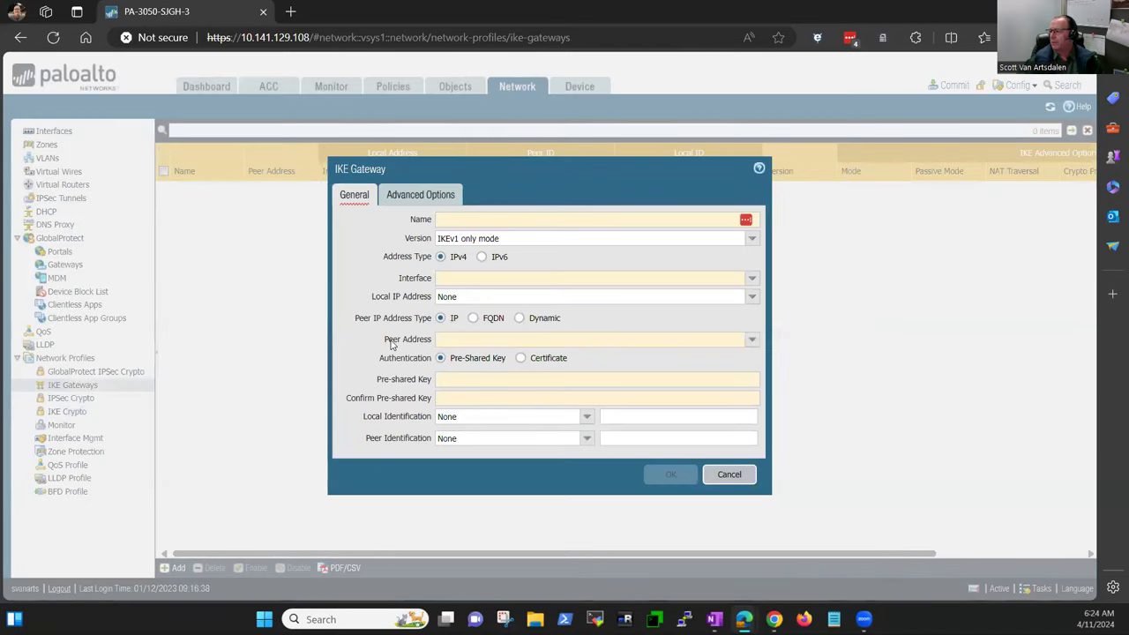
pyautogui.click(591, 219)
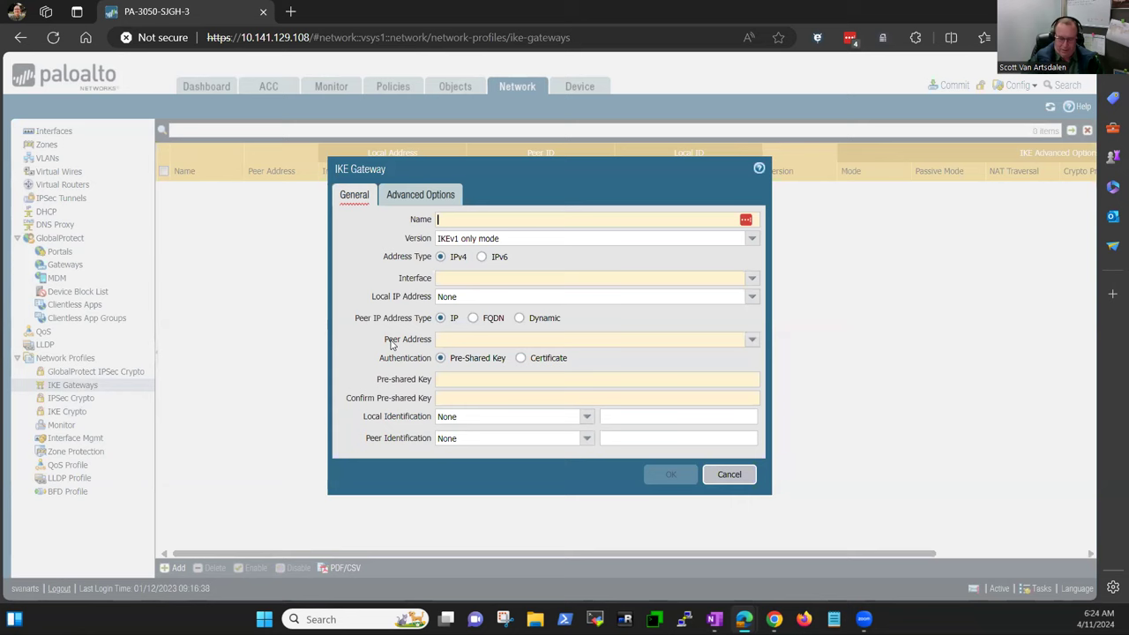
pyautogui.write('New-Tunnel-')
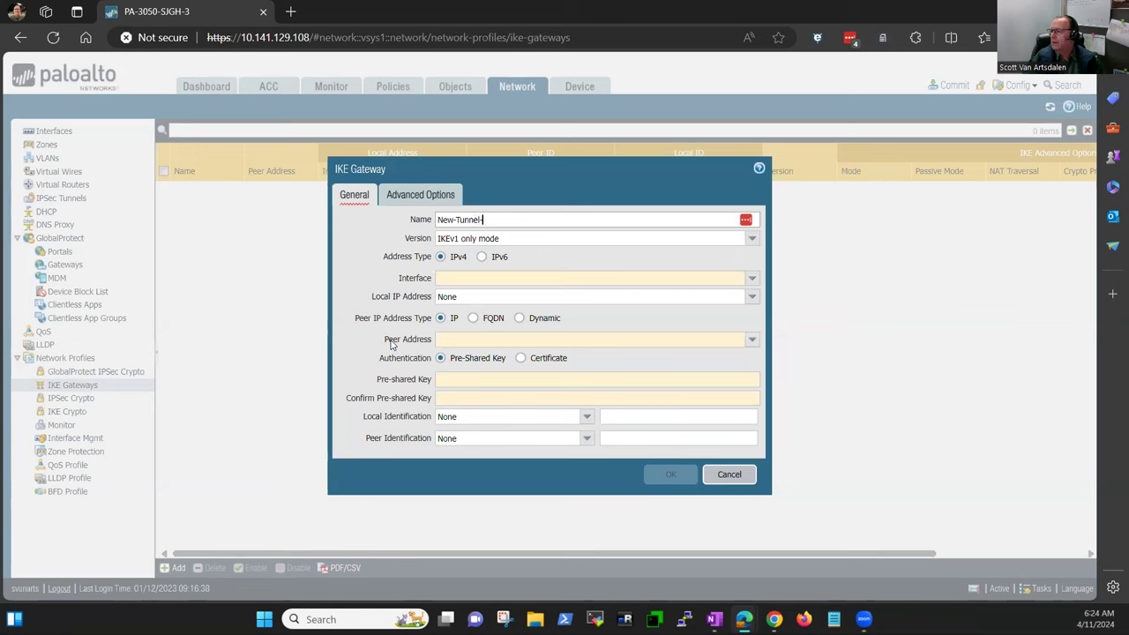
pyautogui.write('Gateway')
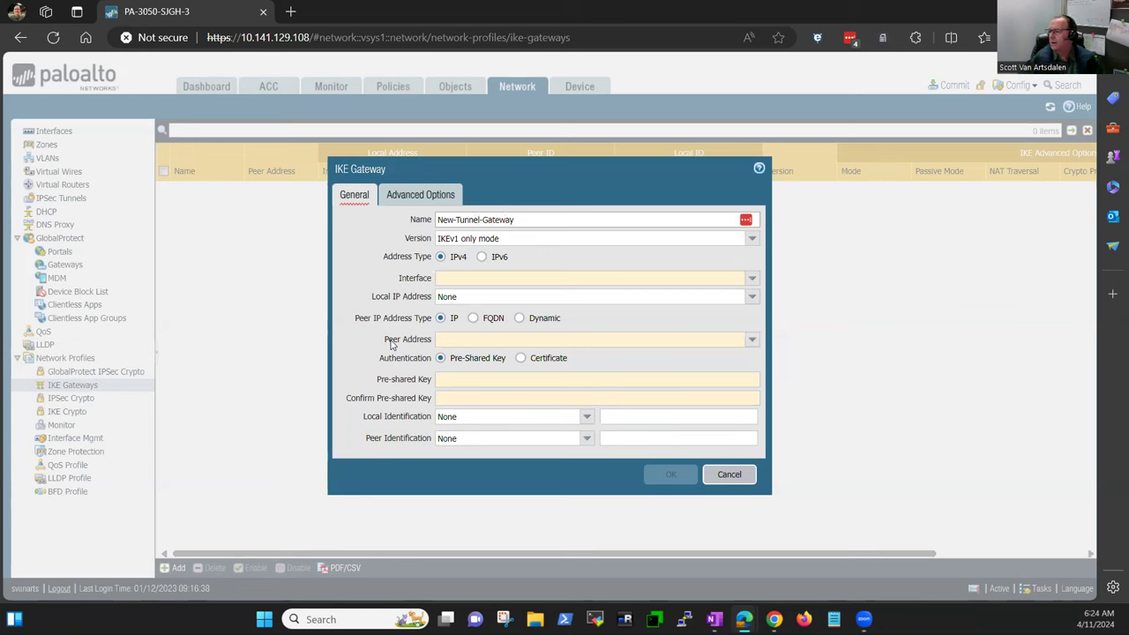
pyautogui.click(752, 238)
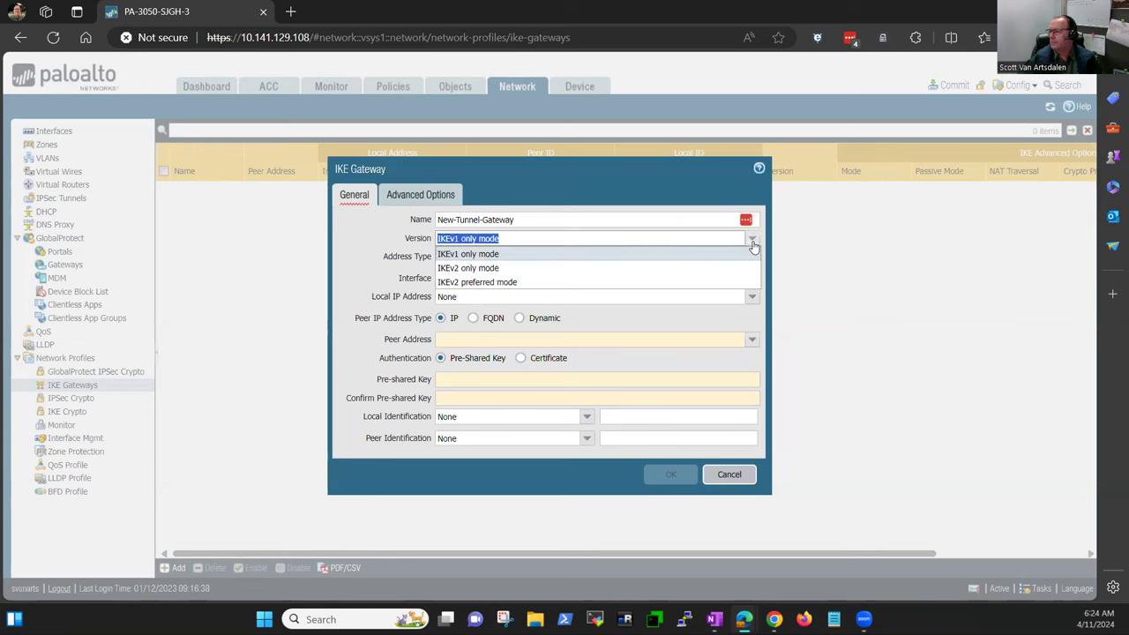
pyautogui.moveTo(573, 283)
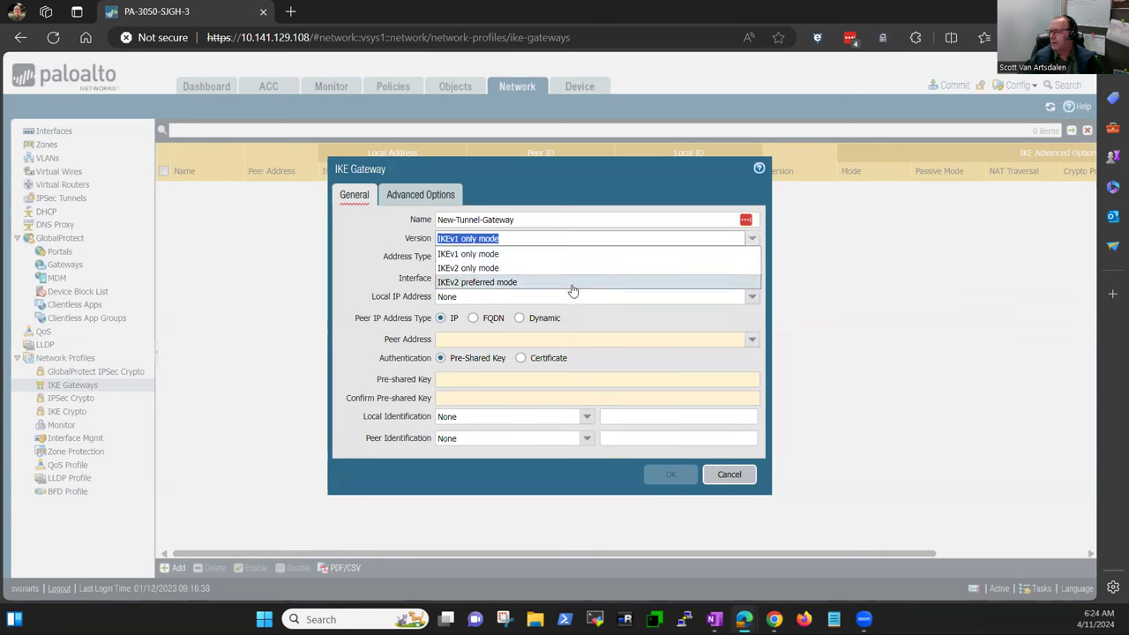
pyautogui.click(476, 282)
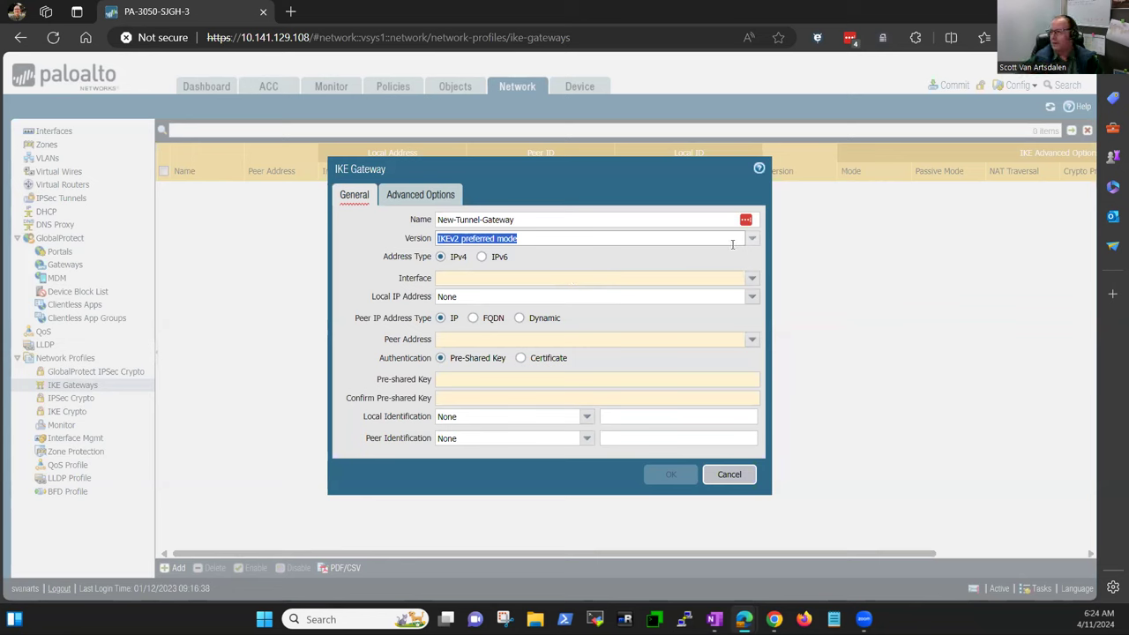
# Set the gateway interface to loopback and review the local IP address choices
pyautogui.click(751, 238)
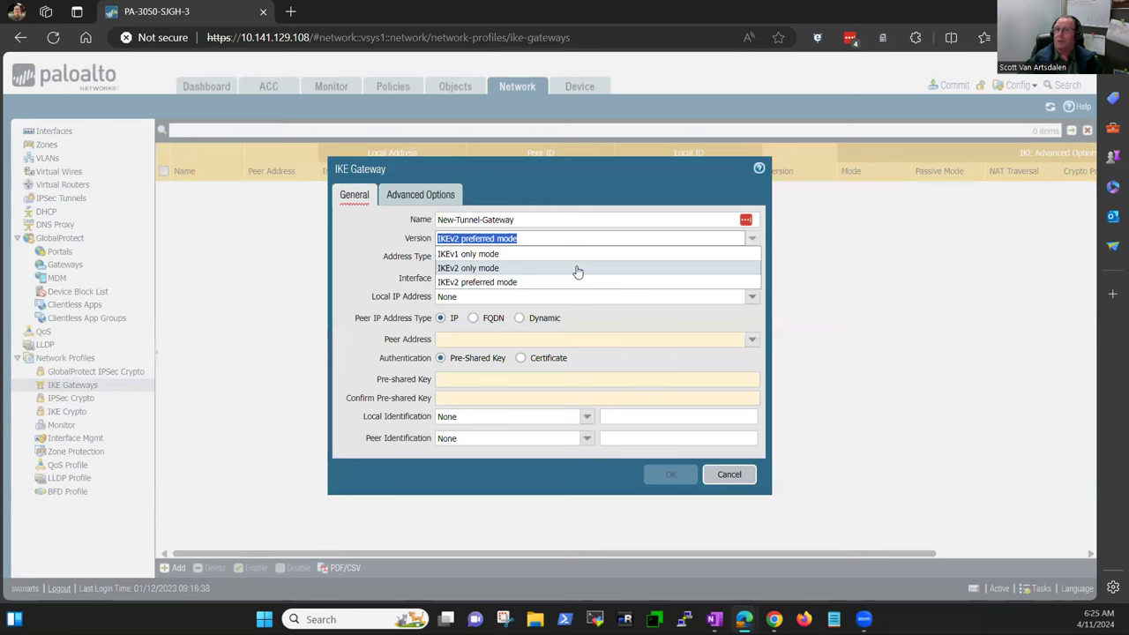
pyautogui.moveTo(572, 280)
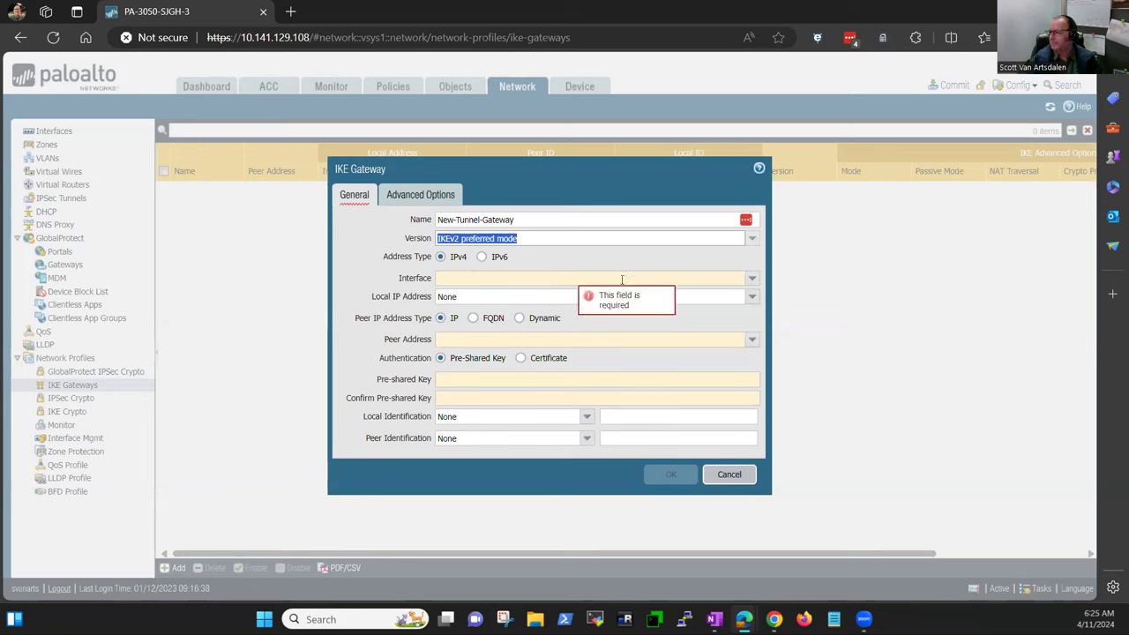
pyautogui.click(751, 279)
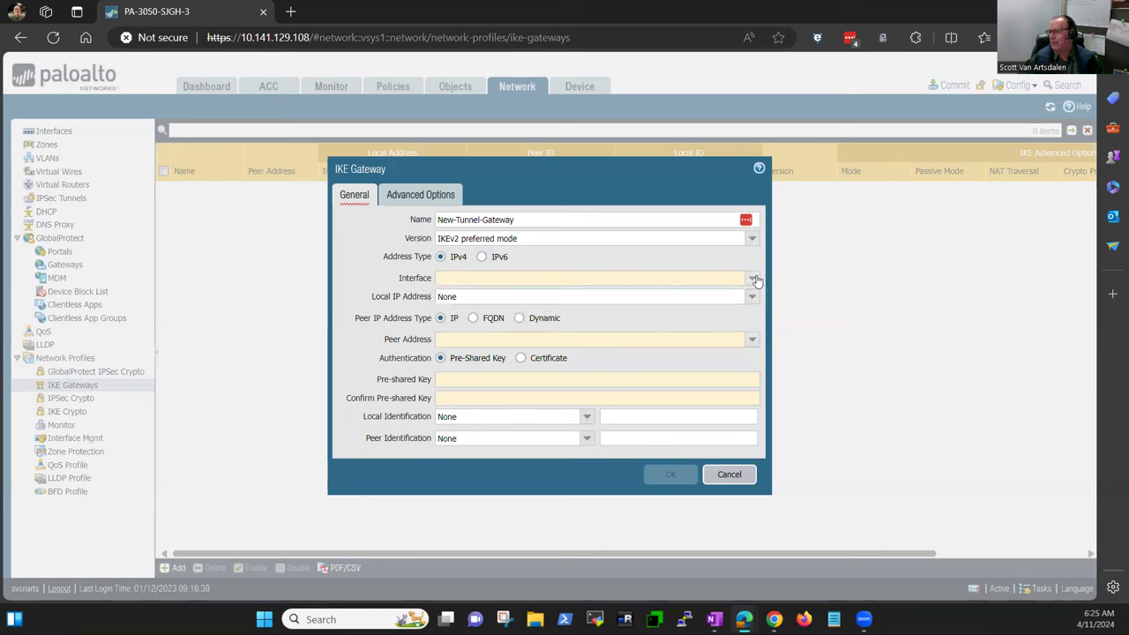
pyautogui.click(752, 279)
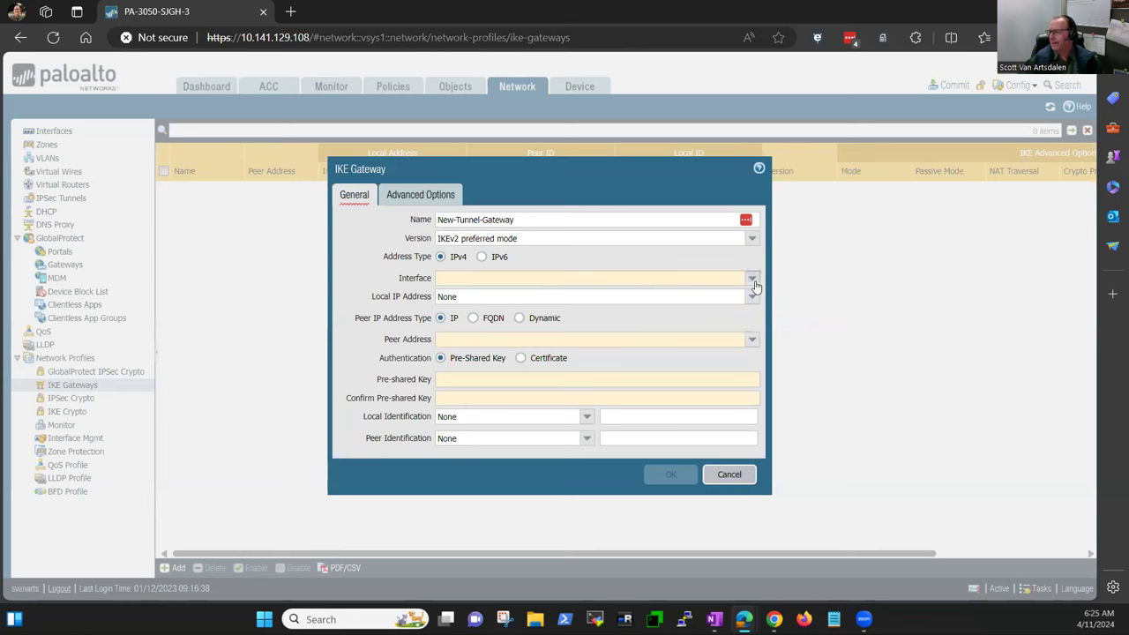
pyautogui.click(752, 278)
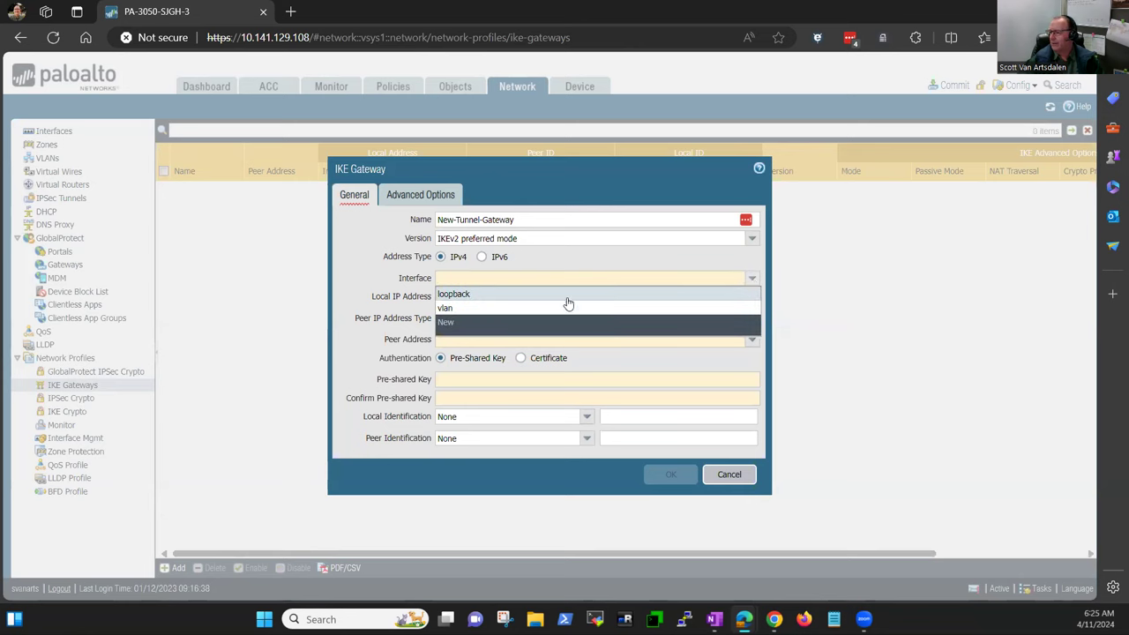
pyautogui.click(453, 293)
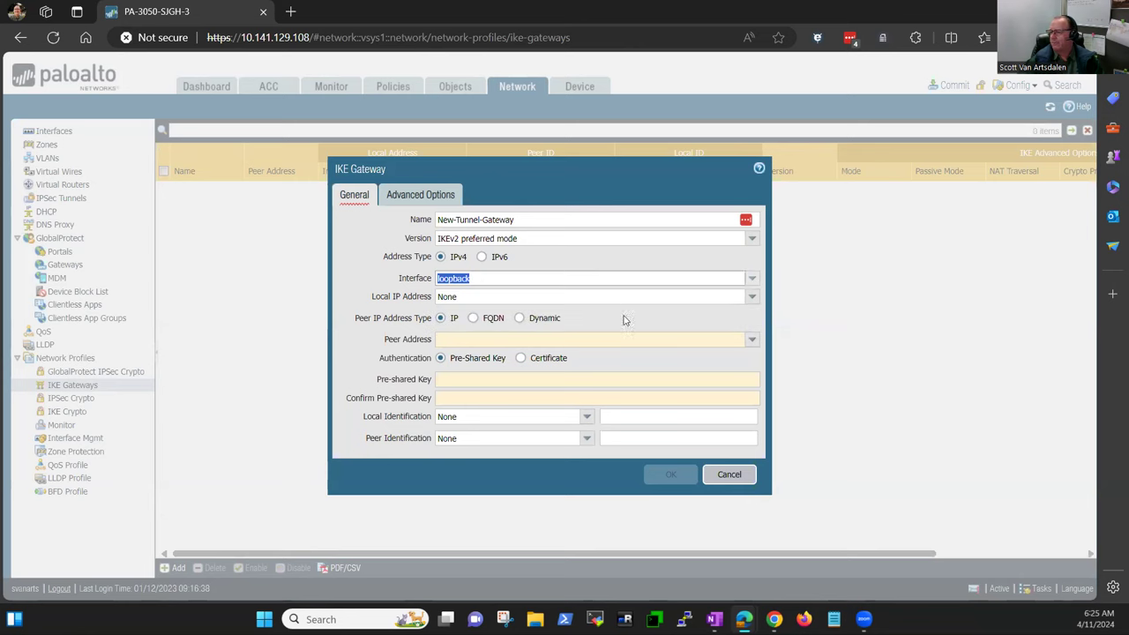
pyautogui.moveTo(528, 313)
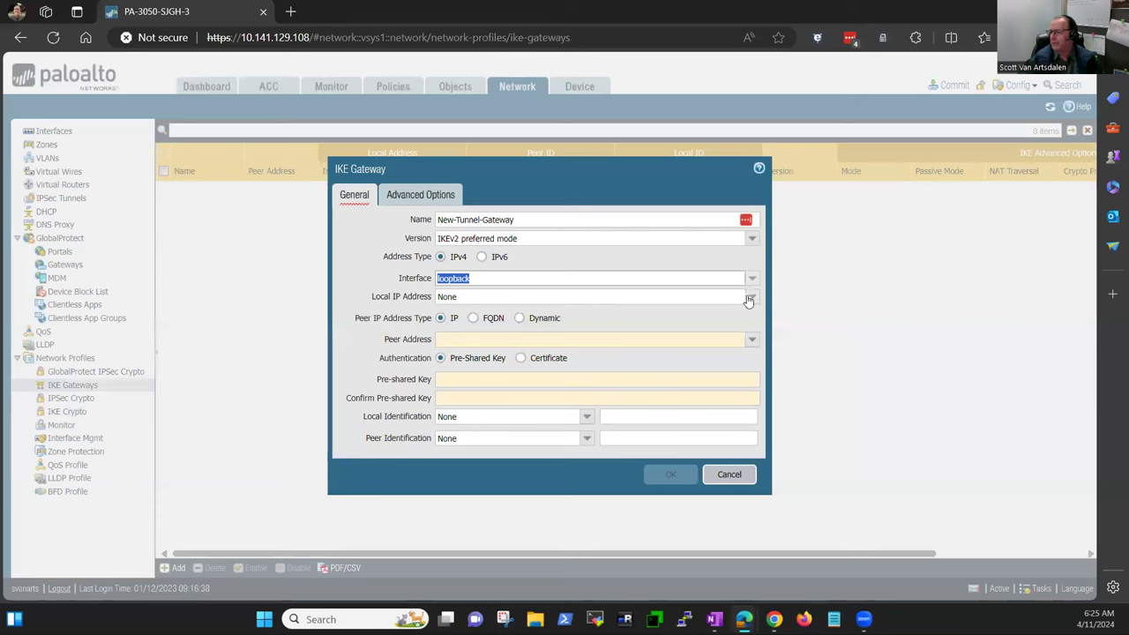
pyautogui.click(591, 296)
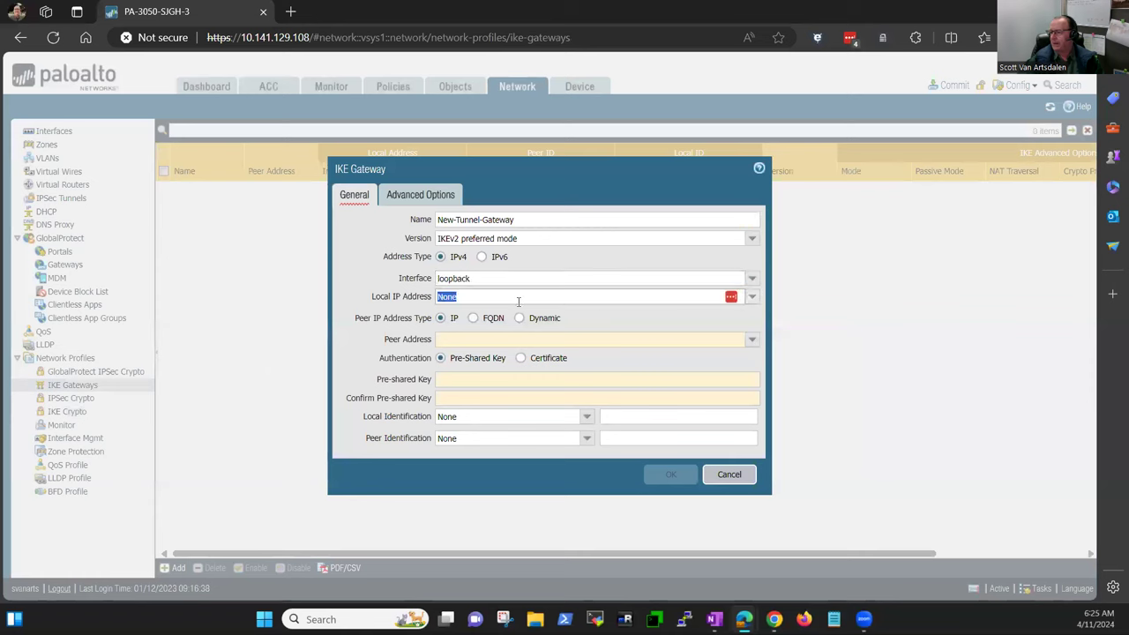
pyautogui.click(591, 338)
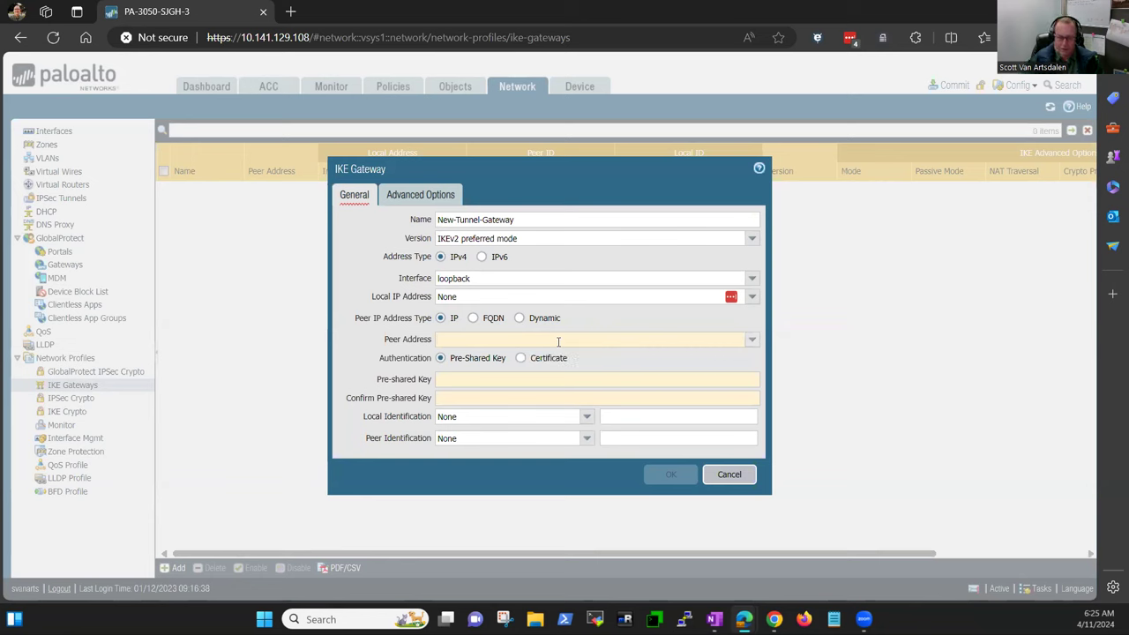
# Enter peer address 8.8.8.8 and move to the pre-shared key field
pyautogui.write('8.8.8.8')
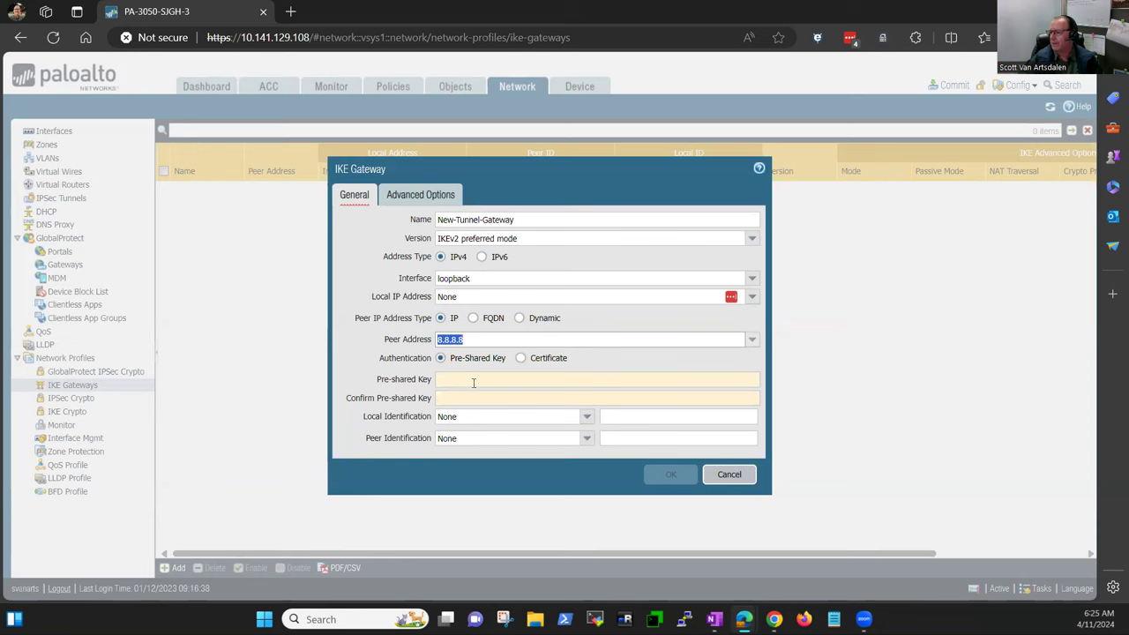
pyautogui.click(596, 379)
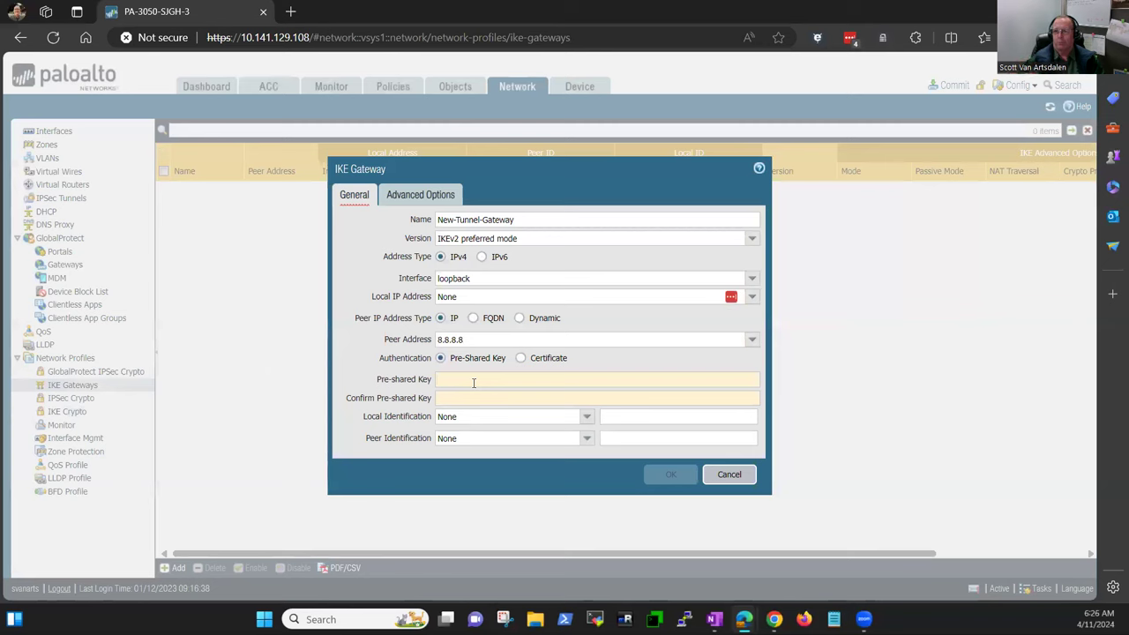
pyautogui.click(473, 379)
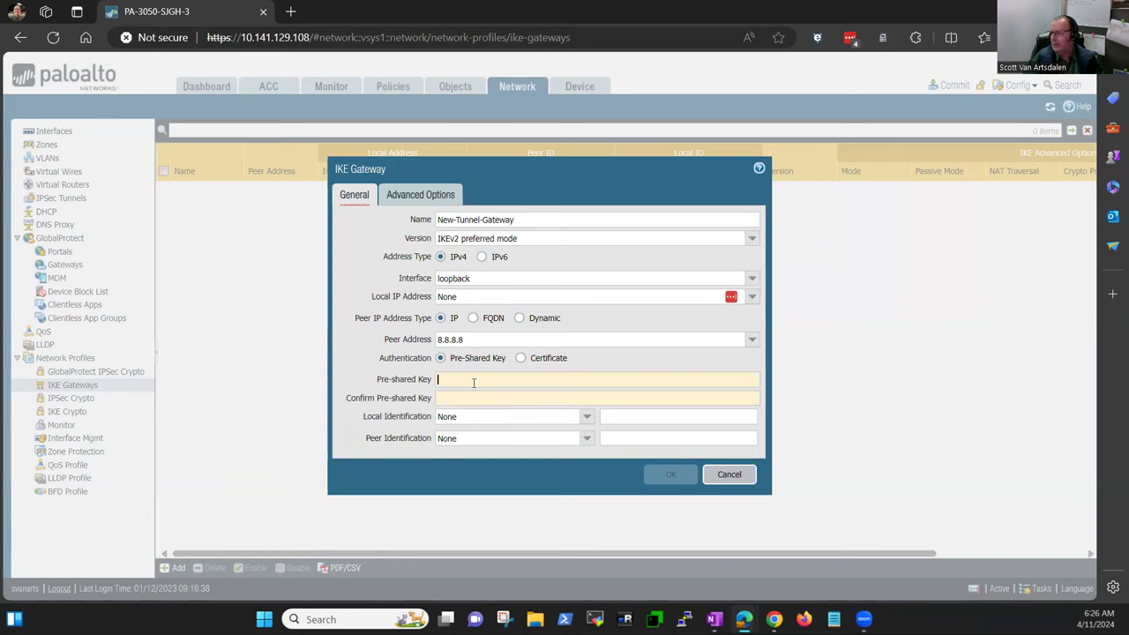
# Enter the pre-shared key and confirm it for New-Tunnel-Gateway
pyautogui.write('•')
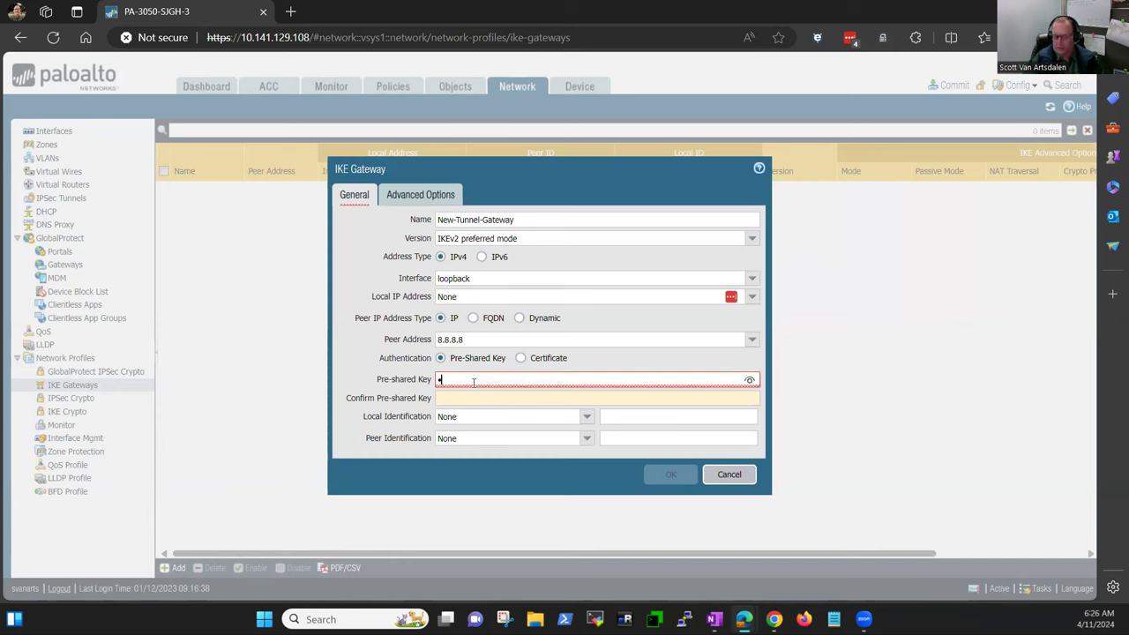
pyautogui.write('••••')
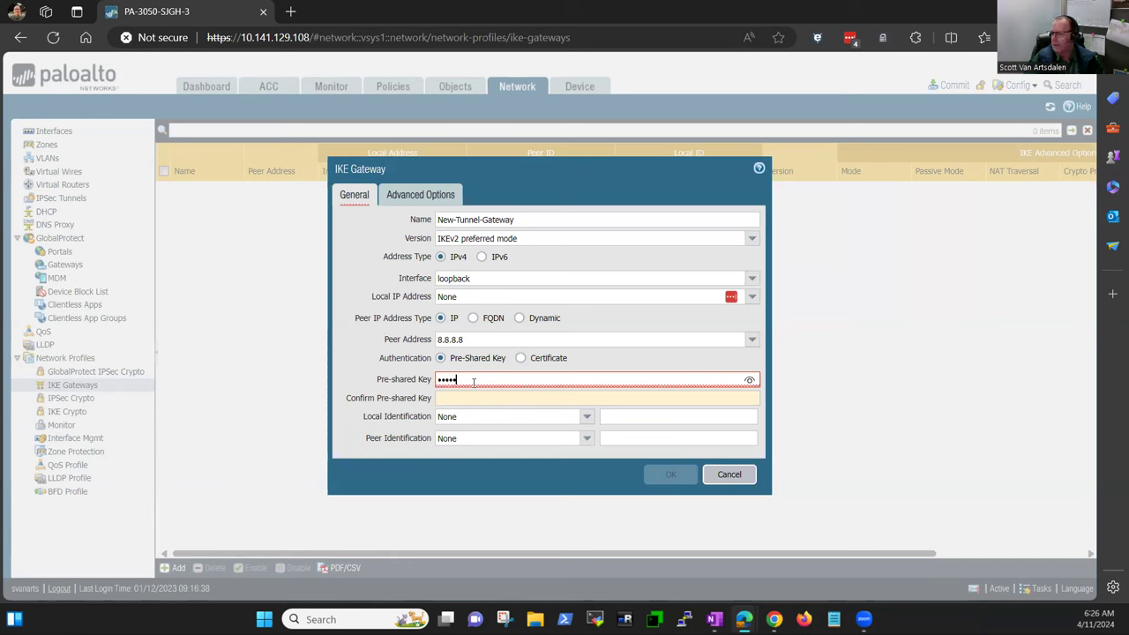
pyautogui.write('•••')
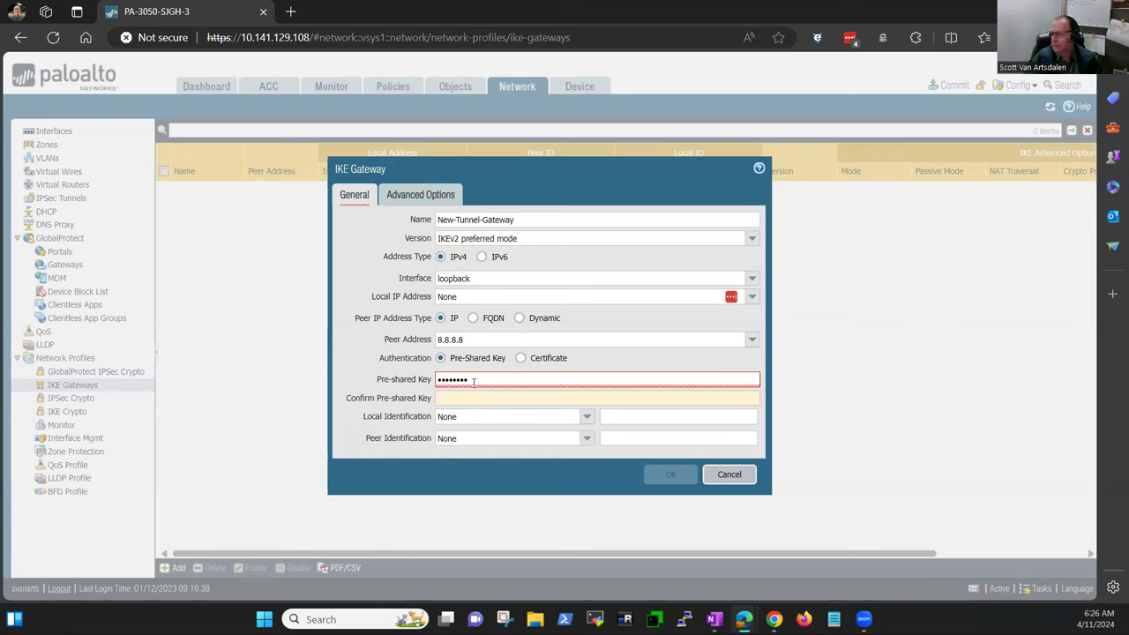
pyautogui.write('••••••••')
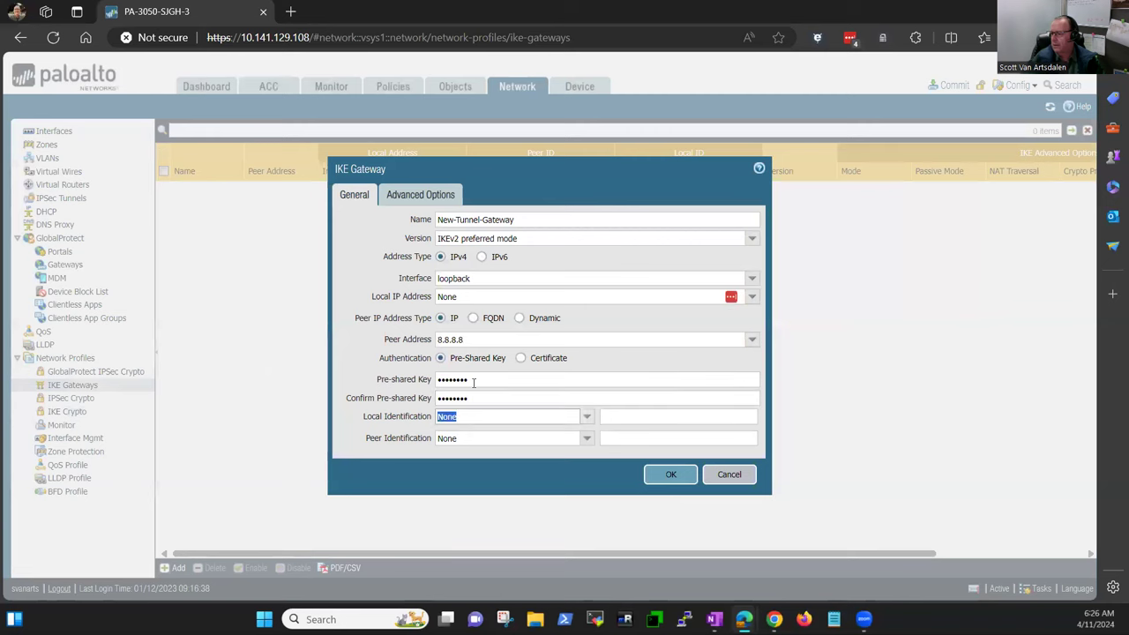
pyautogui.moveTo(556, 452)
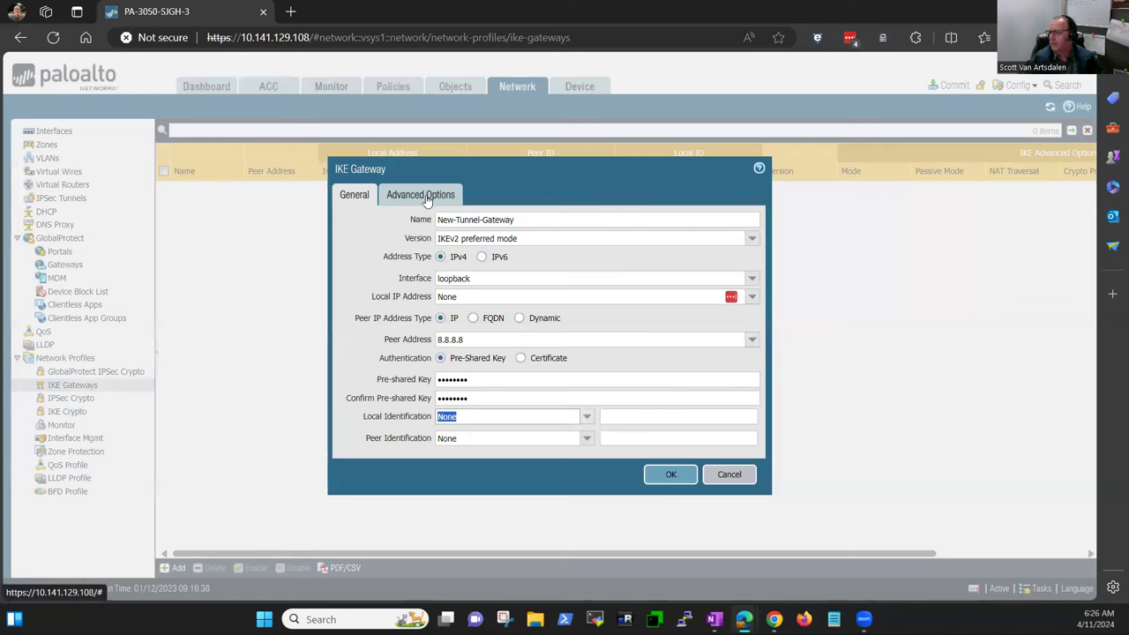
# Under Advanced Options > IKEv2, choose the New-Tunnel-Ike-Crypto profile and leave liveness check enabled
pyautogui.click(420, 194)
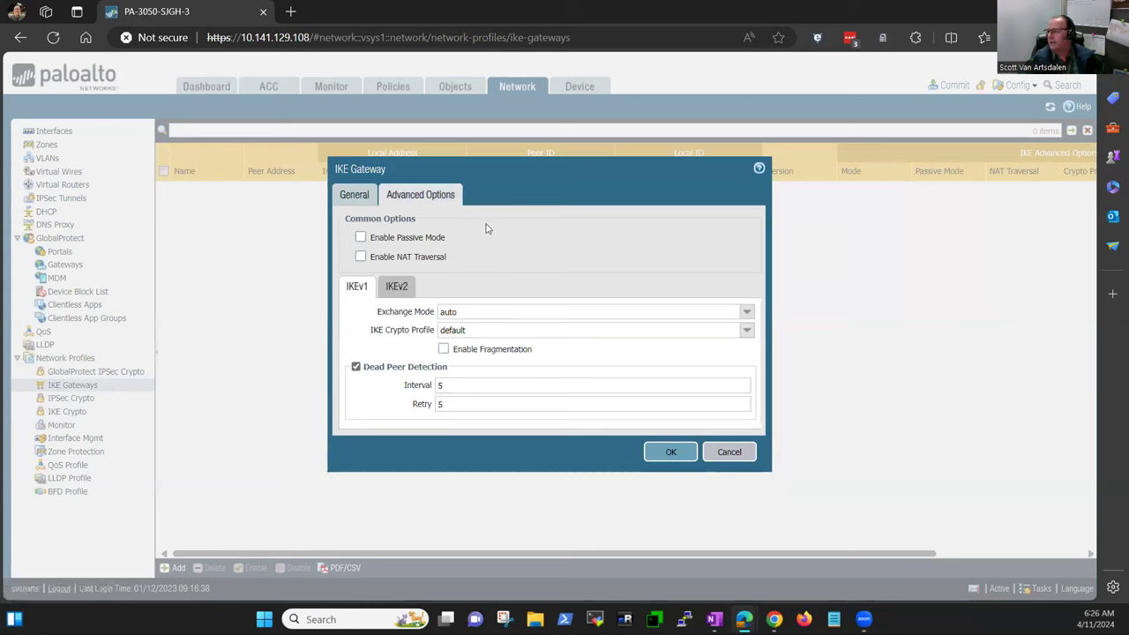
pyautogui.click(395, 286)
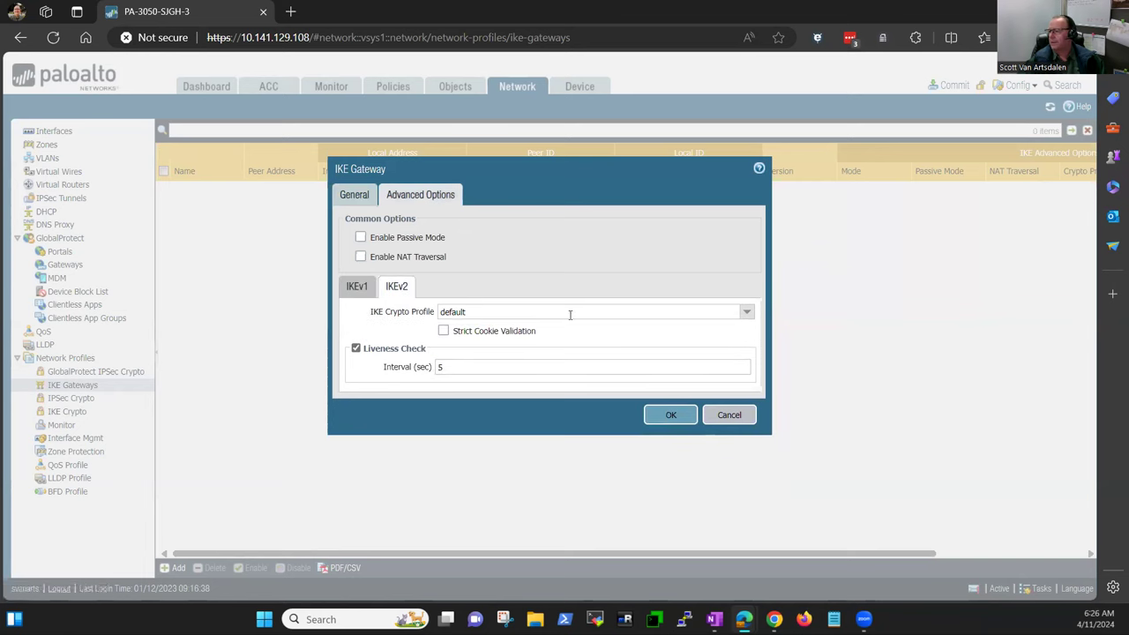
pyautogui.click(744, 311)
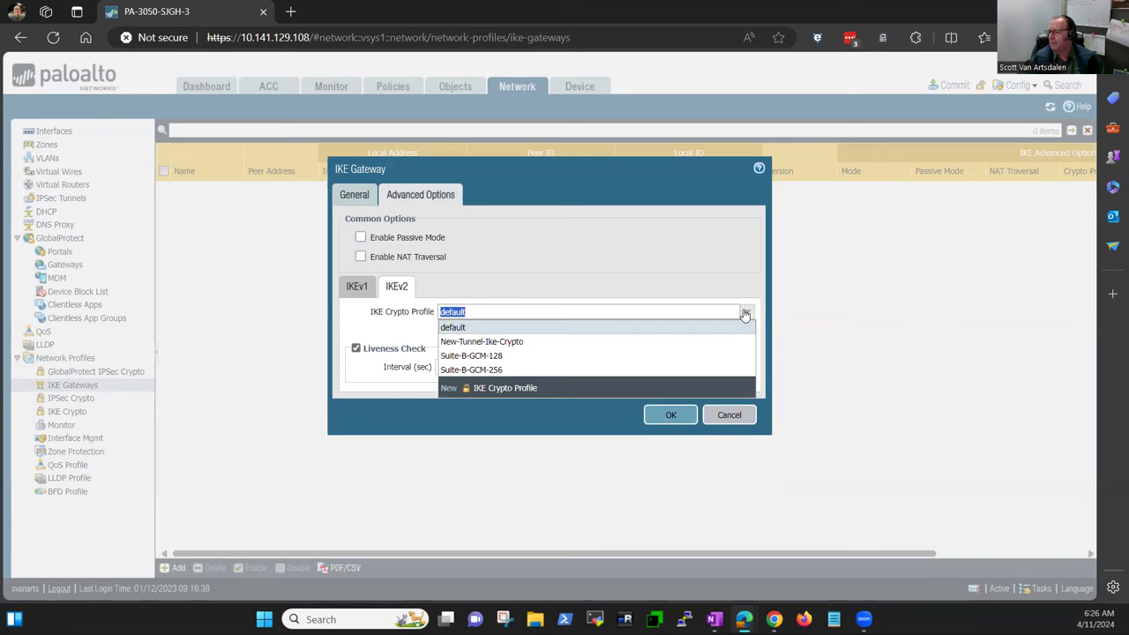
pyautogui.moveTo(540, 343)
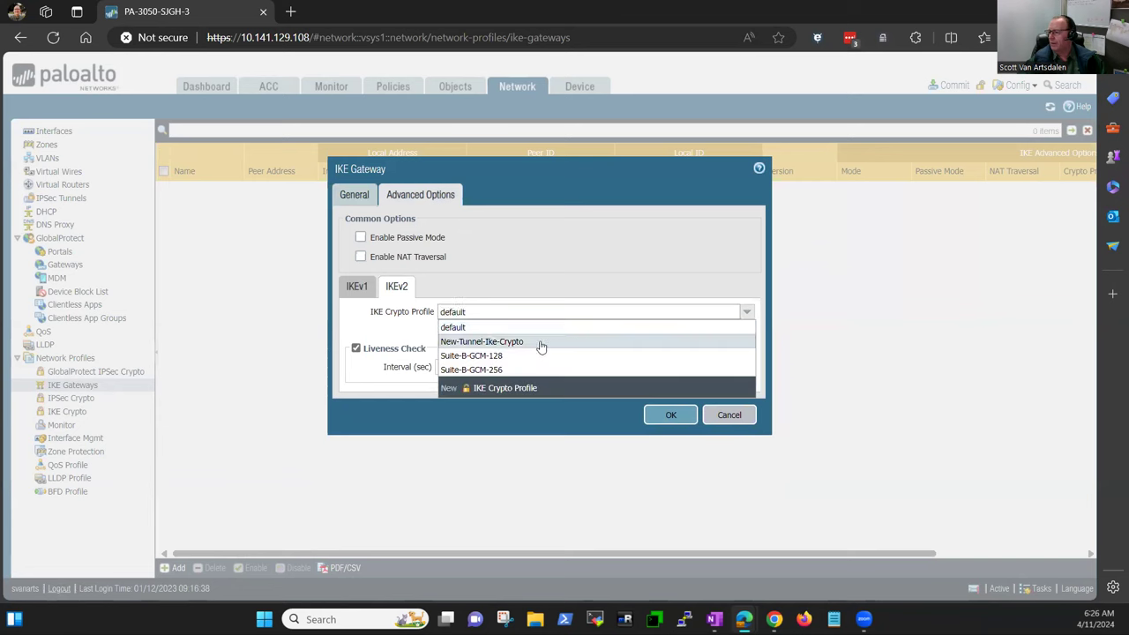
pyautogui.click(482, 342)
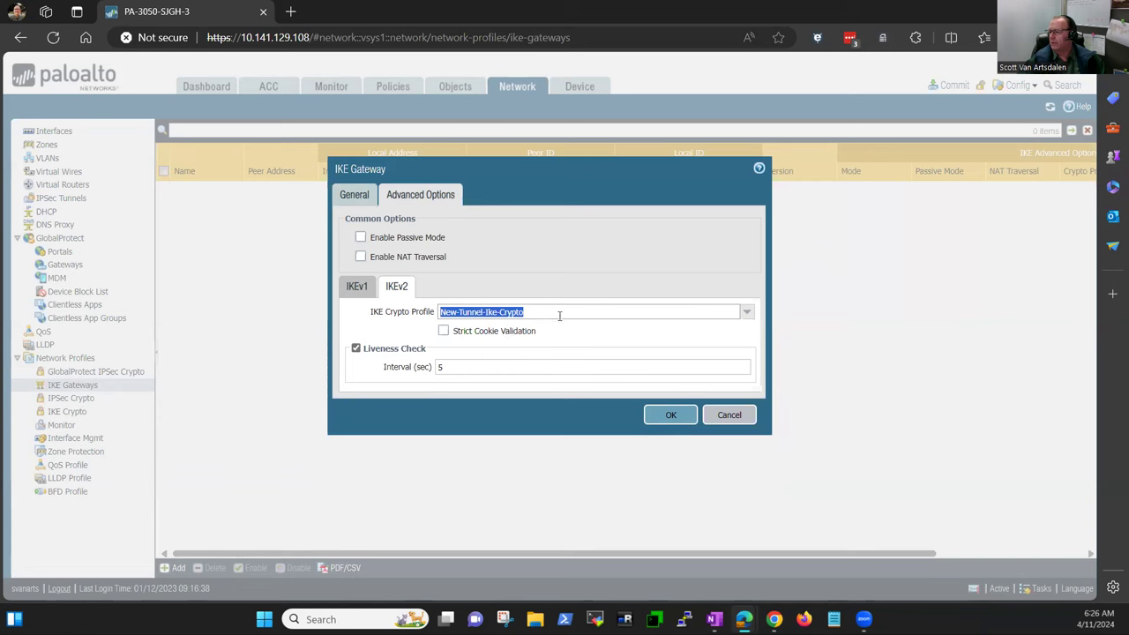
pyautogui.moveTo(530, 286)
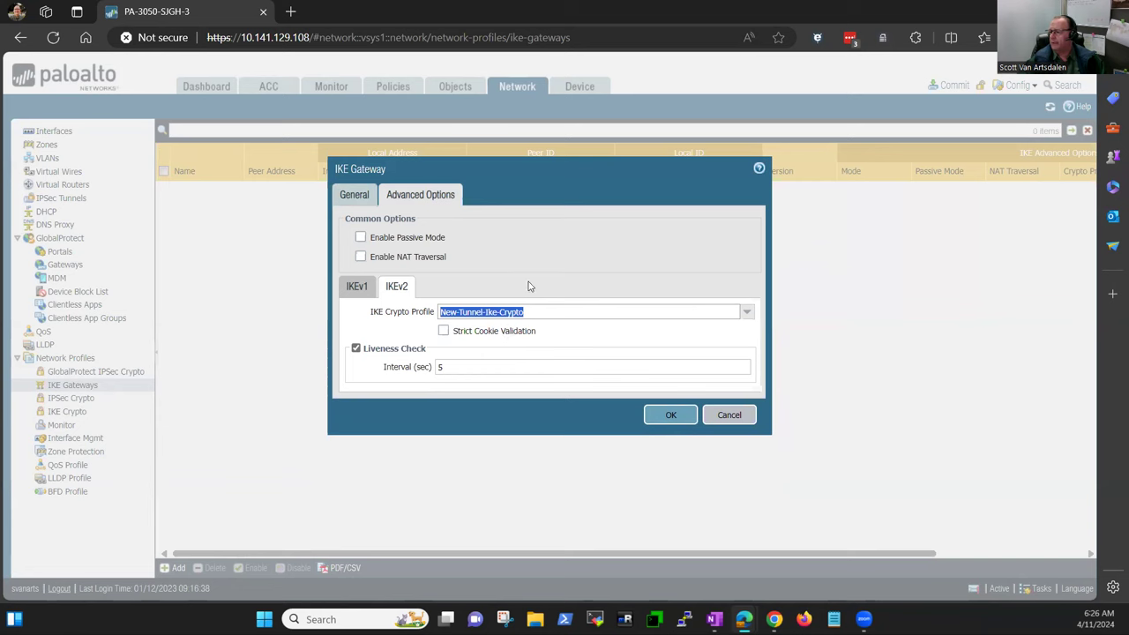
pyautogui.click(357, 348)
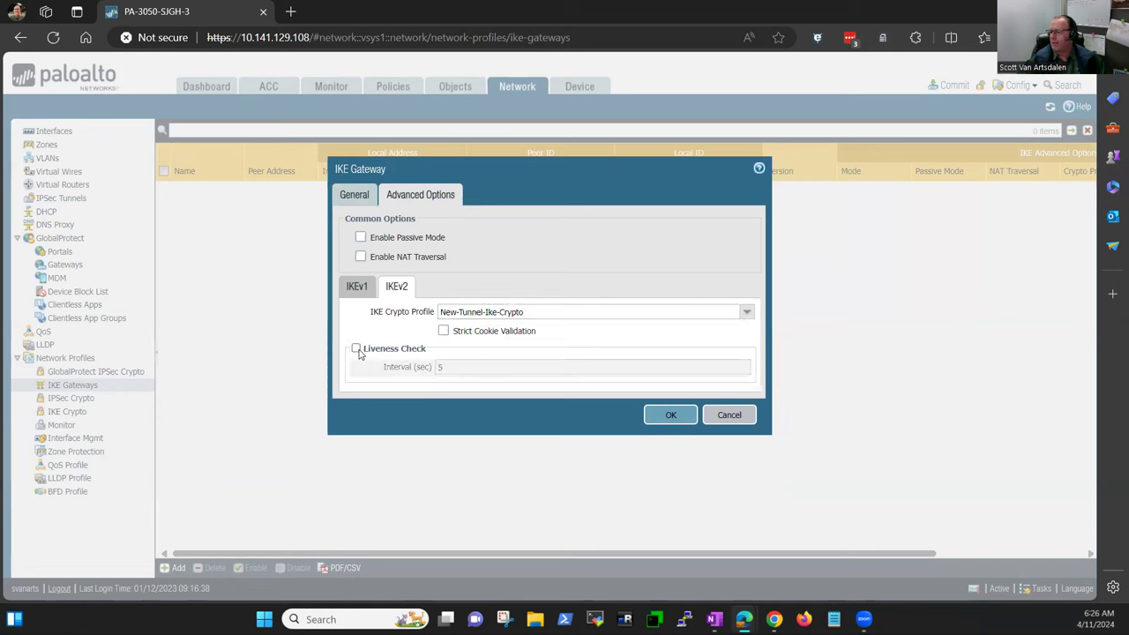
pyautogui.click(357, 348)
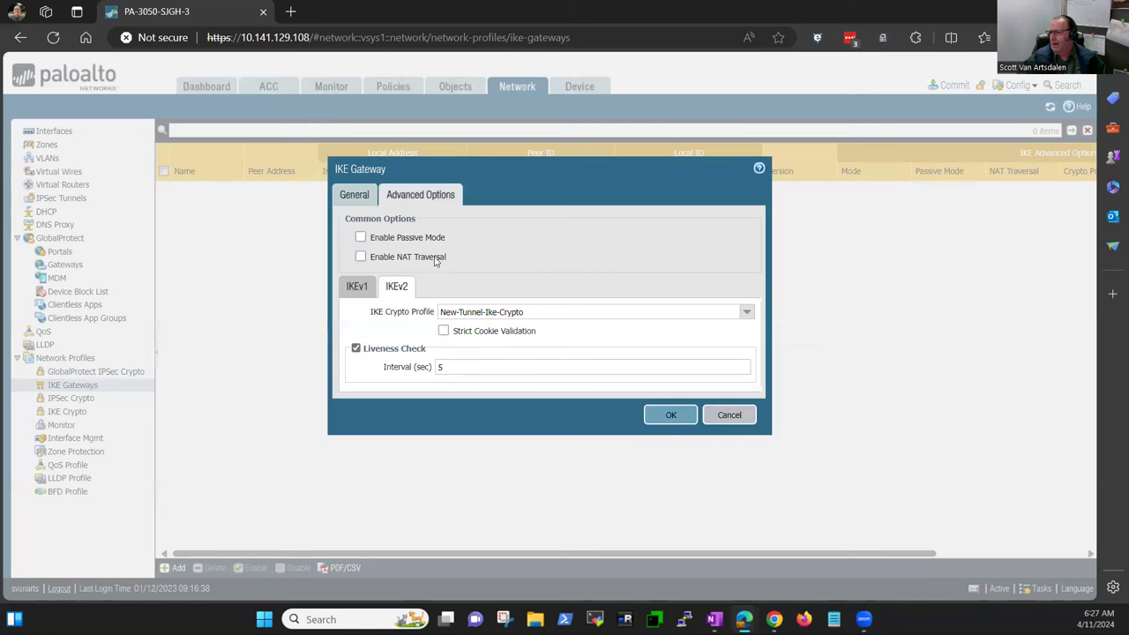
pyautogui.moveTo(381, 257)
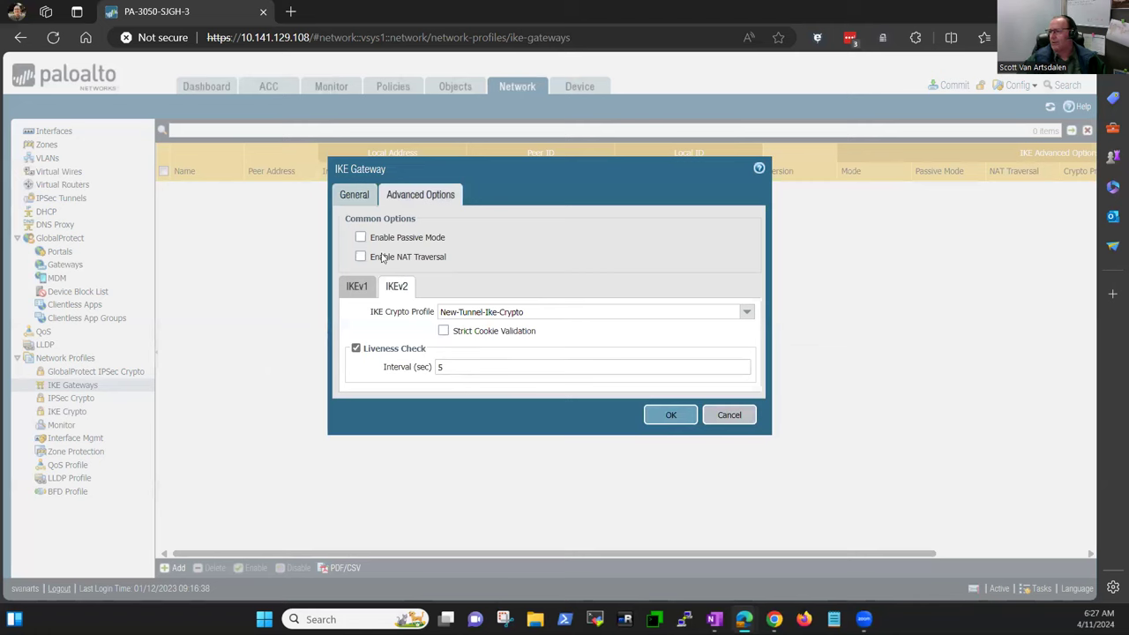
pyautogui.moveTo(450, 263)
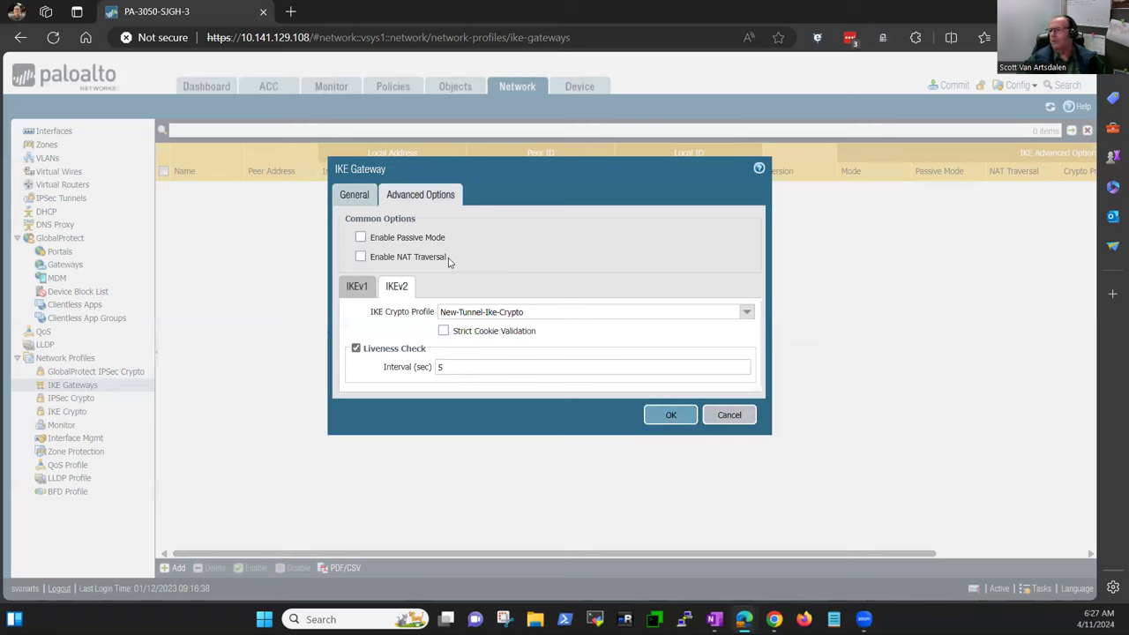
pyautogui.moveTo(414, 266)
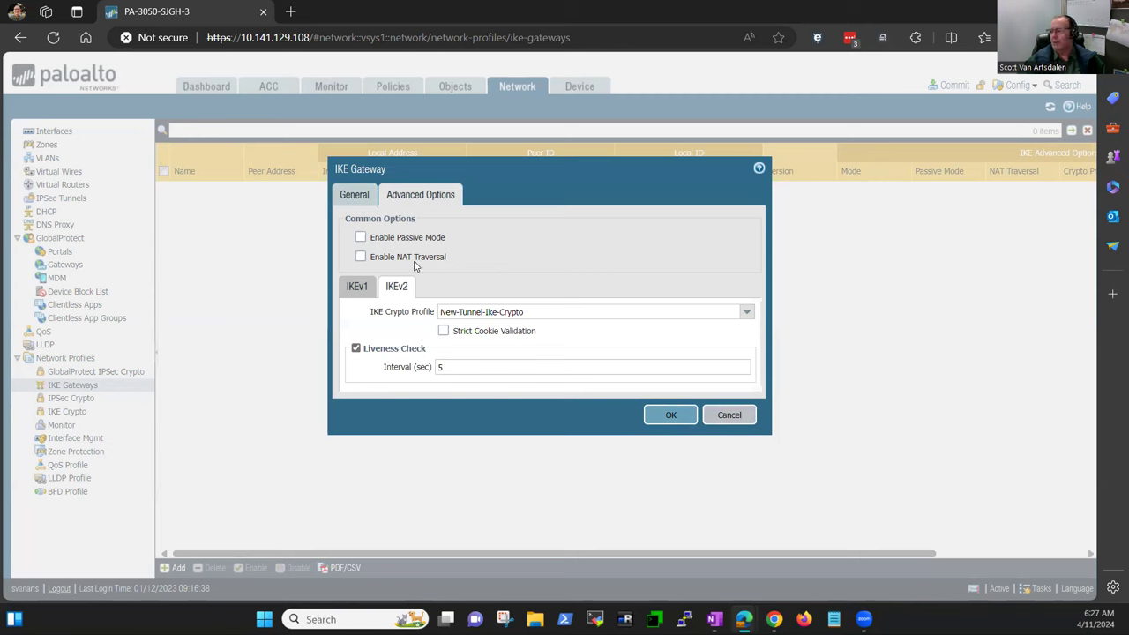
pyautogui.moveTo(448, 258)
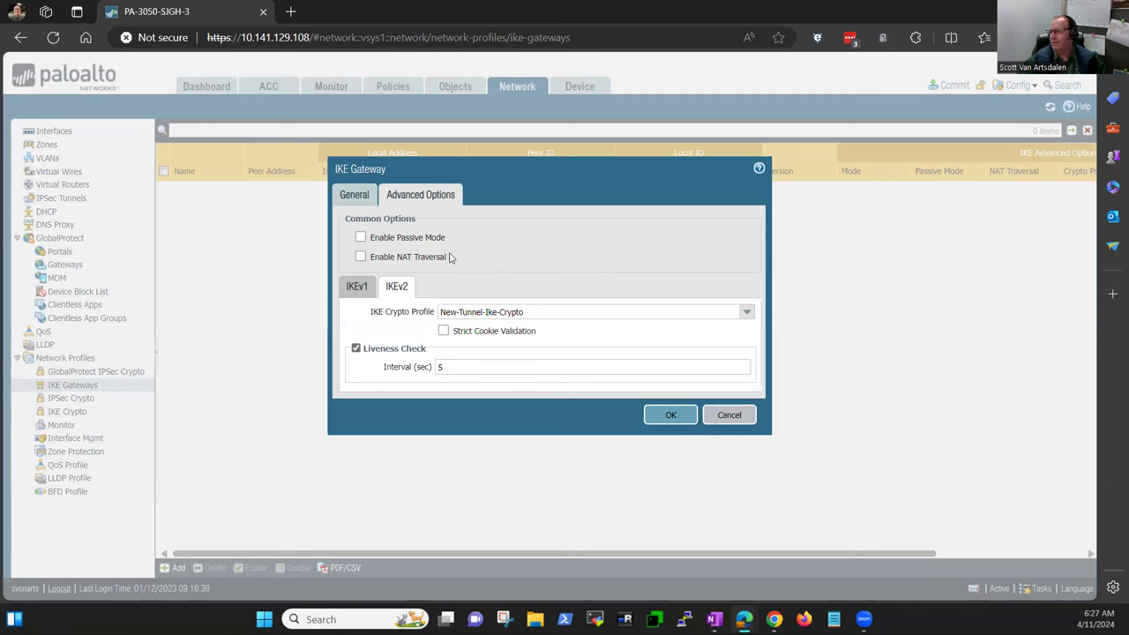
pyautogui.moveTo(423, 261)
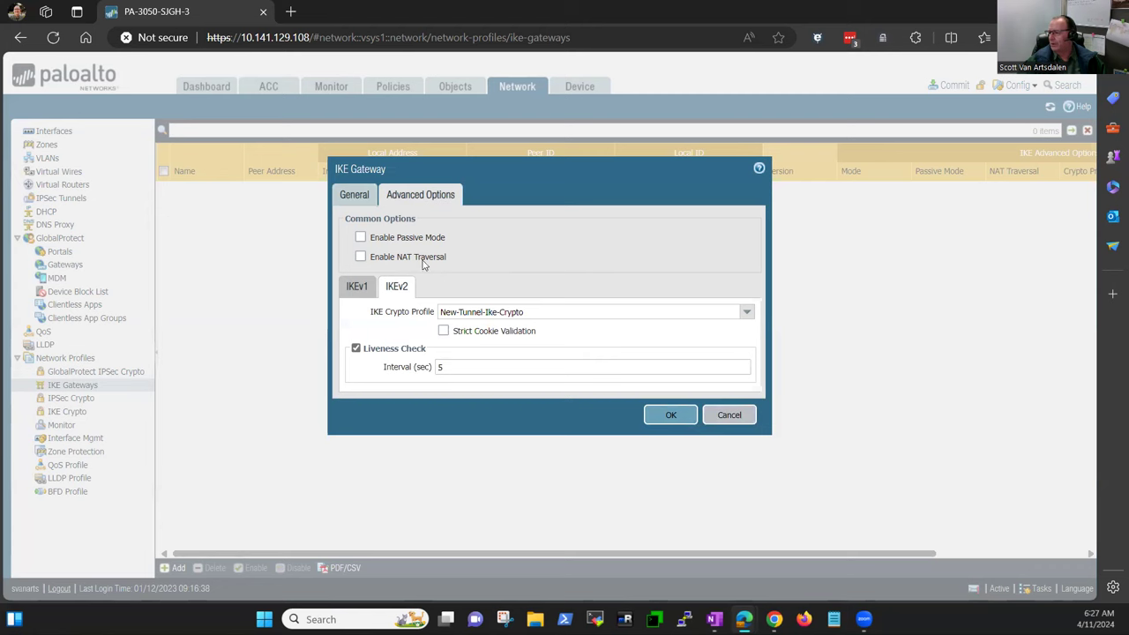
# Save the IKE gateway so New-Tunnel-Gateway (peer 8.8.8.8) appears in the gateway list
pyautogui.click(670, 415)
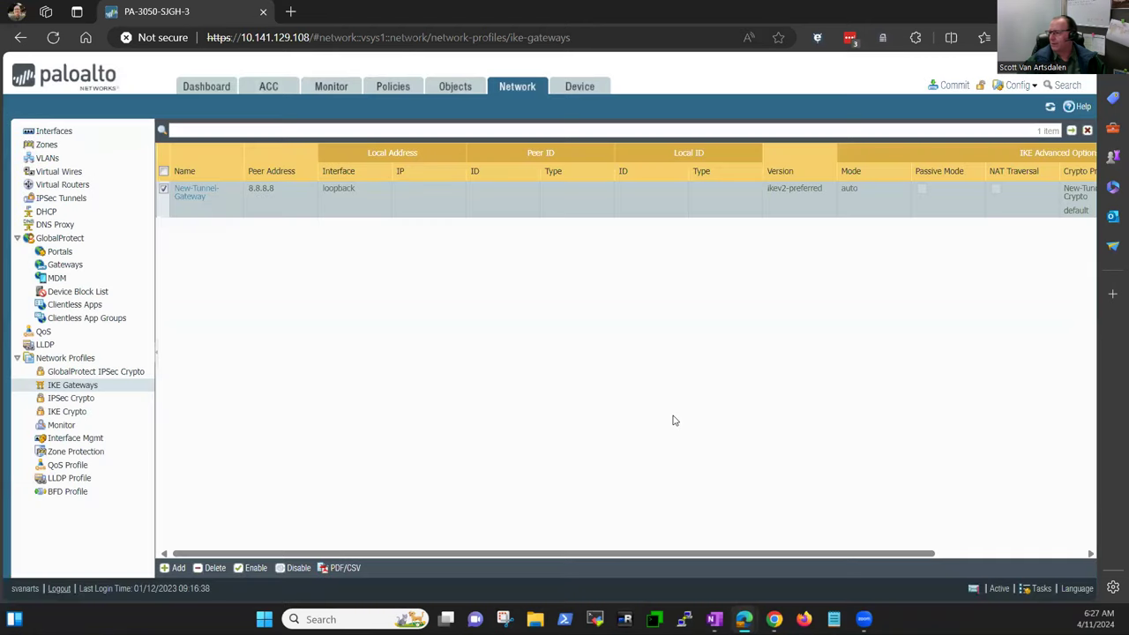
pyautogui.moveTo(213, 219)
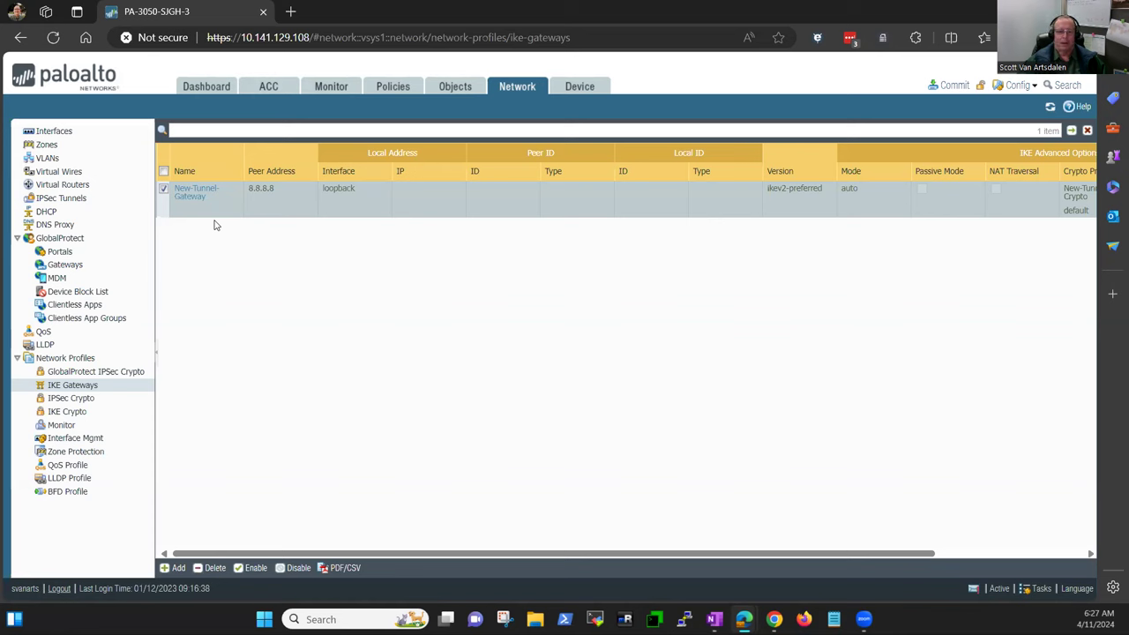
pyautogui.moveTo(222, 227)
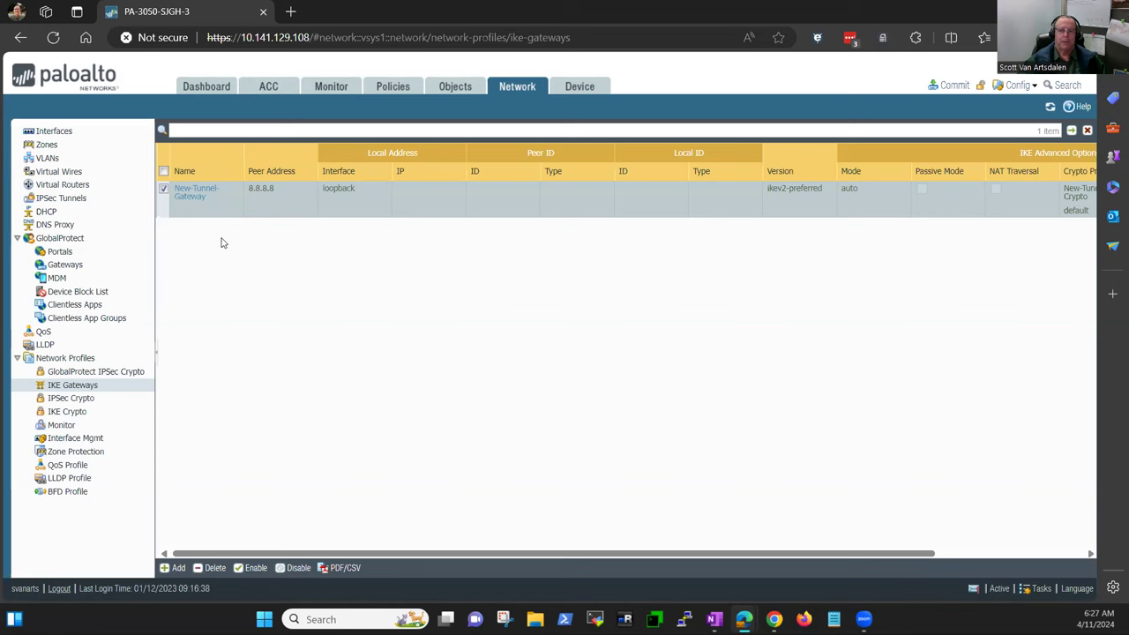
pyautogui.moveTo(177, 321)
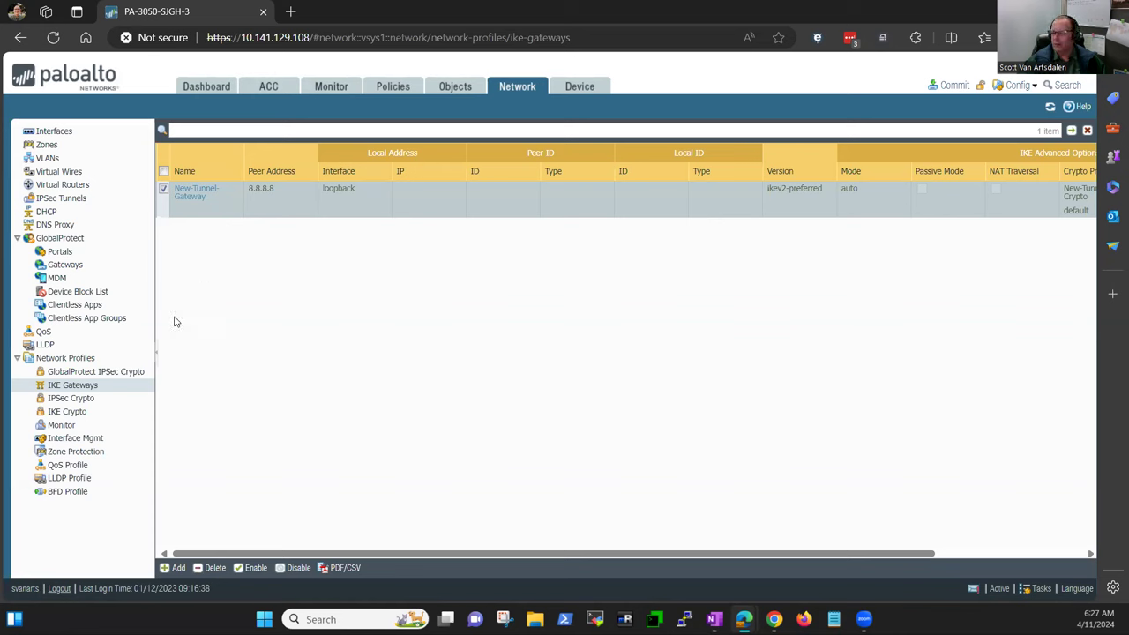
# Go to IPsec Crypto profiles and start a new profile
pyautogui.click(71, 399)
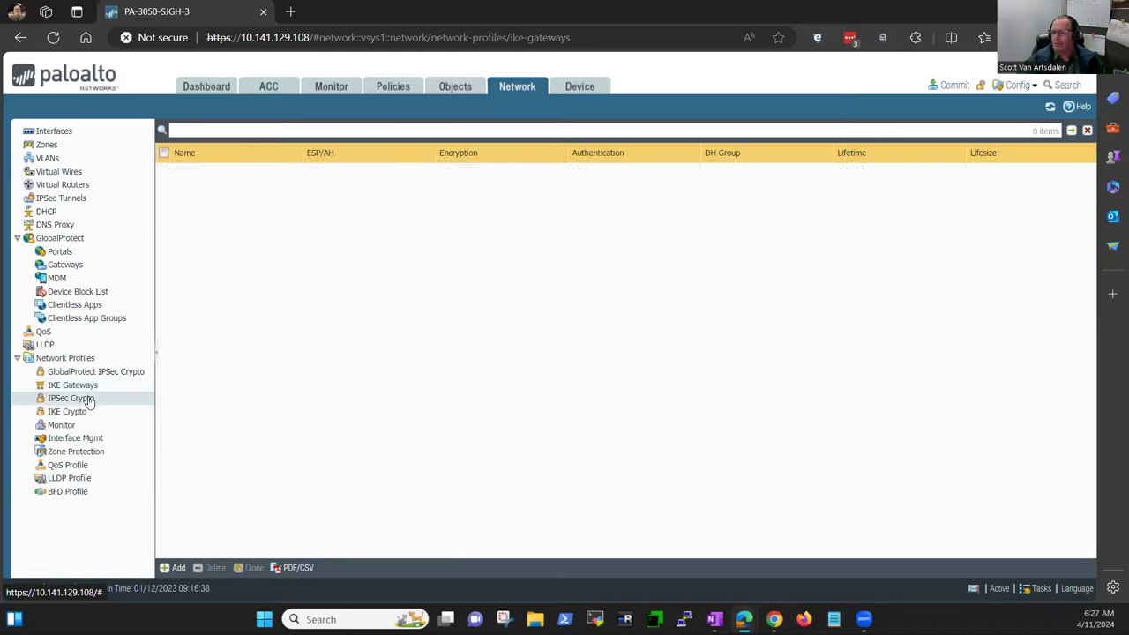
pyautogui.click(70, 399)
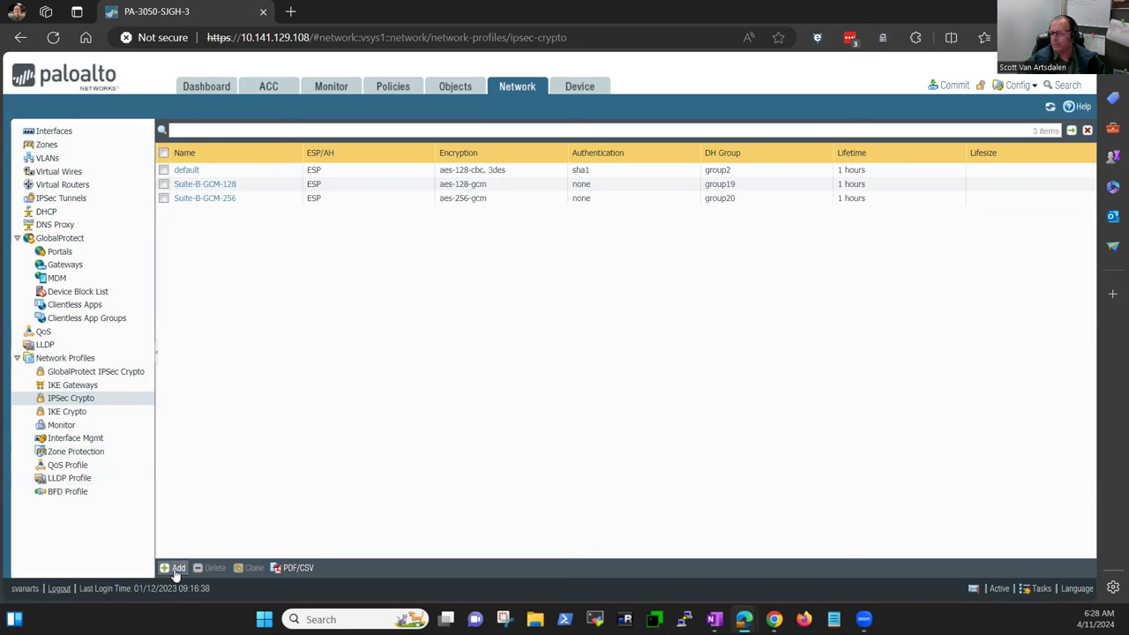
pyautogui.click(173, 568)
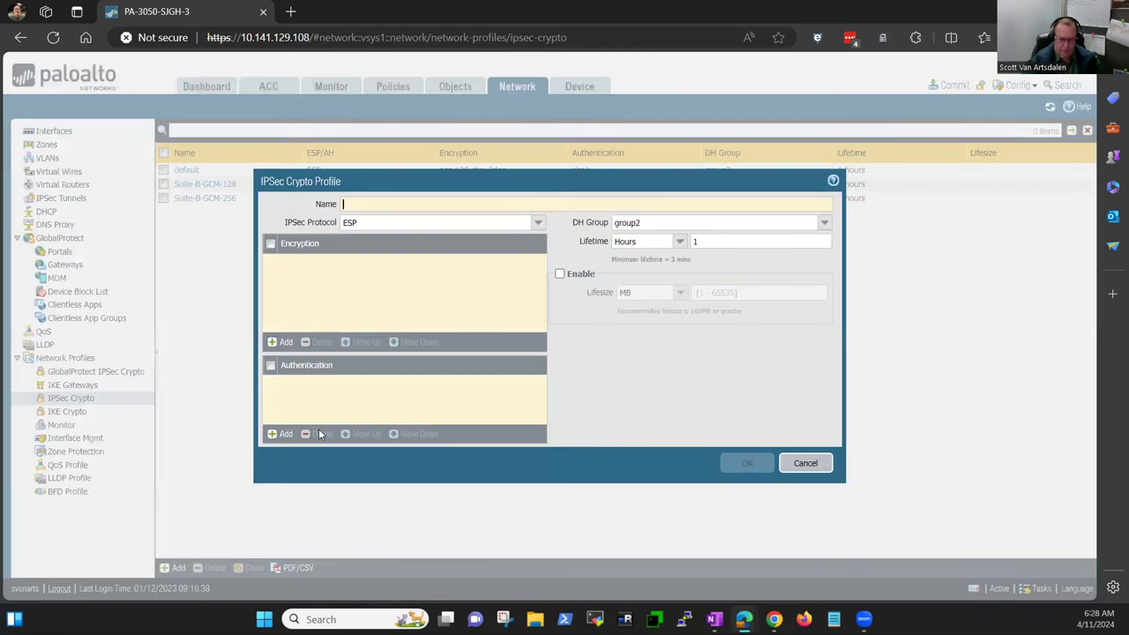
# Name the profile New-Tunnel-IPSec-Crypto-Phase-II, correcting a stray character along the way
pyautogui.write('New-Tunnel')
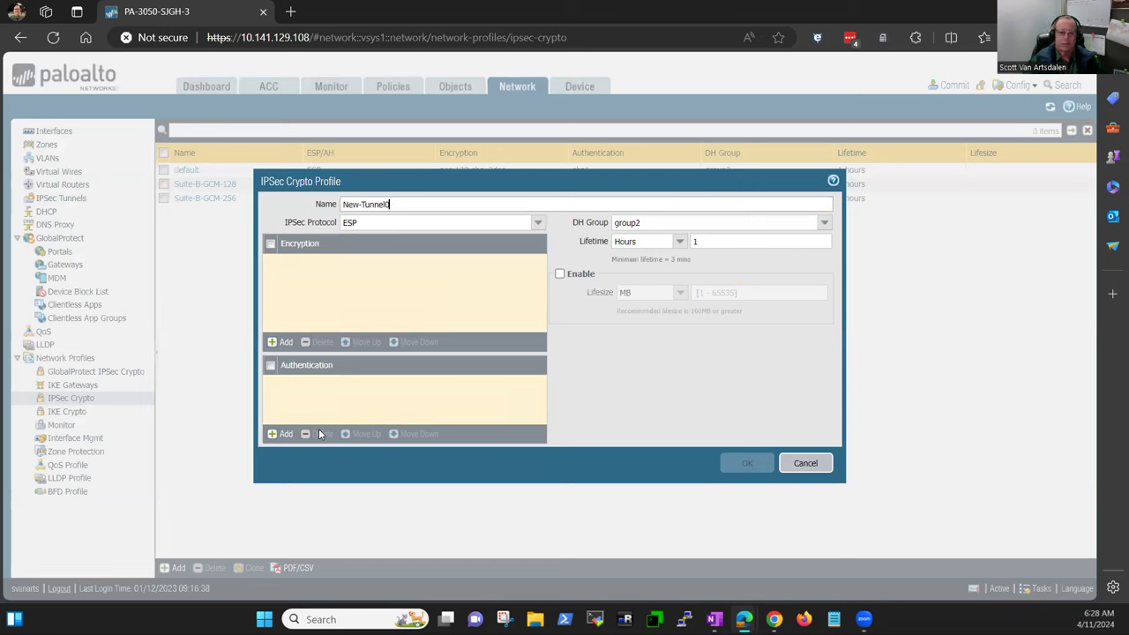
pyautogui.write('0')
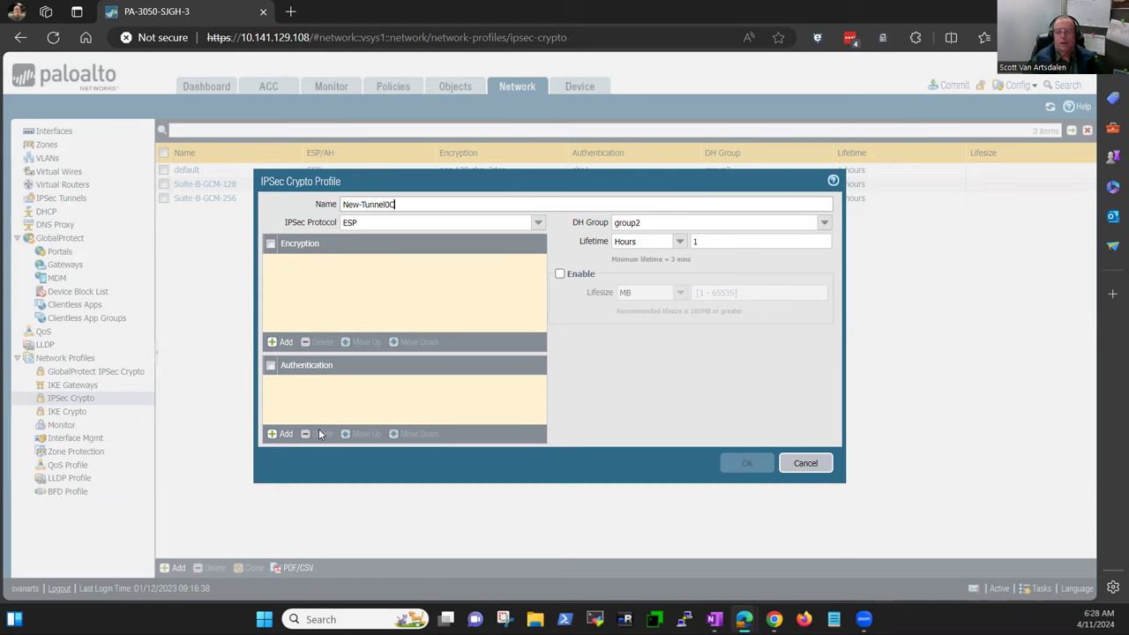
pyautogui.press('Backspace')
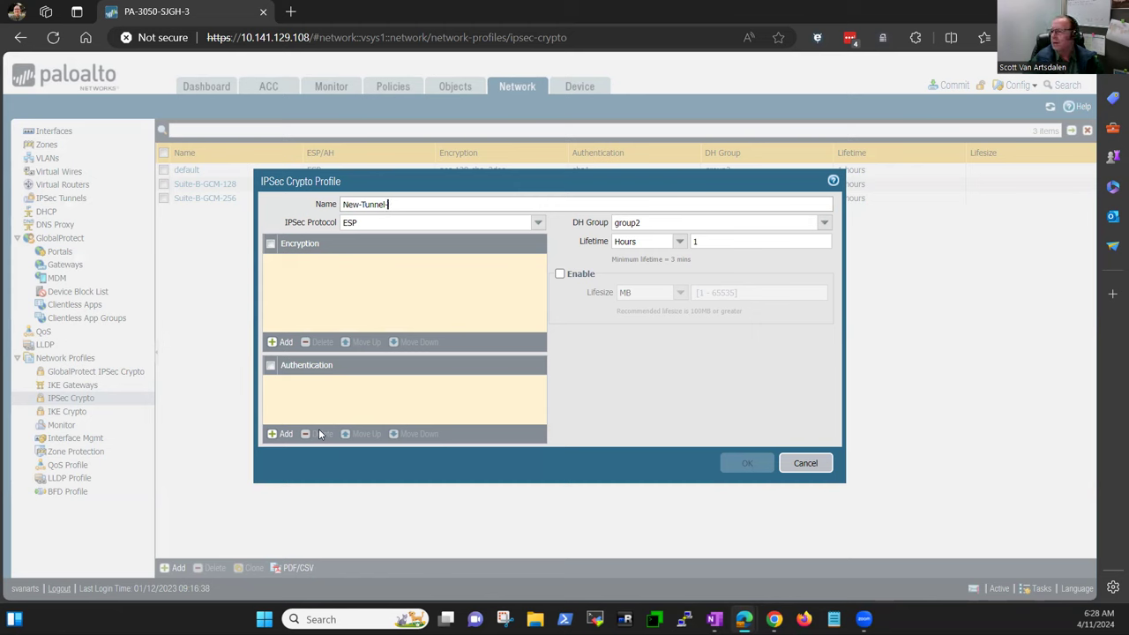
pyautogui.write('IPSec-')
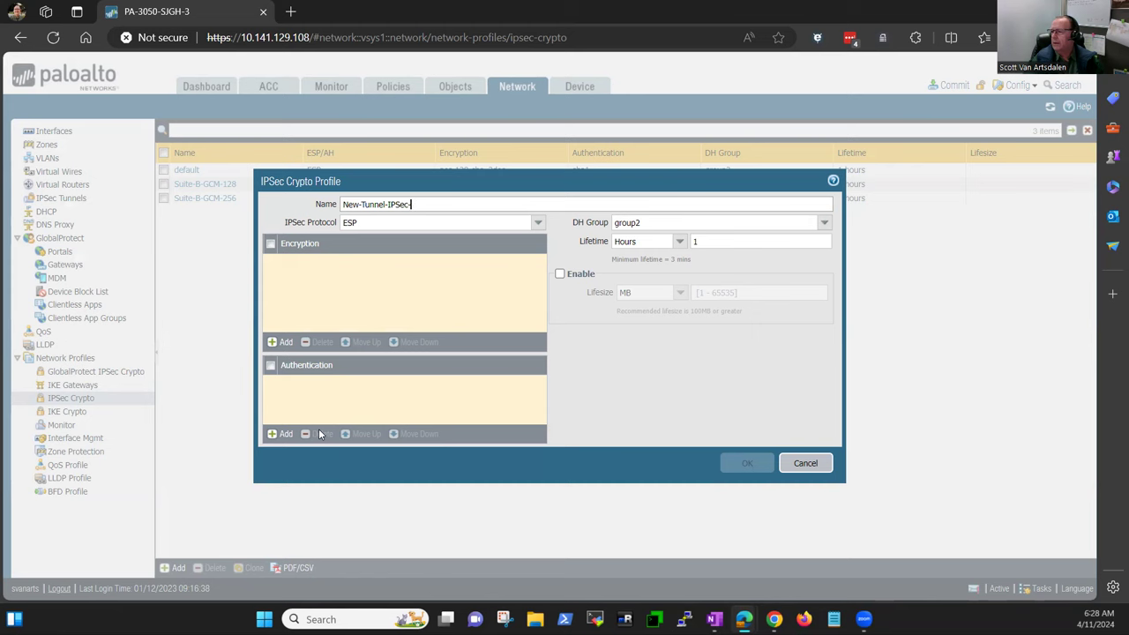
pyautogui.write('Crypto-')
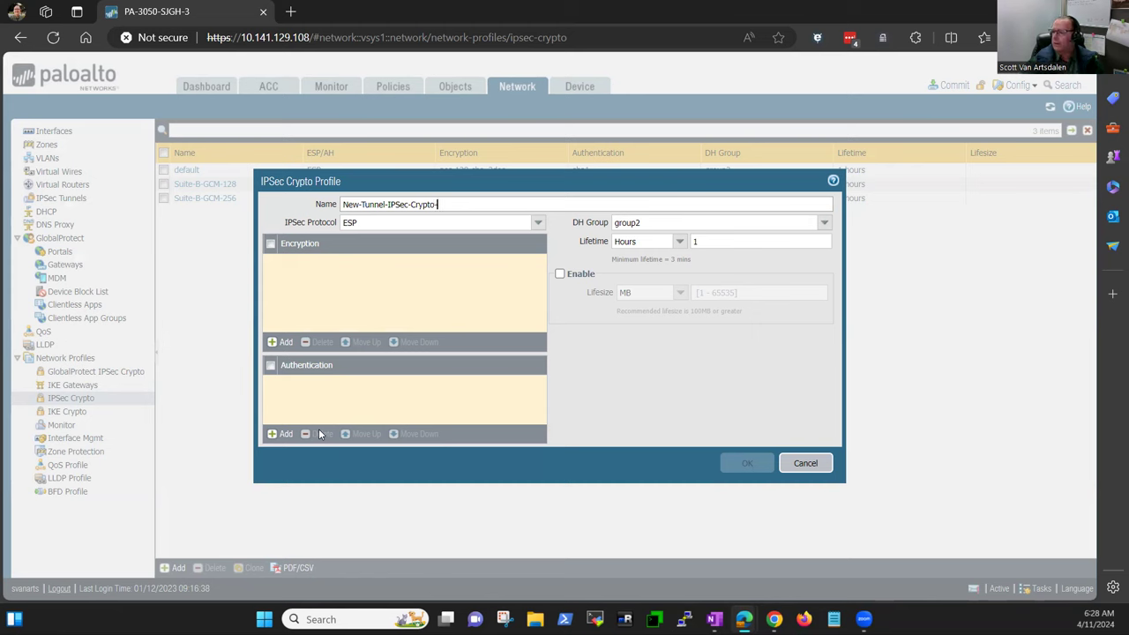
pyautogui.write('PH')
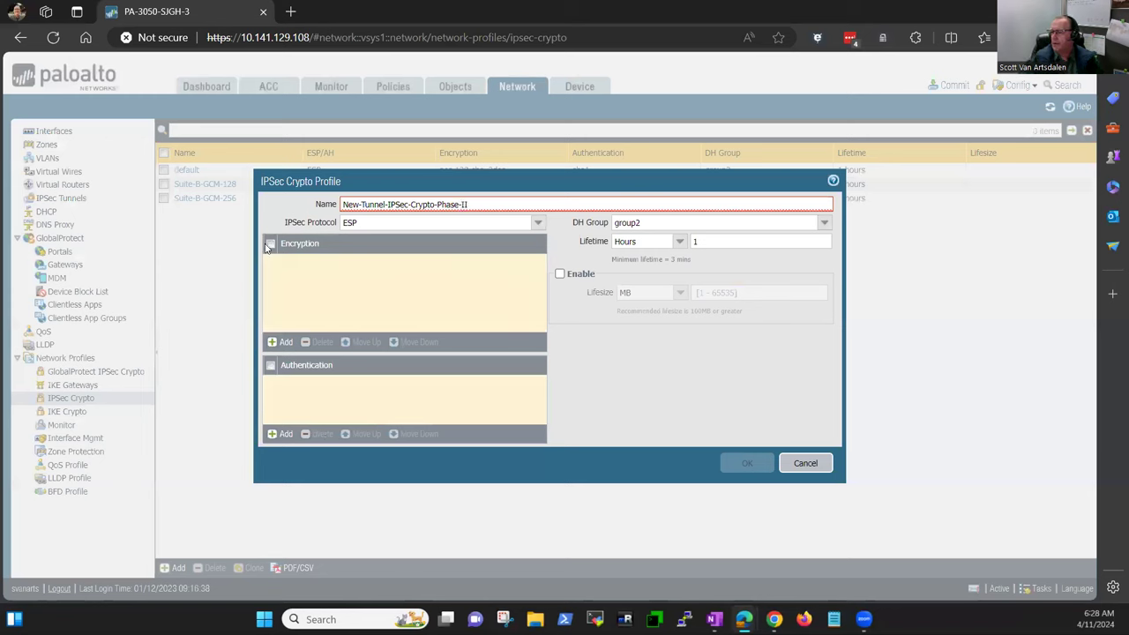
# Set encryption to aes-256-cbc only, adding then removing an extra aes-128-cbc entry
pyautogui.click(286, 343)
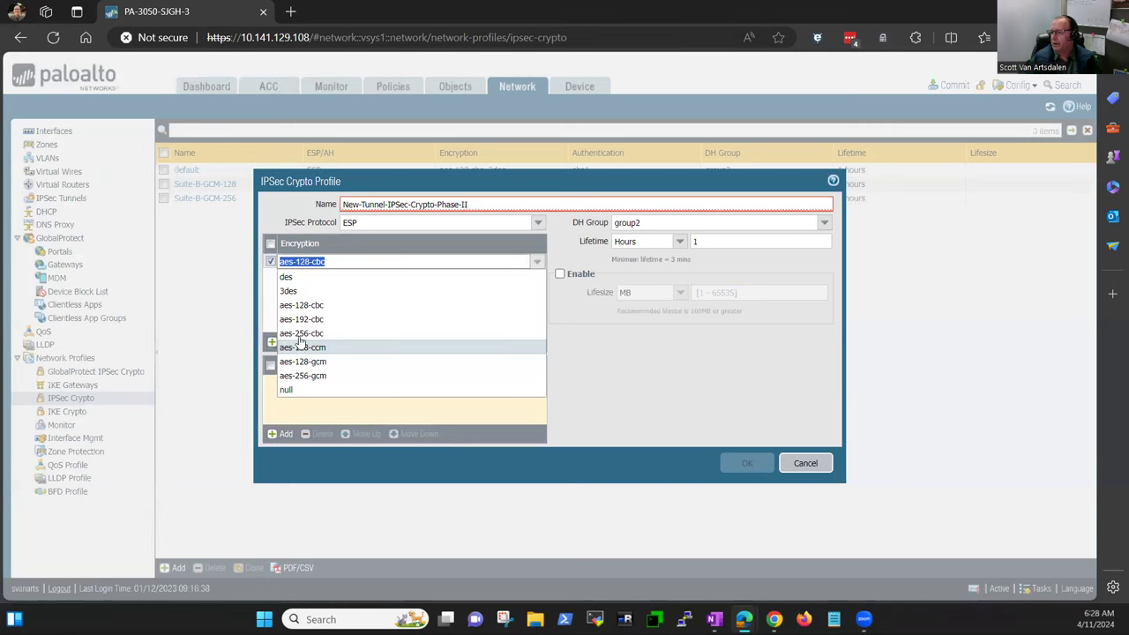
pyautogui.click(300, 331)
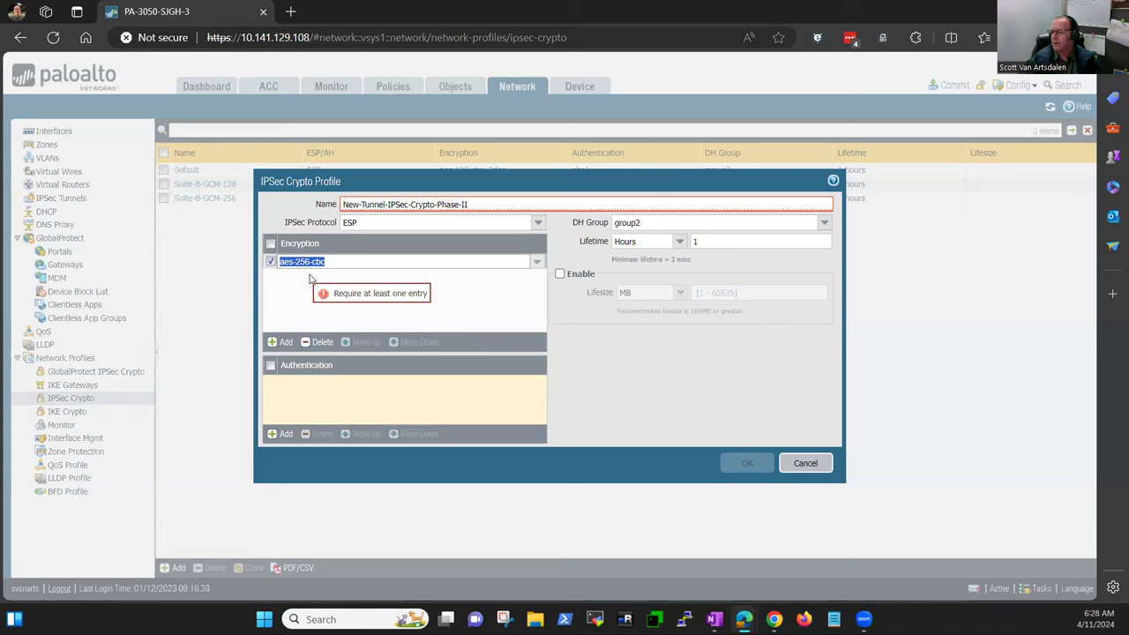
pyautogui.moveTo(291, 337)
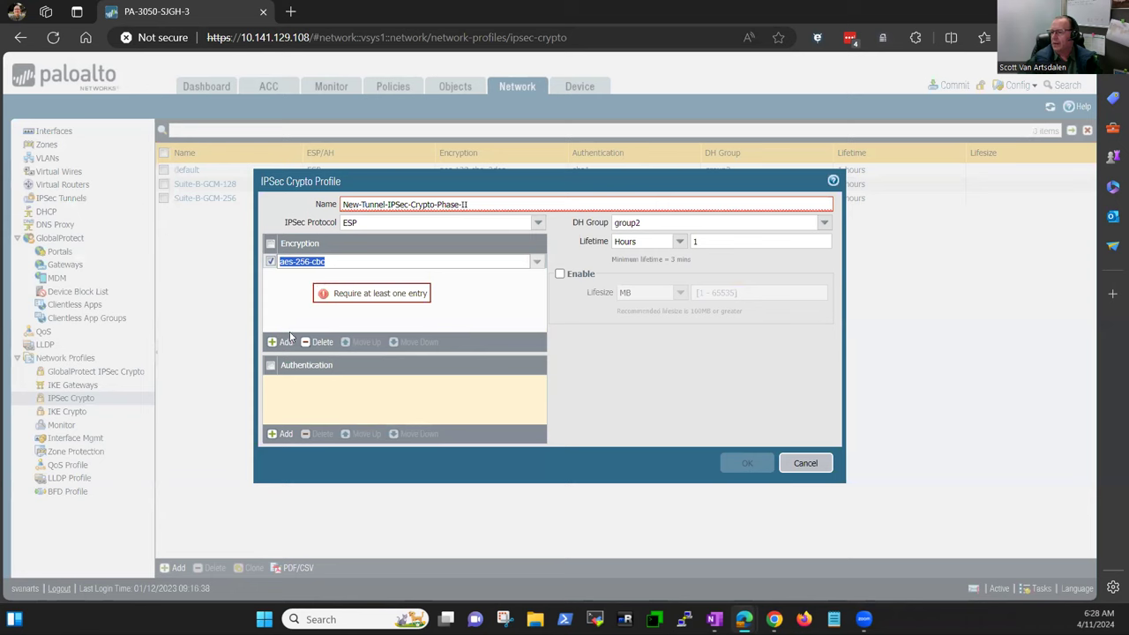
pyautogui.click(536, 261)
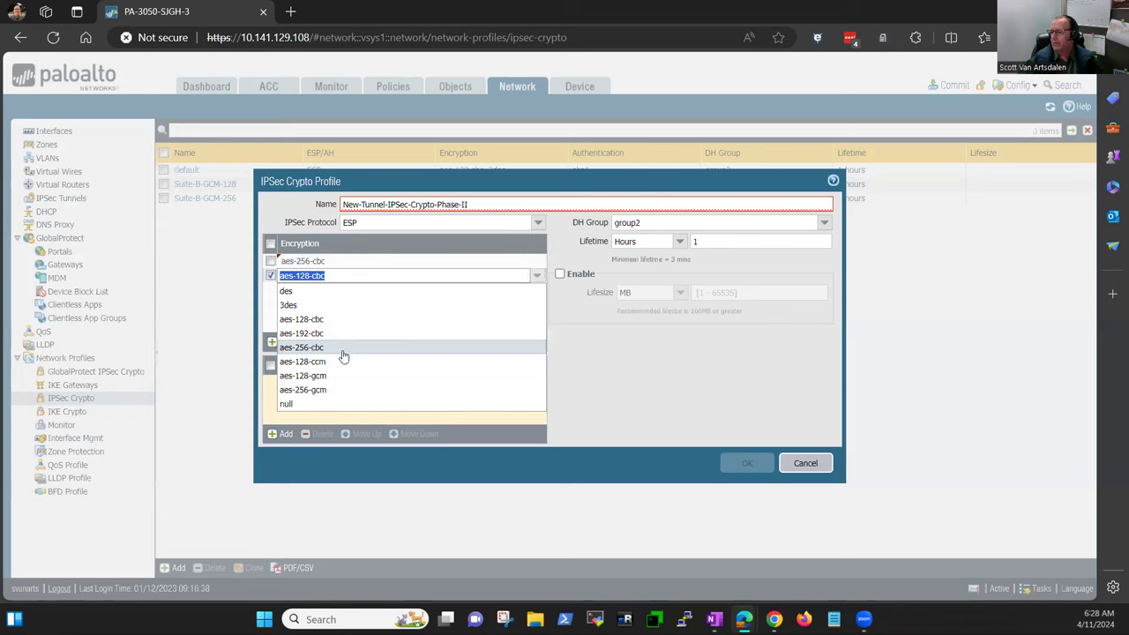
pyautogui.moveTo(337, 356)
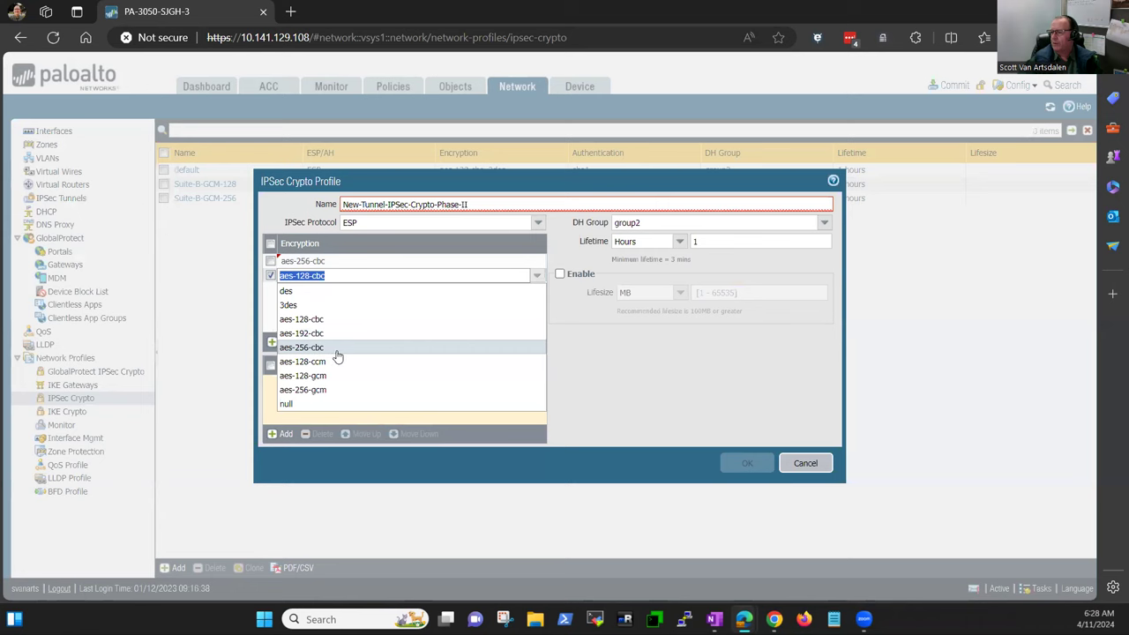
pyautogui.moveTo(342, 390)
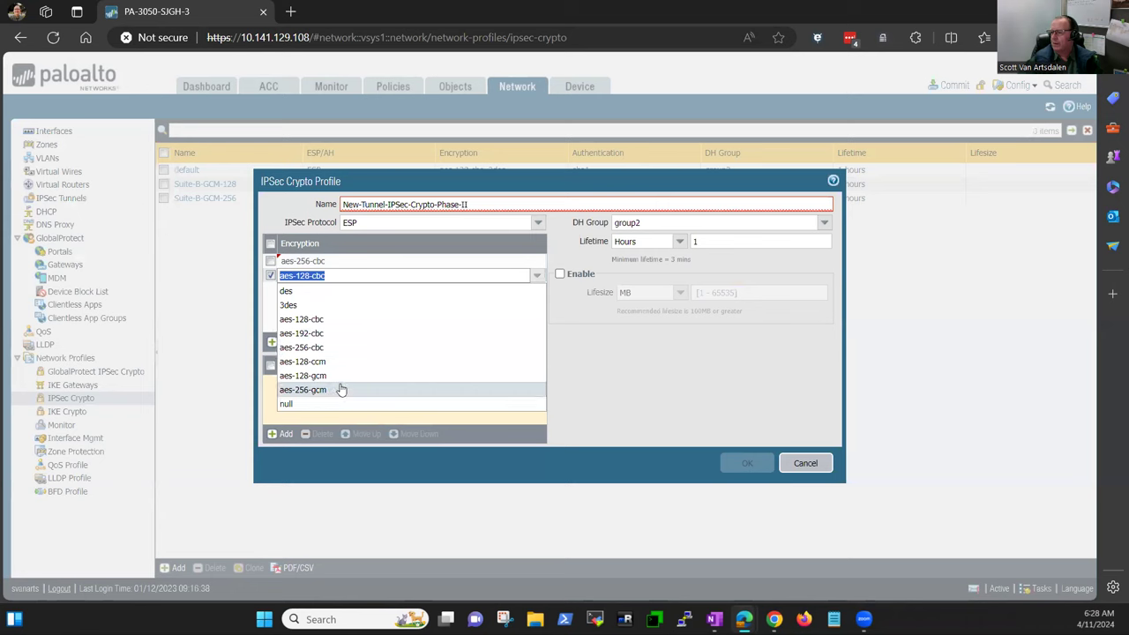
pyautogui.moveTo(621, 369)
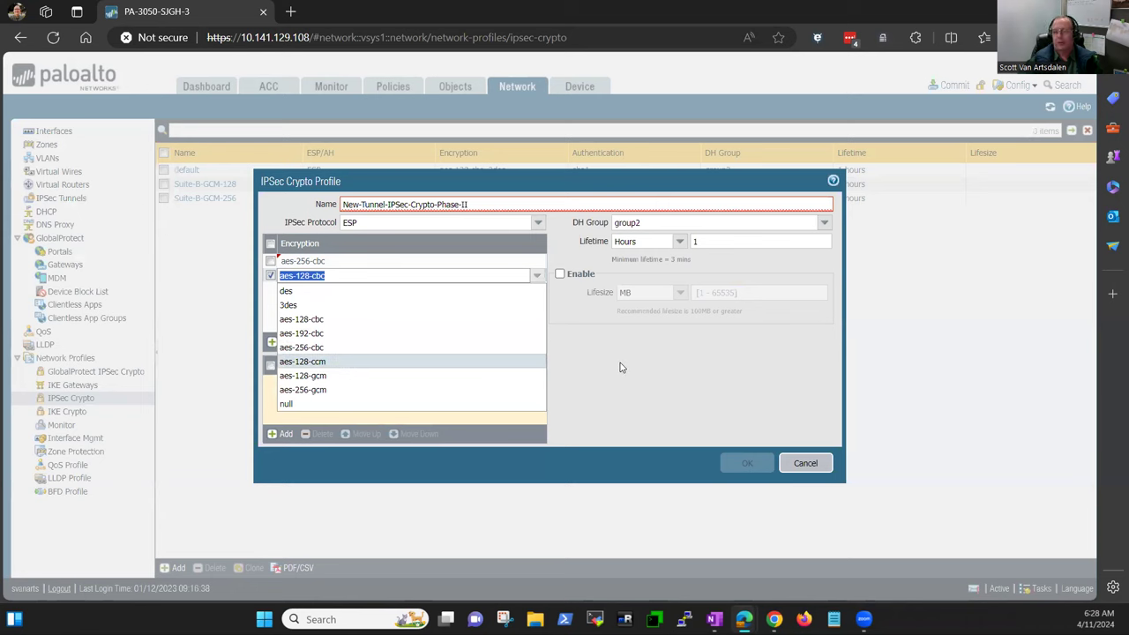
pyautogui.click(303, 275)
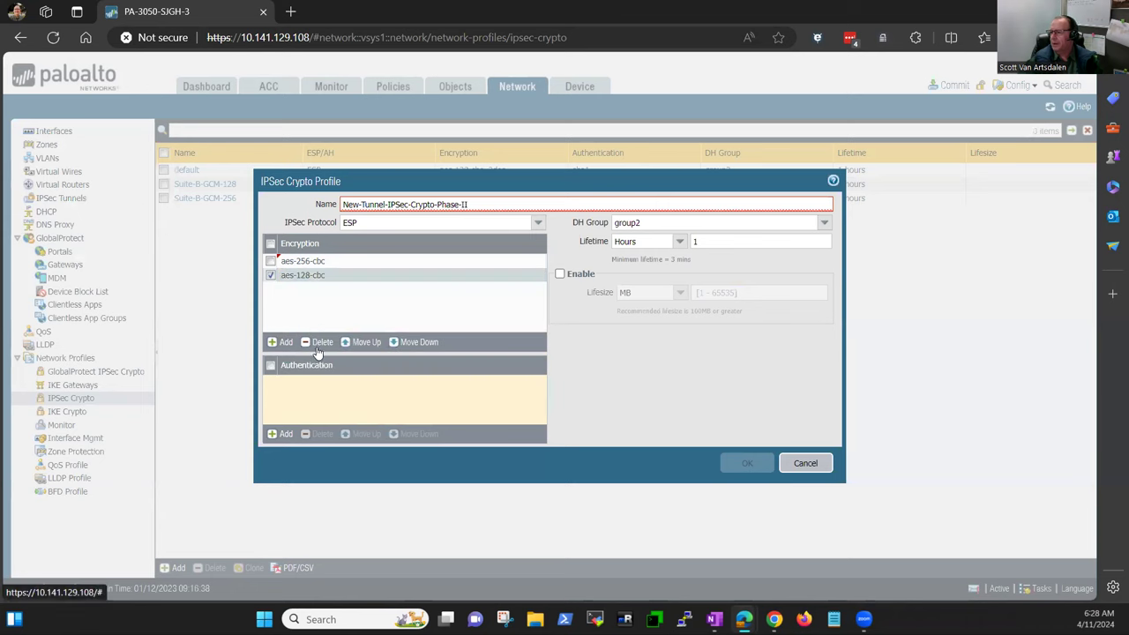
pyautogui.moveTo(325, 318)
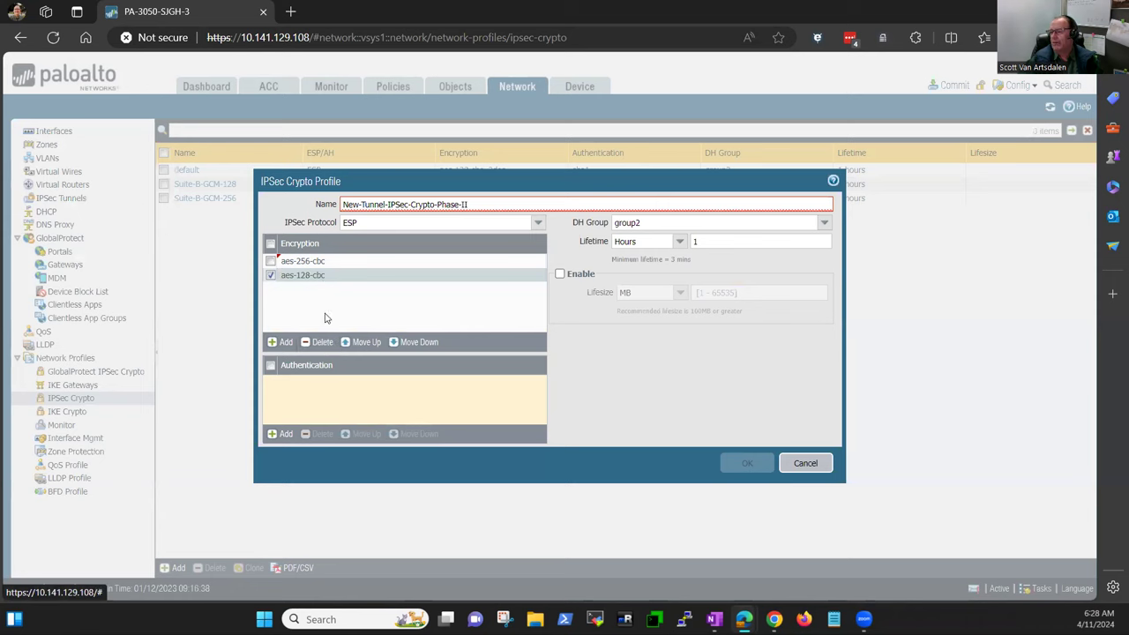
pyautogui.moveTo(322, 317)
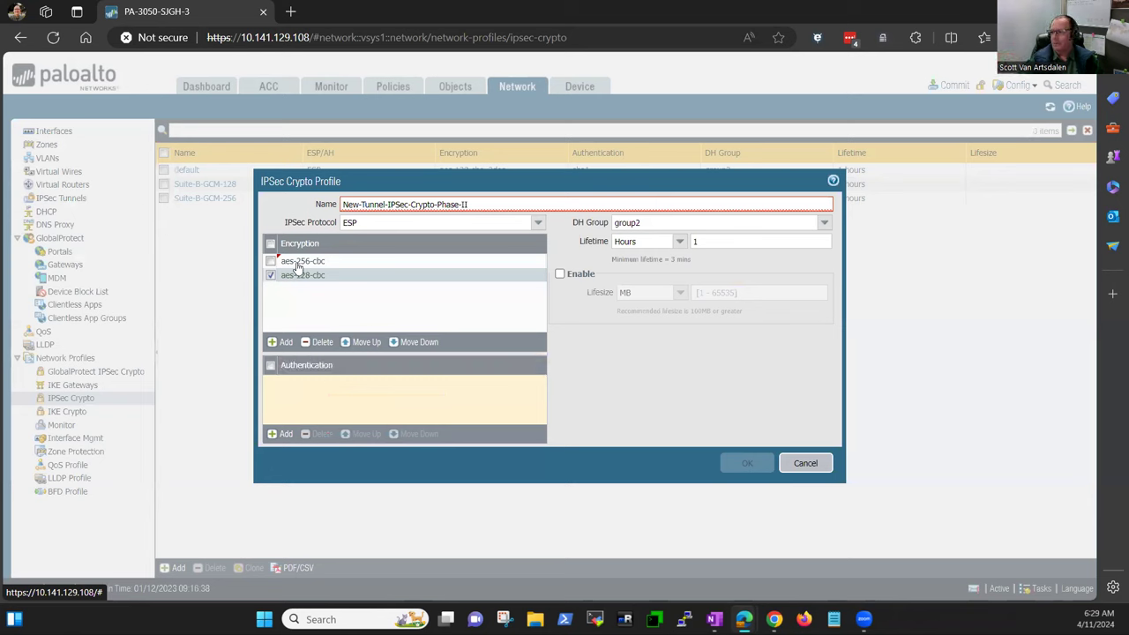
pyautogui.click(321, 342)
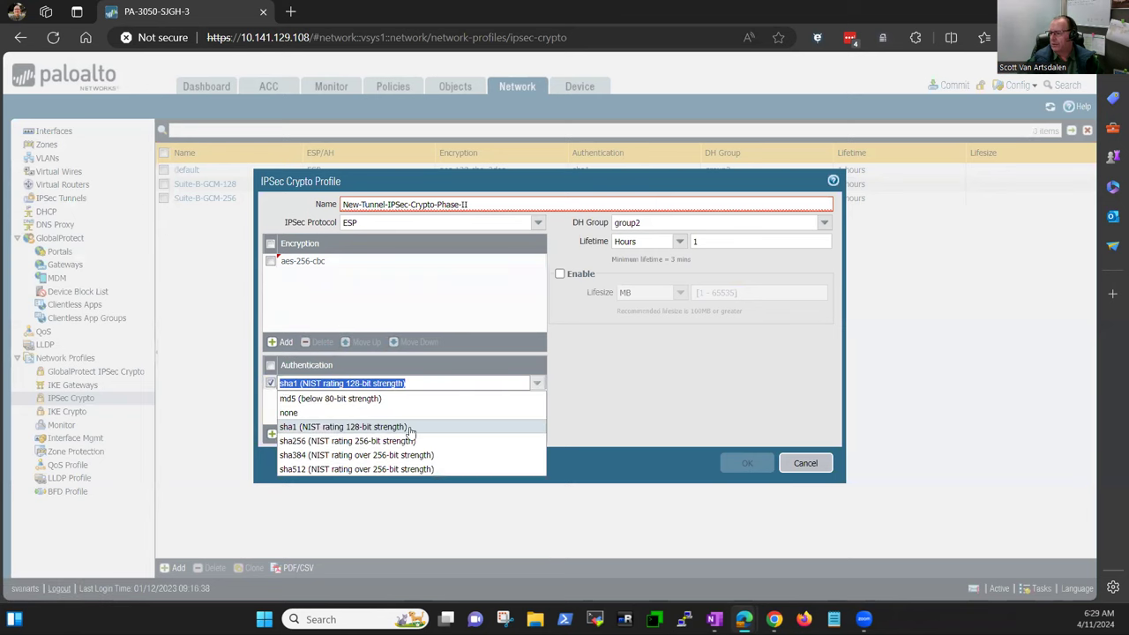
# Set authentication to sha384 and the DH group to group19
pyautogui.click(356, 455)
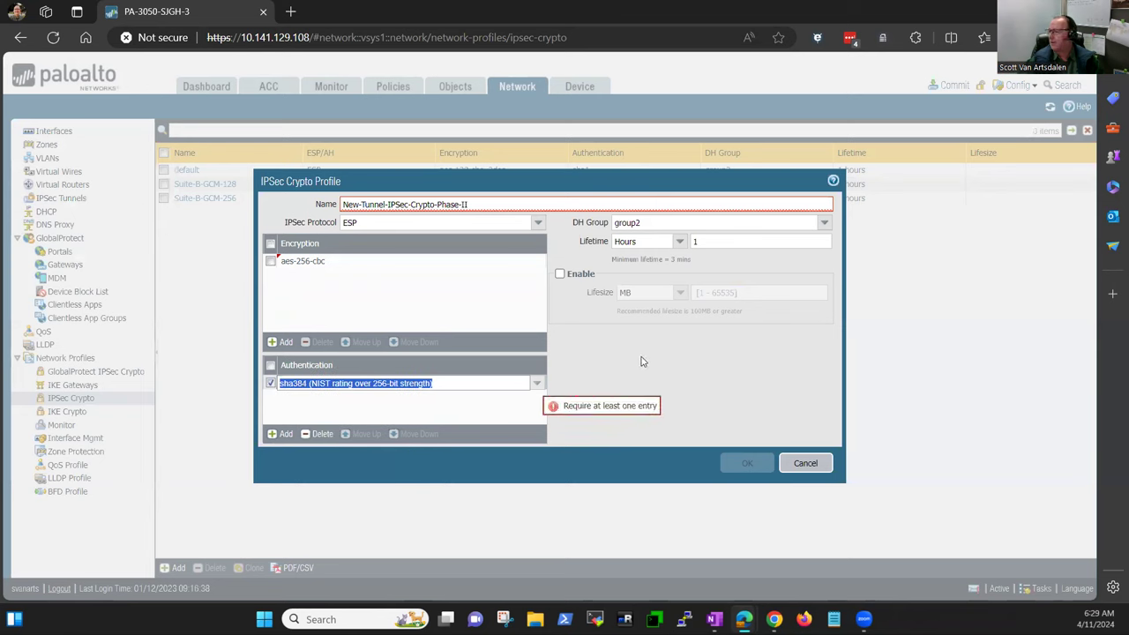
pyautogui.click(822, 222)
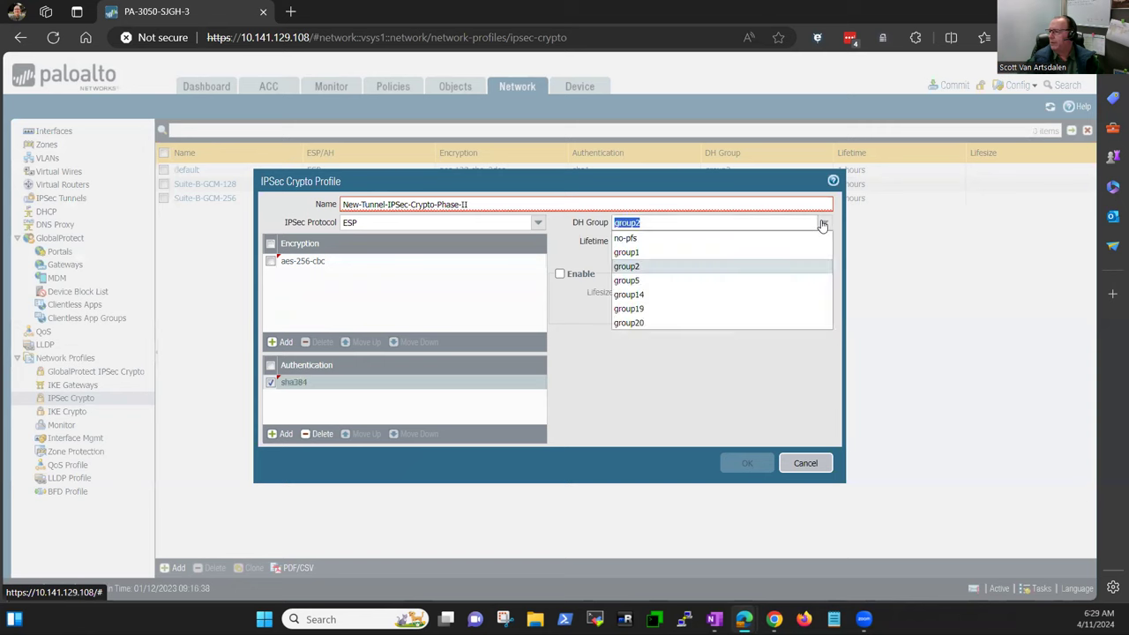
pyautogui.moveTo(690, 309)
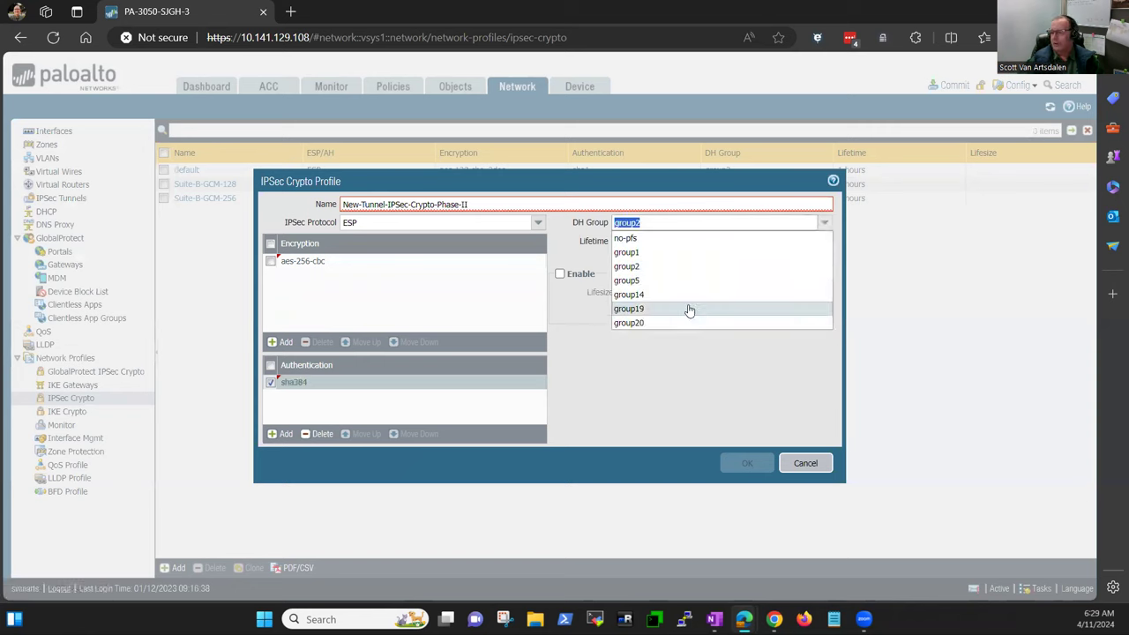
pyautogui.click(629, 307)
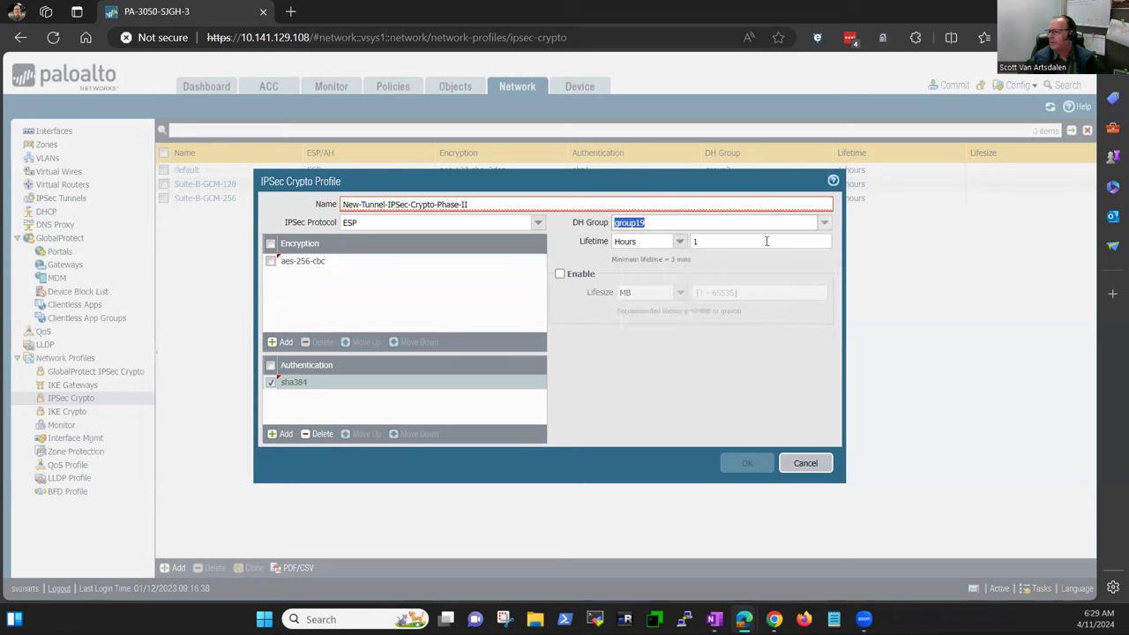
# Set the lifetime to 24 hours, shorten the name to New-Tunnel-IPSec-Phase-II and save the profile
pyautogui.click(758, 240)
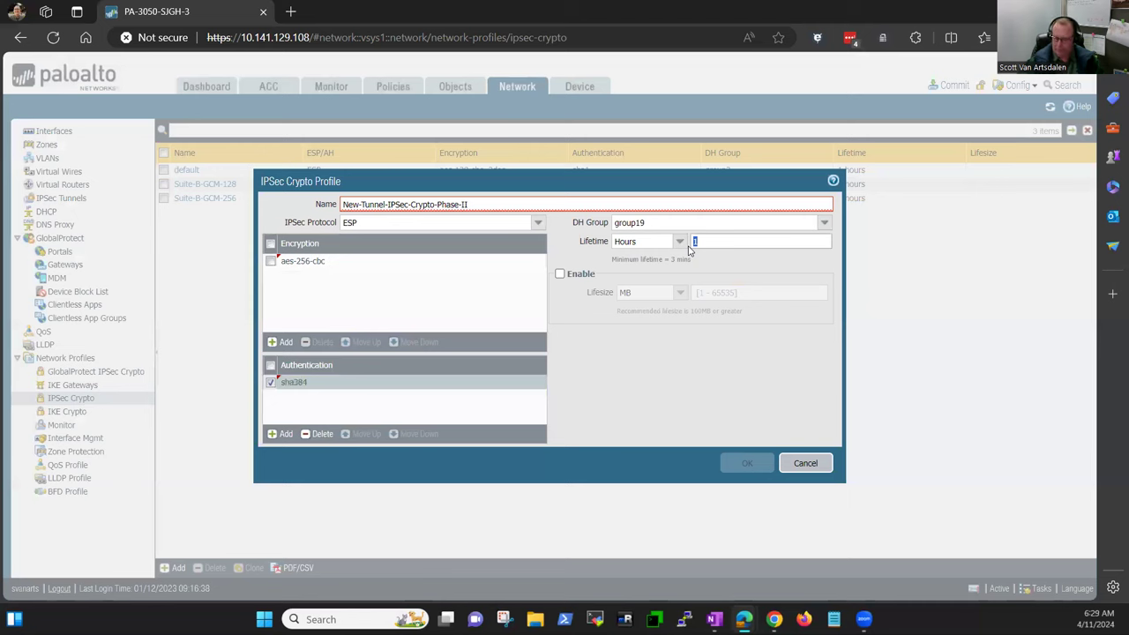
pyautogui.write('24')
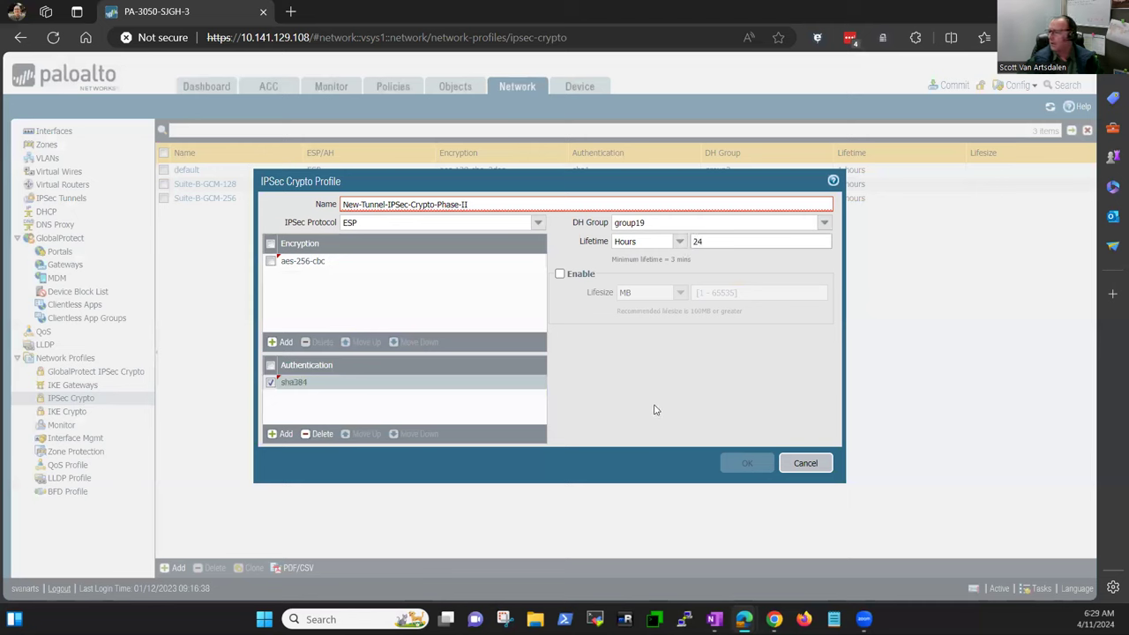
pyautogui.moveTo(656, 392)
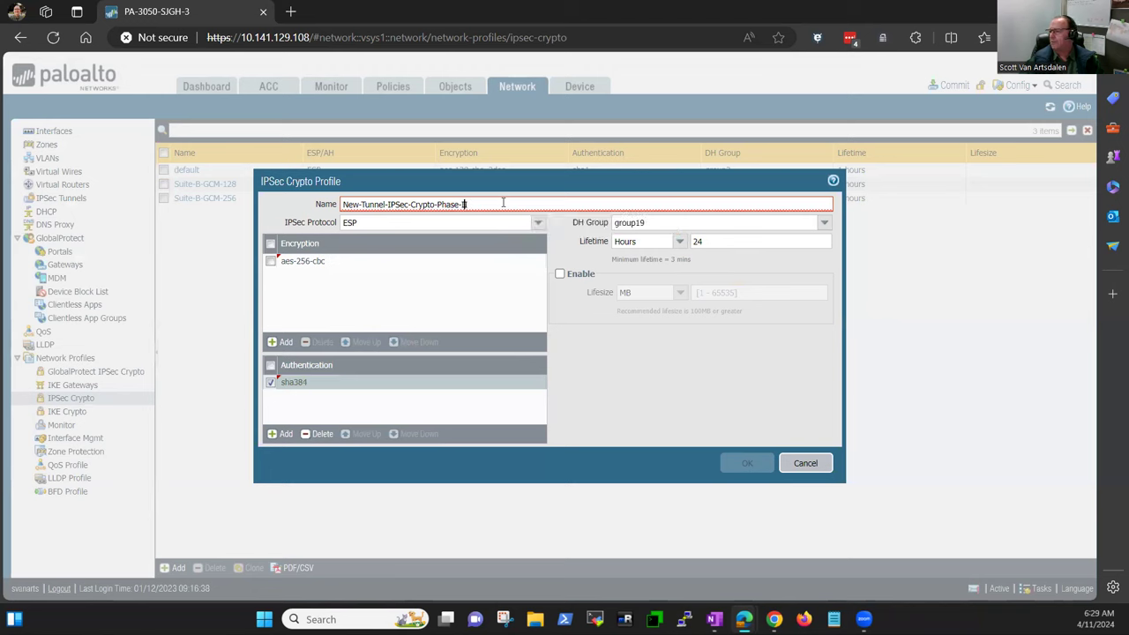
pyautogui.write('I')
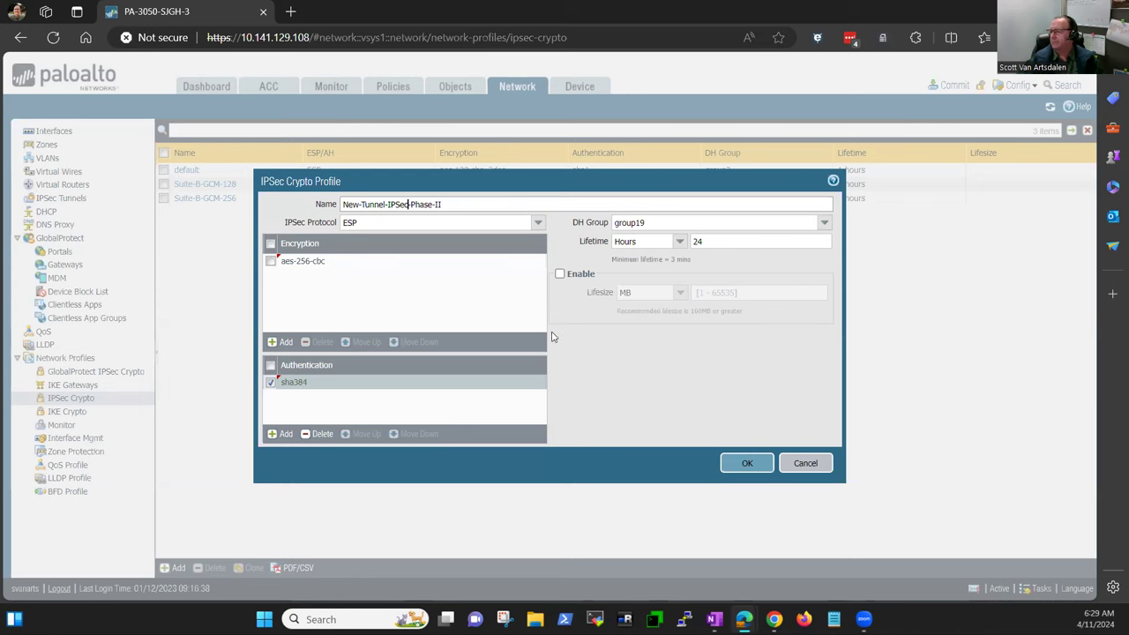
pyautogui.moveTo(642, 370)
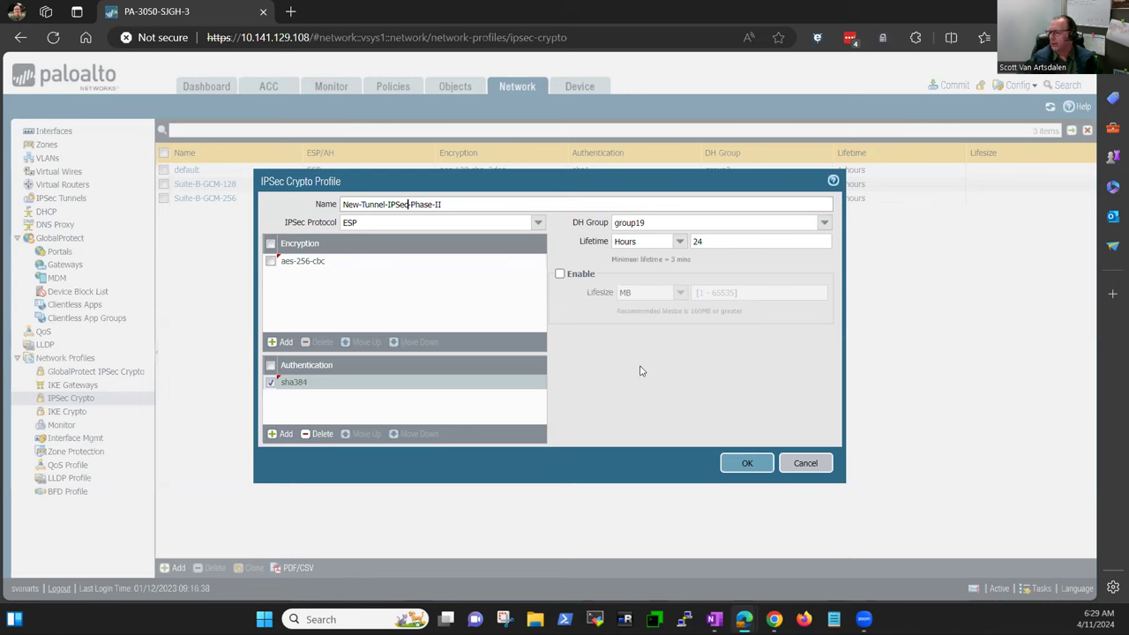
pyautogui.moveTo(716, 471)
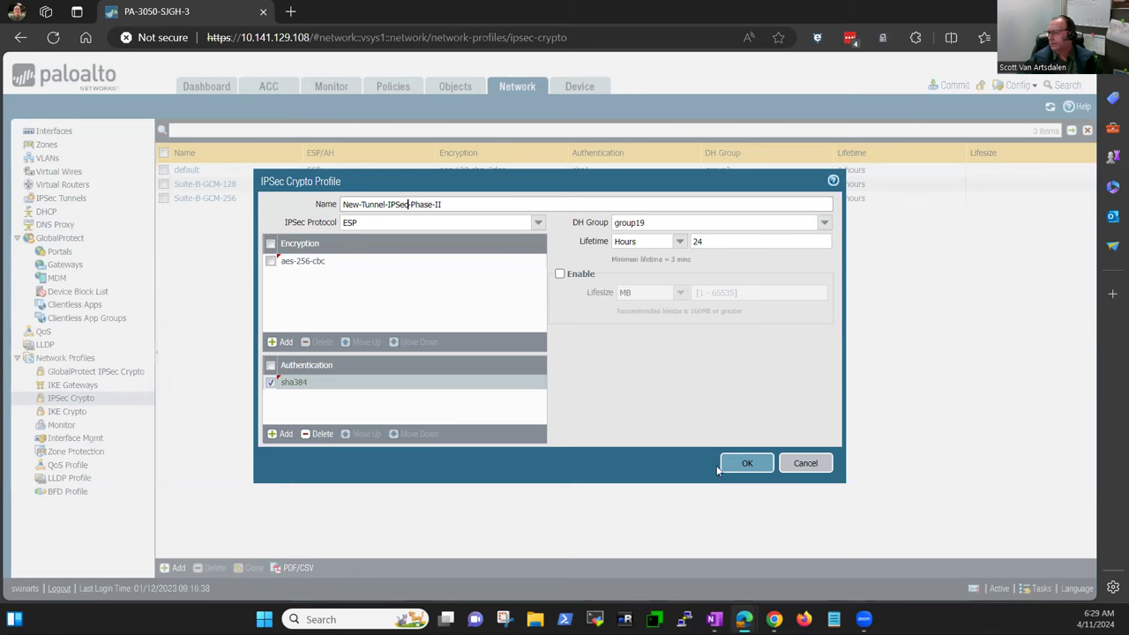
pyautogui.click(748, 462)
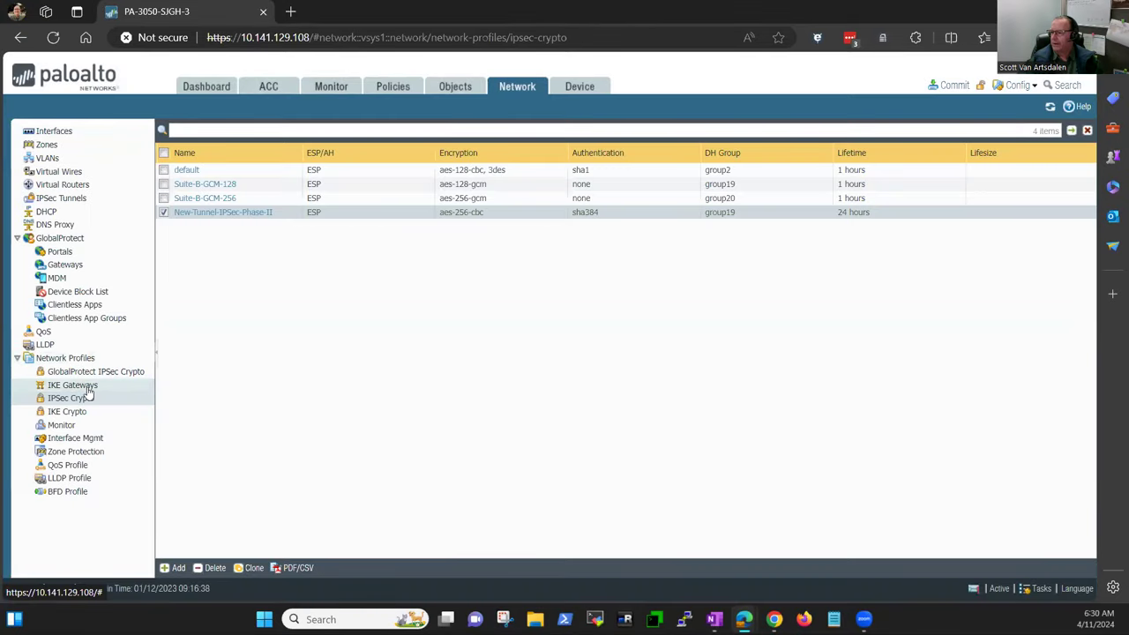
# Reopen the Phase I IKE gateway, confirm IKEv2 preferred mode and save it as New-Tunnel-Gateway-Phase-1
pyautogui.click(74, 385)
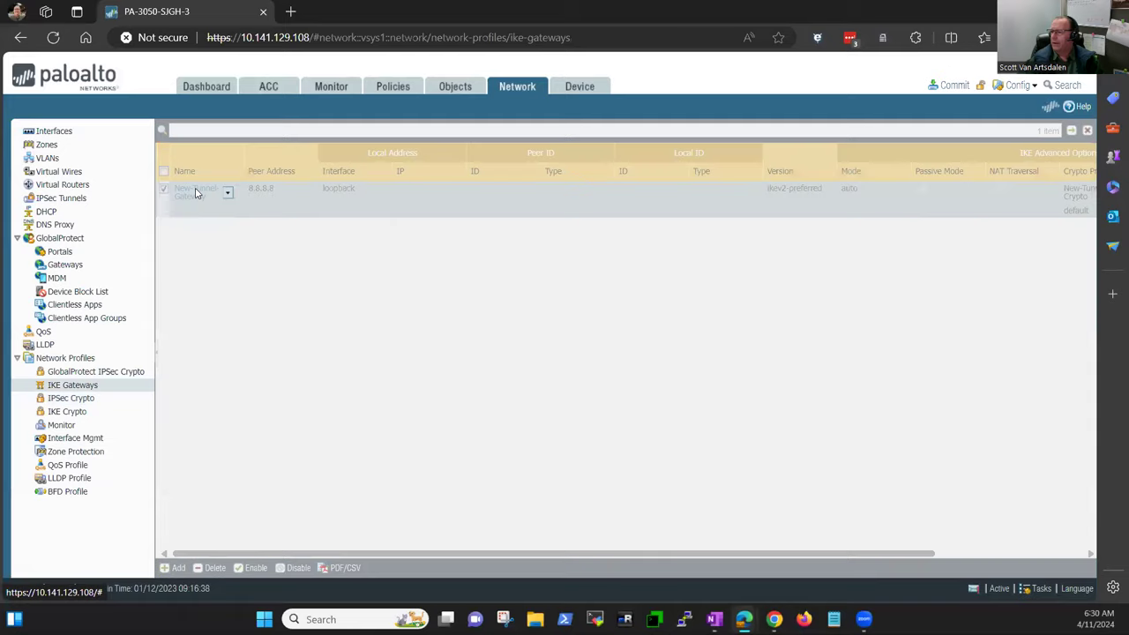
pyautogui.click(191, 187)
pyautogui.write('New-Tunnel-Gateway-Phase-1')
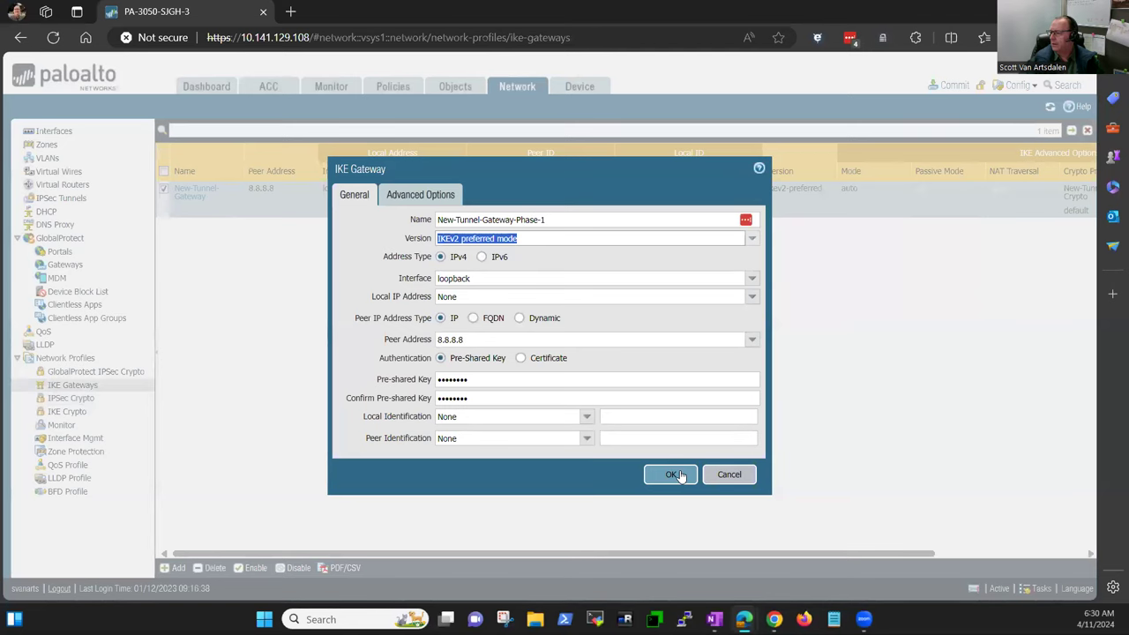
pyautogui.click(672, 474)
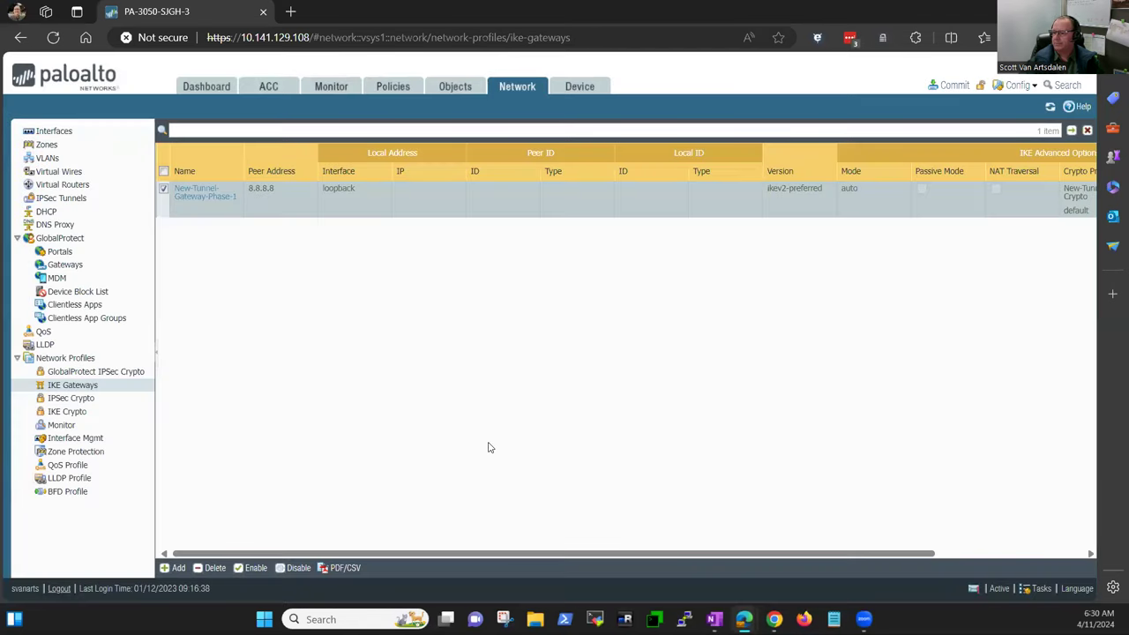
pyautogui.moveTo(113, 385)
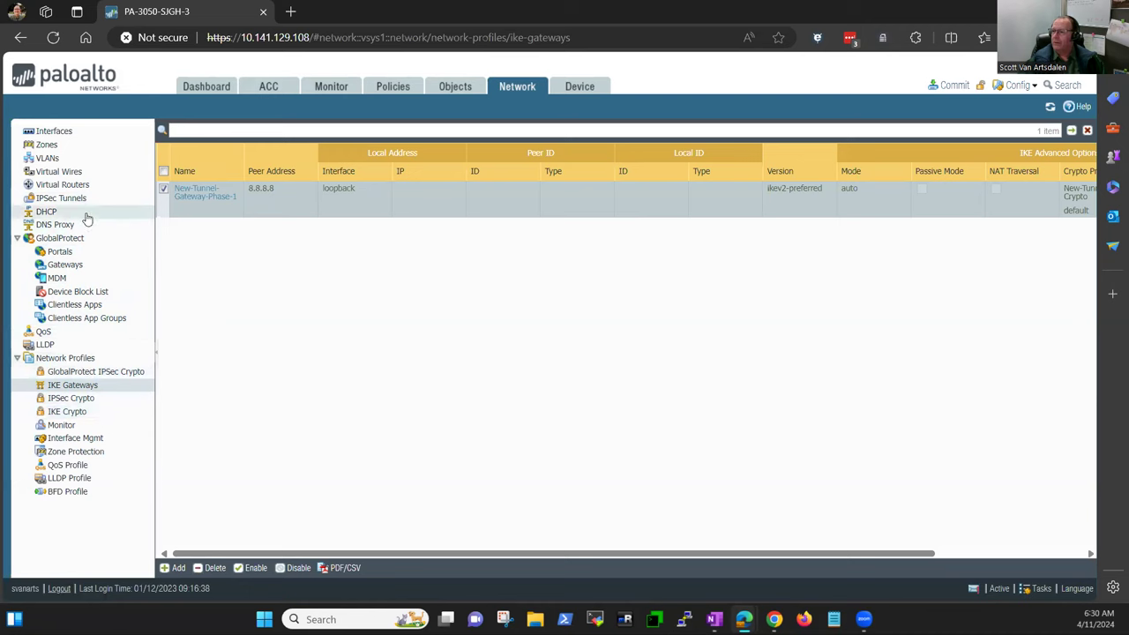
# Start a new IPsec tunnel named New-Tunnel
pyautogui.click(60, 198)
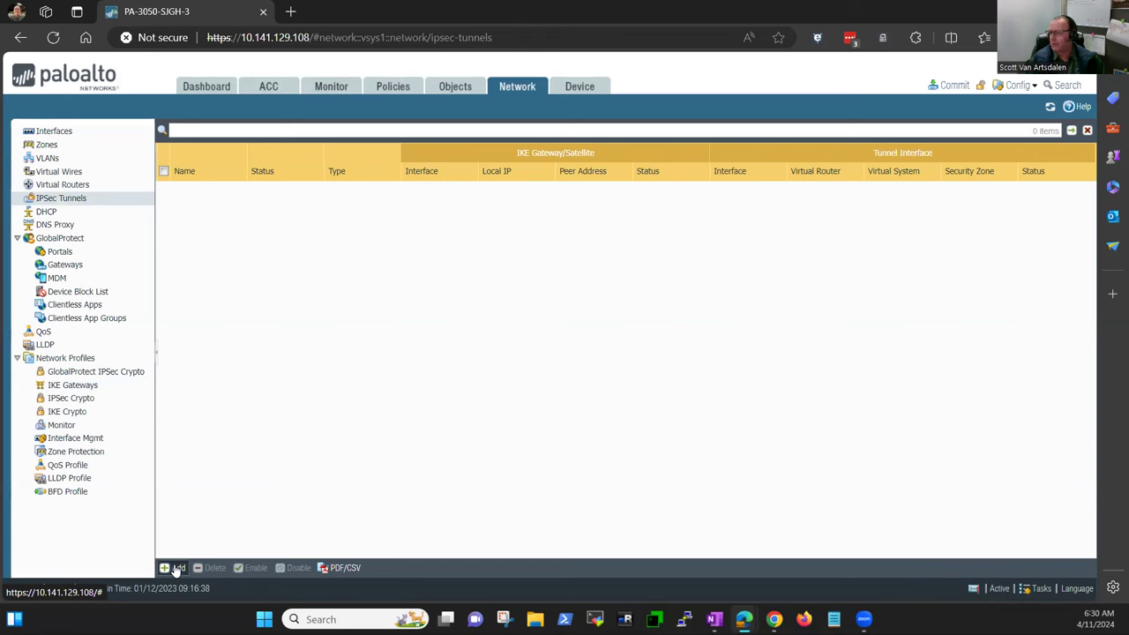
pyautogui.click(176, 568)
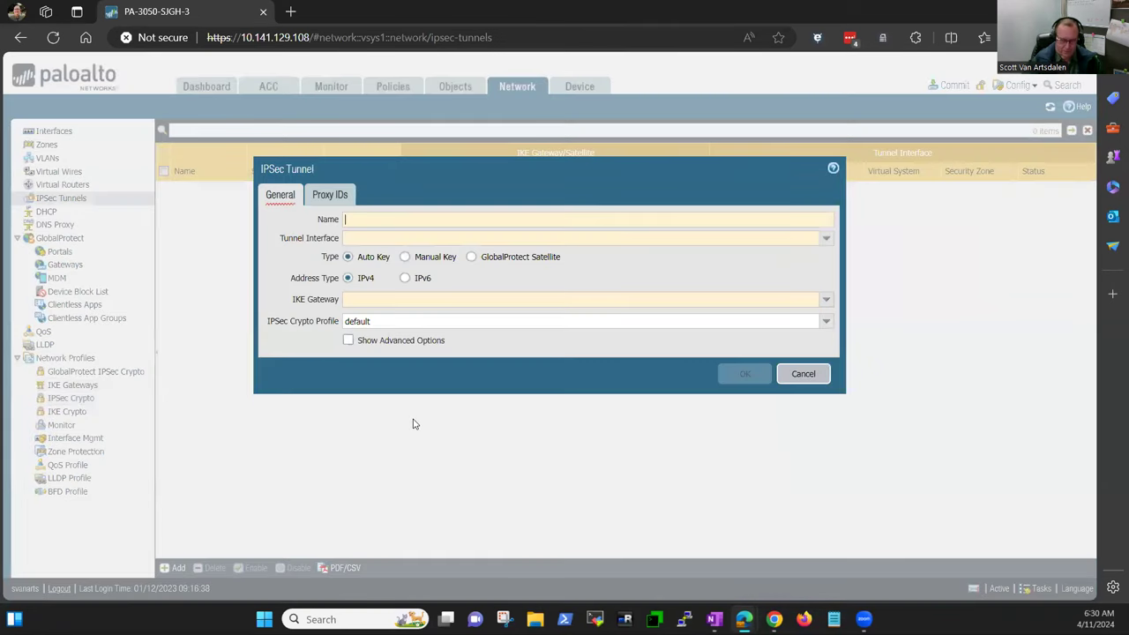
pyautogui.write('New-')
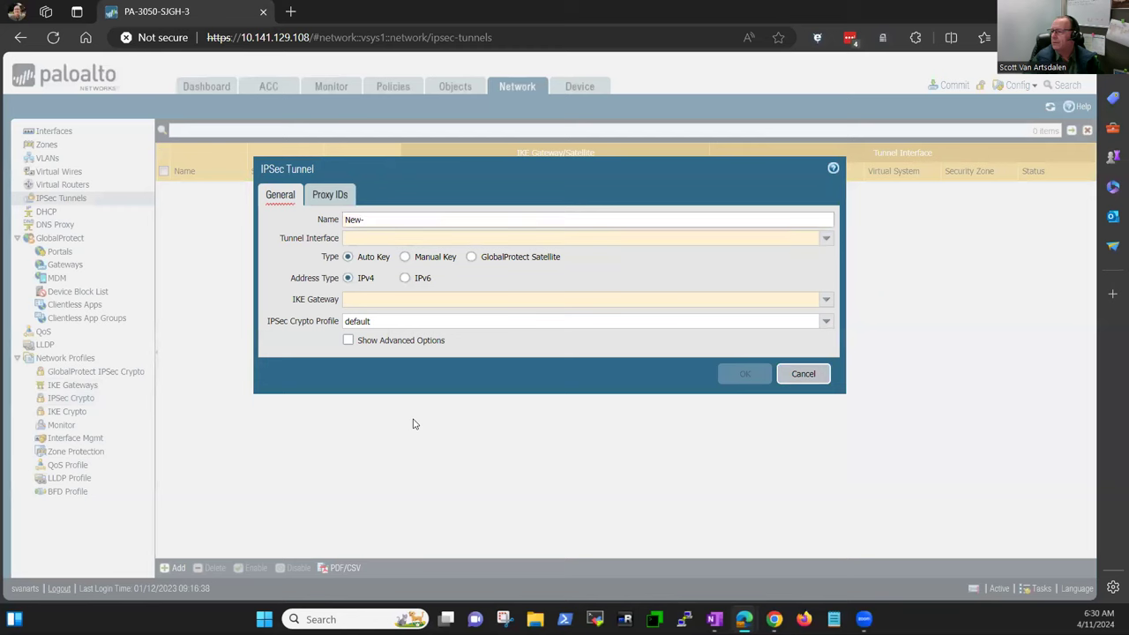
pyautogui.write('Tunnel')
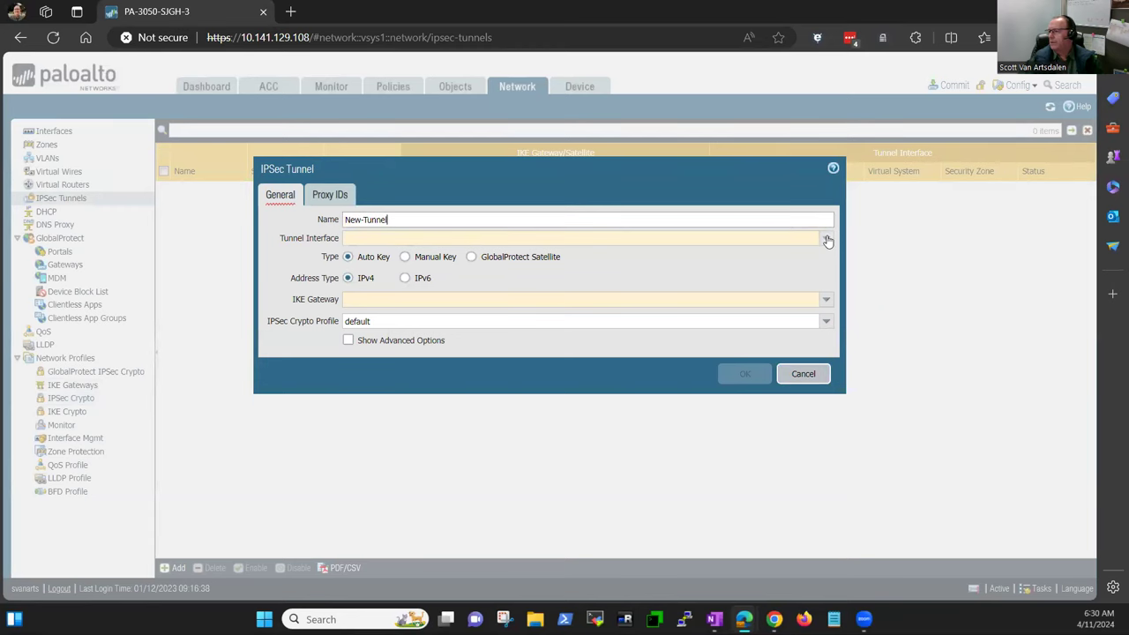
# Assign tunnel.20, IKE gateway New-Tunnel-Gateway-Phase-1 and crypto profile New-Tunnel-IPSec-Phase-II
pyautogui.click(826, 238)
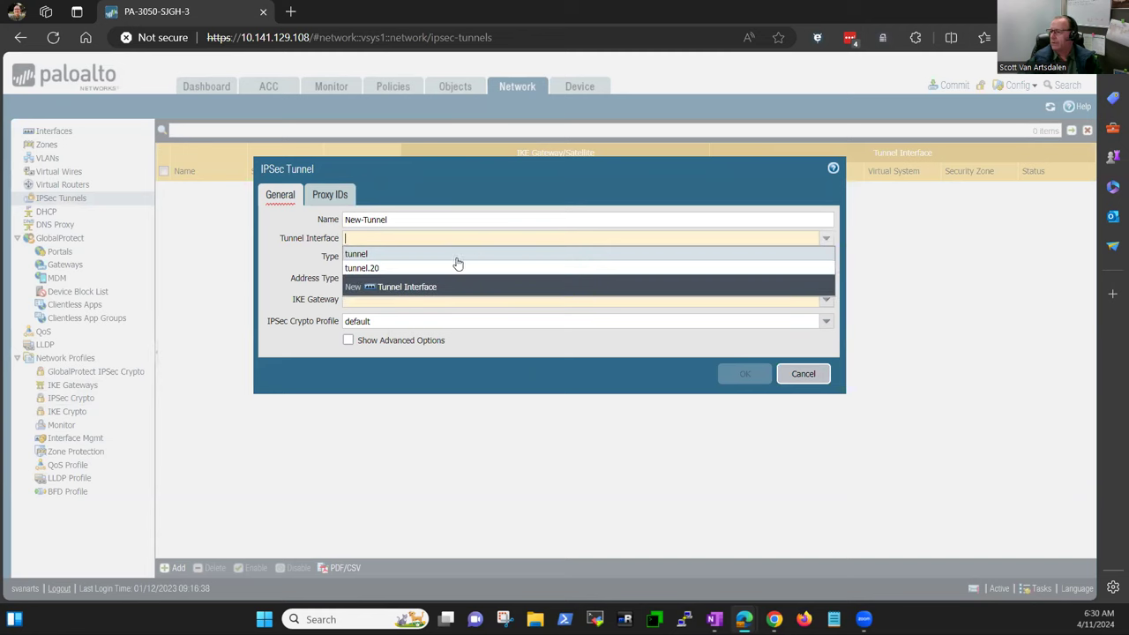
pyautogui.click(361, 269)
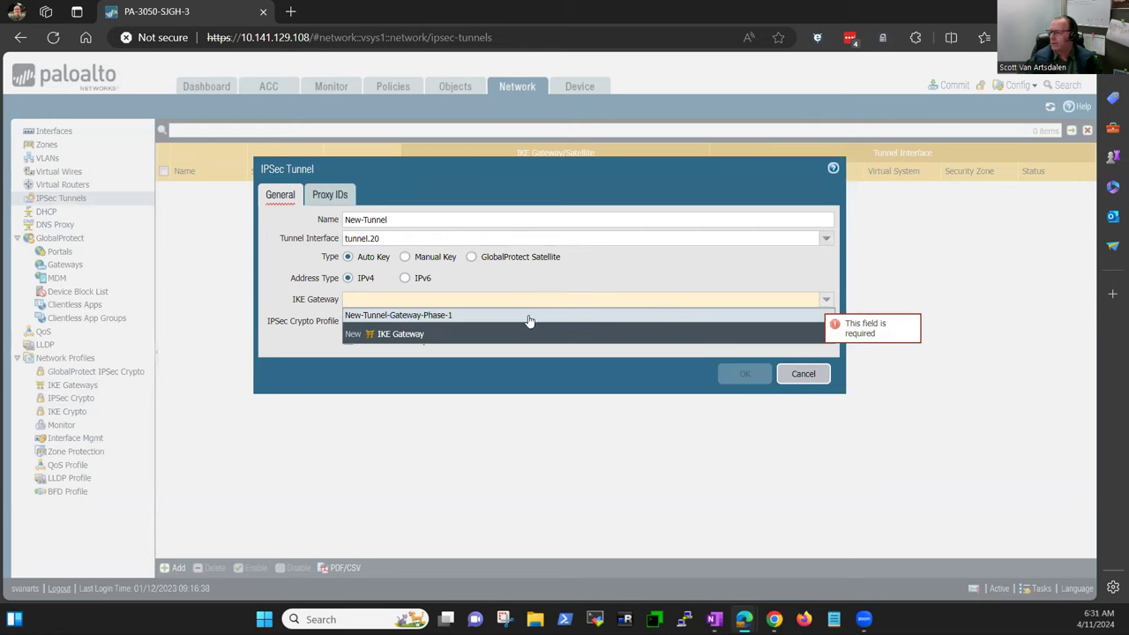
pyautogui.click(399, 314)
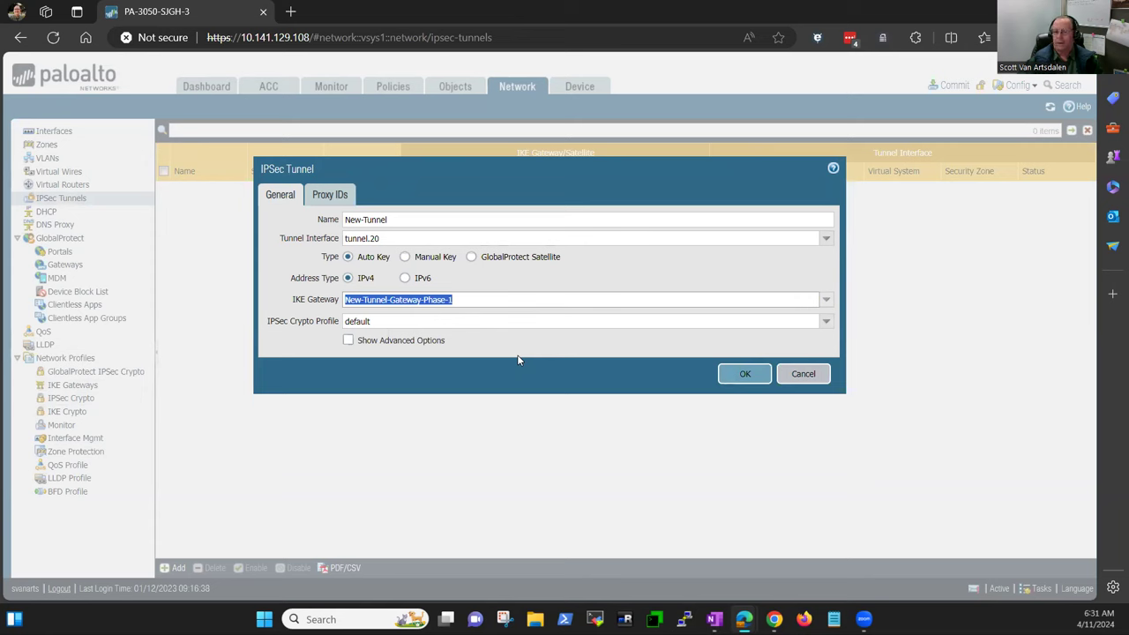
pyautogui.moveTo(677, 337)
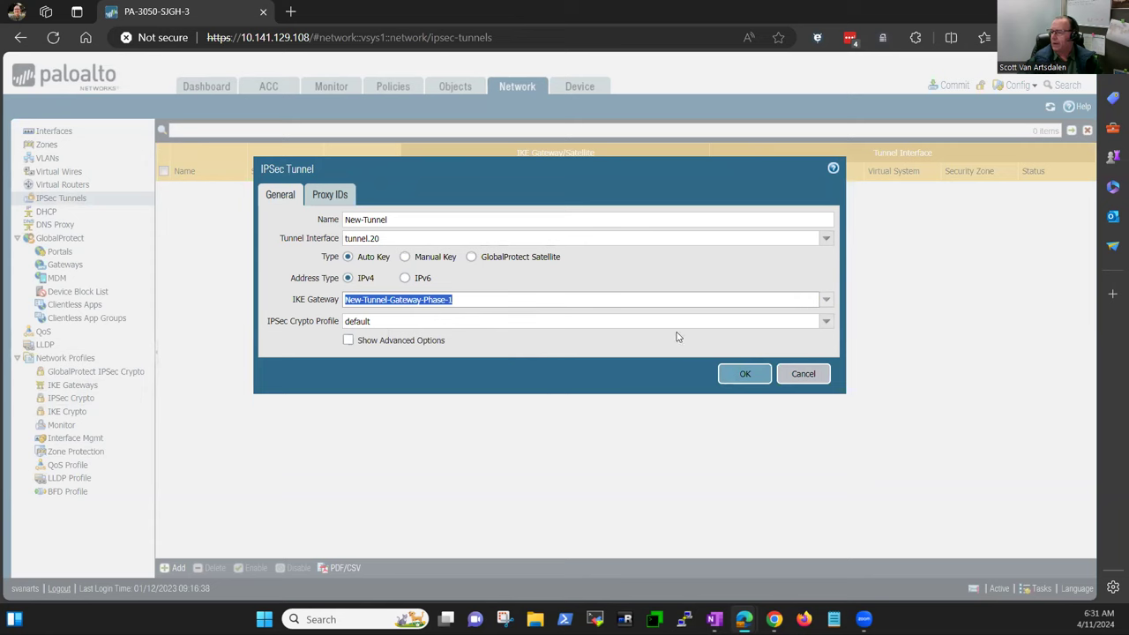
pyautogui.click(826, 321)
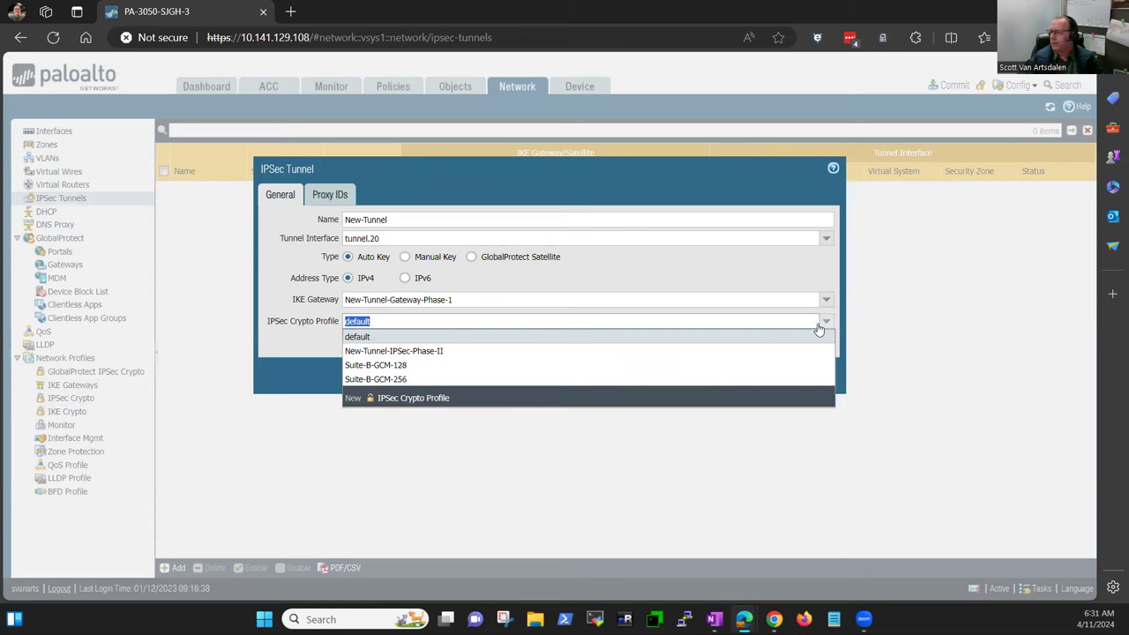
pyautogui.click(393, 351)
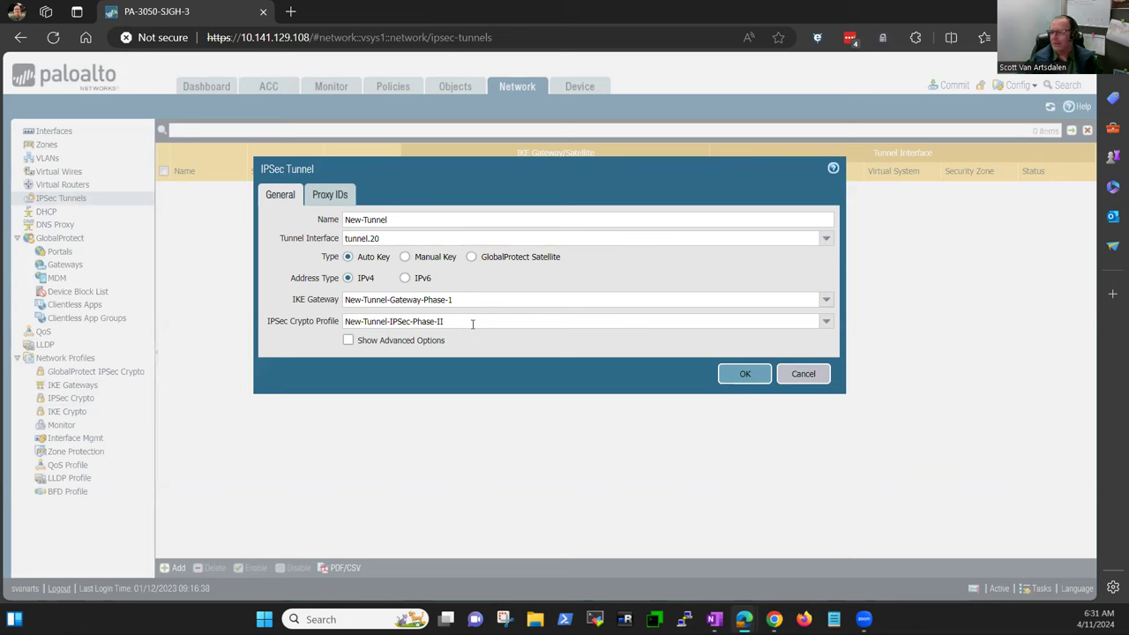
pyautogui.moveTo(468, 335)
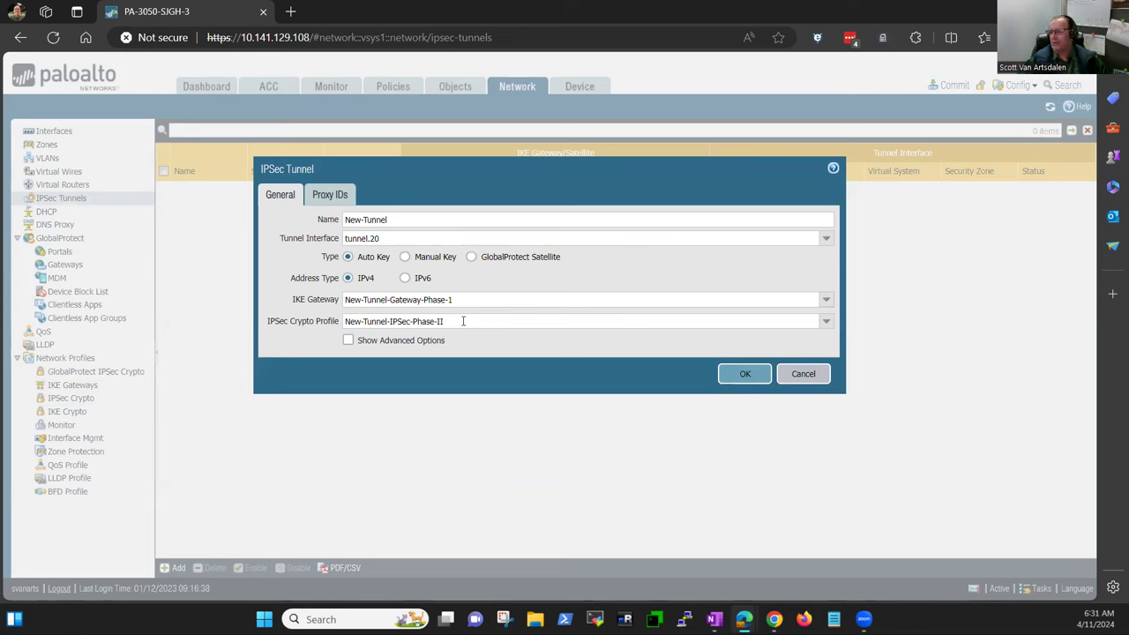
pyautogui.moveTo(458, 318)
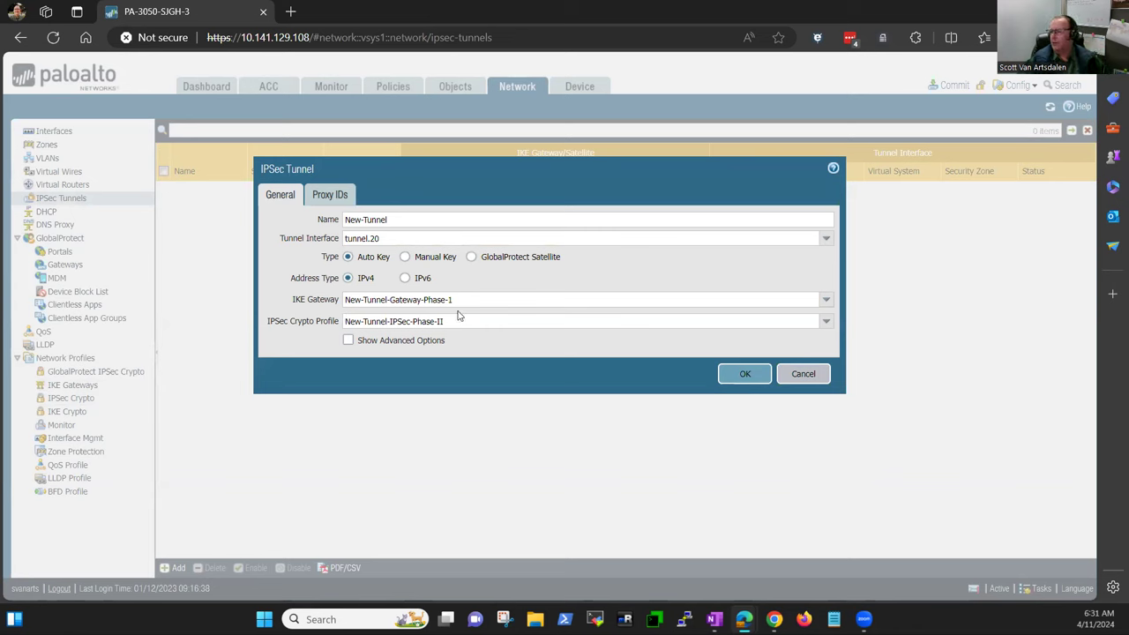
pyautogui.moveTo(468, 337)
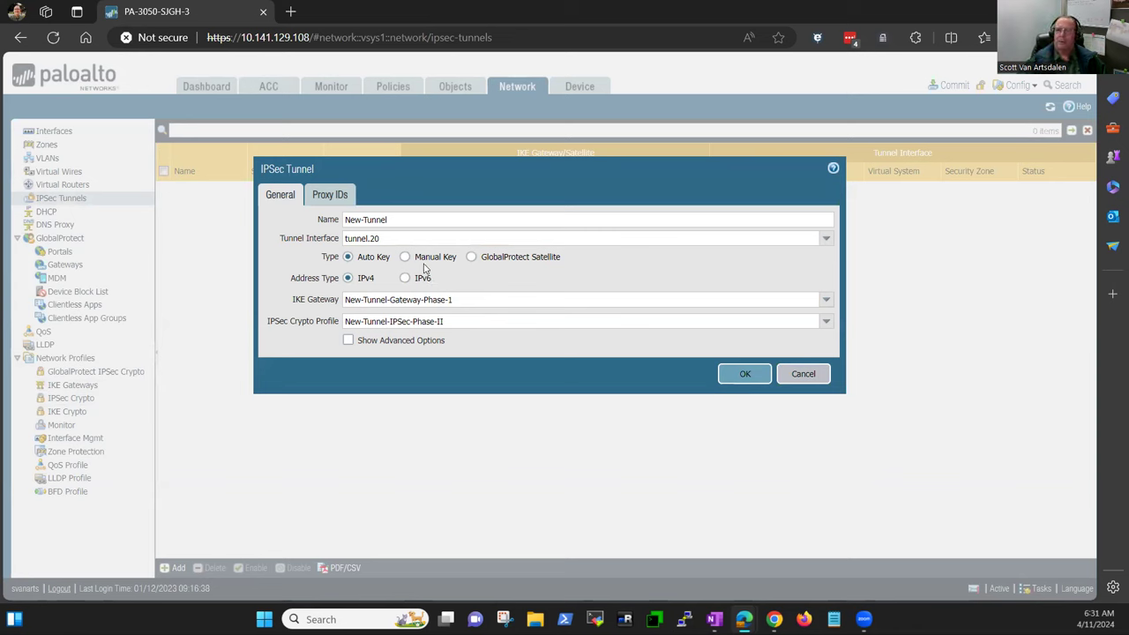
pyautogui.moveTo(415, 233)
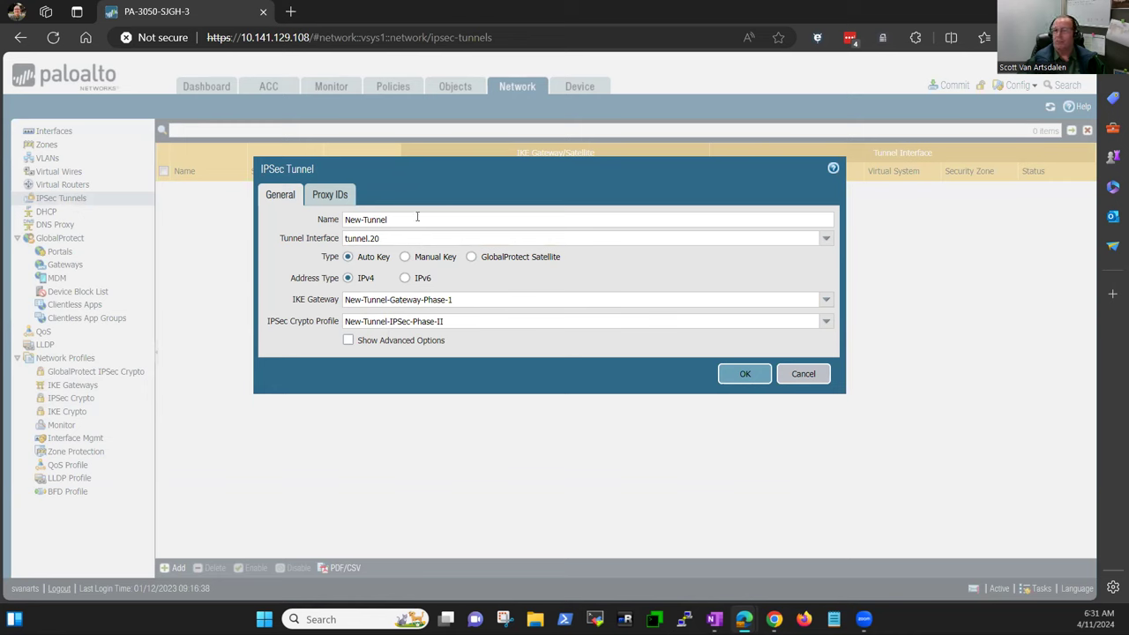
pyautogui.moveTo(406, 197)
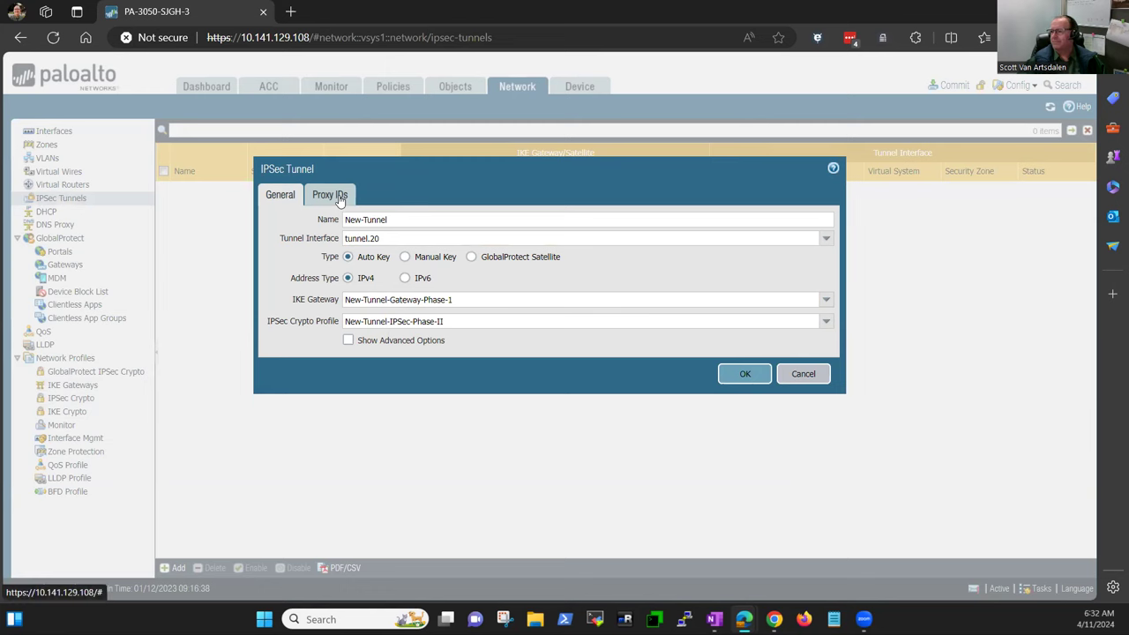
# Switch to the tunnel's Proxy IDs section and start adding a new IPv4 proxy ID
pyautogui.click(330, 194)
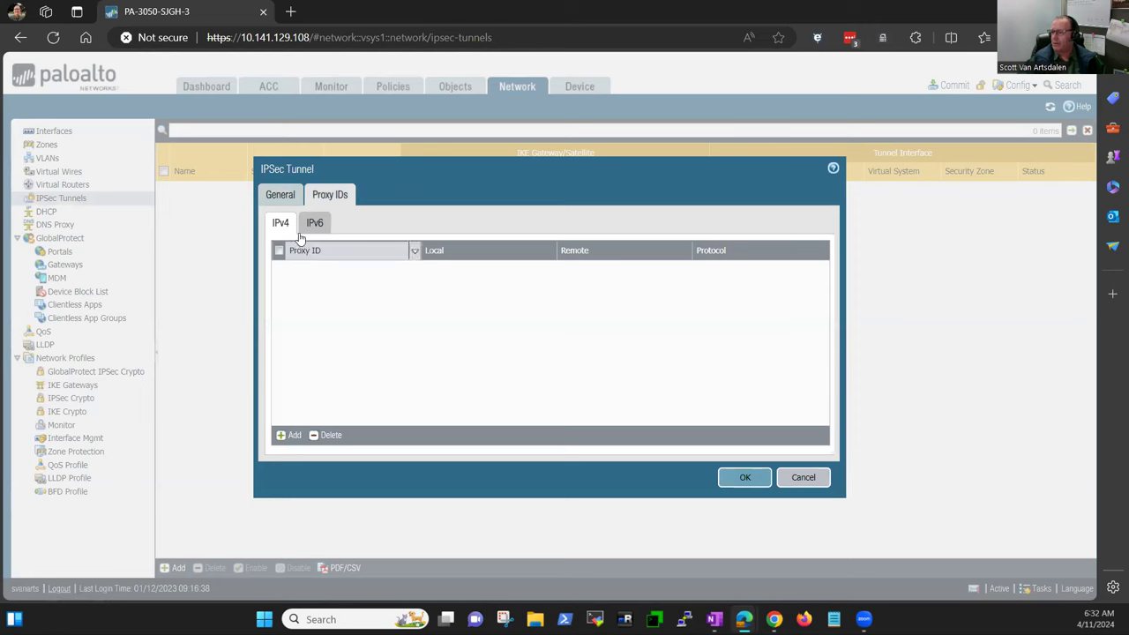
pyautogui.click(281, 195)
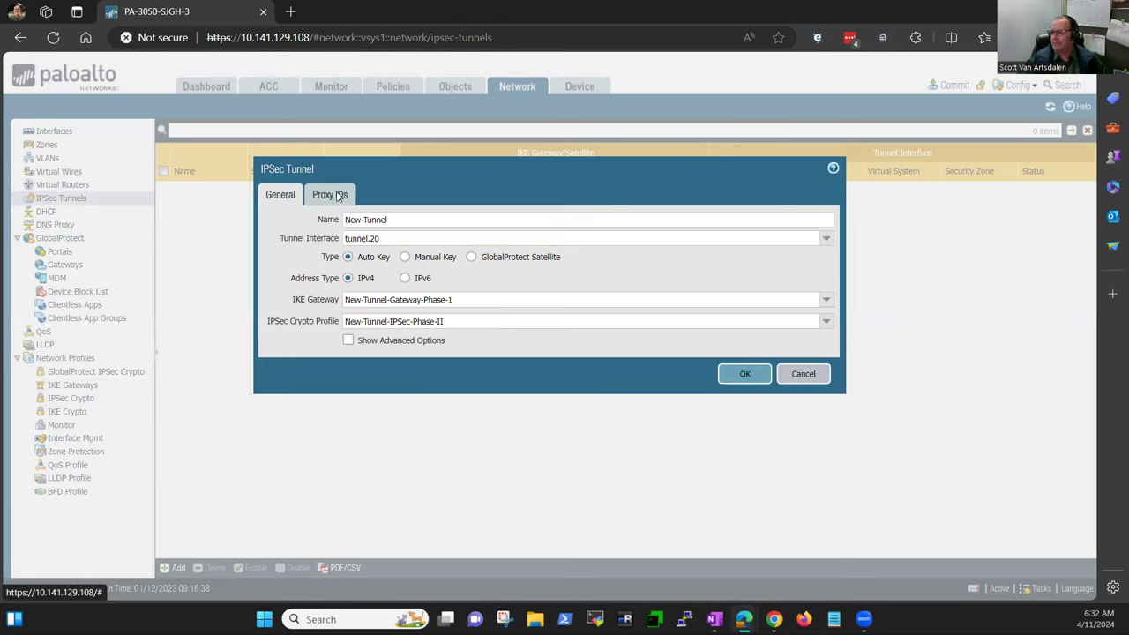
pyautogui.click(328, 194)
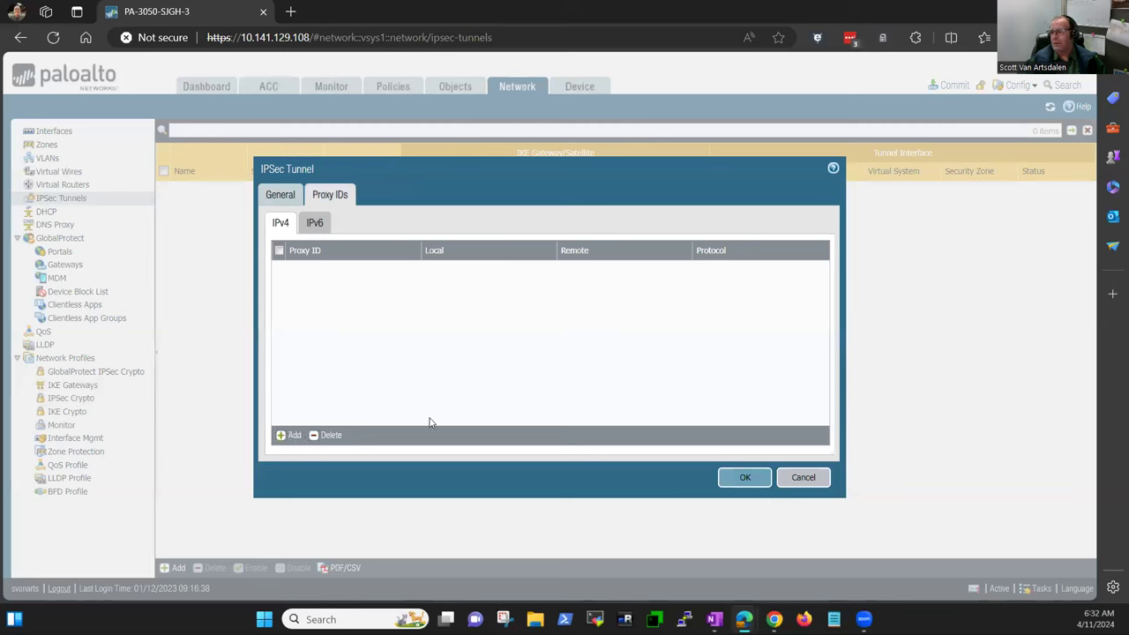
pyautogui.moveTo(465, 311)
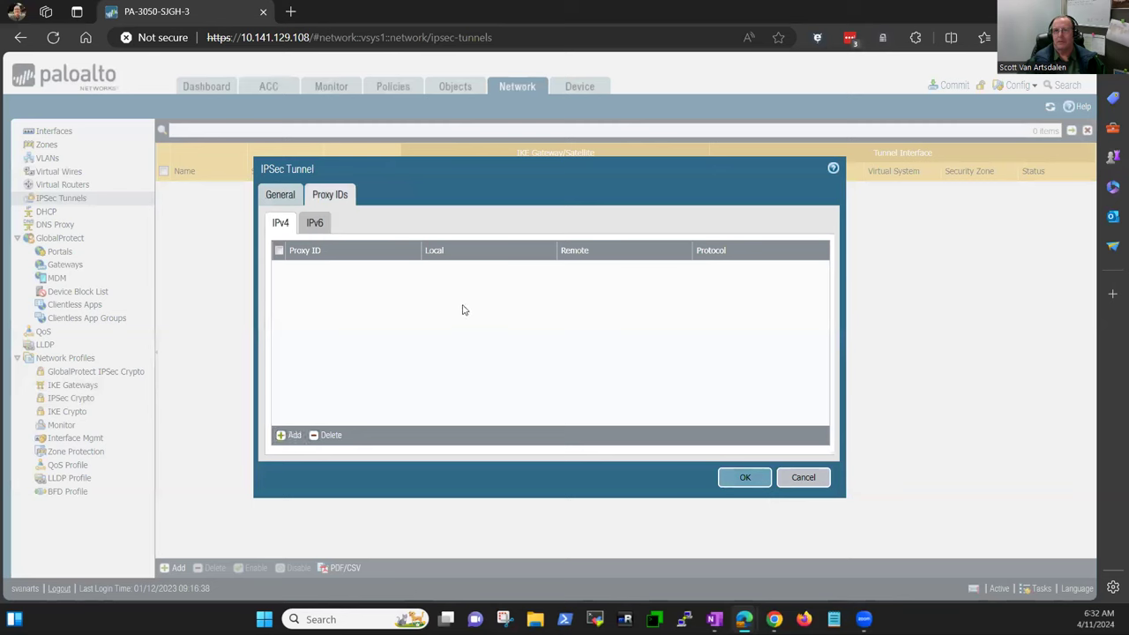
pyautogui.moveTo(321, 346)
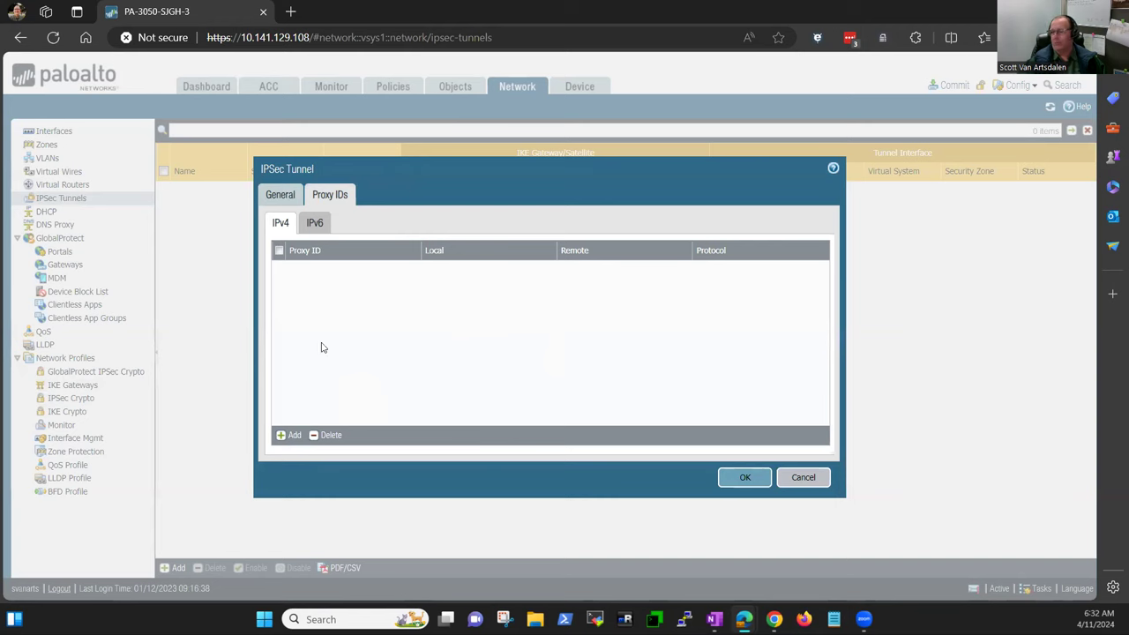
pyautogui.click(289, 434)
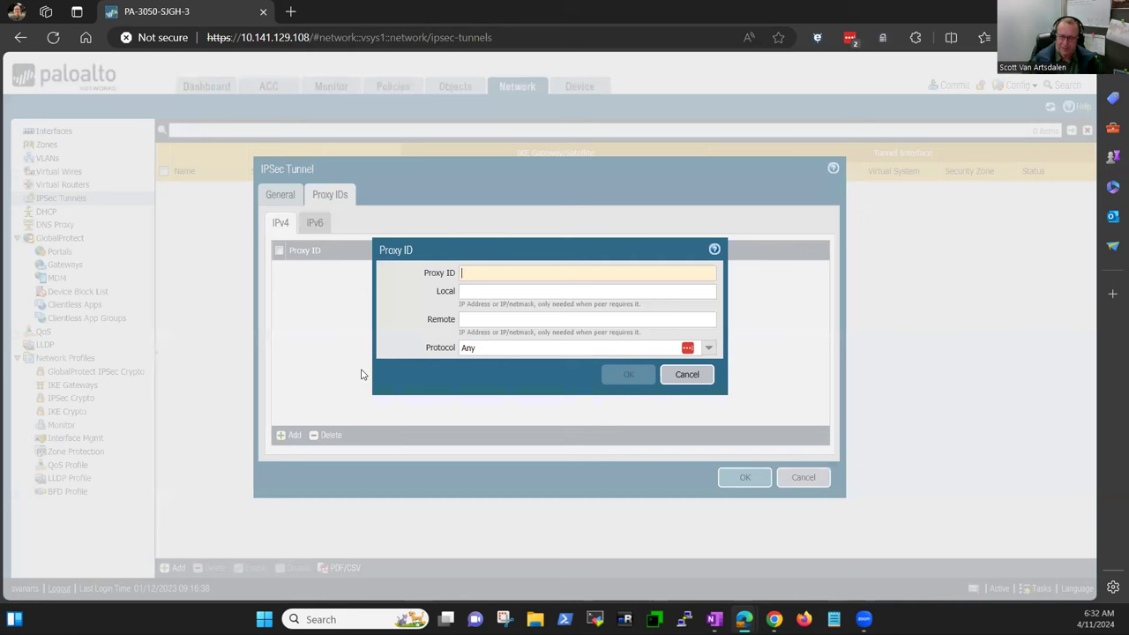
# Name the proxy ID Proxy-Id-1 and set its local address to 192.168.0.1/32
pyautogui.write('Proxy')
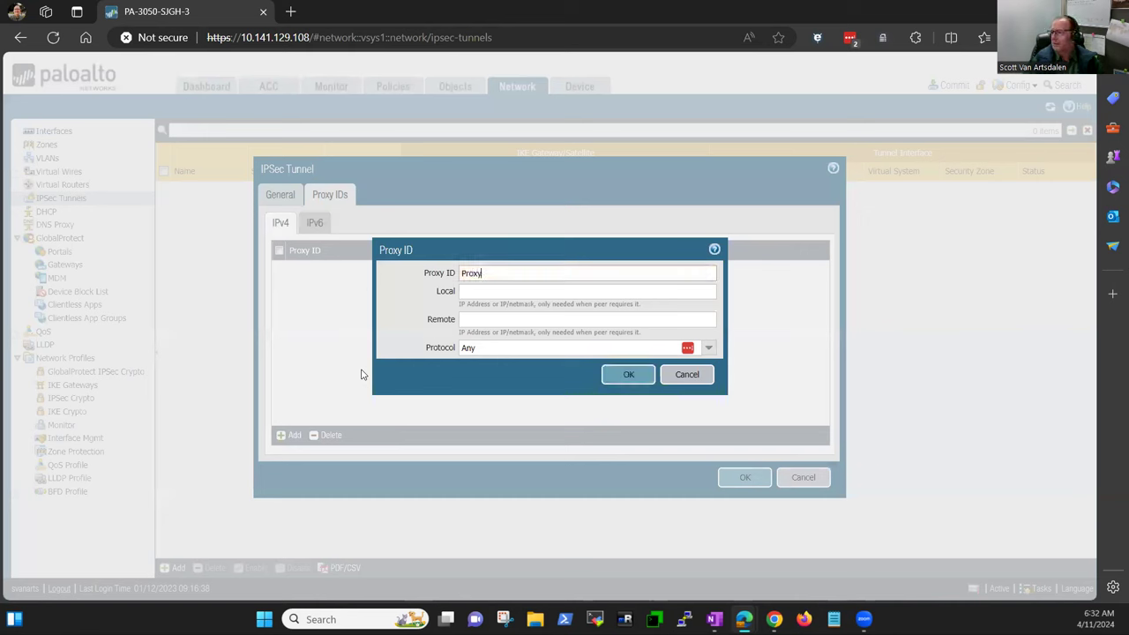
pyautogui.write('-Id-1')
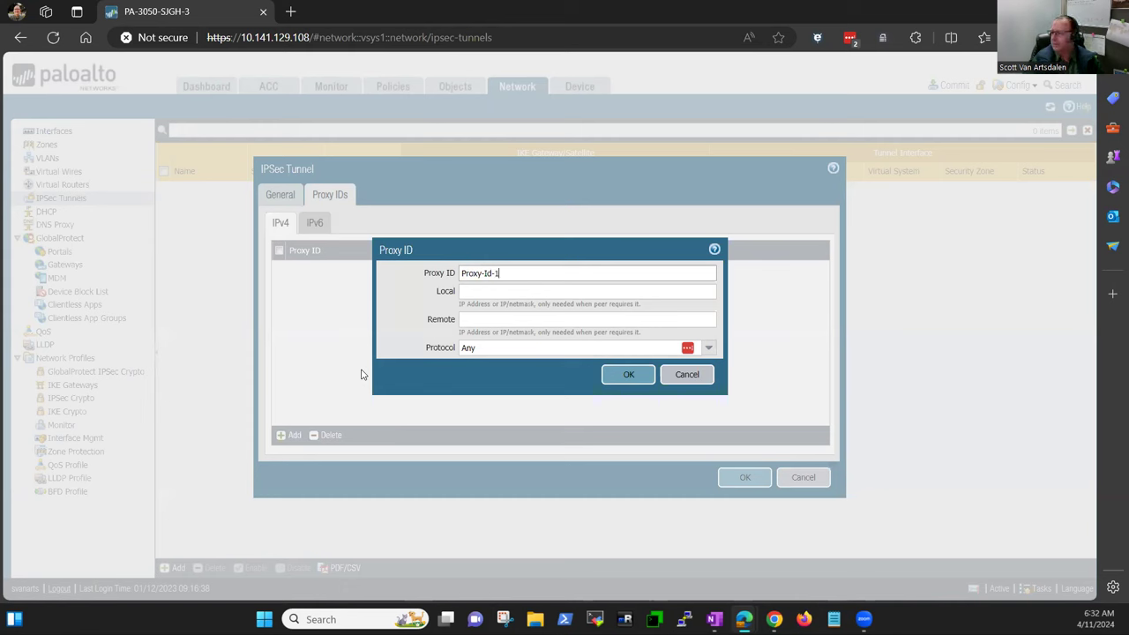
pyautogui.click(586, 291)
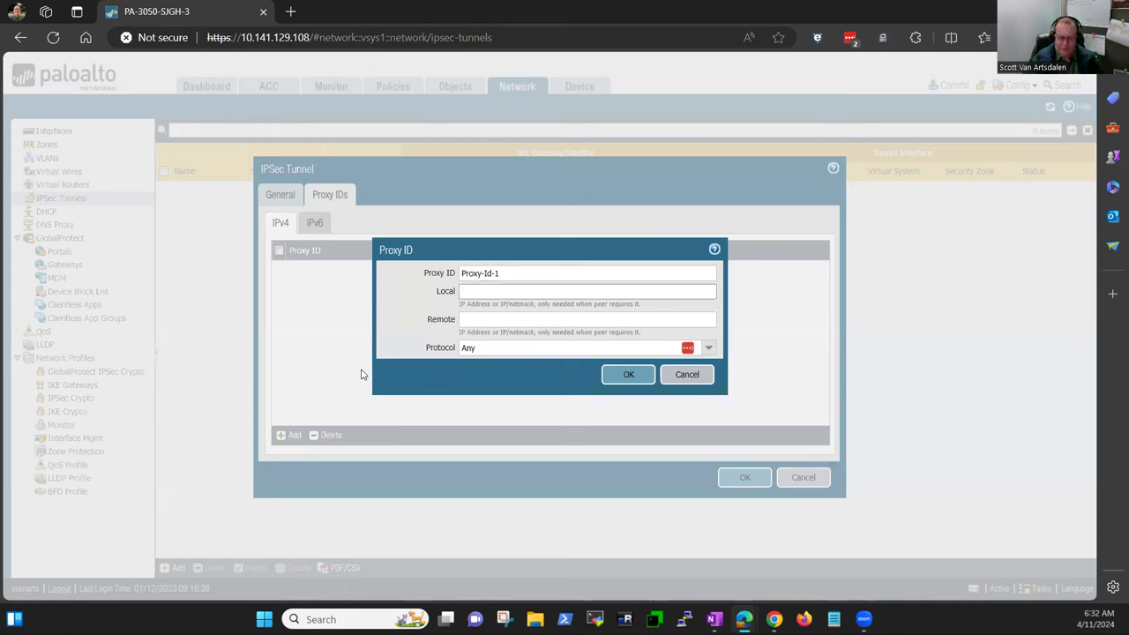
pyautogui.write('192.168.0.0')
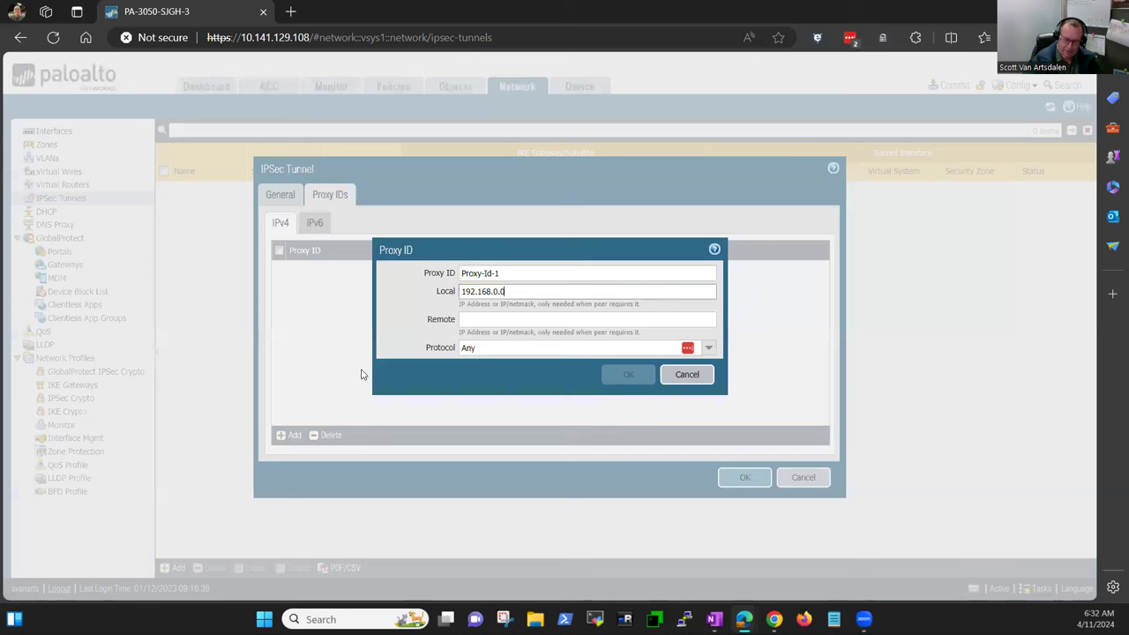
pyautogui.write('/16')
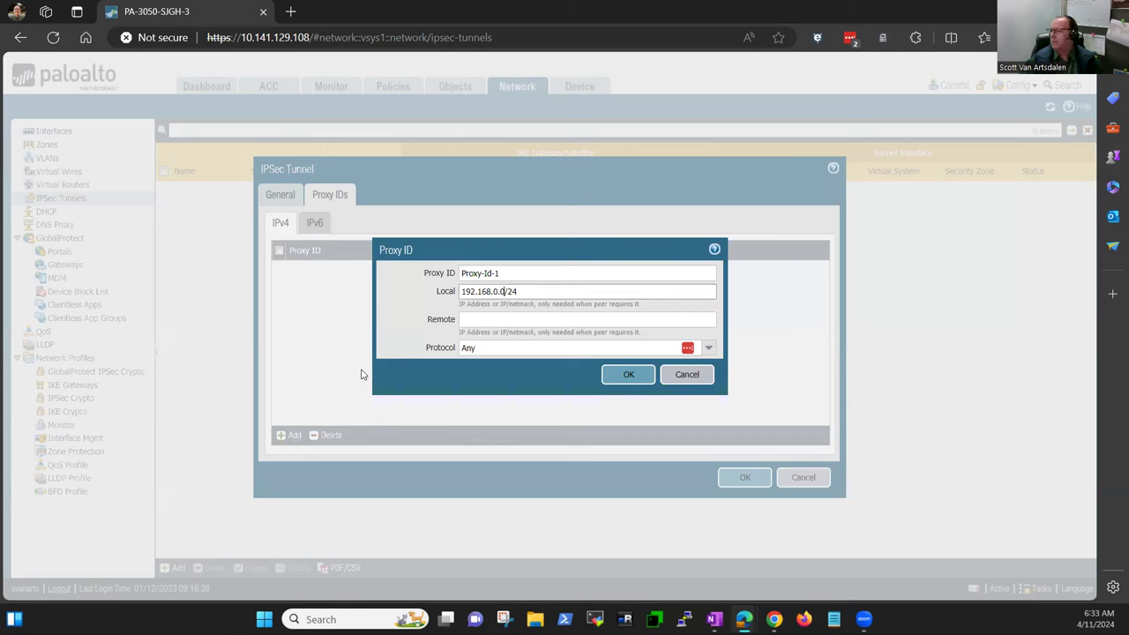
pyautogui.write('192.168.0.1/2')
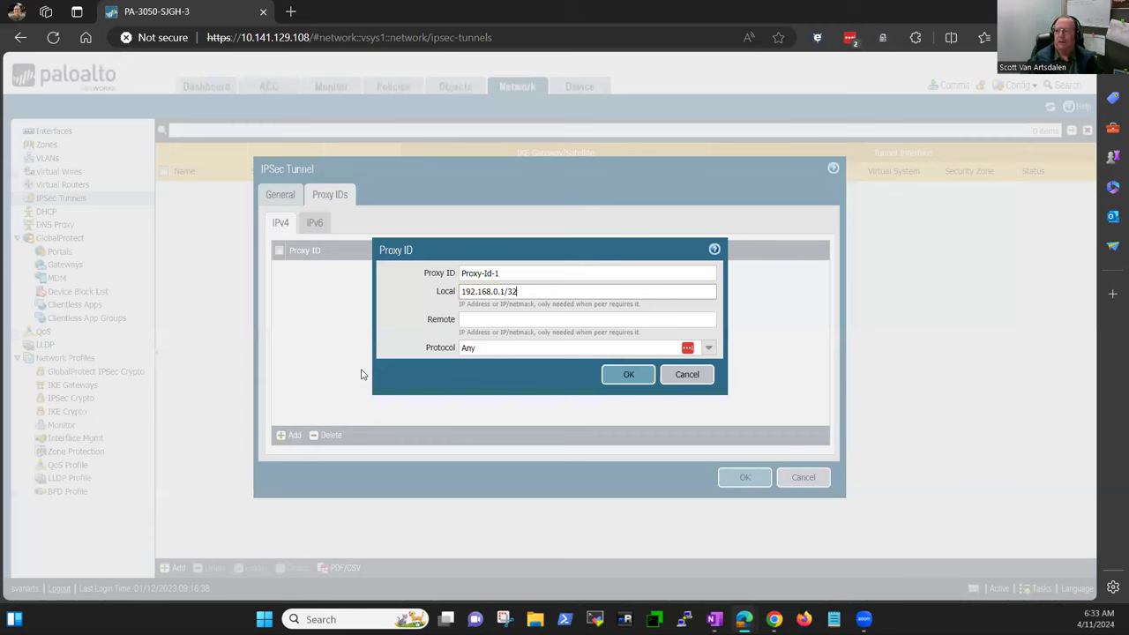
# Set the remote address to 10.0.1.0/24 with protocol any and save the proxy ID
pyautogui.click(586, 317)
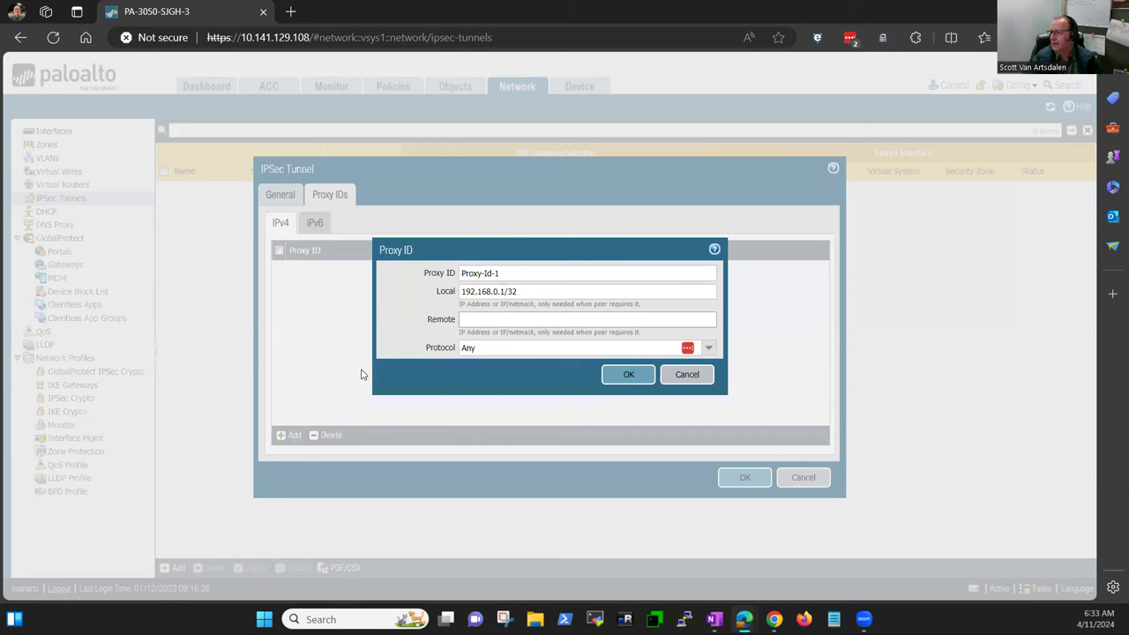
pyautogui.write('10.0.0.0')
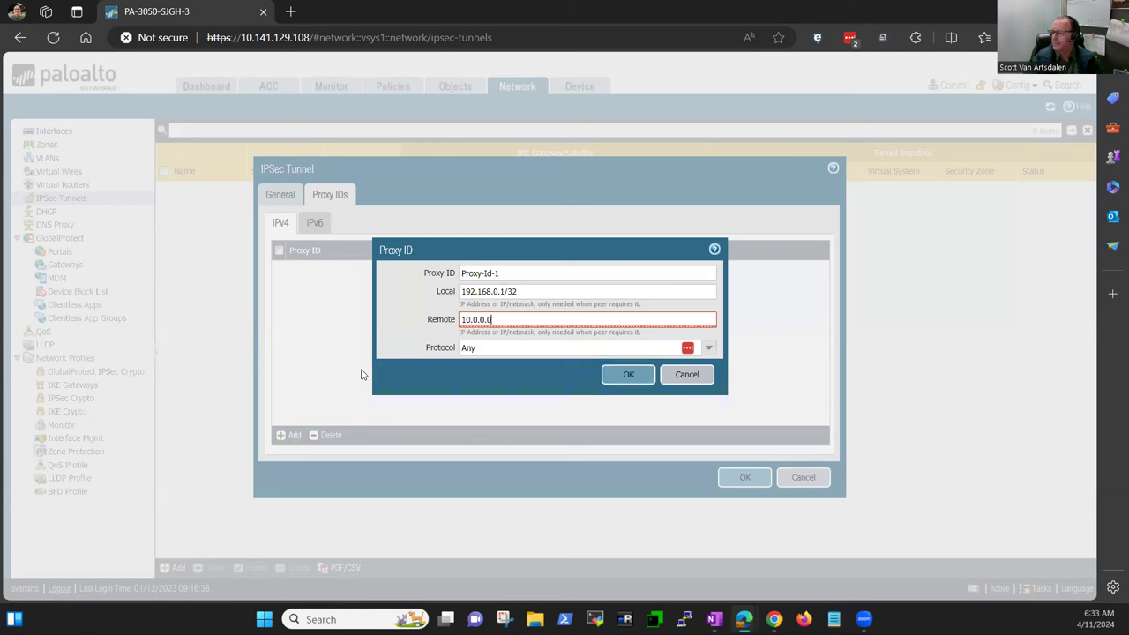
pyautogui.write('/24')
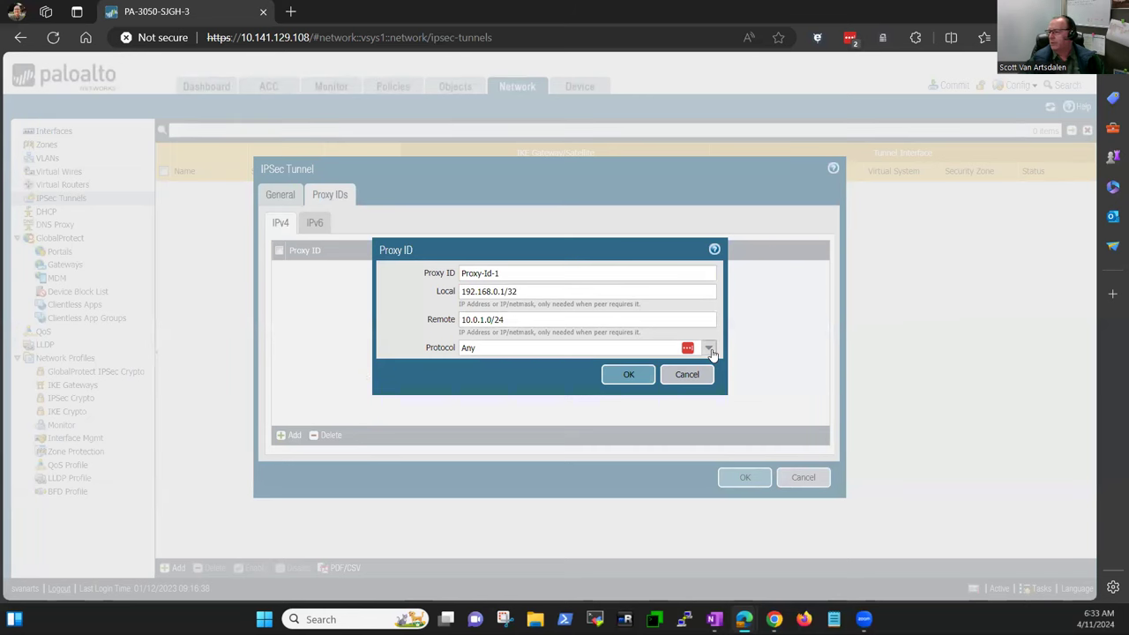
pyautogui.moveTo(718, 339)
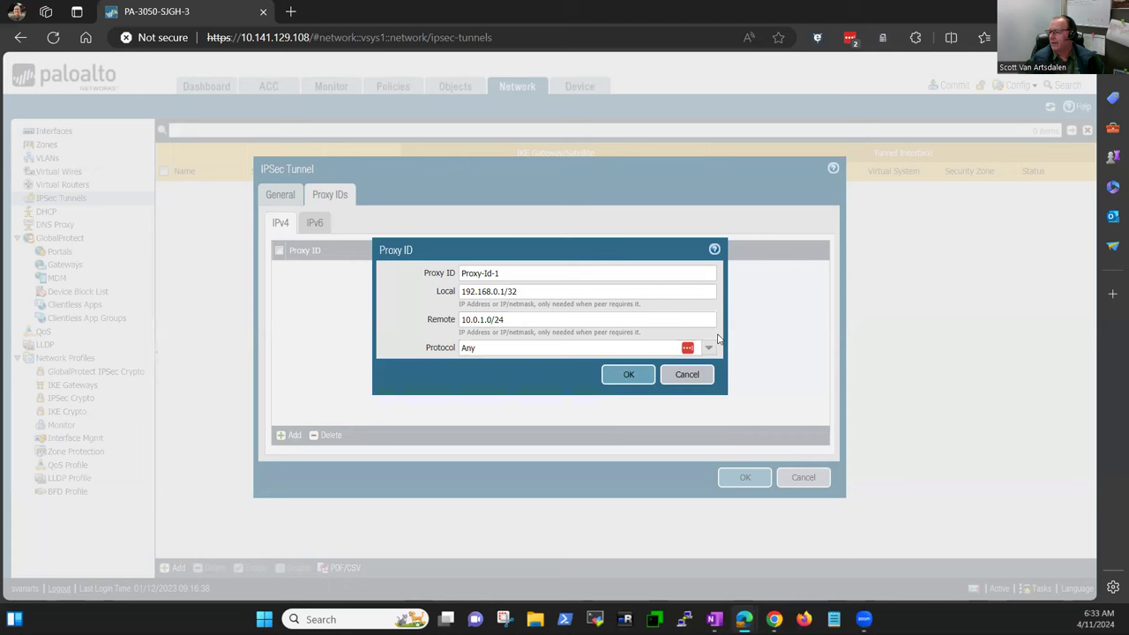
pyautogui.moveTo(458, 367)
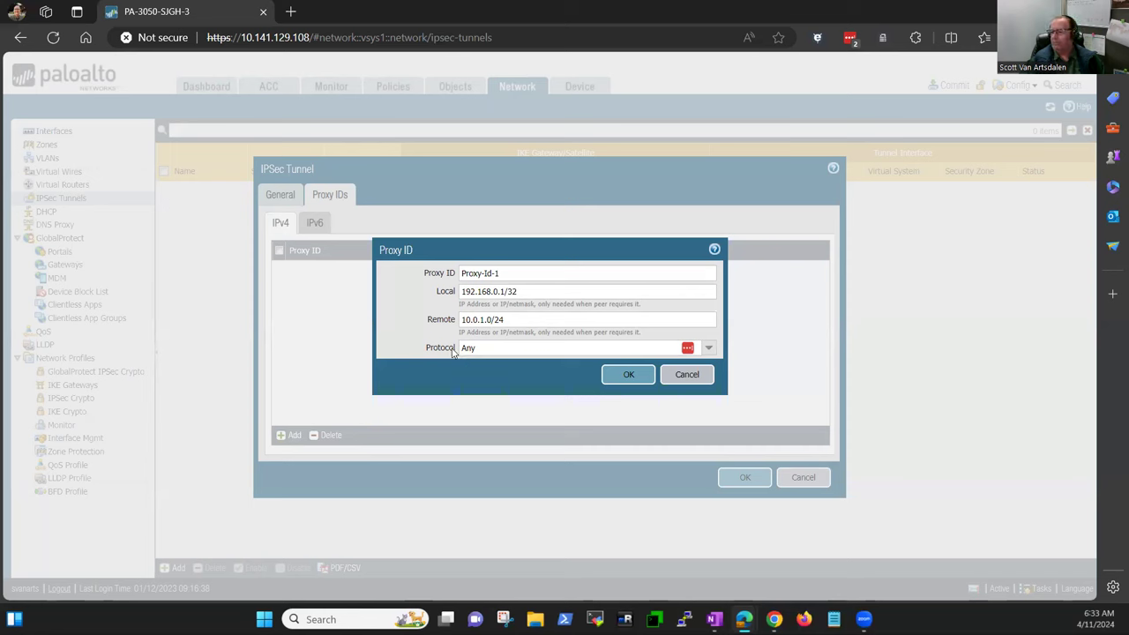
pyautogui.moveTo(451, 349)
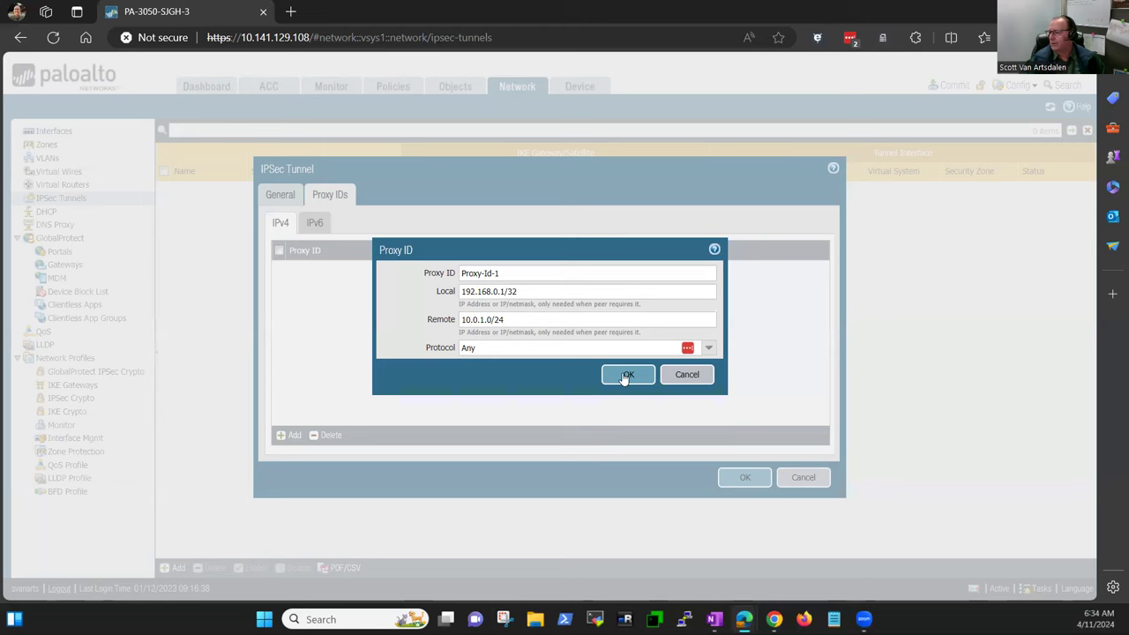
pyautogui.click(628, 374)
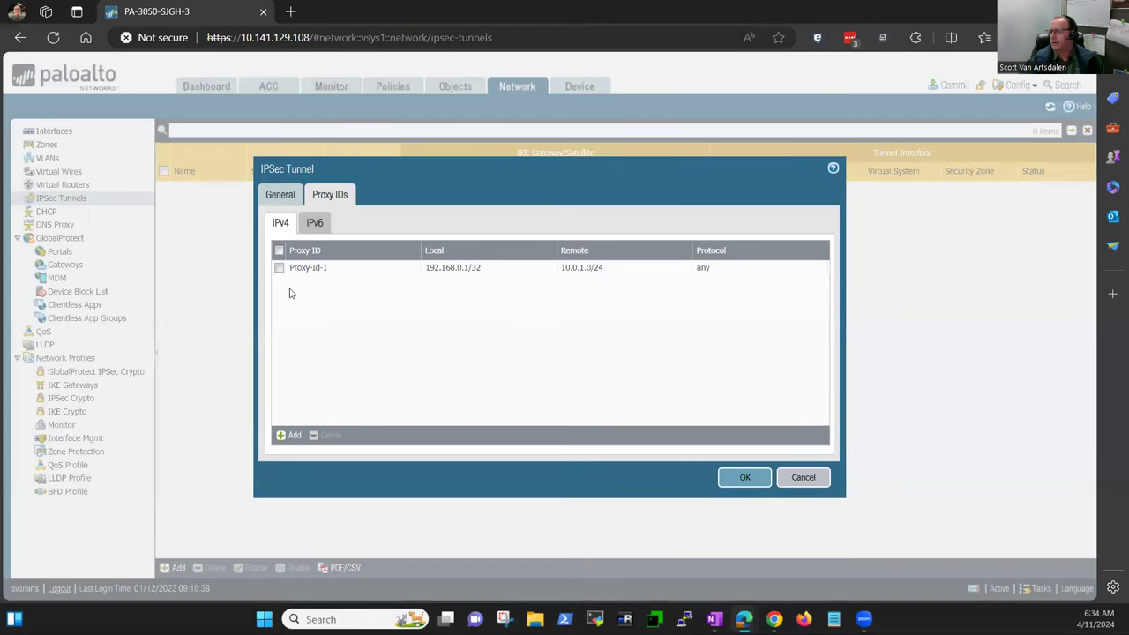
pyautogui.moveTo(554, 287)
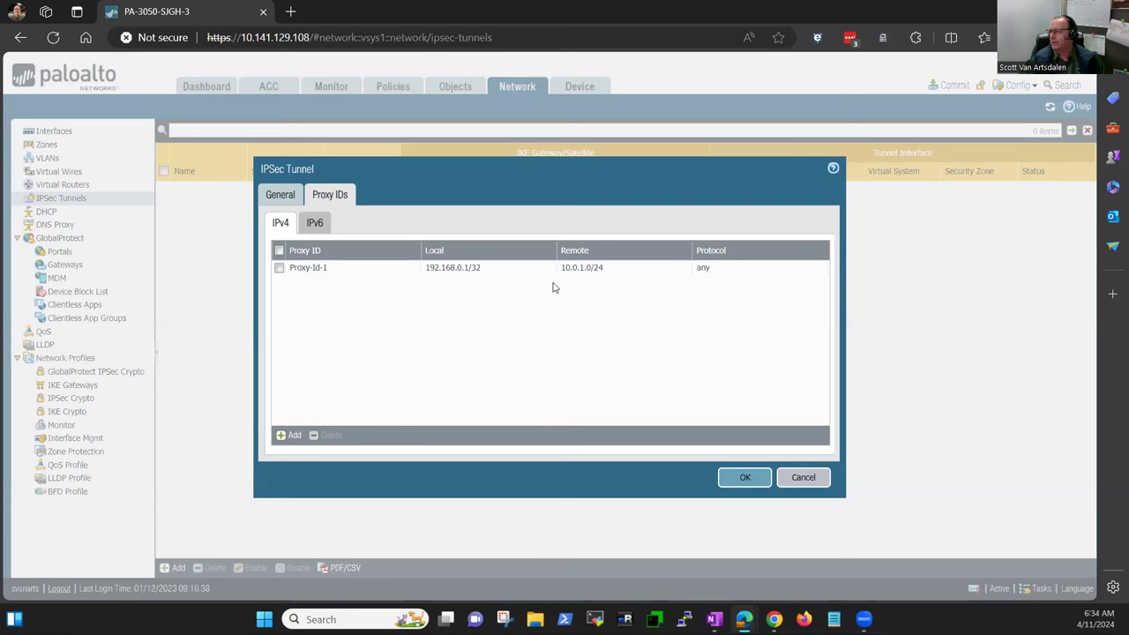
pyautogui.moveTo(434, 293)
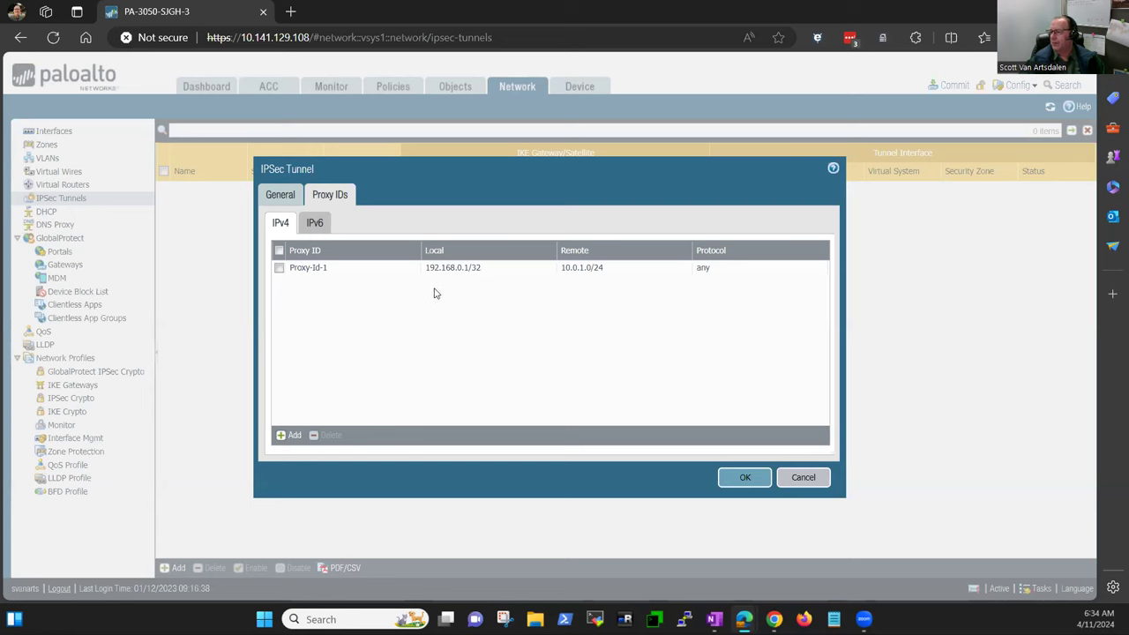
pyautogui.moveTo(584, 289)
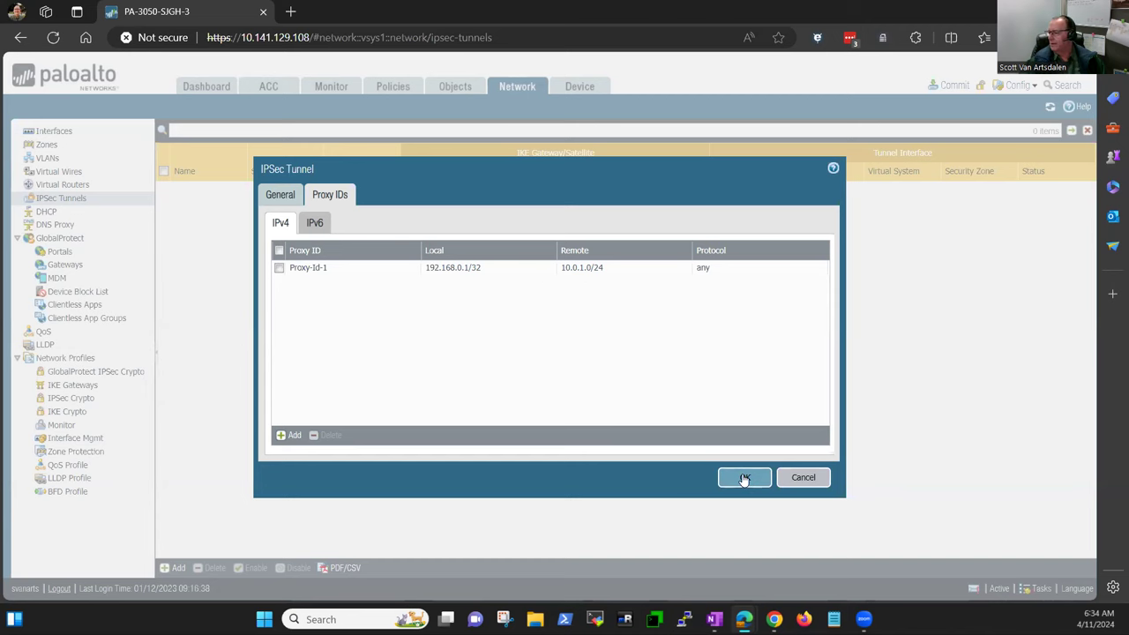
# Save the IPsec tunnel so New-Tunnel to peer 8.8.8.8 on tunnel.20 is listed
pyautogui.click(745, 477)
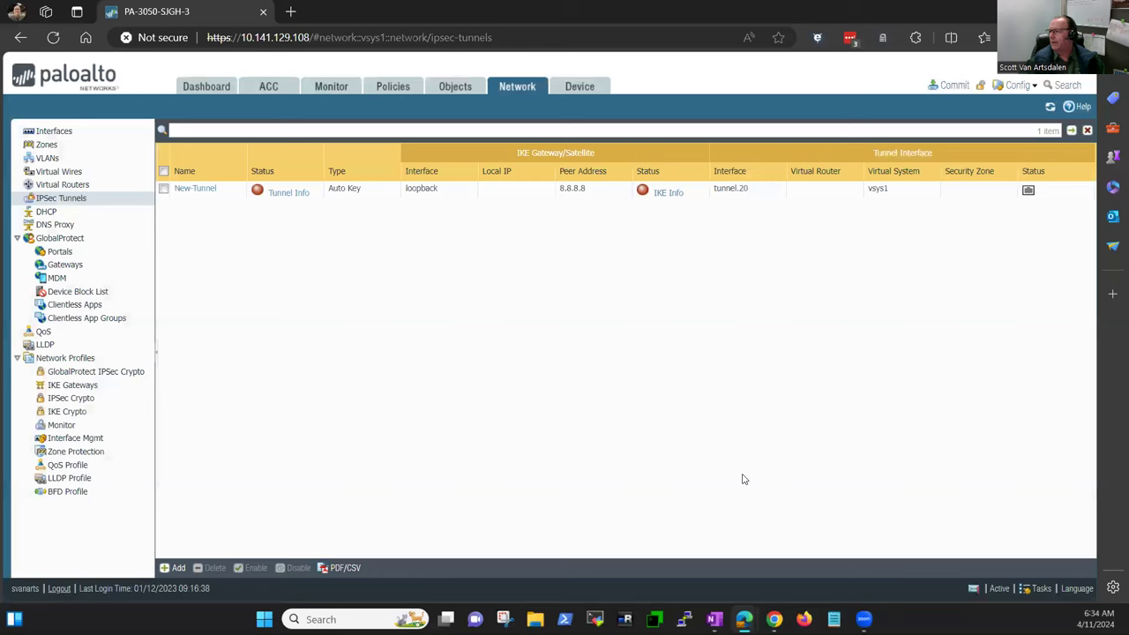
pyautogui.moveTo(737, 434)
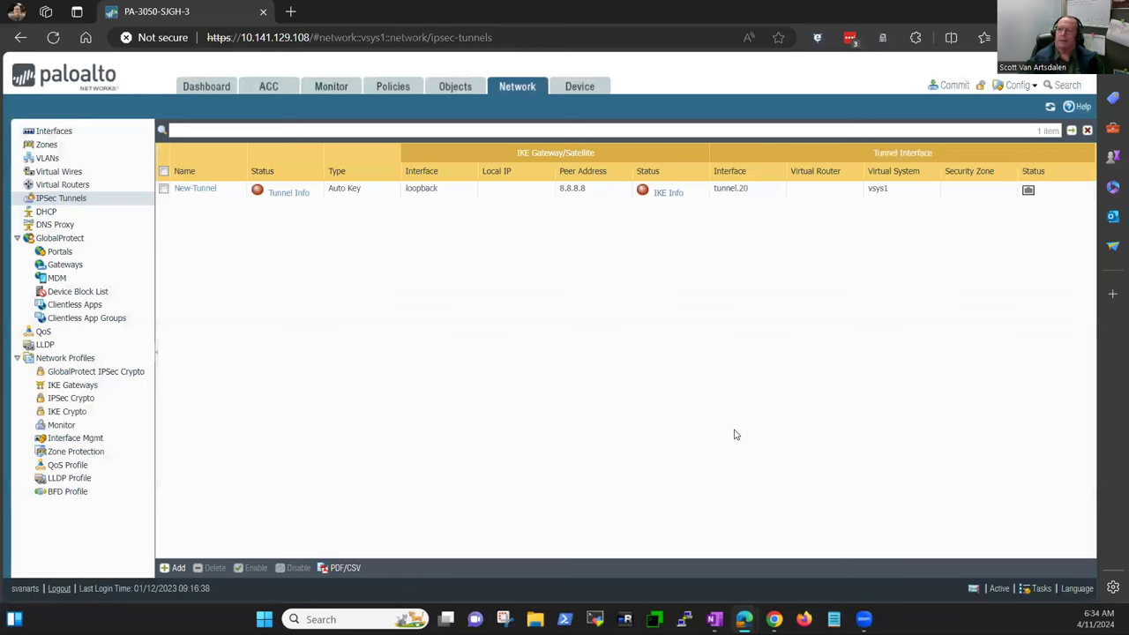
pyautogui.moveTo(706, 391)
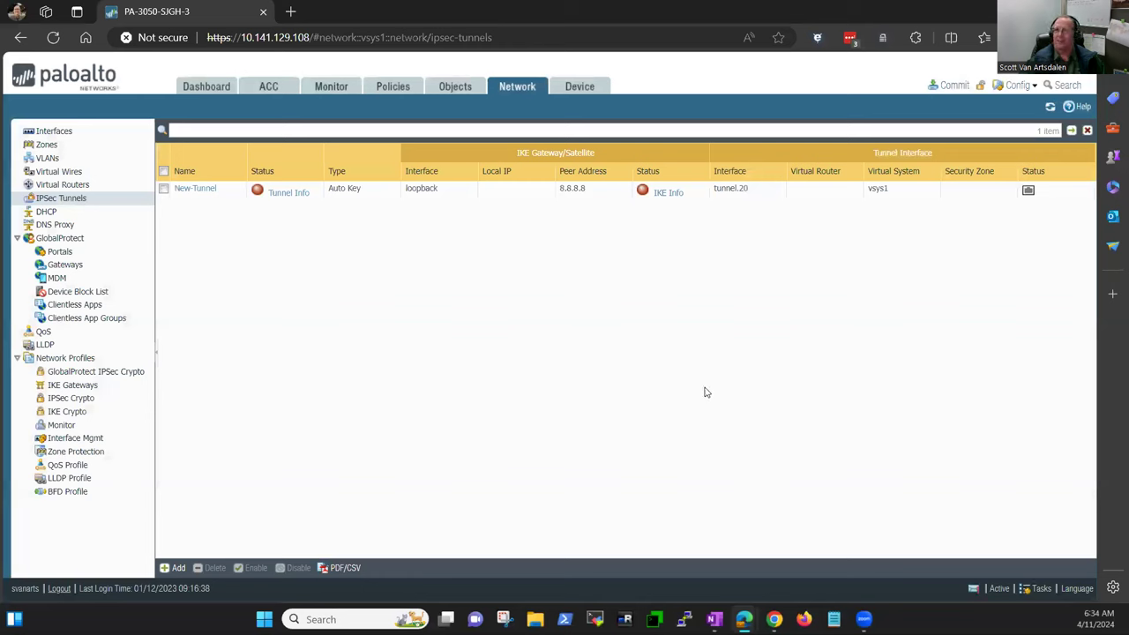
pyautogui.moveTo(699, 390)
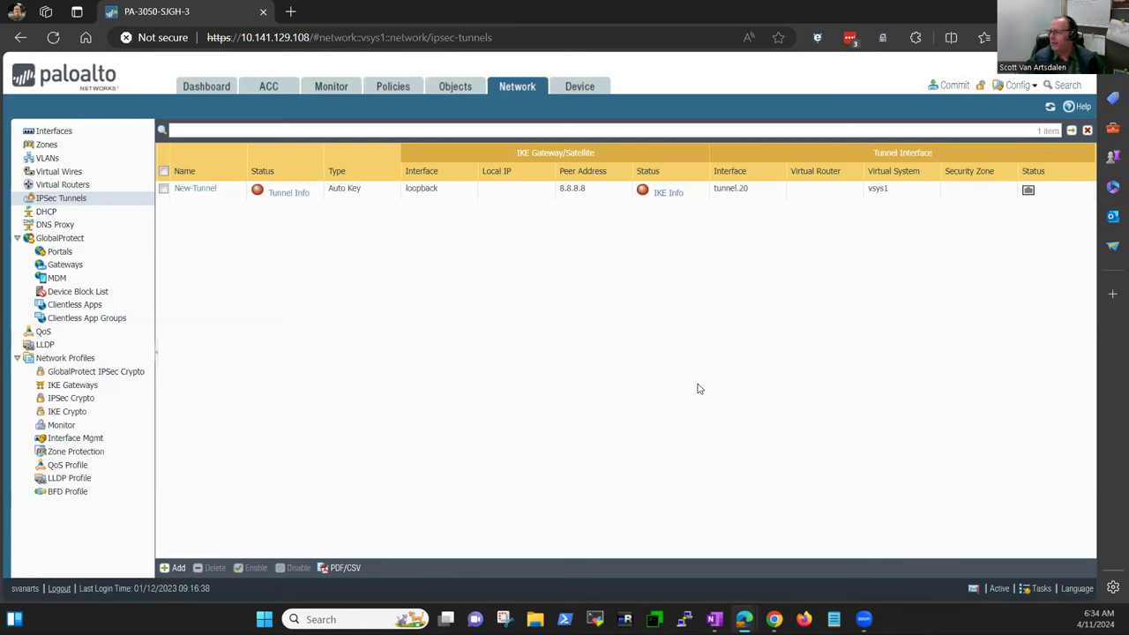
pyautogui.moveTo(695, 361)
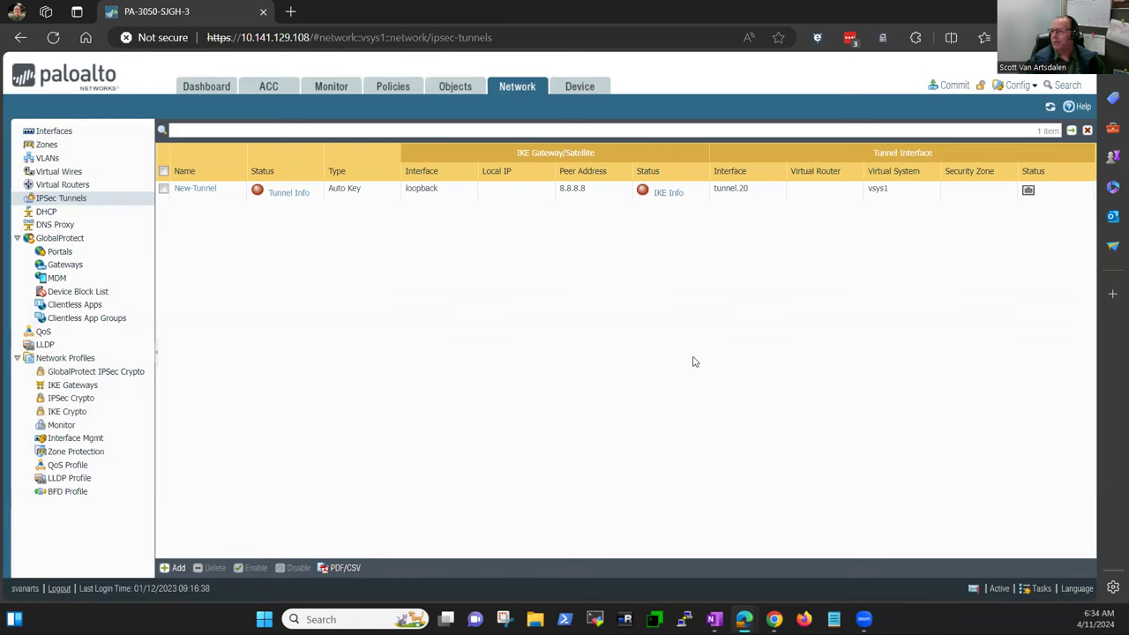
pyautogui.moveTo(547, 277)
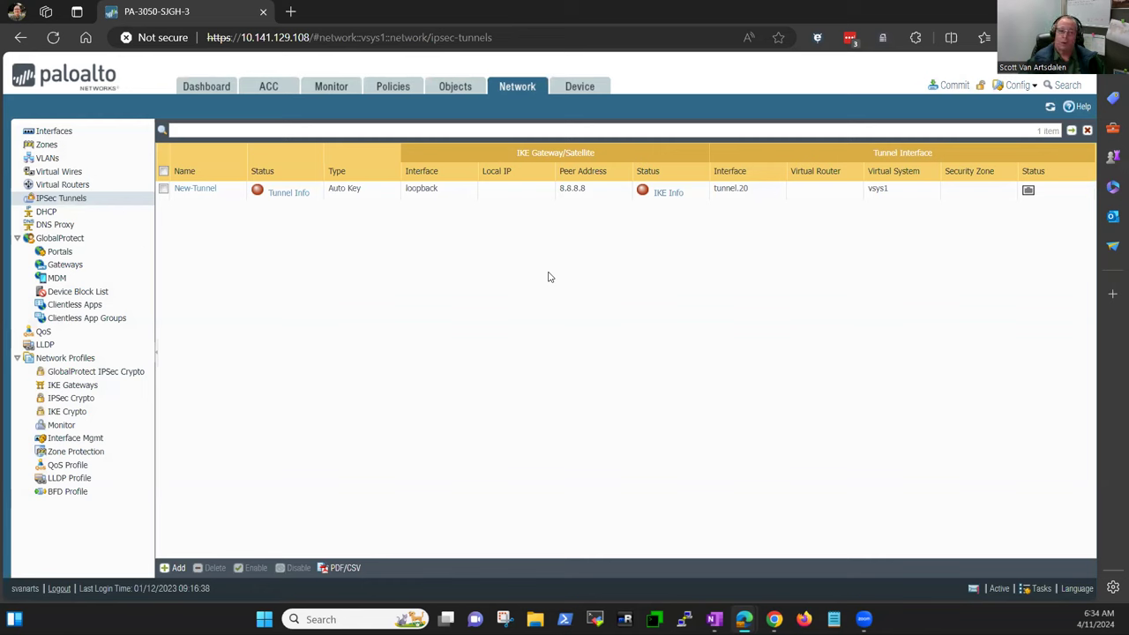
pyautogui.moveTo(317, 259)
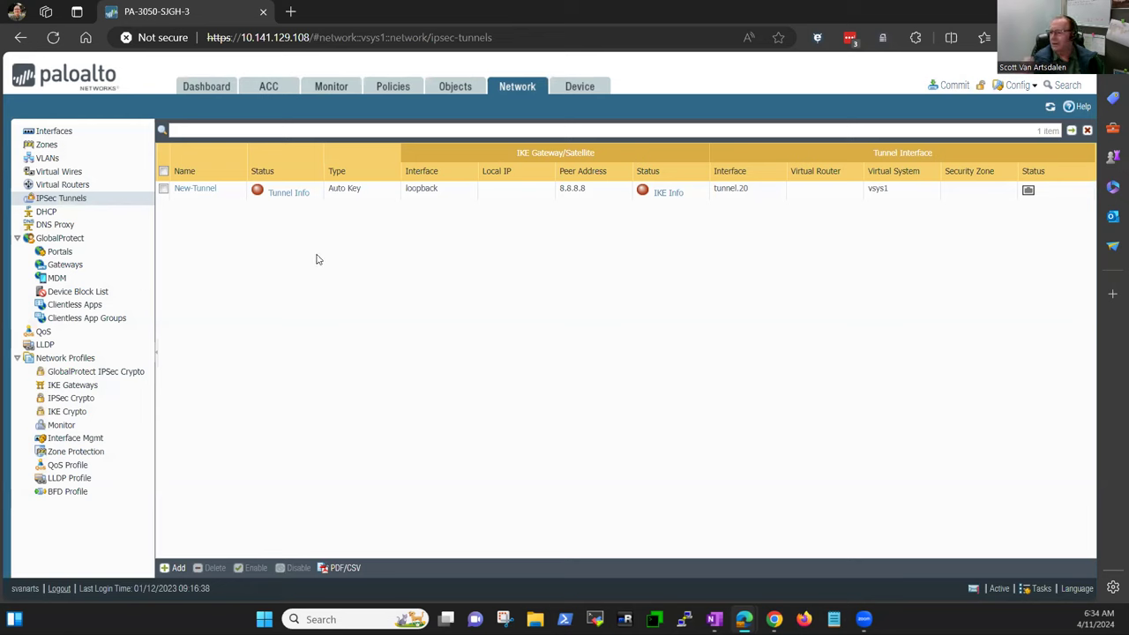
pyautogui.moveTo(386, 210)
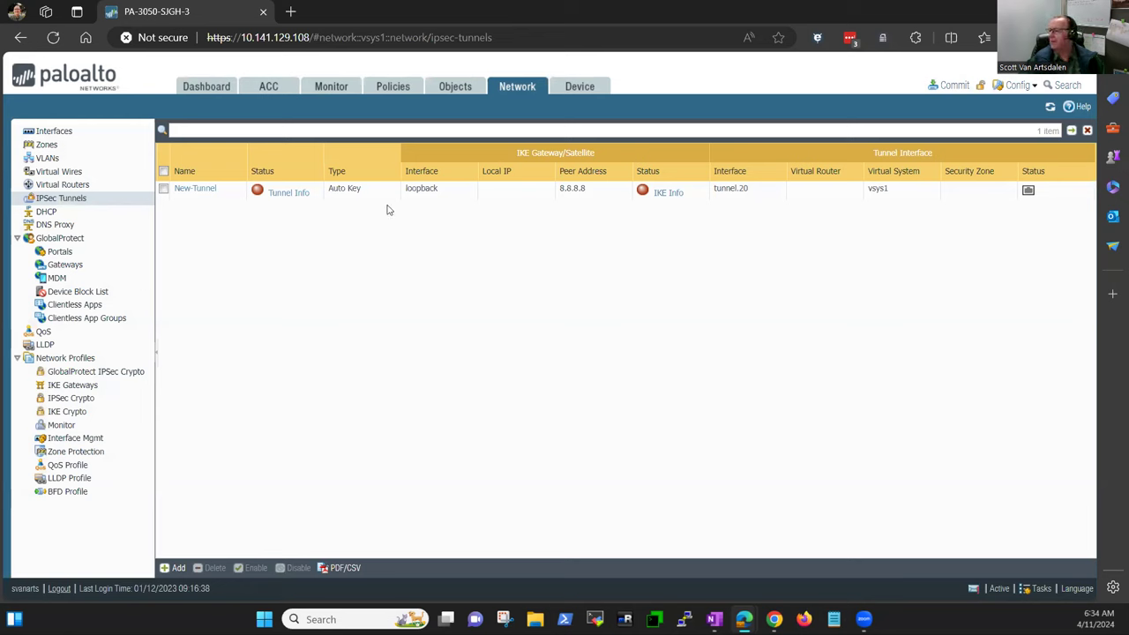
pyautogui.moveTo(290, 192)
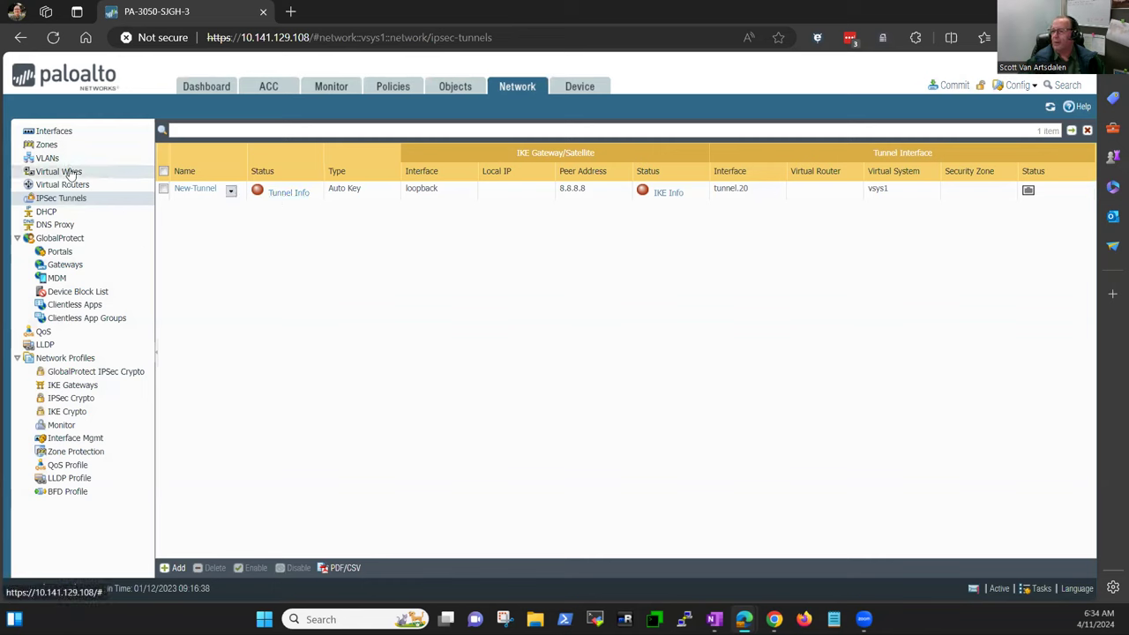
# Start a new IPv4 static route under the default virtual router's Static Routes
pyautogui.click(63, 185)
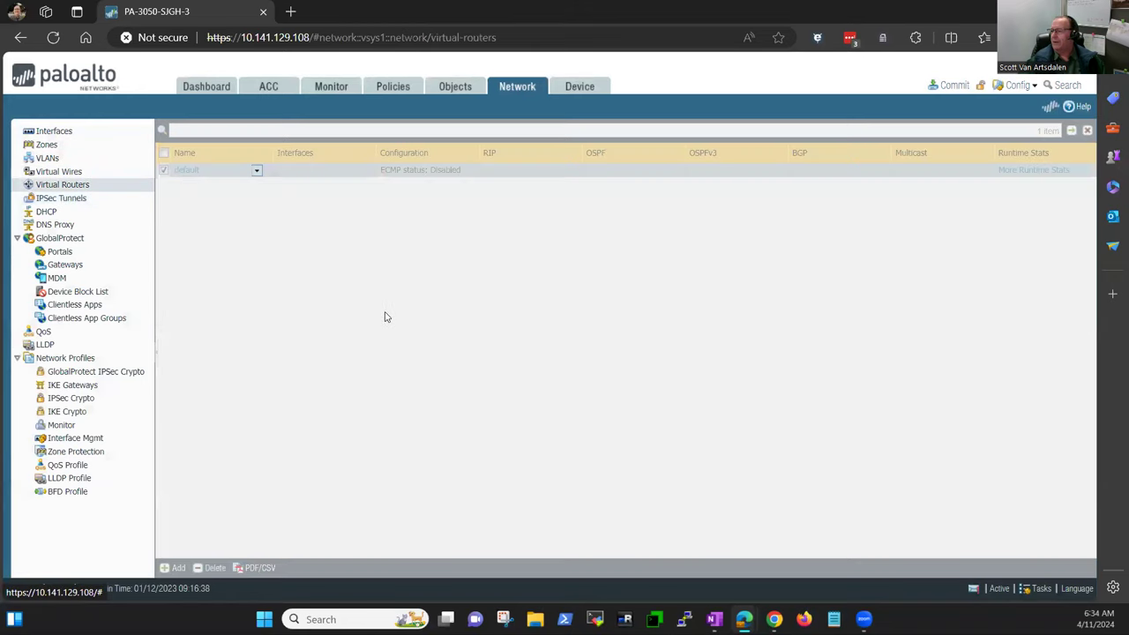
pyautogui.click(187, 169)
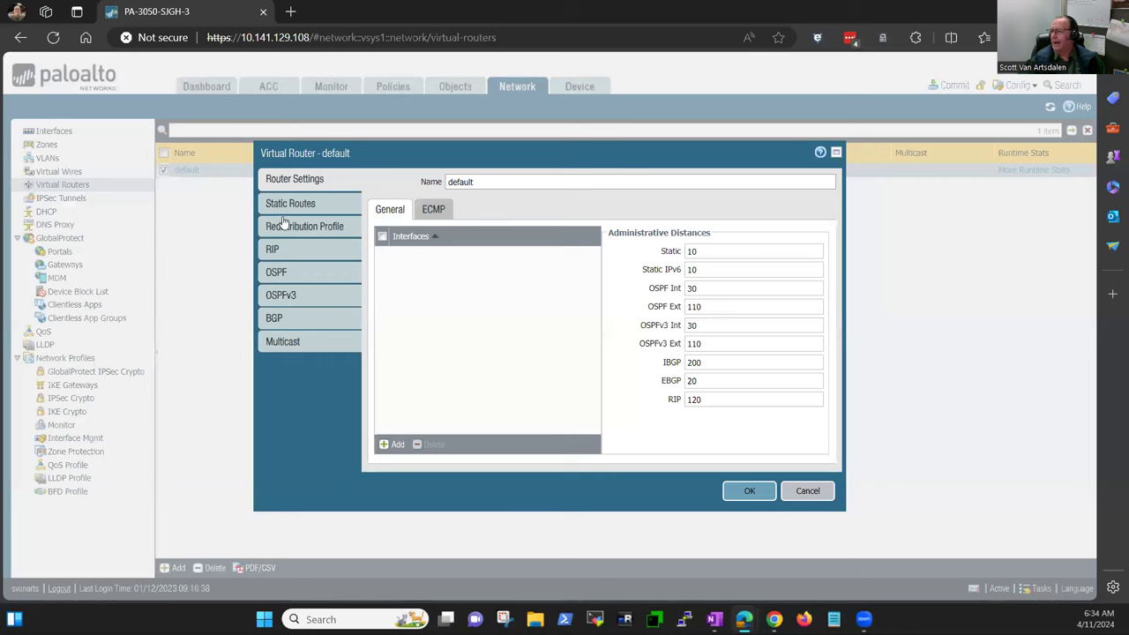
pyautogui.click(289, 201)
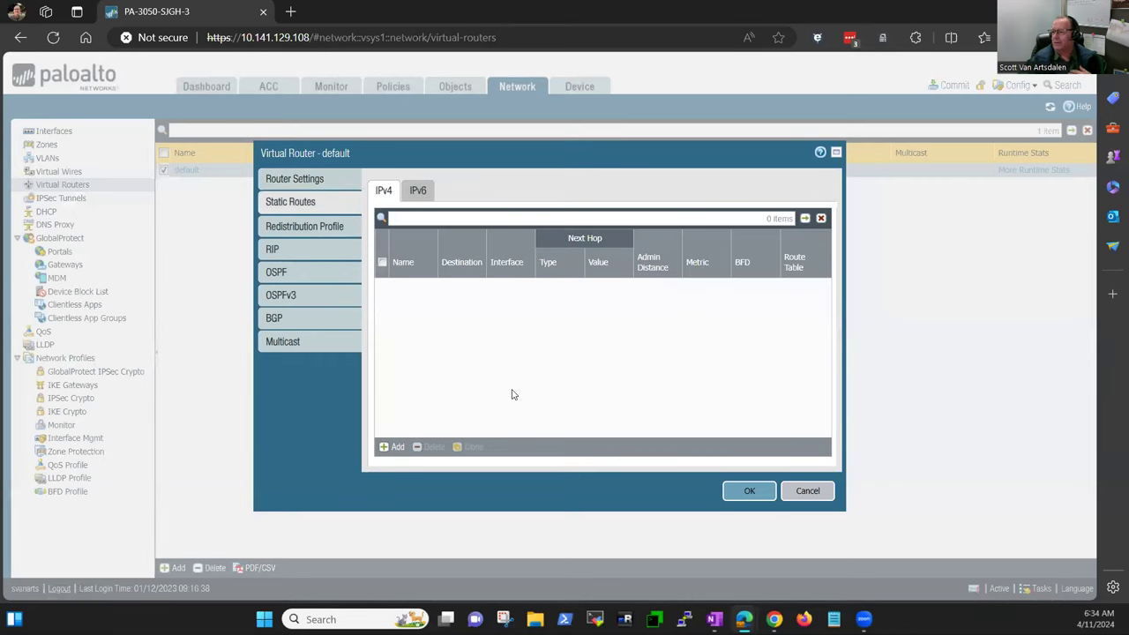
pyautogui.moveTo(508, 378)
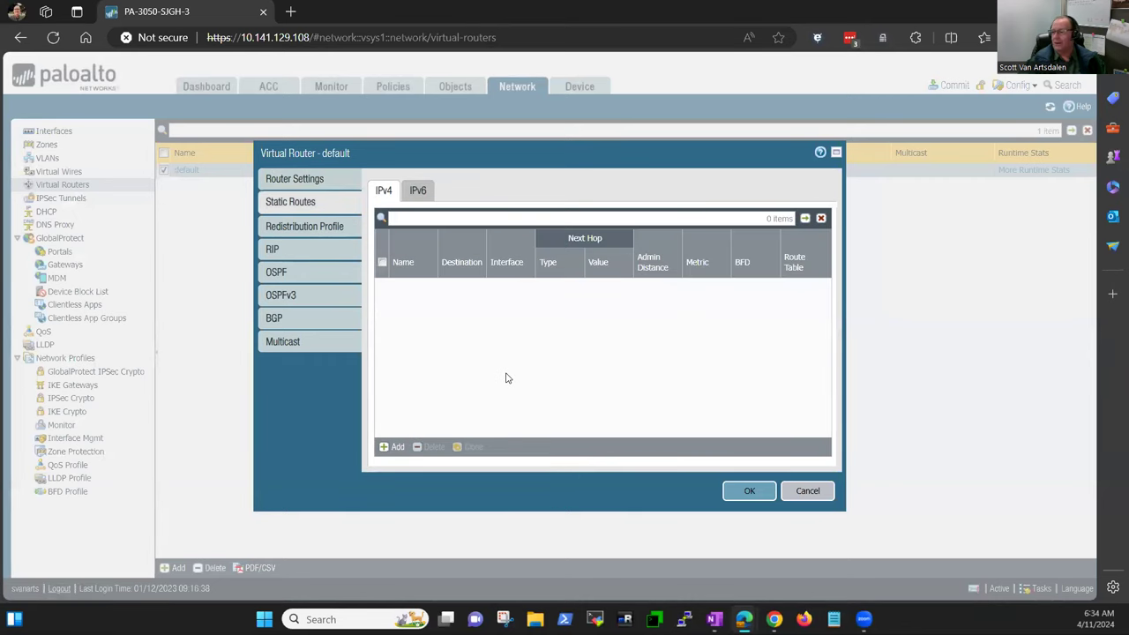
pyautogui.moveTo(436, 398)
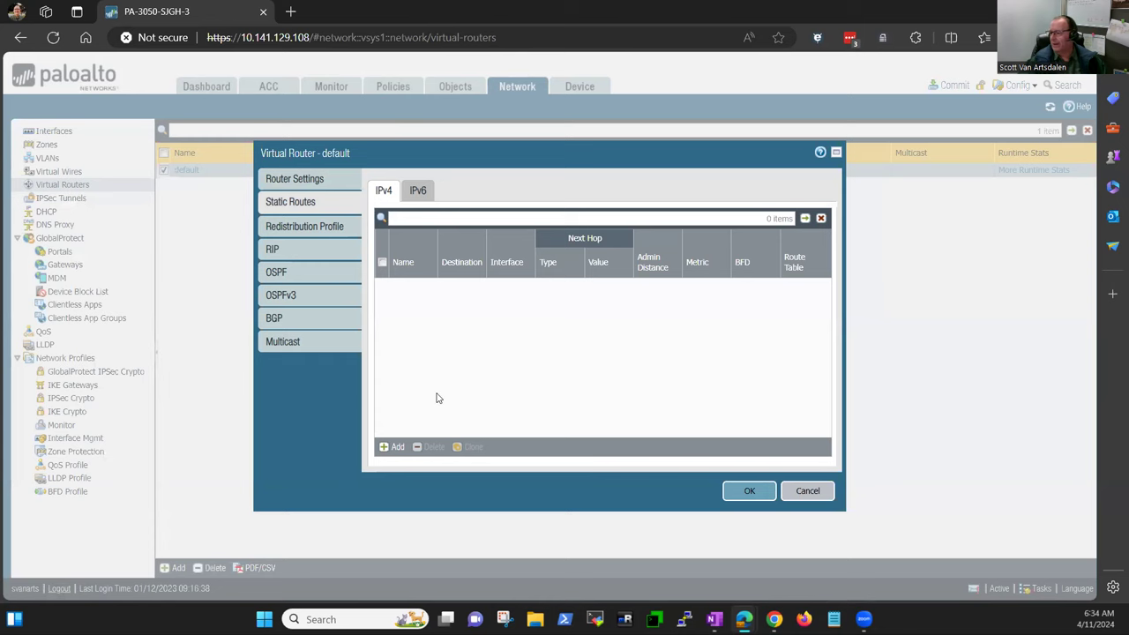
pyautogui.click(392, 446)
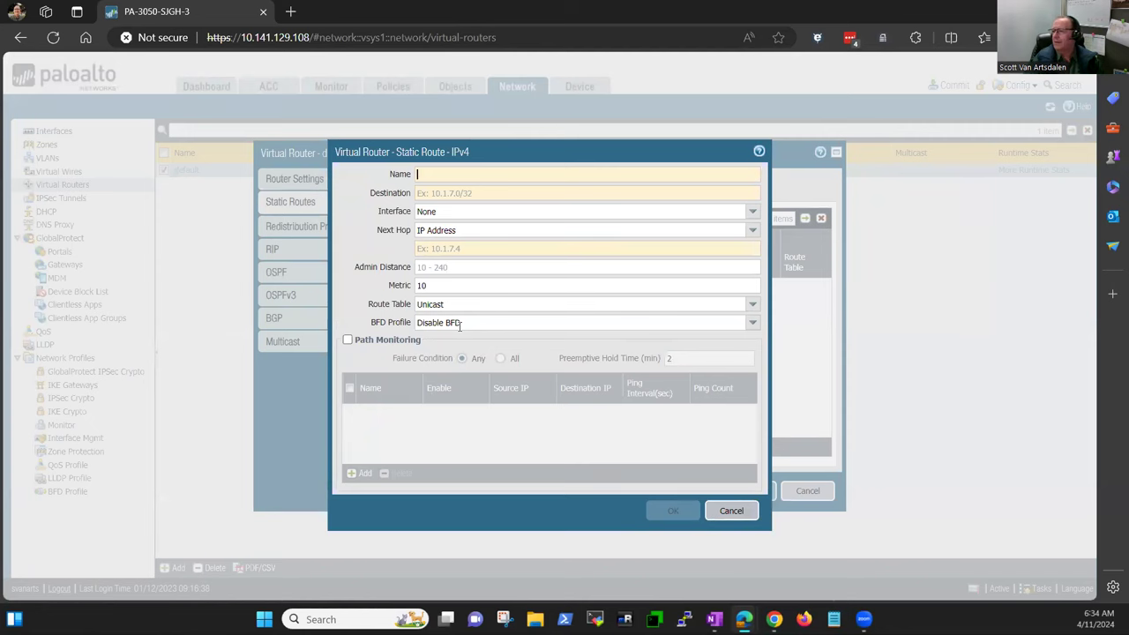
# Name the route VPN Route 1 with destination 10.0.1.0/24 and IP Address next hop
pyautogui.write('VPN Route')
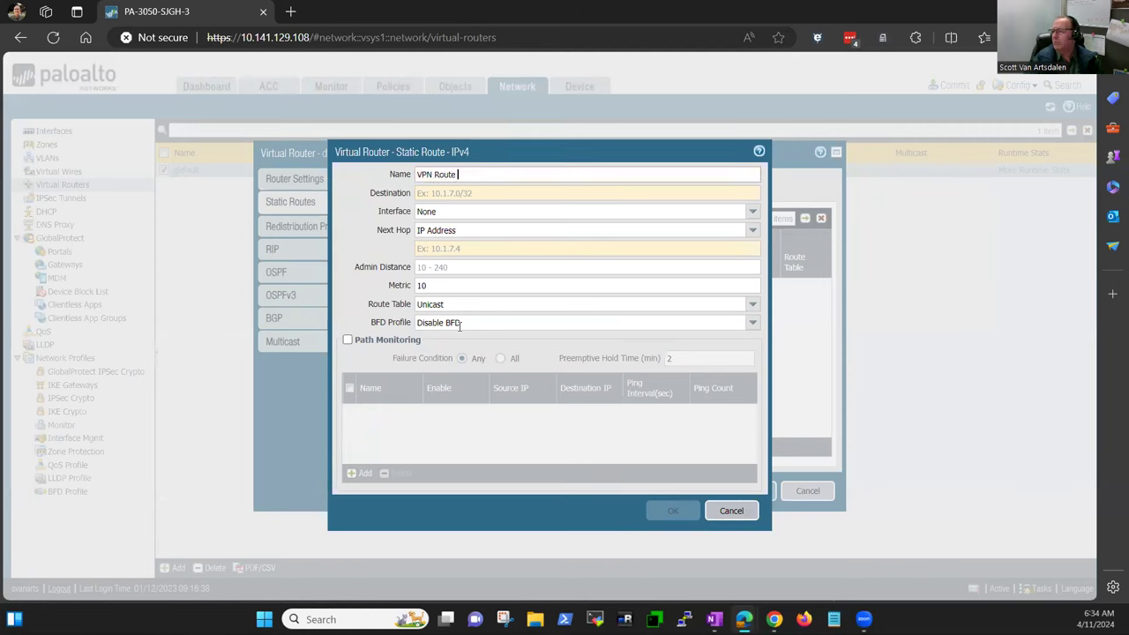
pyautogui.write('10.0.1.0')
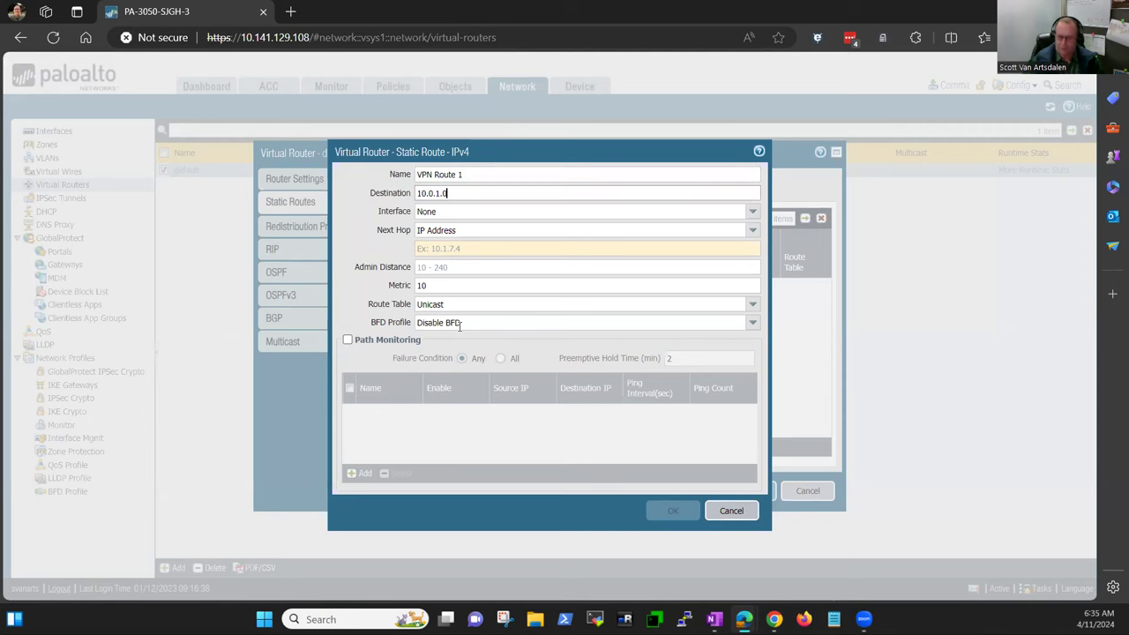
pyautogui.write('/24')
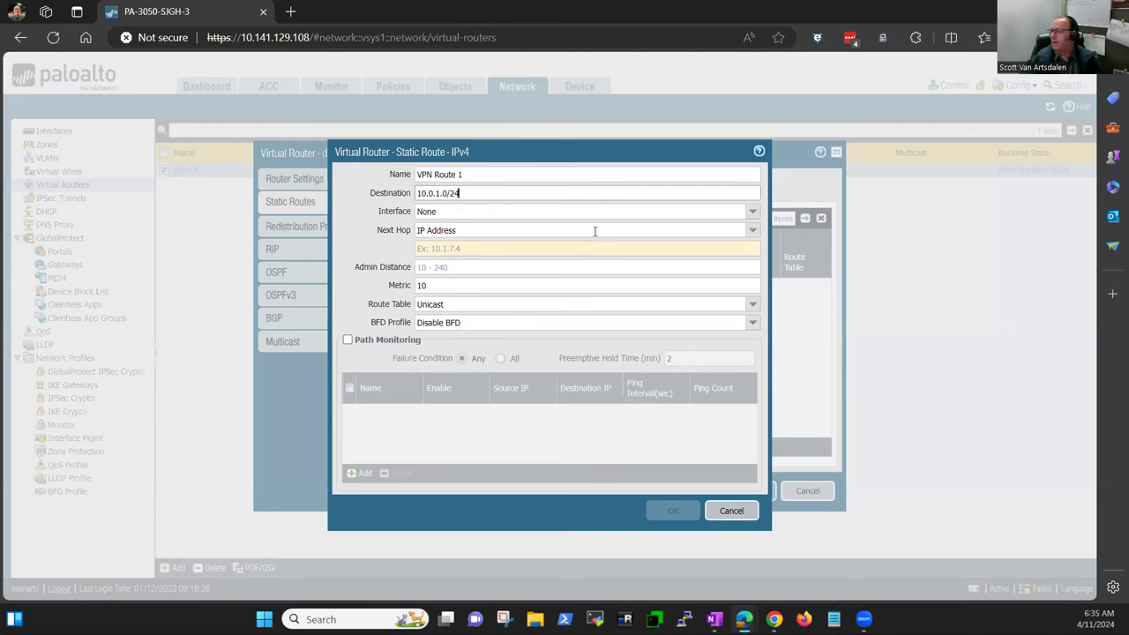
pyautogui.moveTo(752, 230)
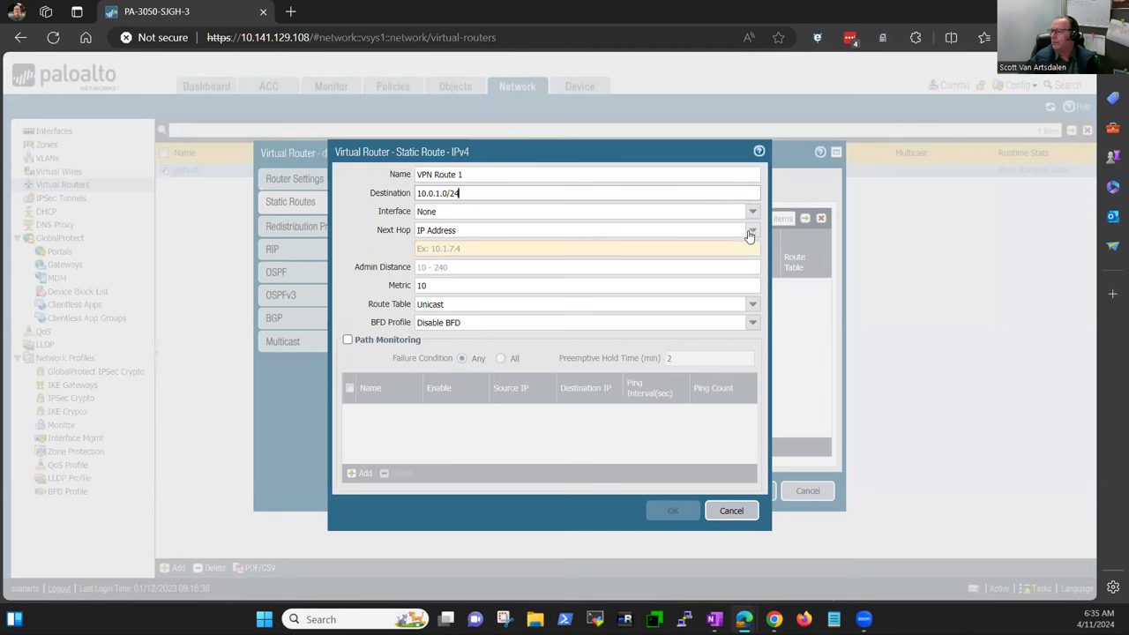
pyautogui.click(751, 230)
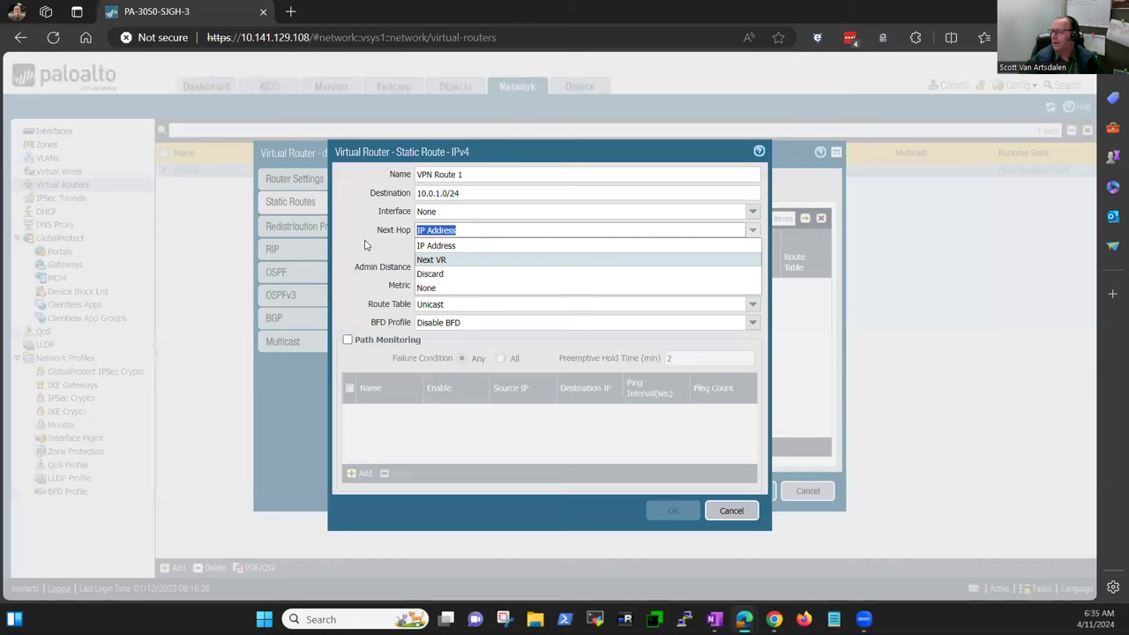
pyautogui.click(436, 245)
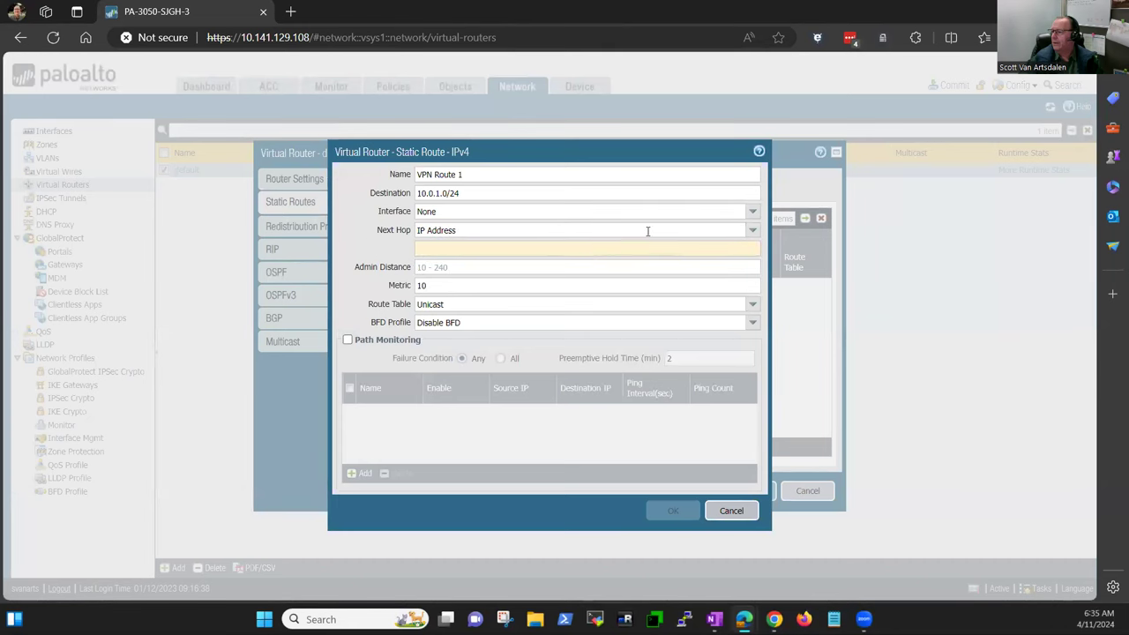
pyautogui.click(750, 212)
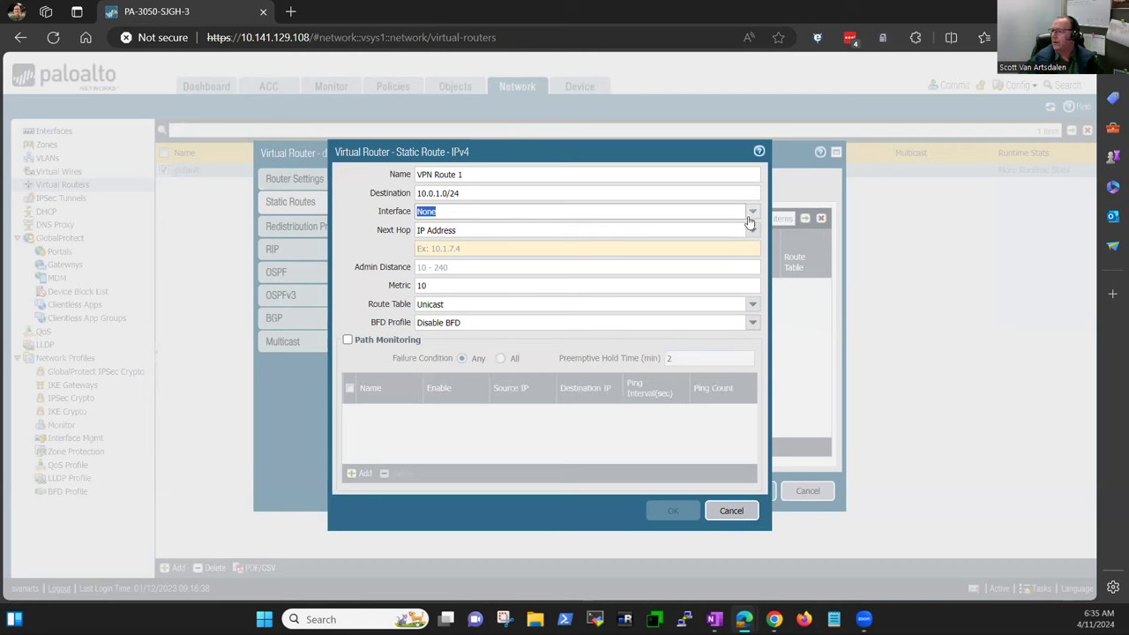
# Switch the next hop to None, then cancel the static route without saving it
pyautogui.click(751, 230)
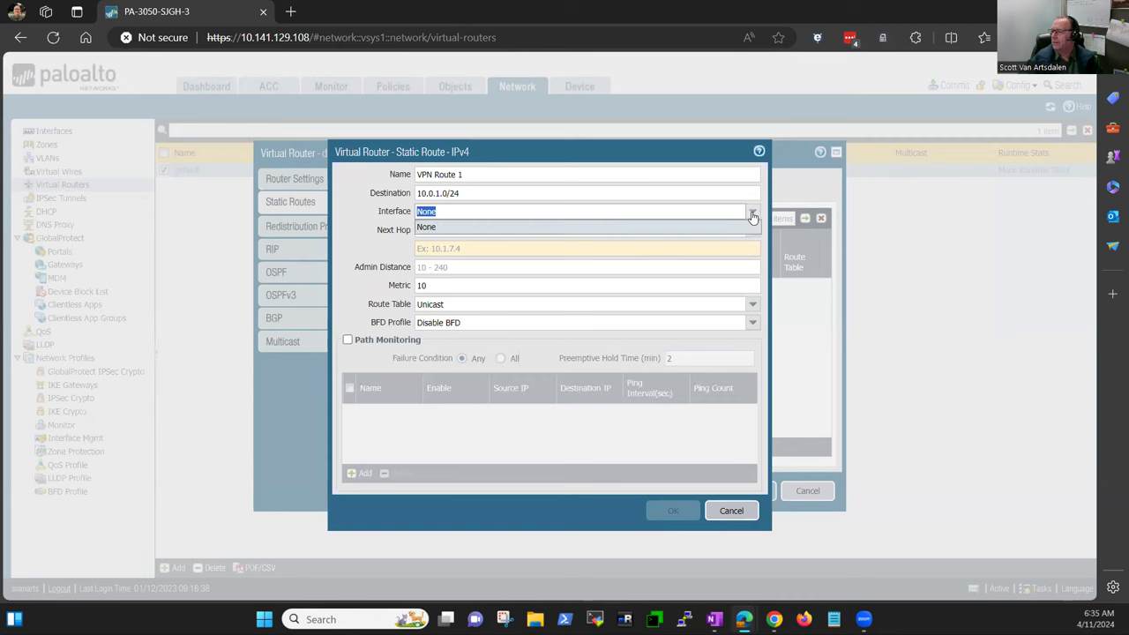
pyautogui.click(751, 229)
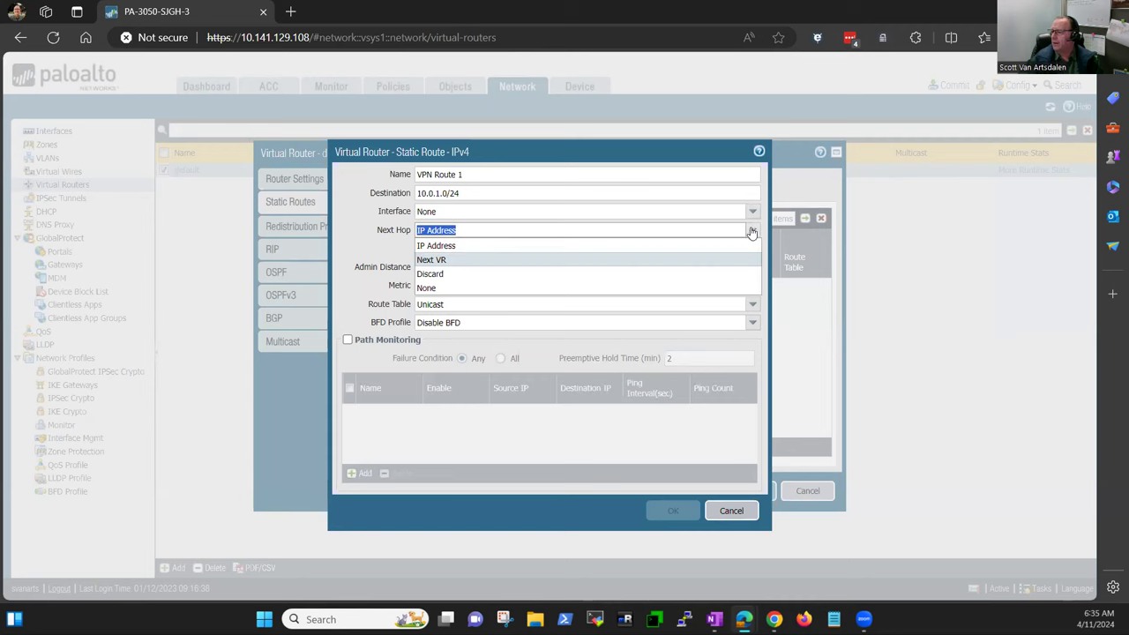
pyautogui.click(427, 287)
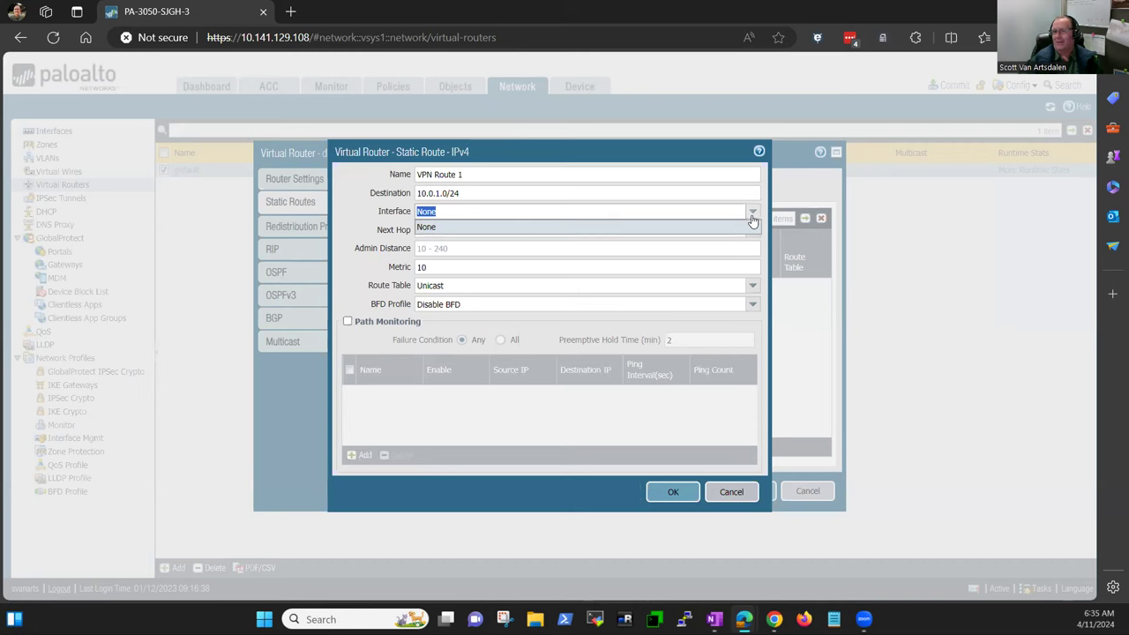
pyautogui.moveTo(466, 219)
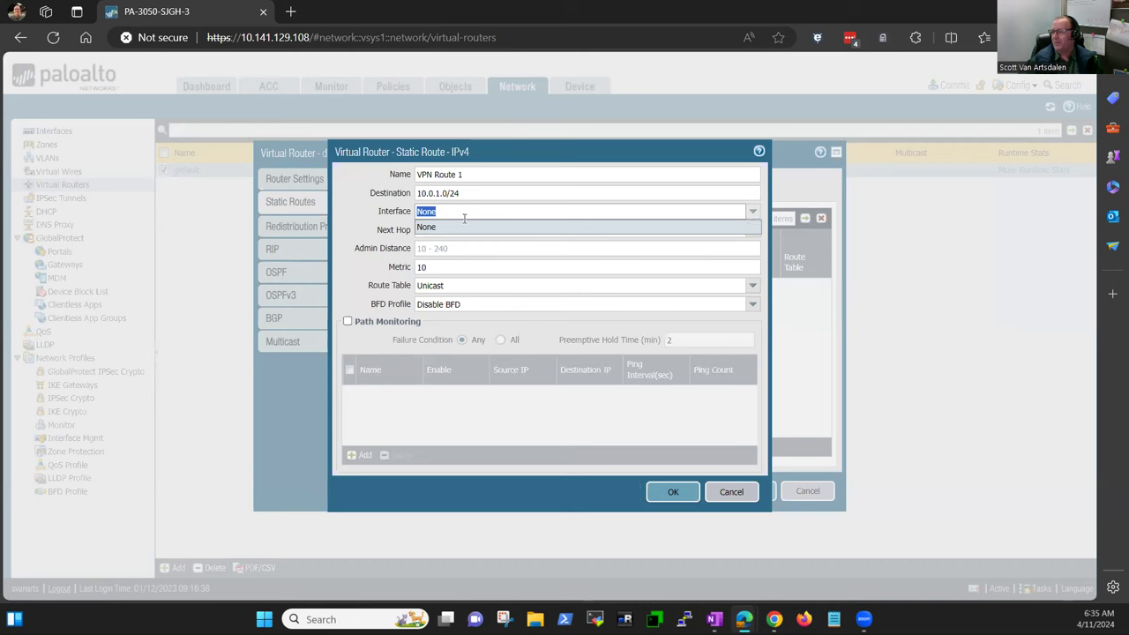
pyautogui.moveTo(470, 211)
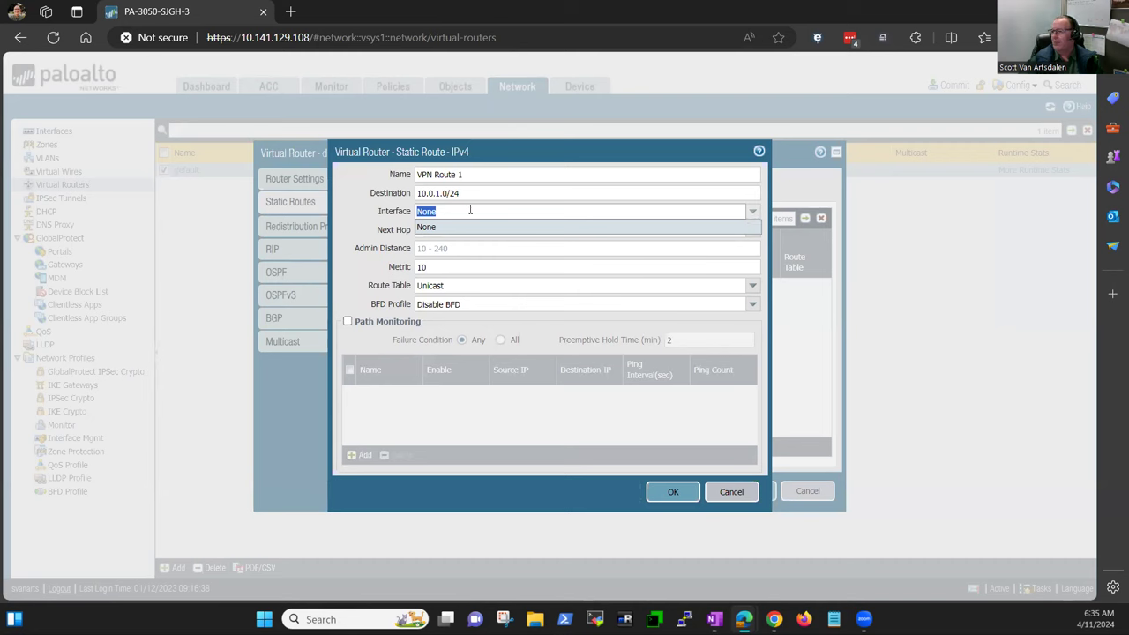
pyautogui.moveTo(510, 211)
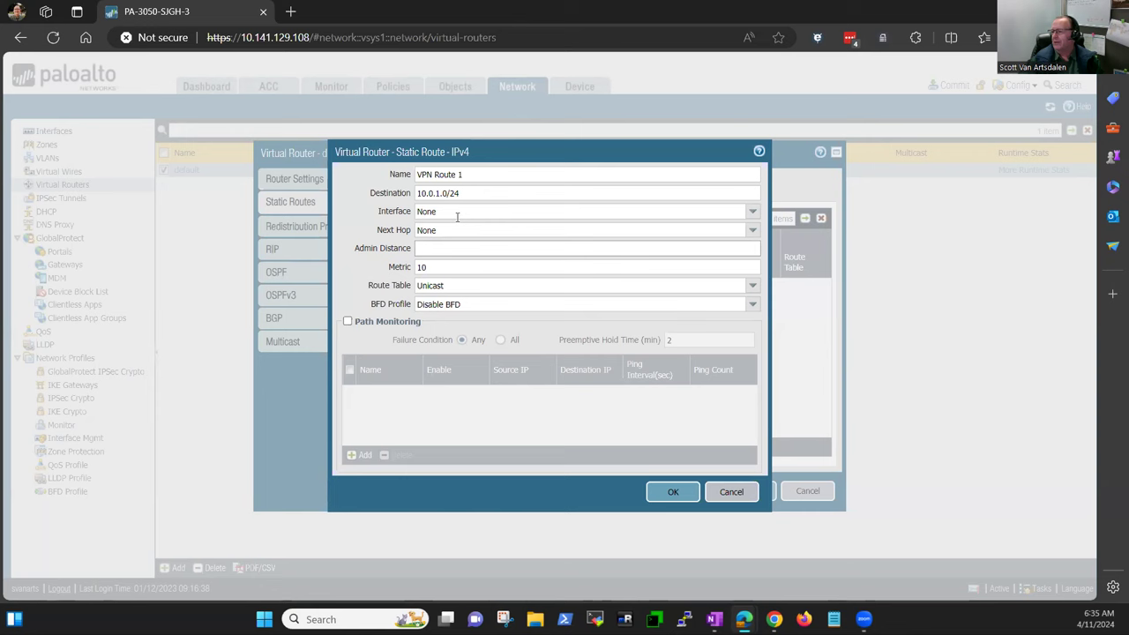
pyautogui.click(586, 247)
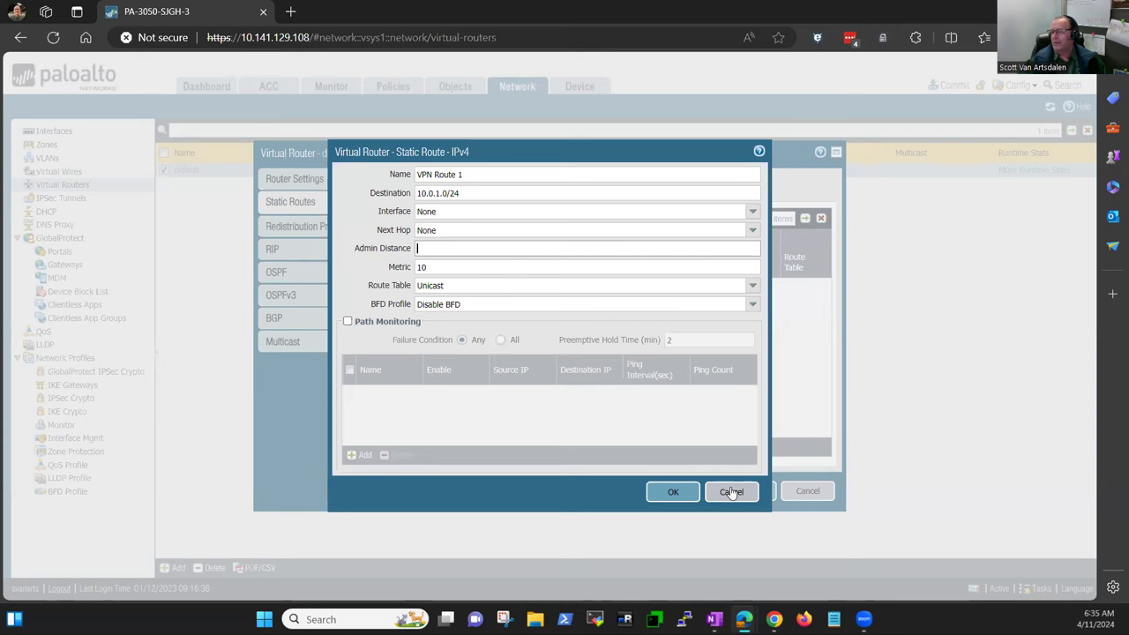
pyautogui.click(731, 491)
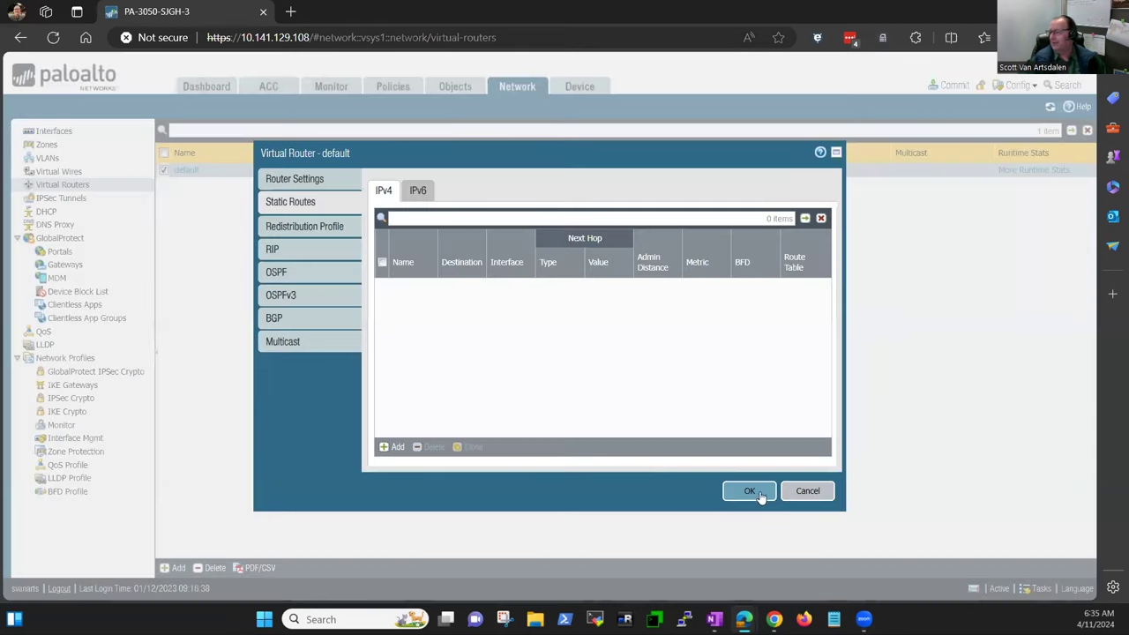
pyautogui.click(748, 491)
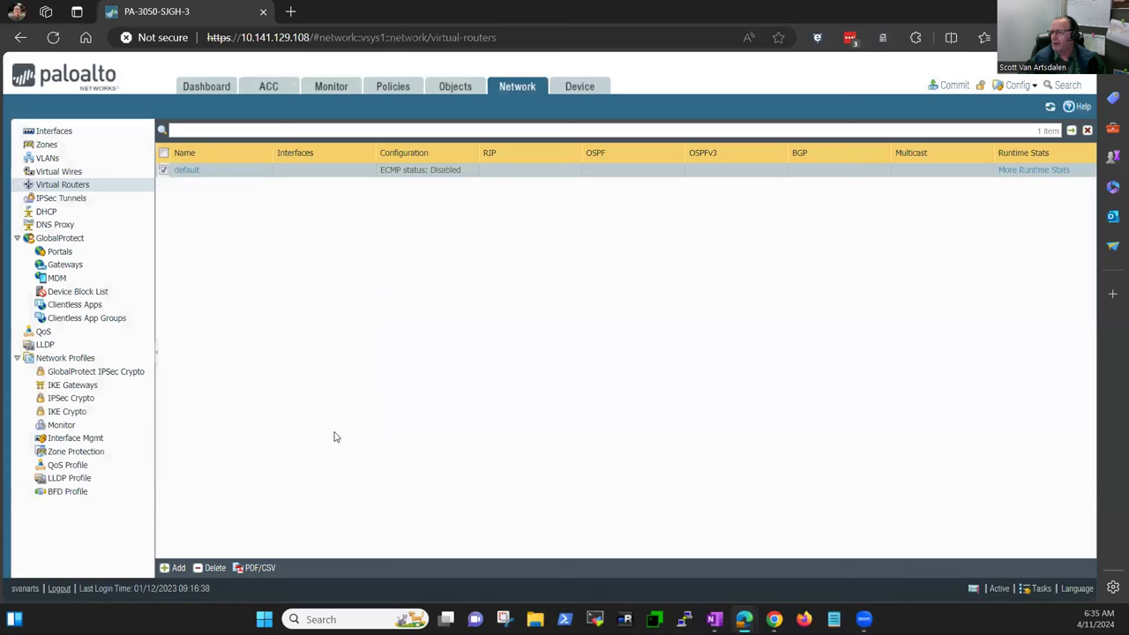
pyautogui.moveTo(371, 391)
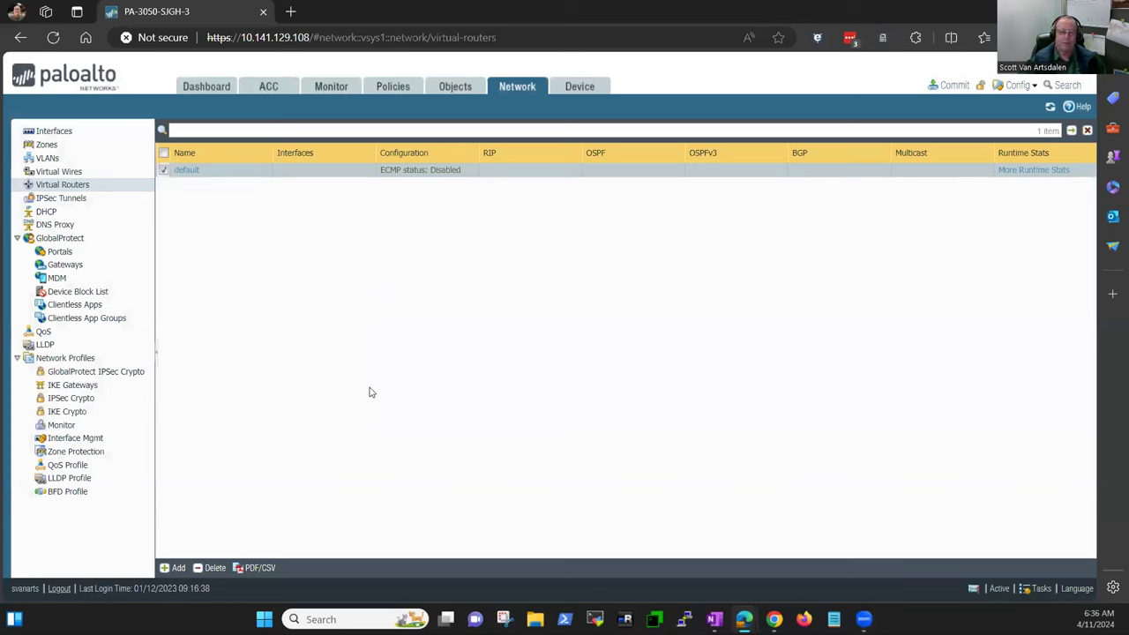
pyautogui.moveTo(384, 230)
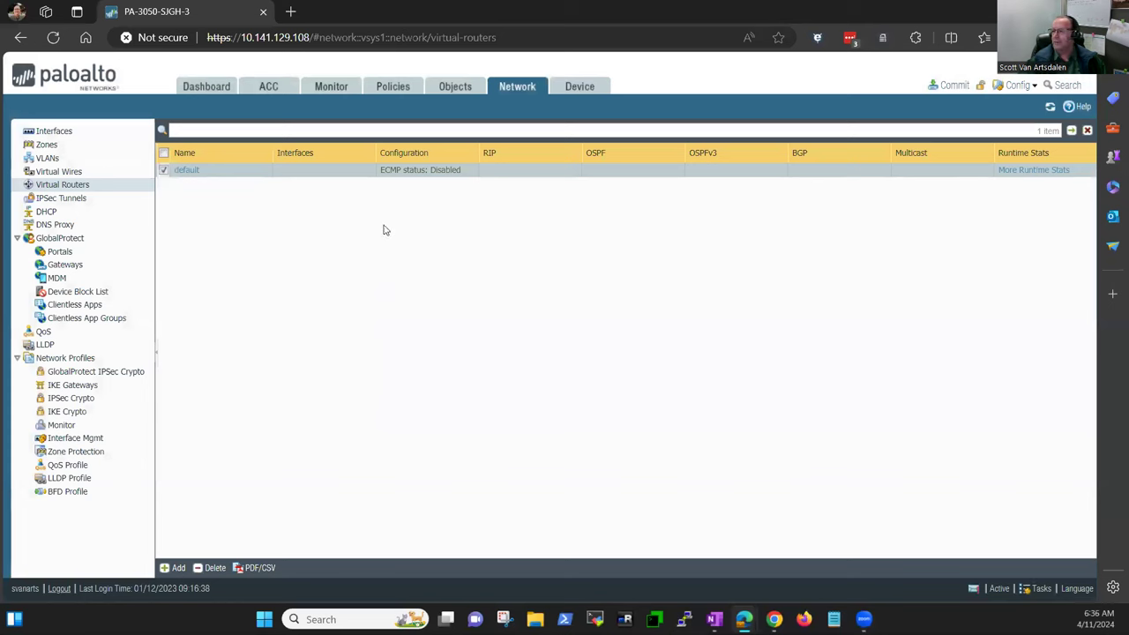
pyautogui.moveTo(391, 86)
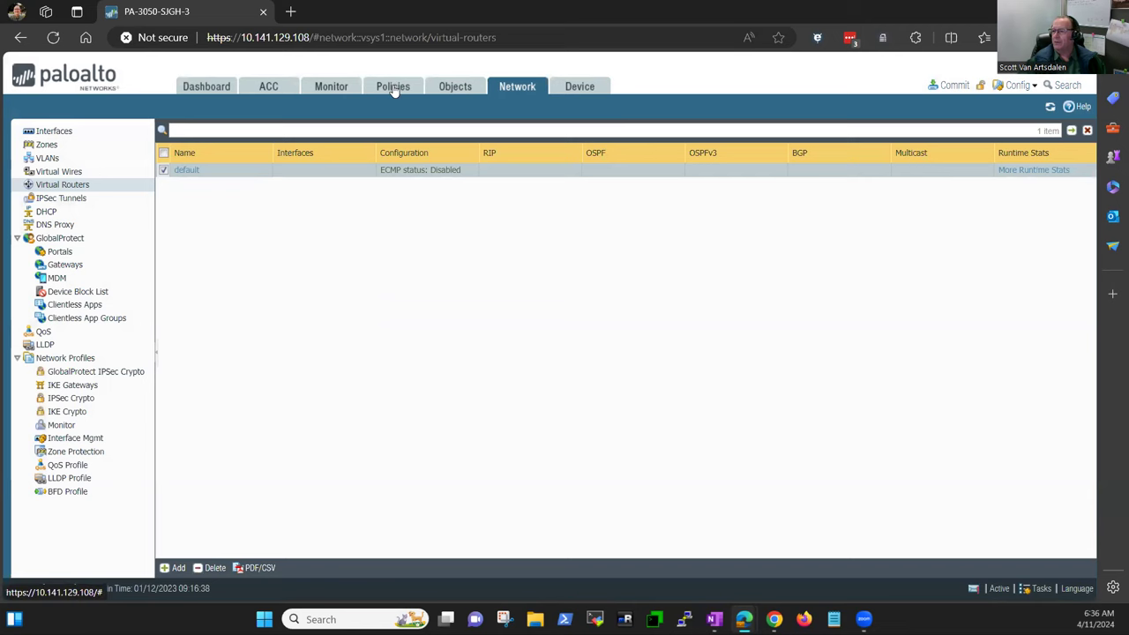
pyautogui.click(392, 85)
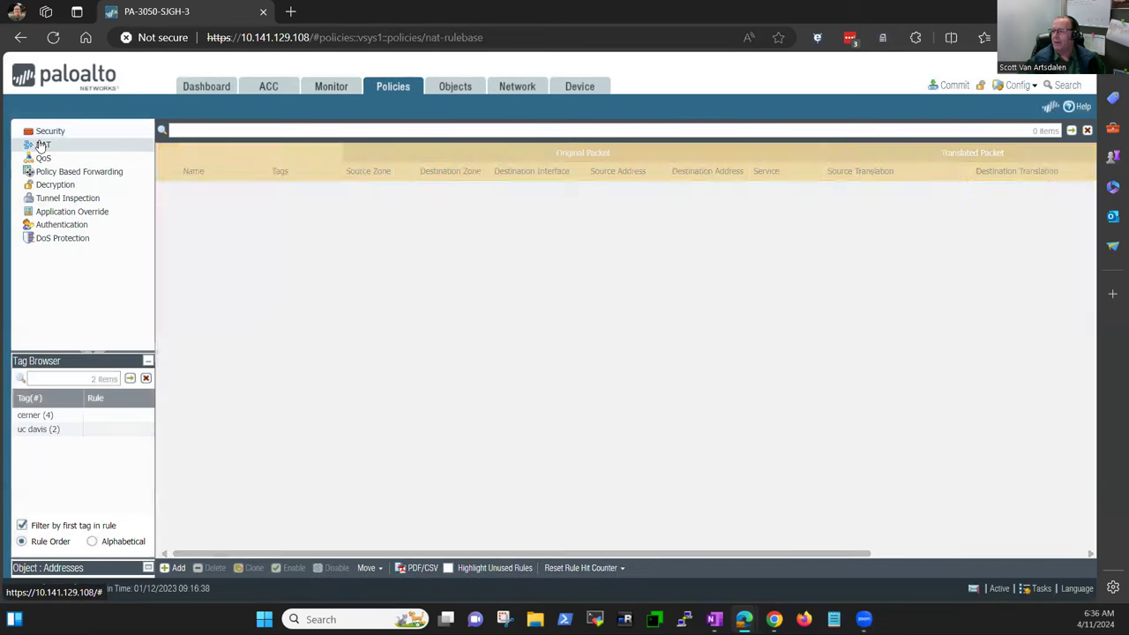
pyautogui.click(42, 144)
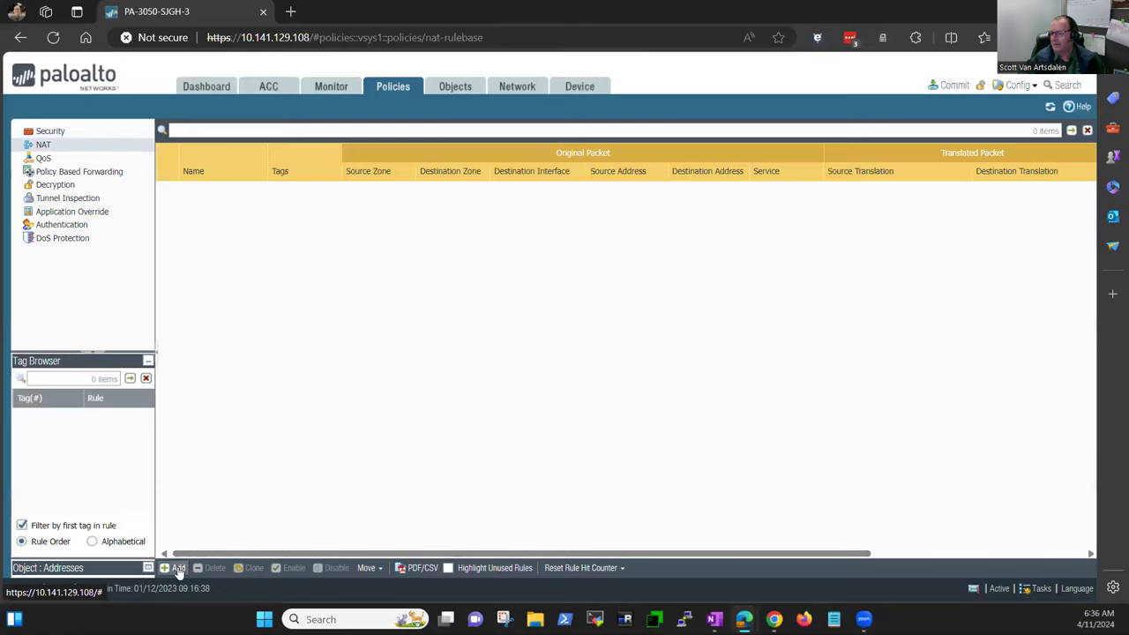
pyautogui.click(176, 568)
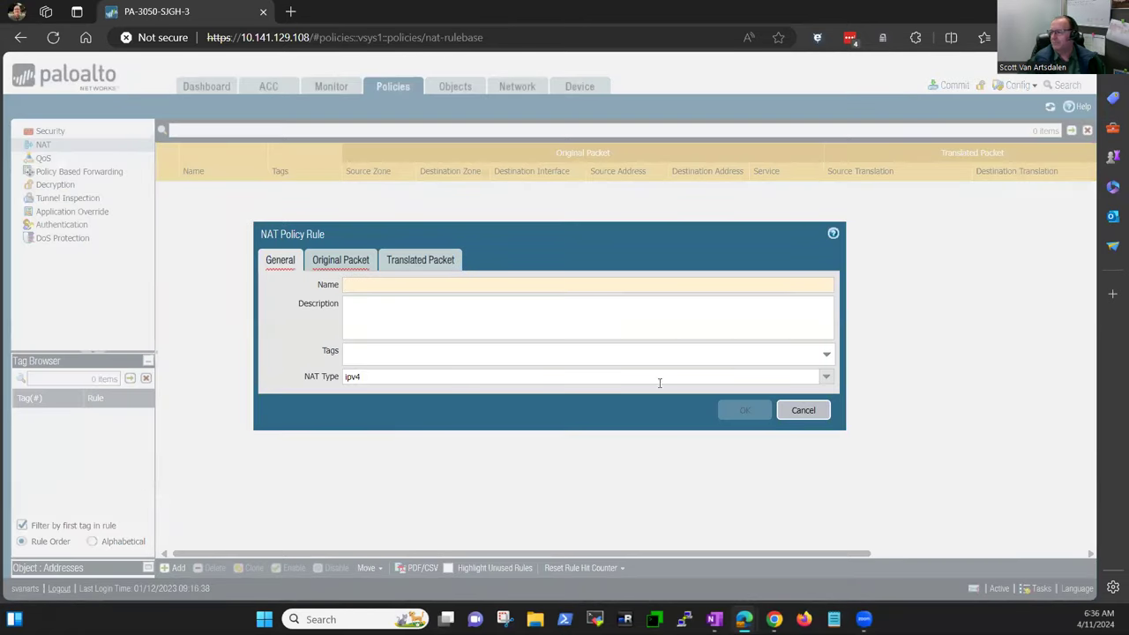
pyautogui.click(801, 409)
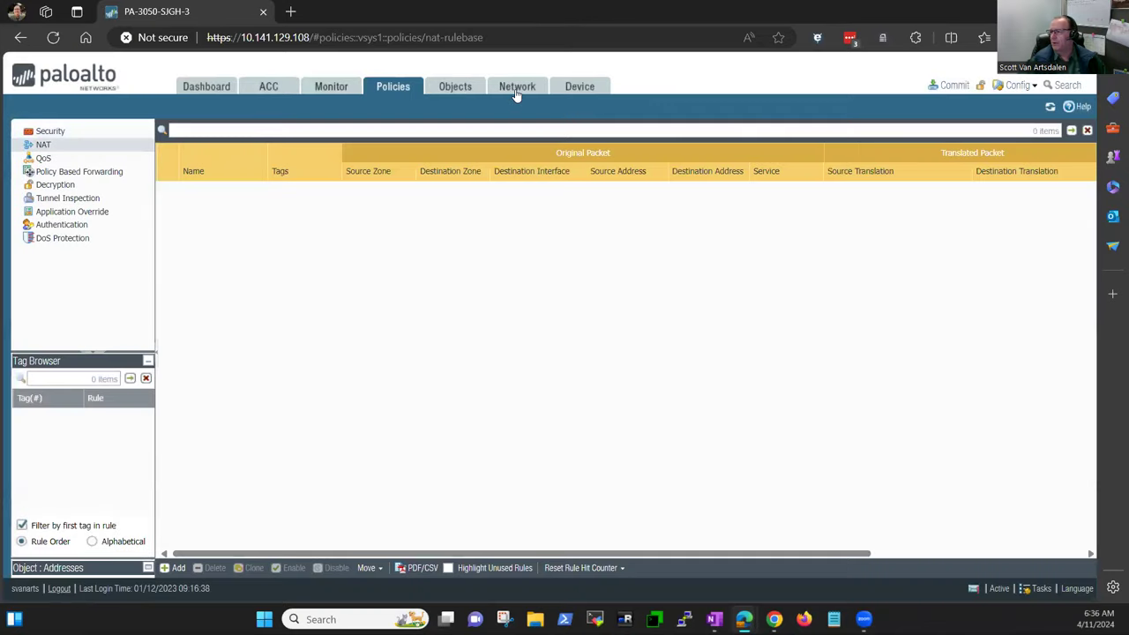
pyautogui.click(517, 85)
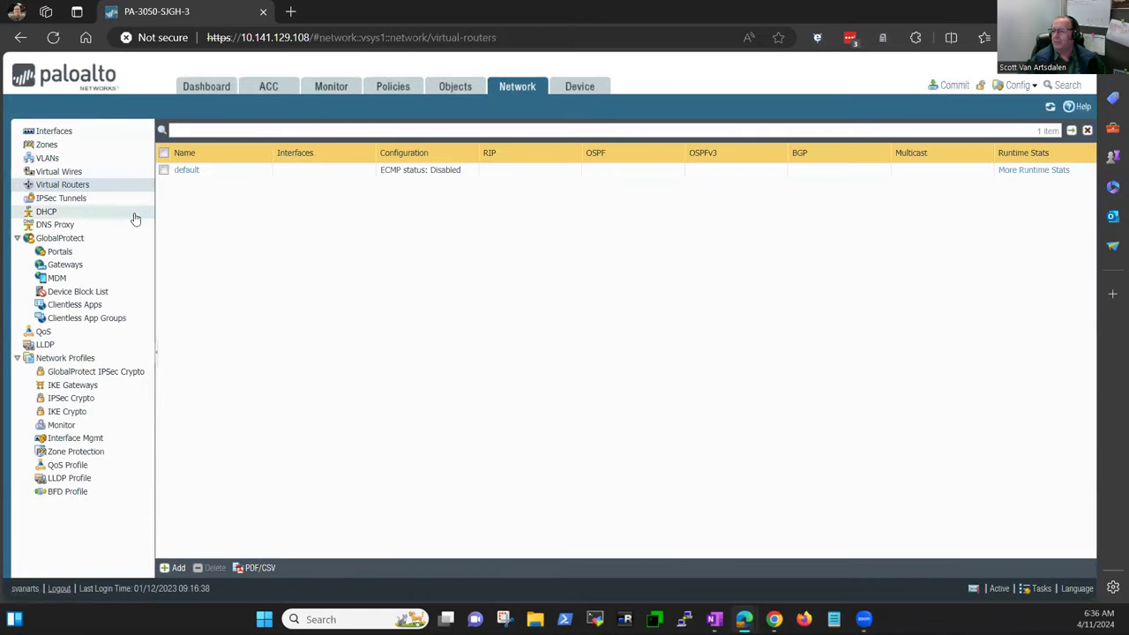
# Reopen the New-Tunnel IPsec tunnel and view its Proxy IDs (192.168.0.1/32 to 10.0.1.0/24)
pyautogui.click(60, 198)
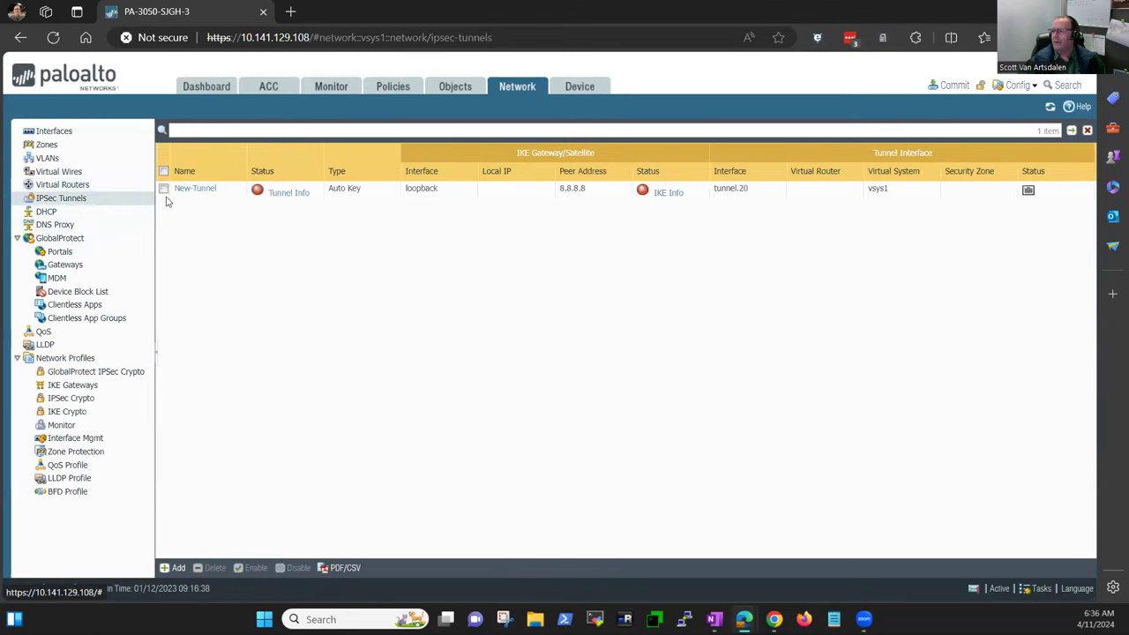
pyautogui.click(194, 187)
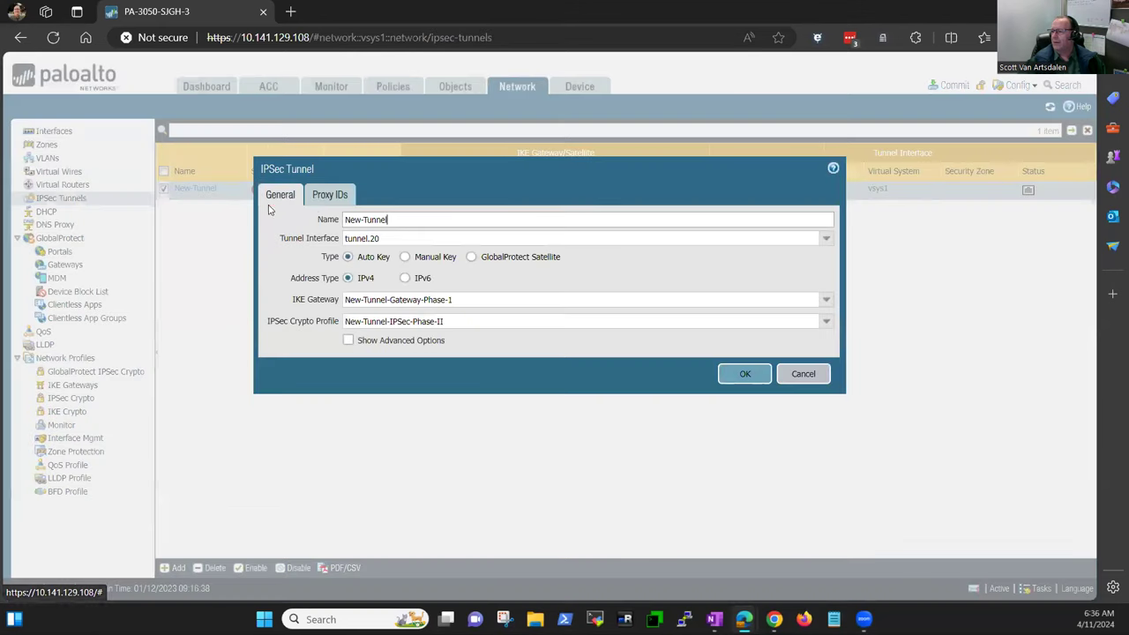
pyautogui.click(330, 194)
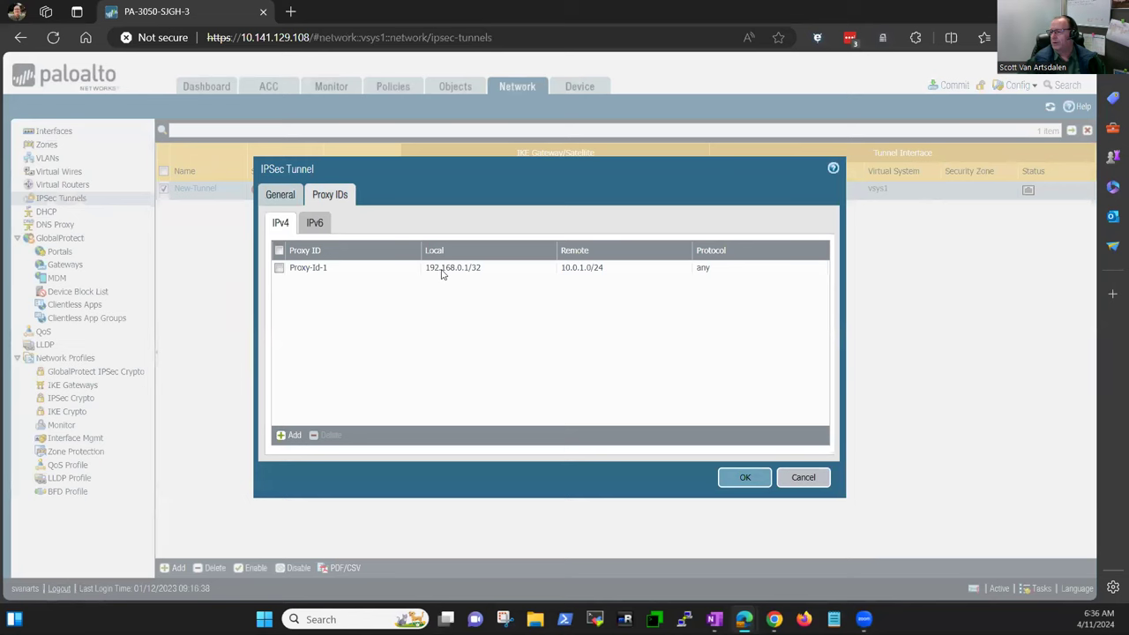
pyautogui.moveTo(458, 286)
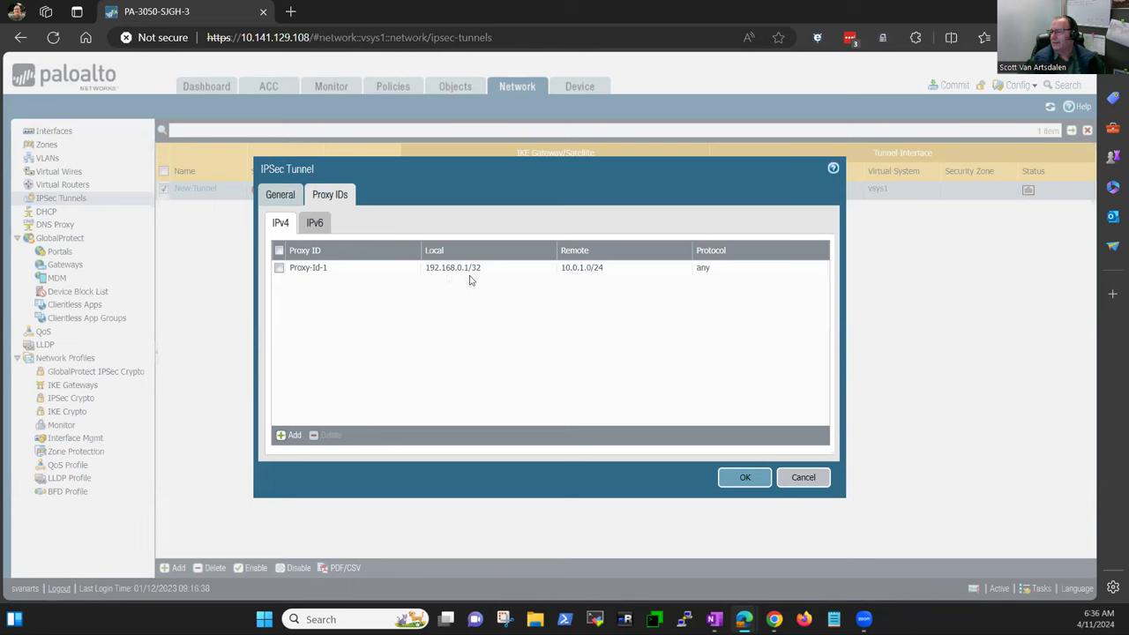
pyautogui.moveTo(446, 279)
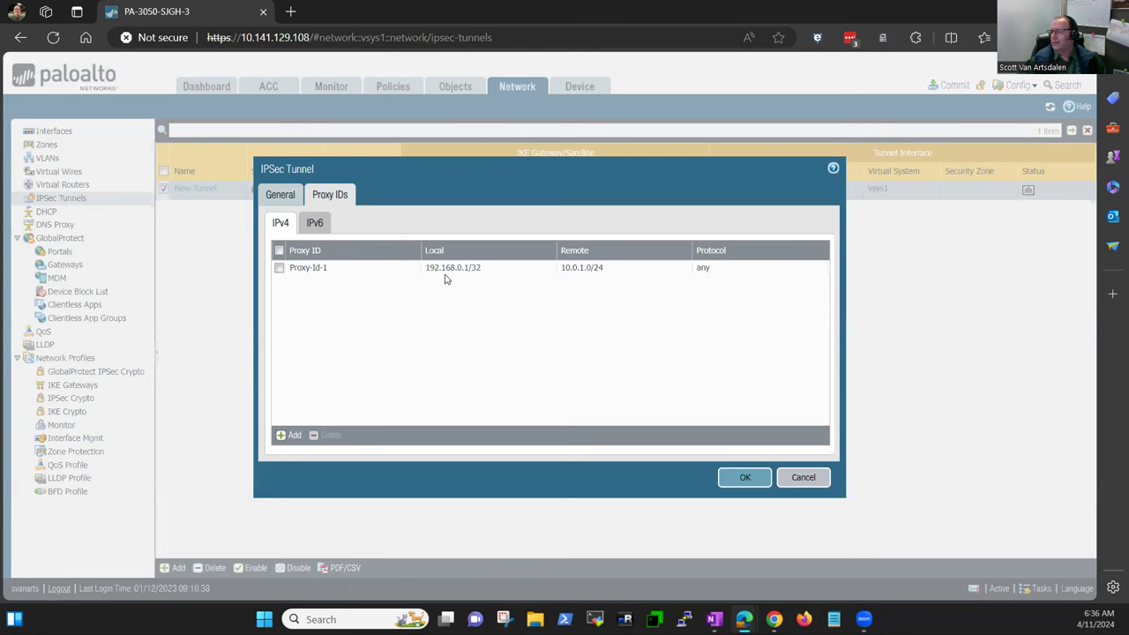
pyautogui.moveTo(607, 280)
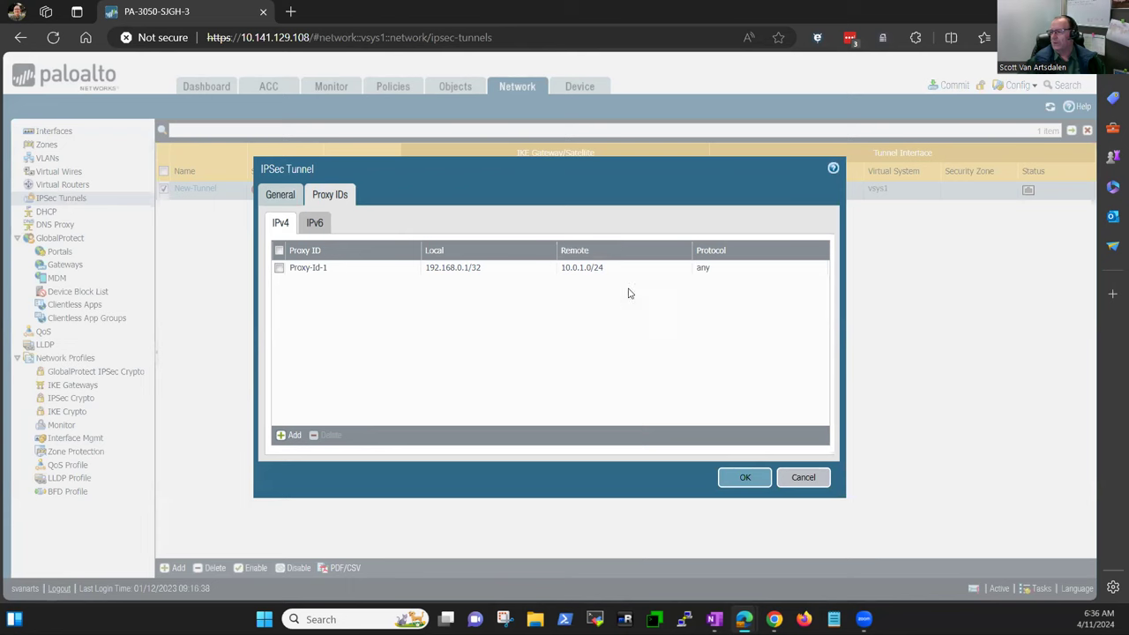
pyautogui.moveTo(462, 281)
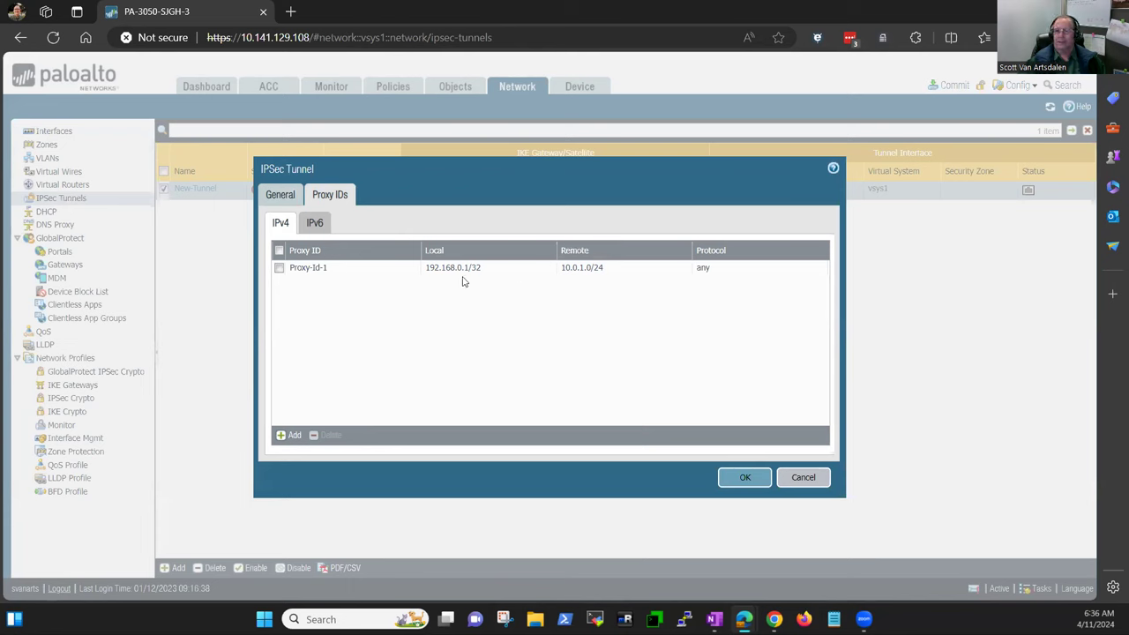
pyautogui.moveTo(530, 281)
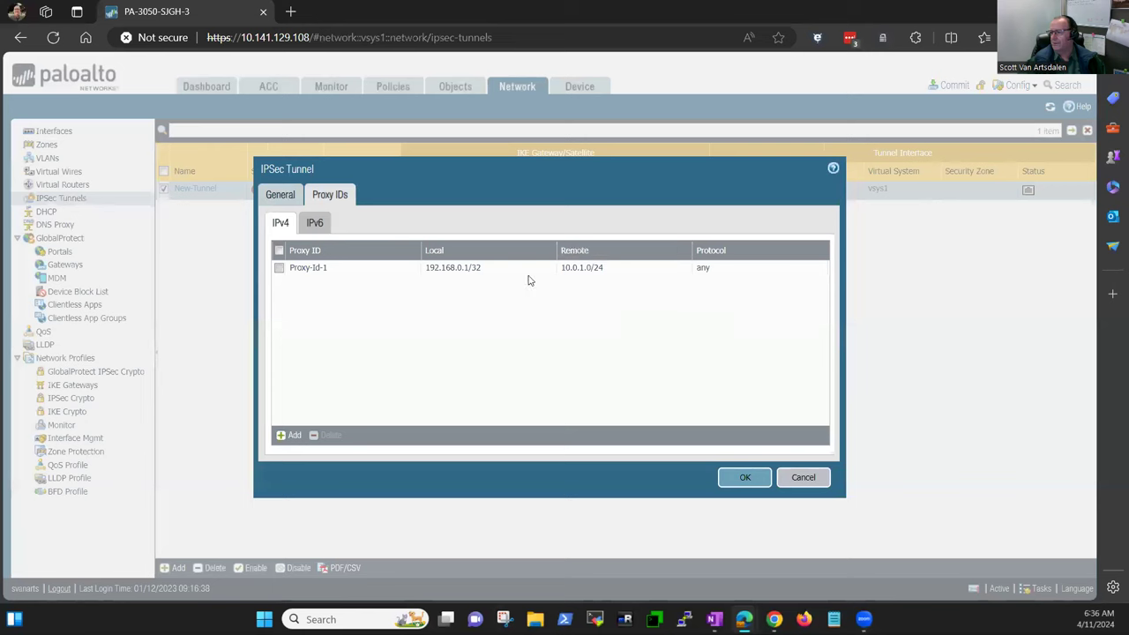
pyautogui.moveTo(591, 289)
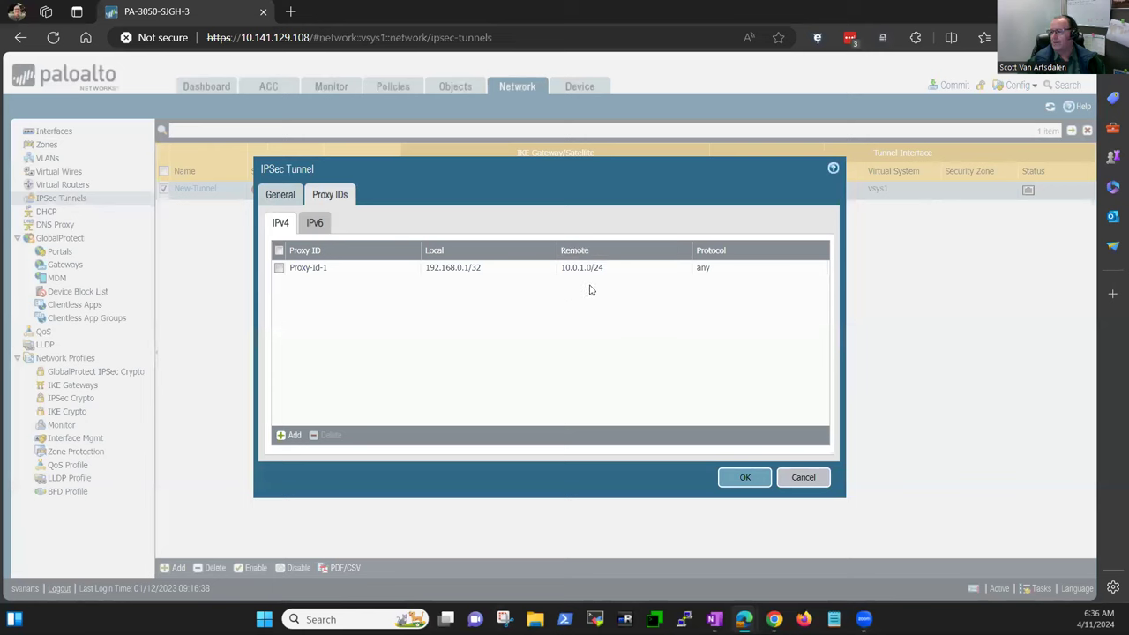
pyautogui.moveTo(638, 275)
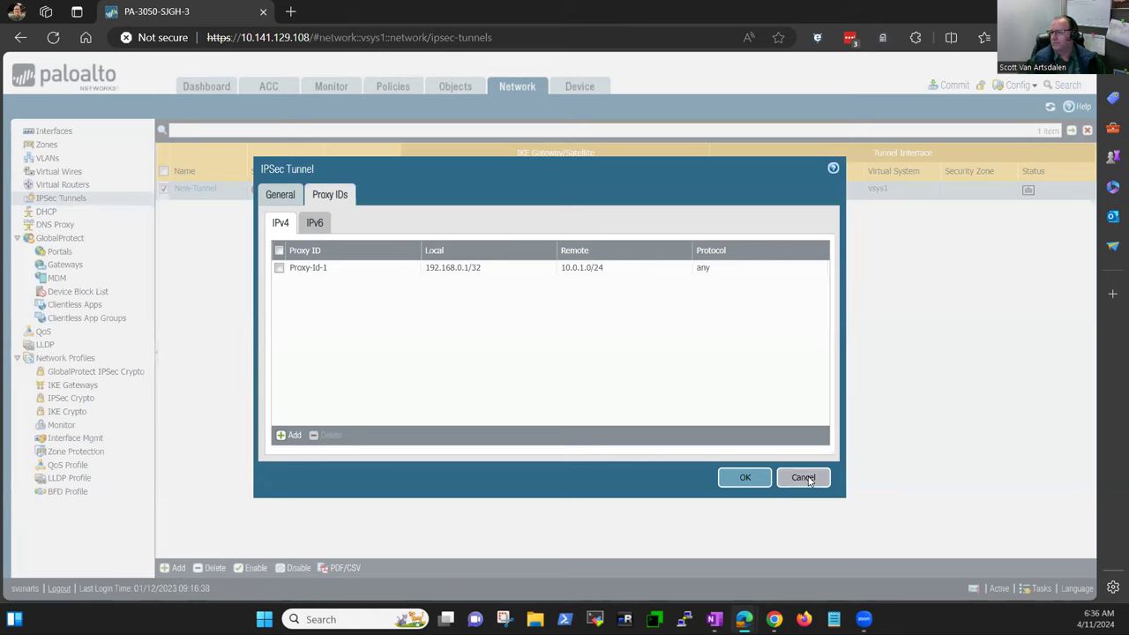
# Cancel the tunnel dialog, check Monitor, then start a new NAT policy rule
pyautogui.click(803, 476)
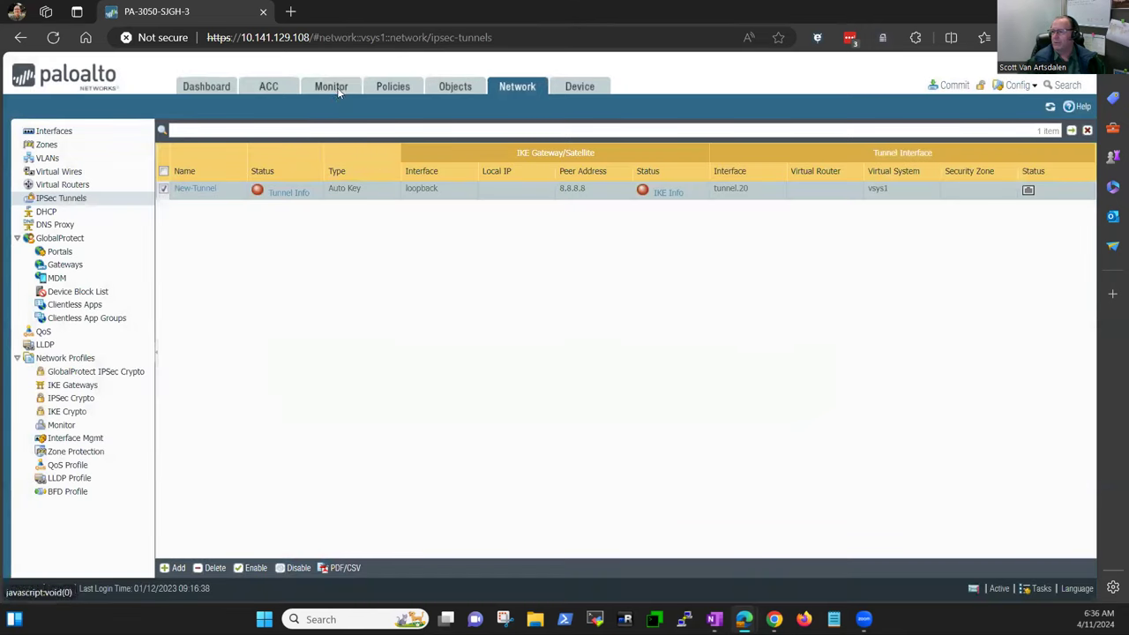
pyautogui.click(332, 84)
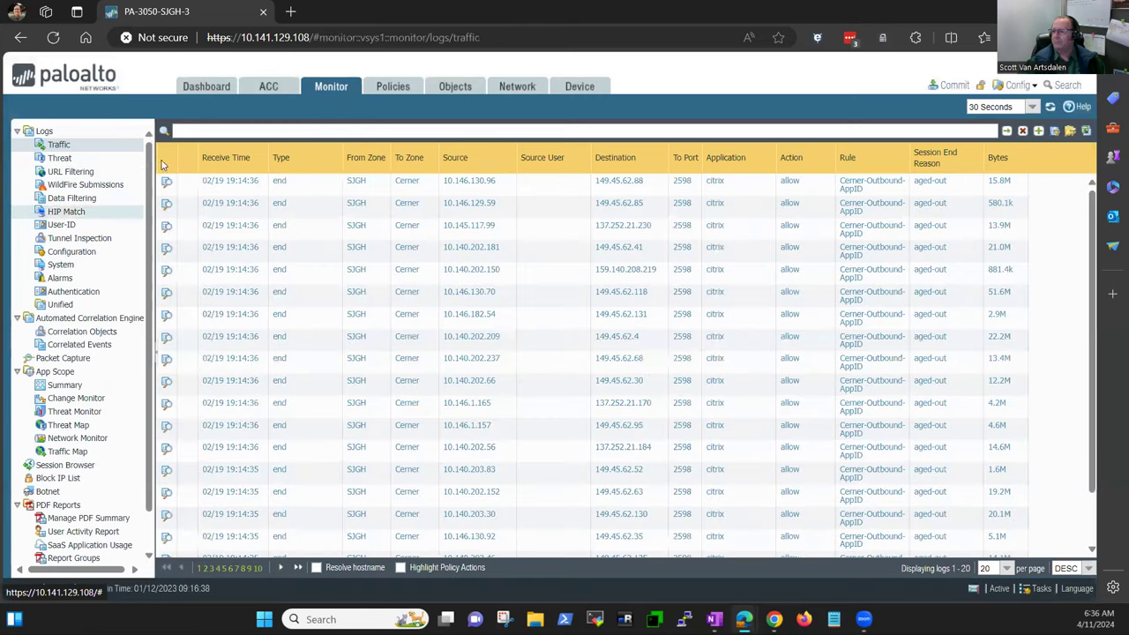
pyautogui.click(391, 85)
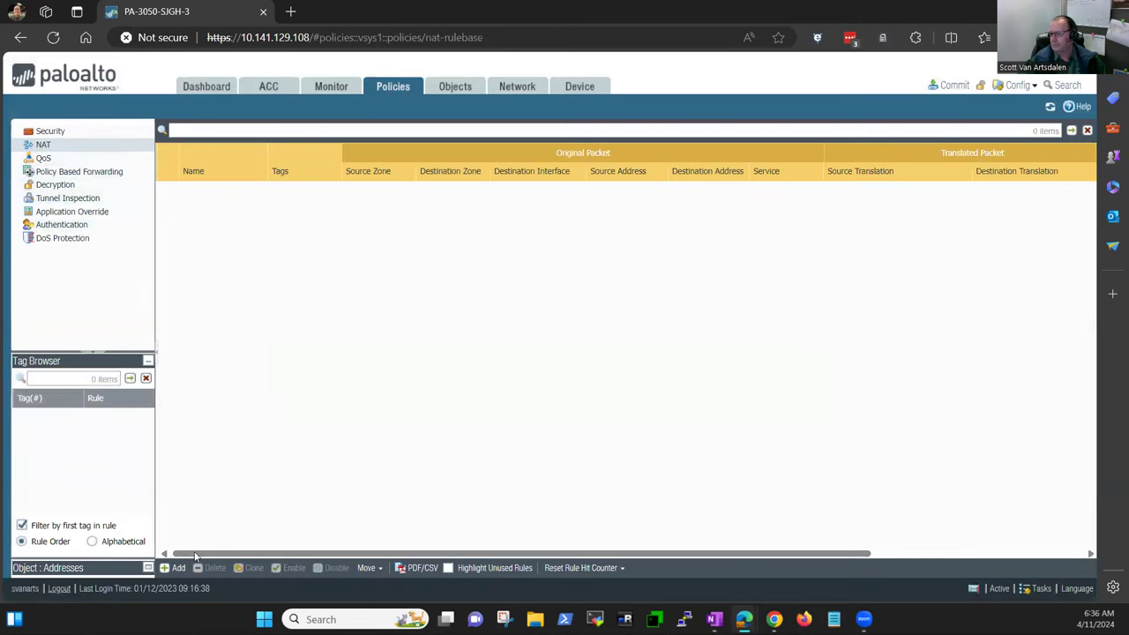
pyautogui.click(179, 568)
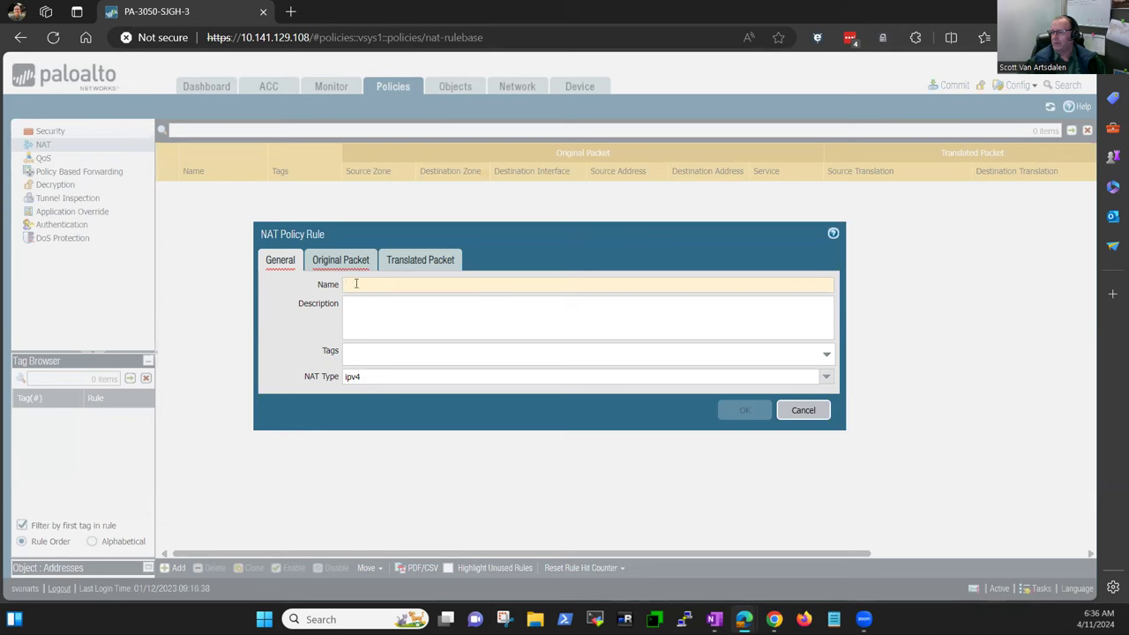
# Set the original packet to source zone SJGH, destination zone Cerner and interface tunnel.20
pyautogui.click(340, 259)
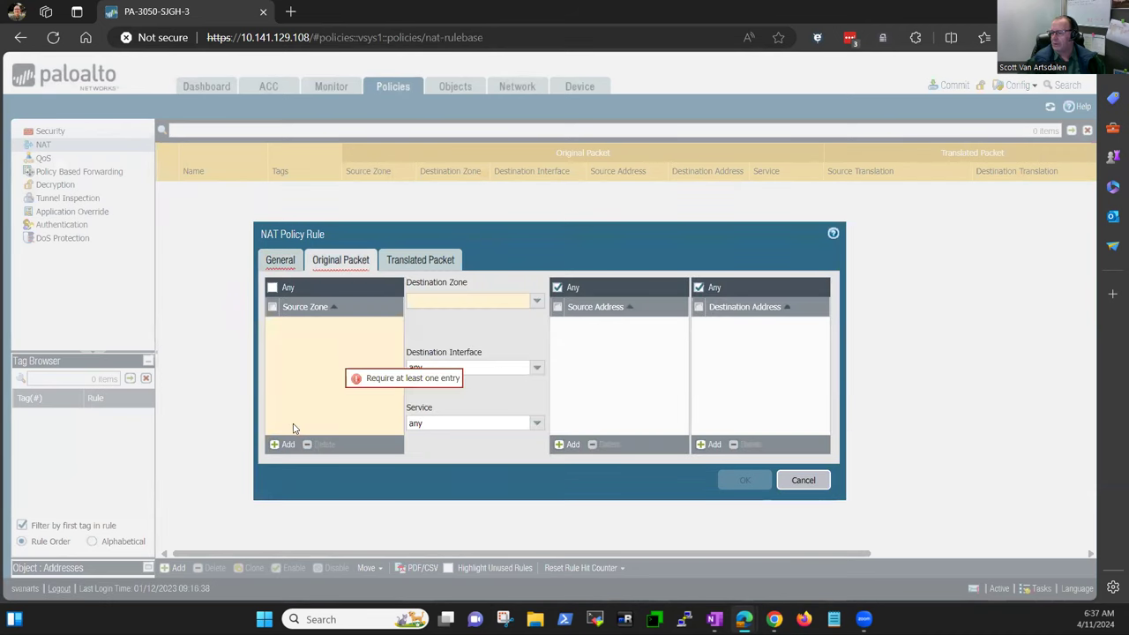
pyautogui.click(283, 445)
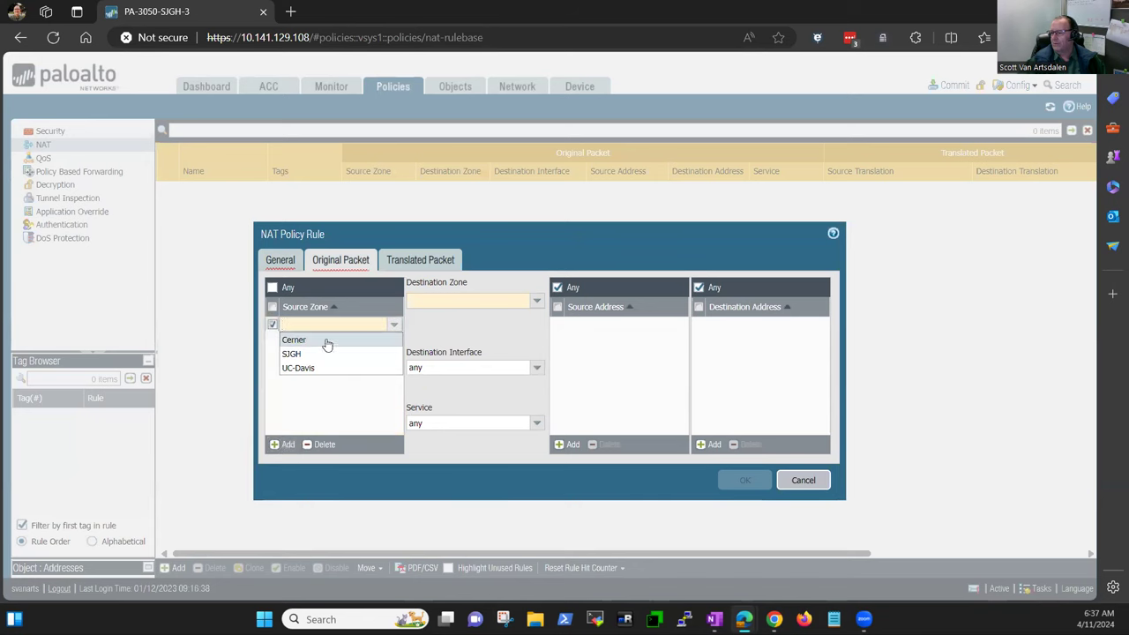
pyautogui.moveTo(321, 353)
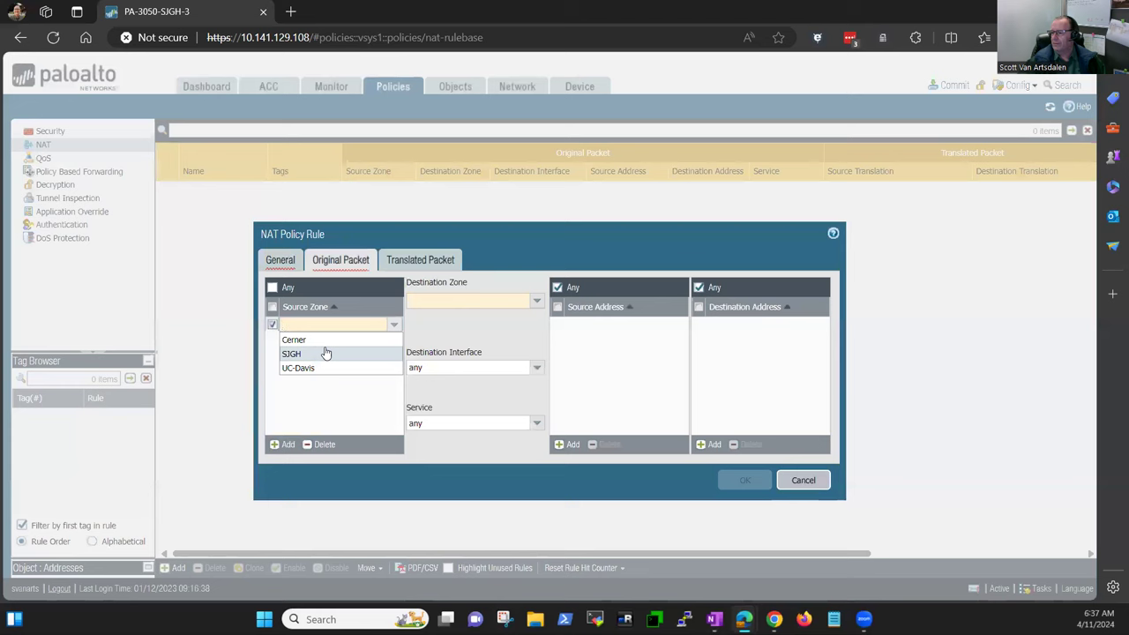
pyautogui.click(292, 353)
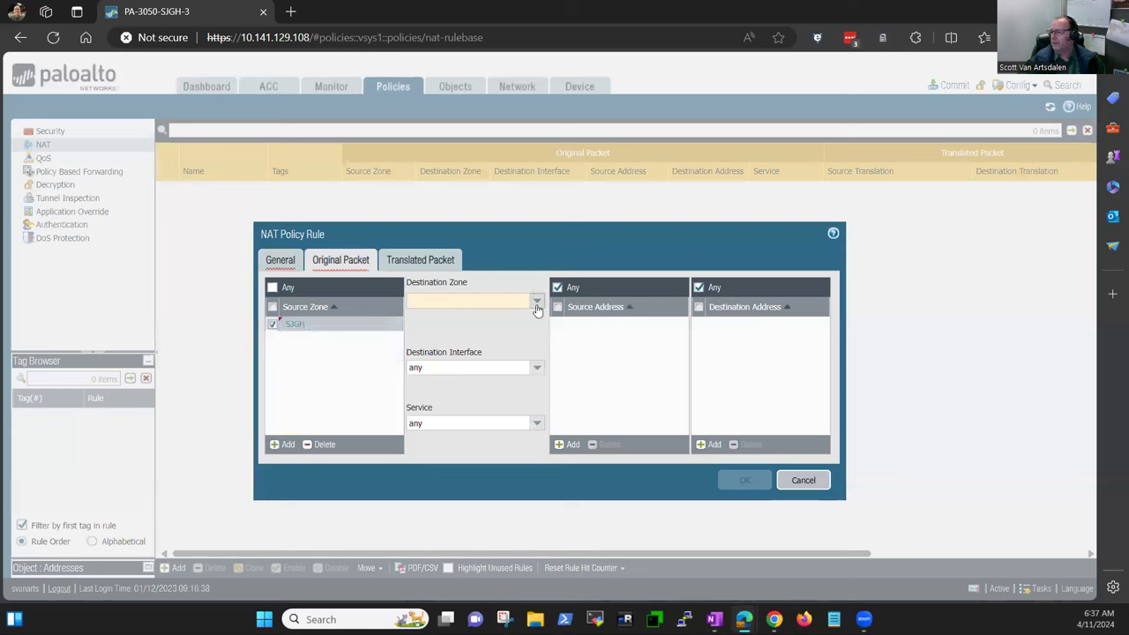
pyautogui.click(537, 300)
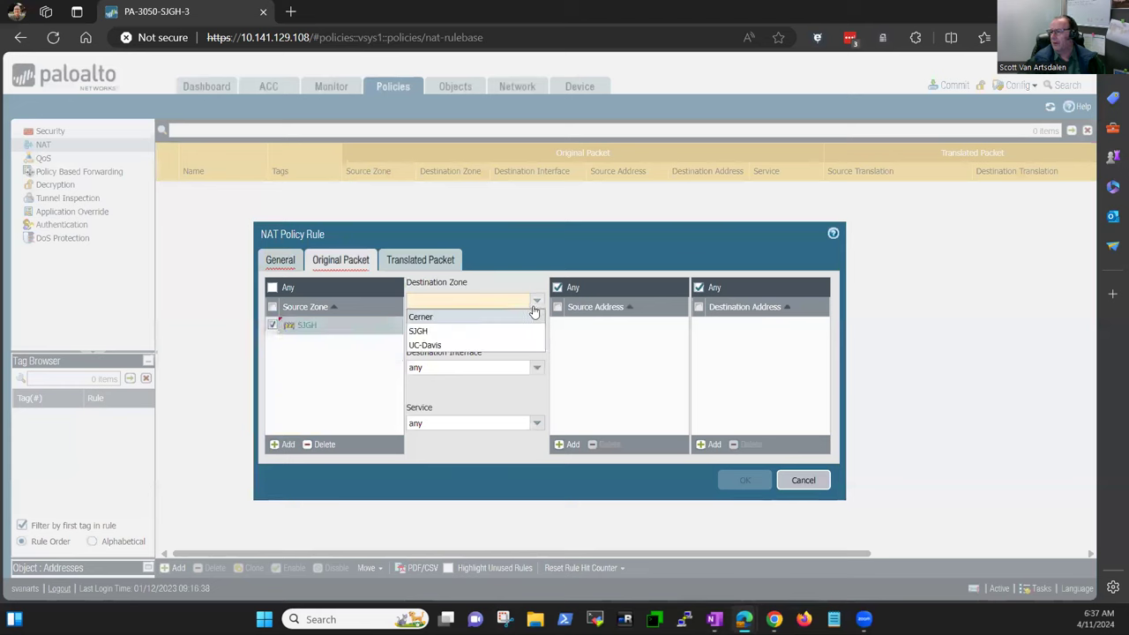
pyautogui.moveTo(572, 321)
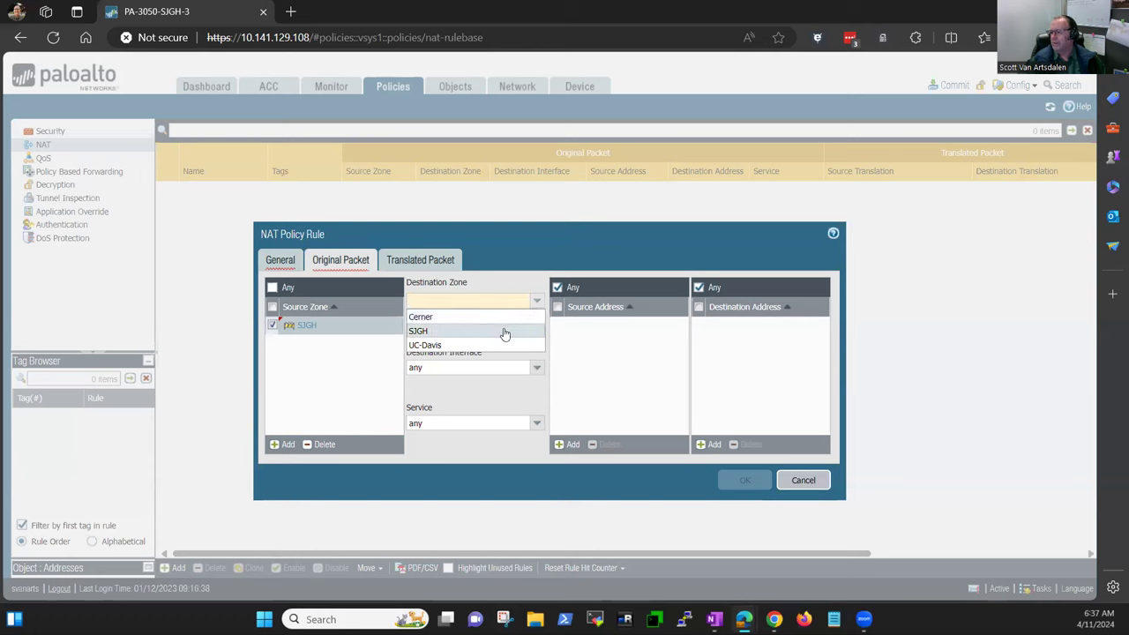
pyautogui.click(420, 318)
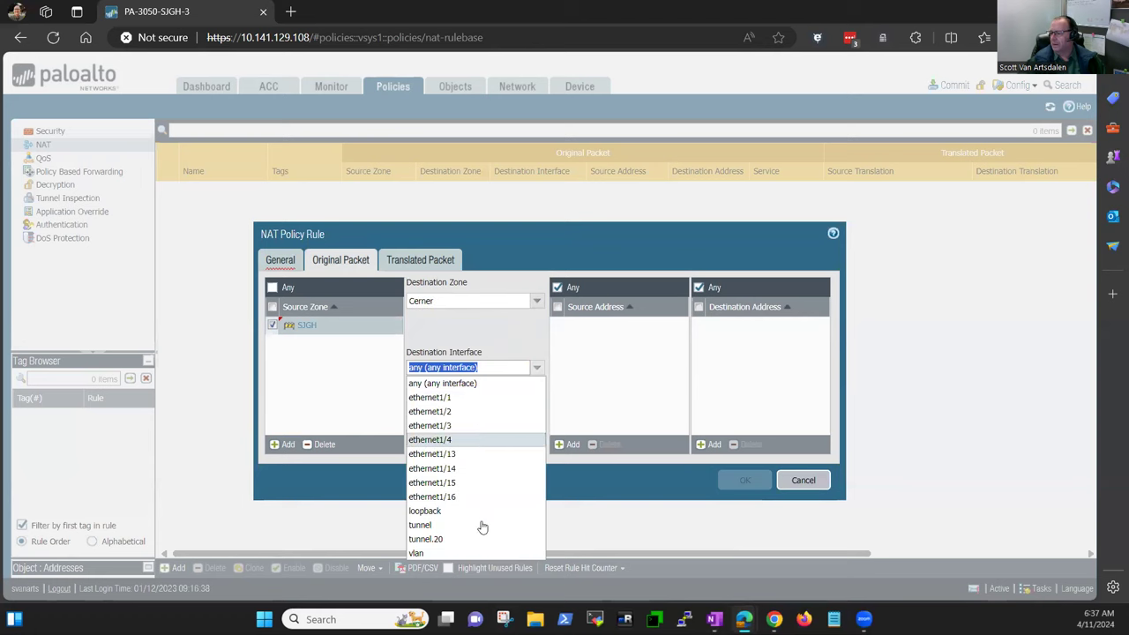
pyautogui.click(427, 540)
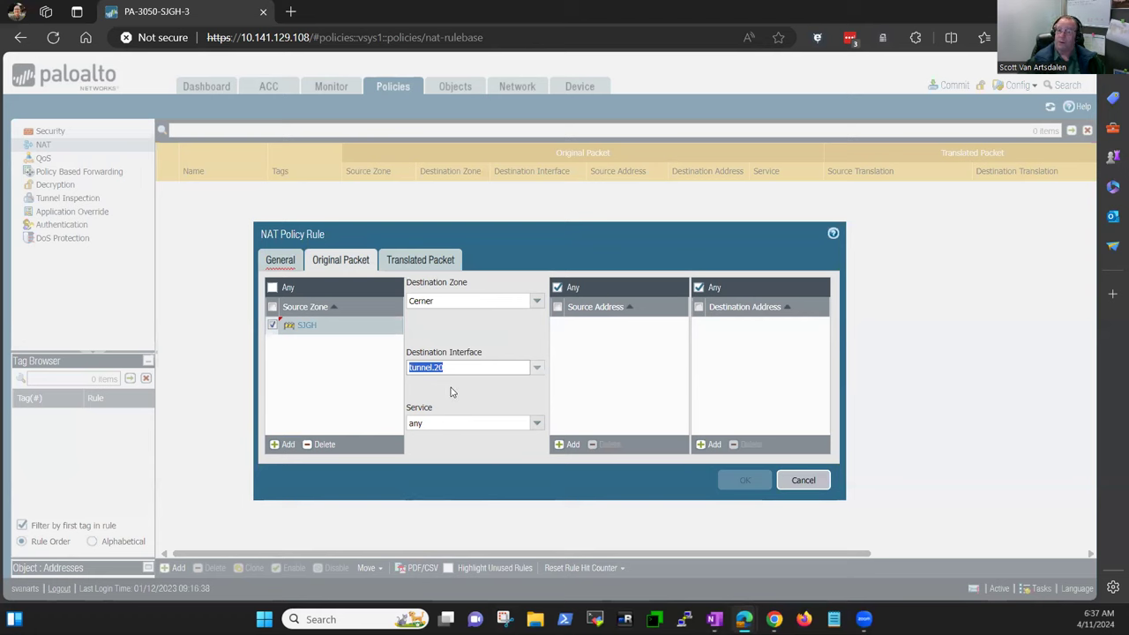
pyautogui.moveTo(455, 392)
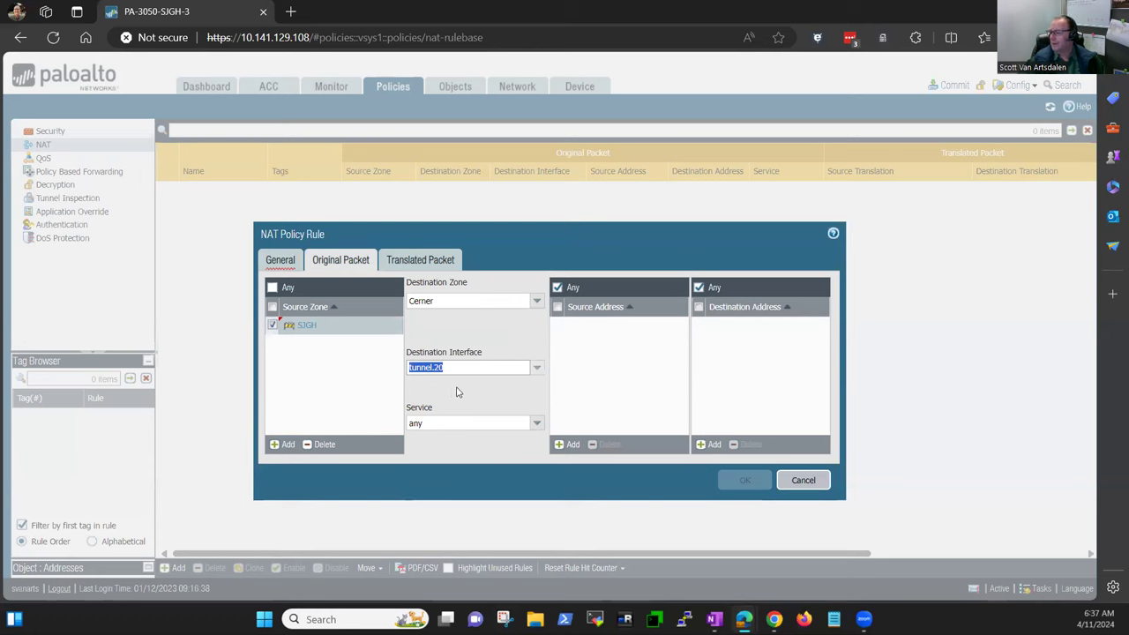
pyautogui.moveTo(574, 353)
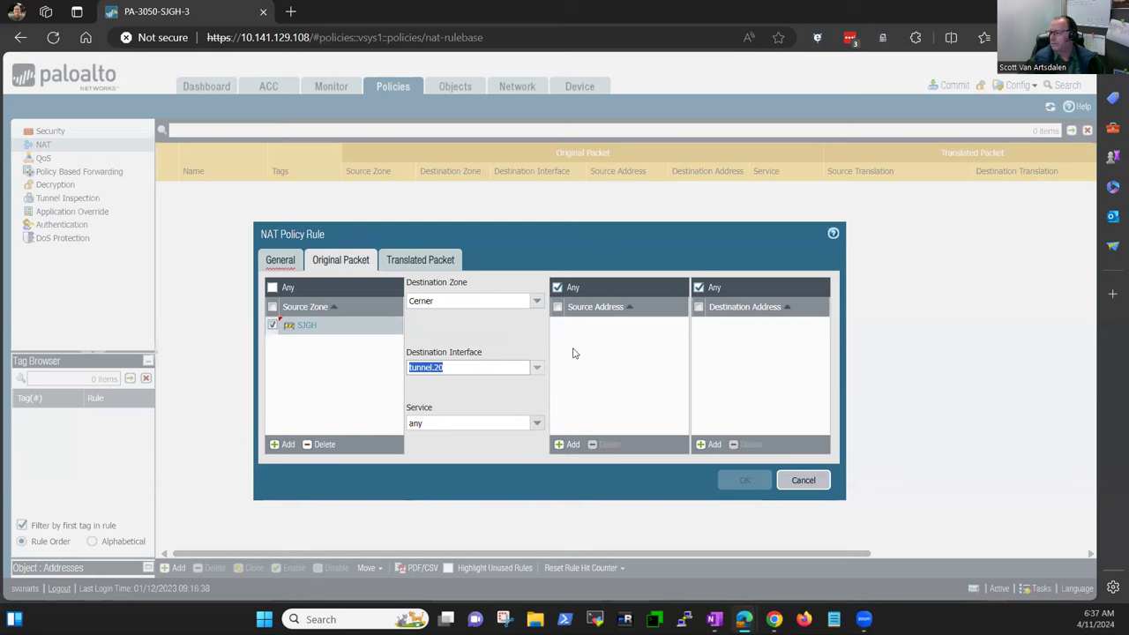
pyautogui.moveTo(589, 346)
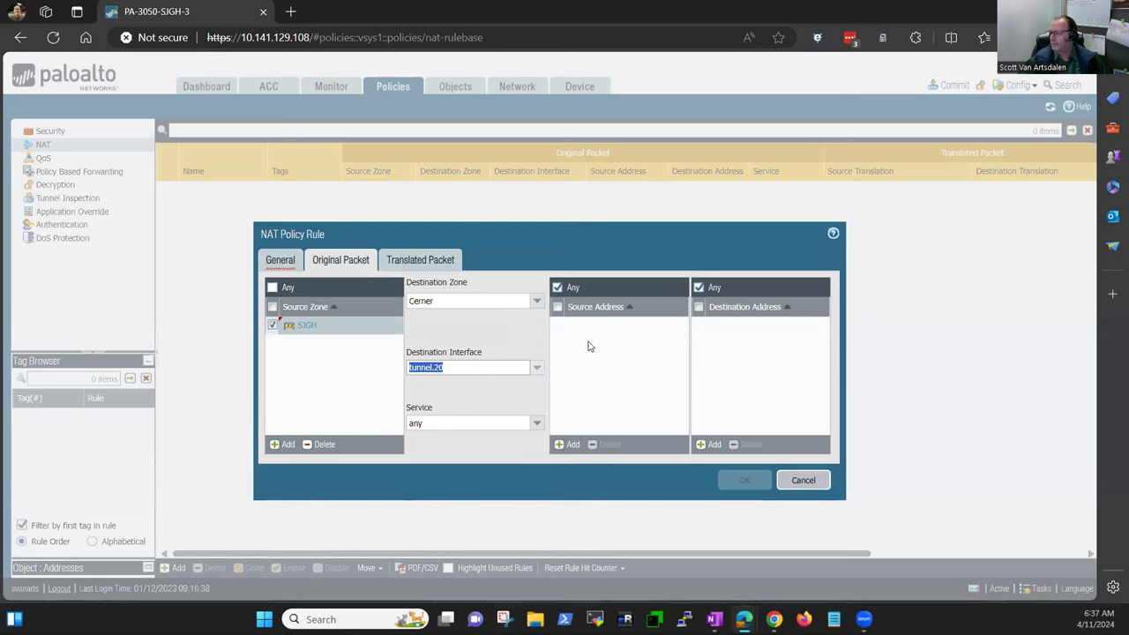
pyautogui.moveTo(575, 356)
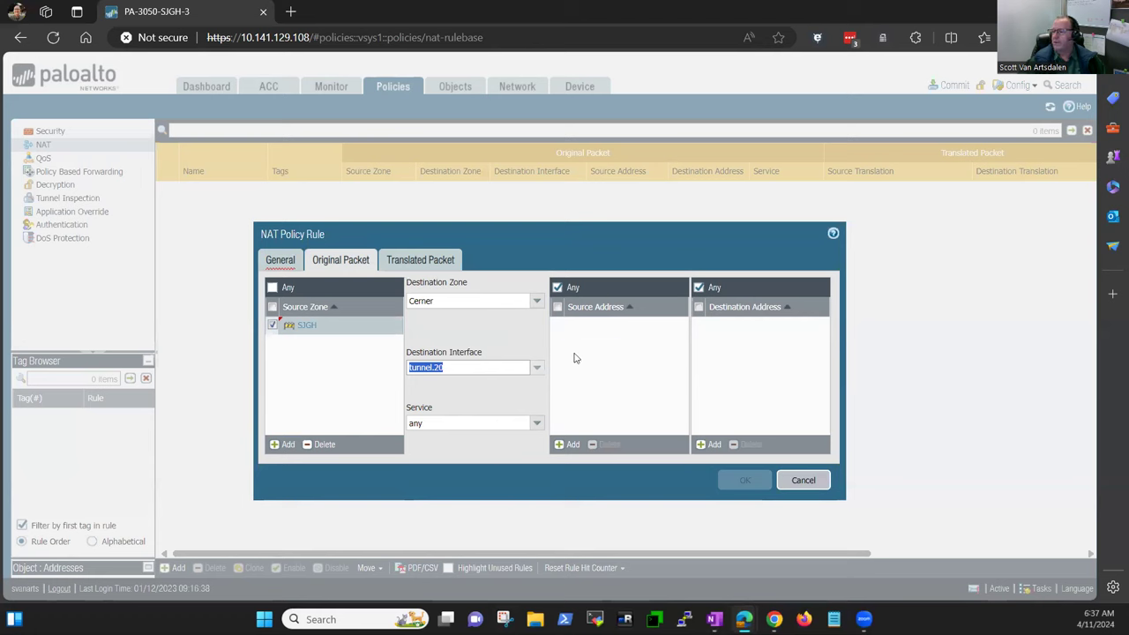
# Add source address 192.168.1.20 and destination address 10.0.1.0/24 to the NAT rule
pyautogui.click(565, 445)
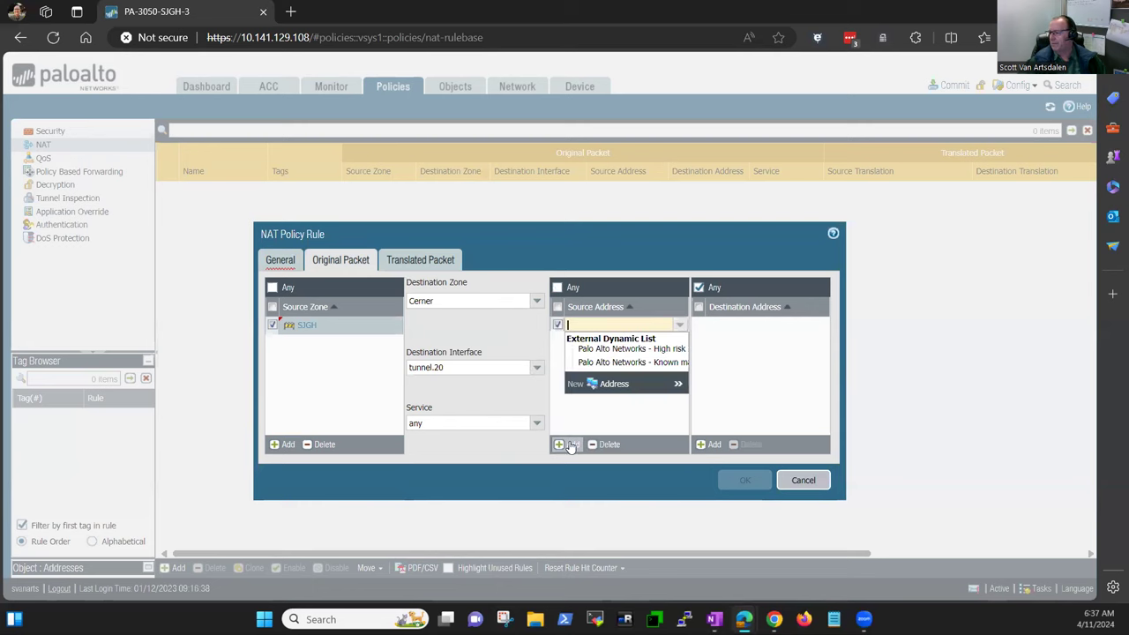
pyautogui.write('128.136.46.65')
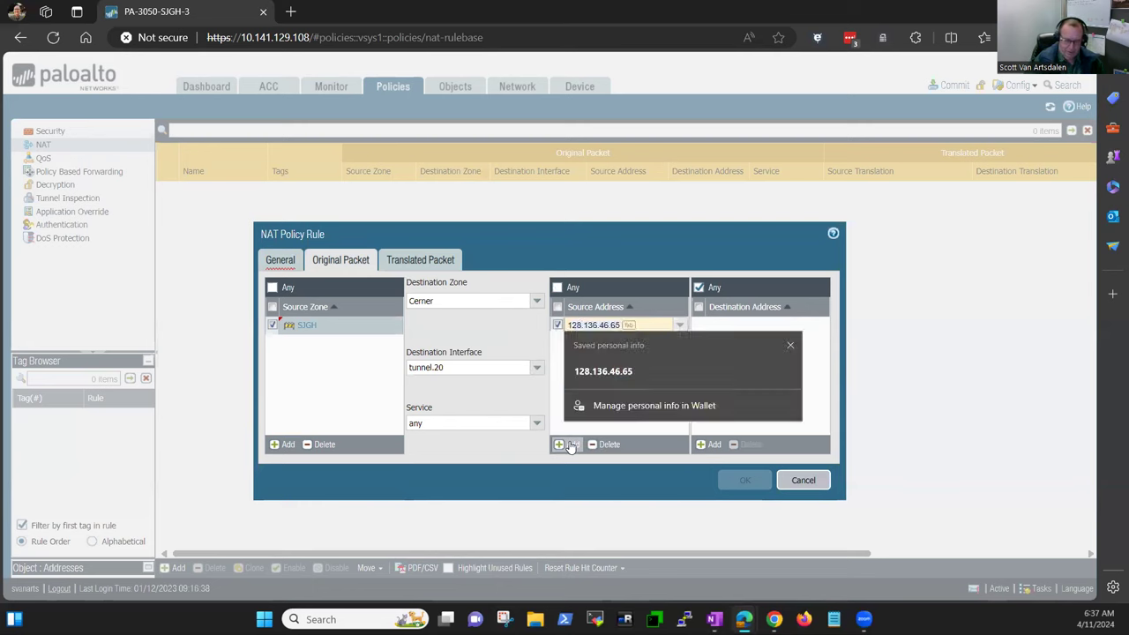
pyautogui.write('192.168.1.20')
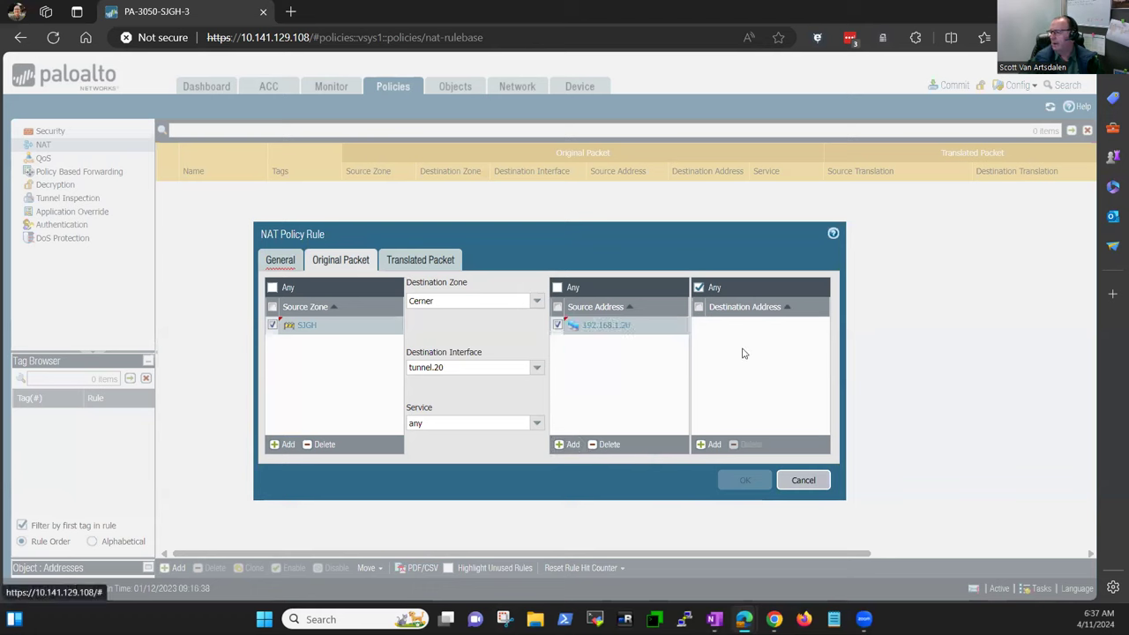
pyautogui.moveTo(710, 362)
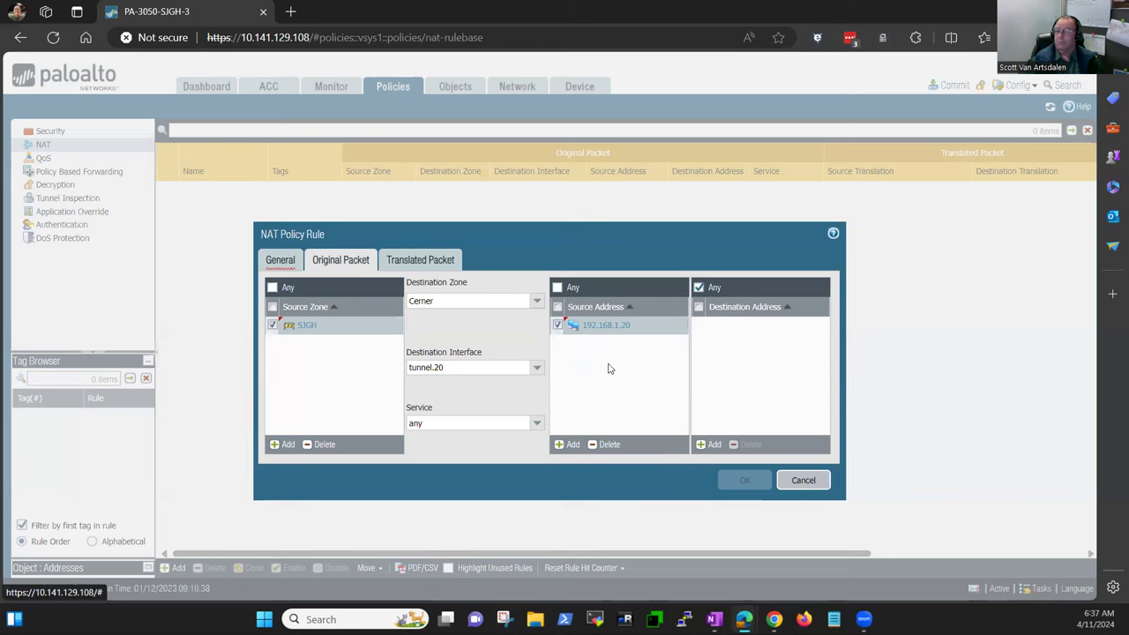
pyautogui.moveTo(606, 353)
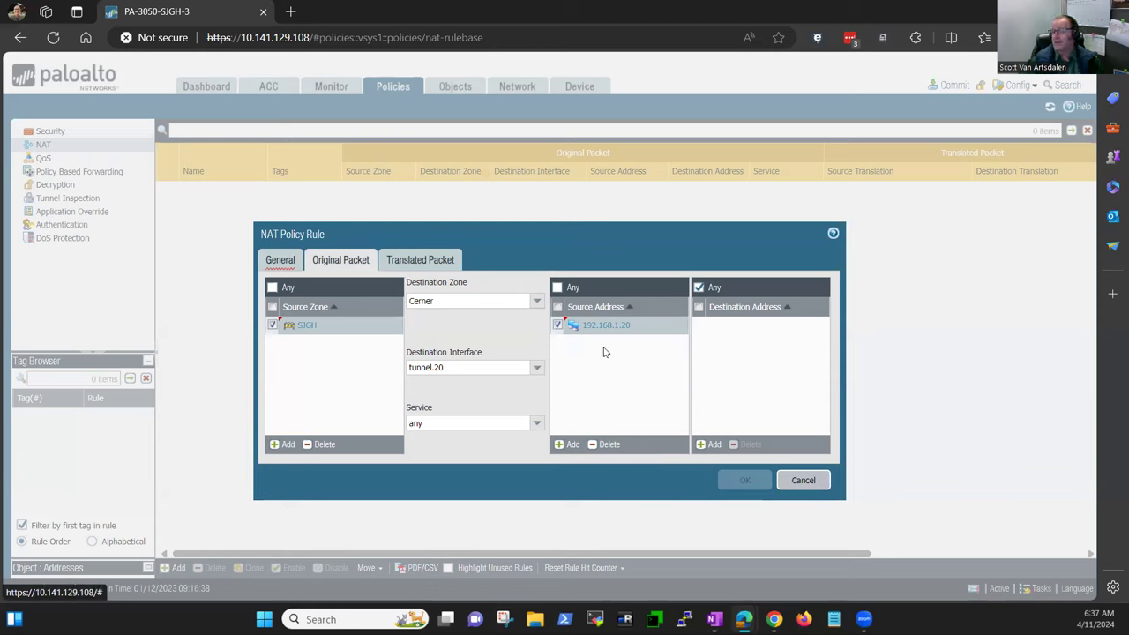
pyautogui.moveTo(612, 357)
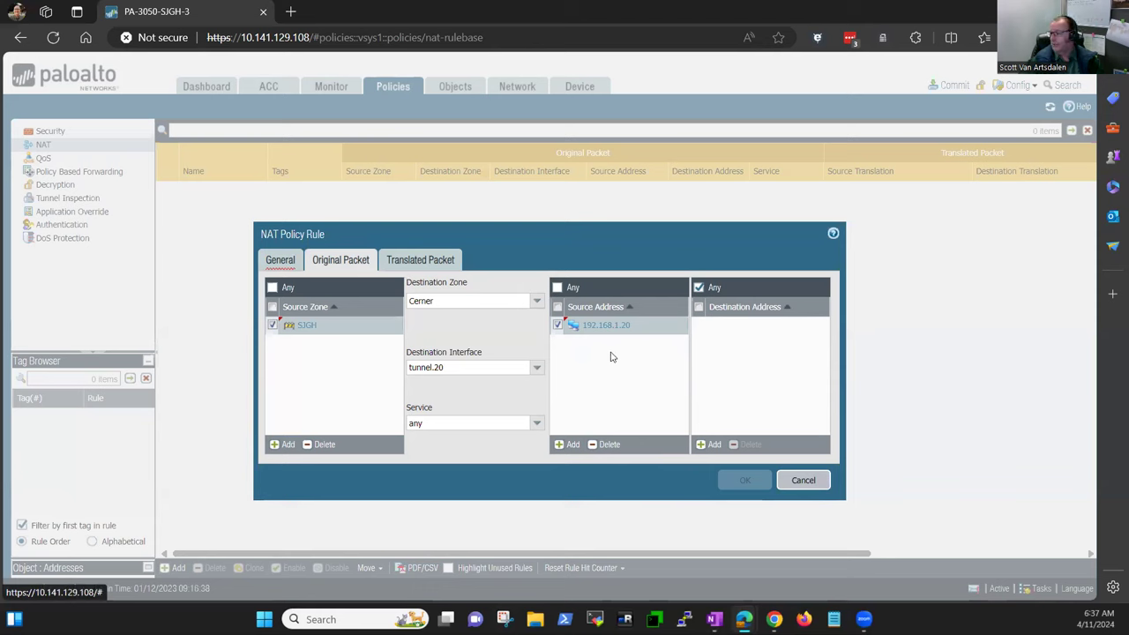
pyautogui.click(709, 444)
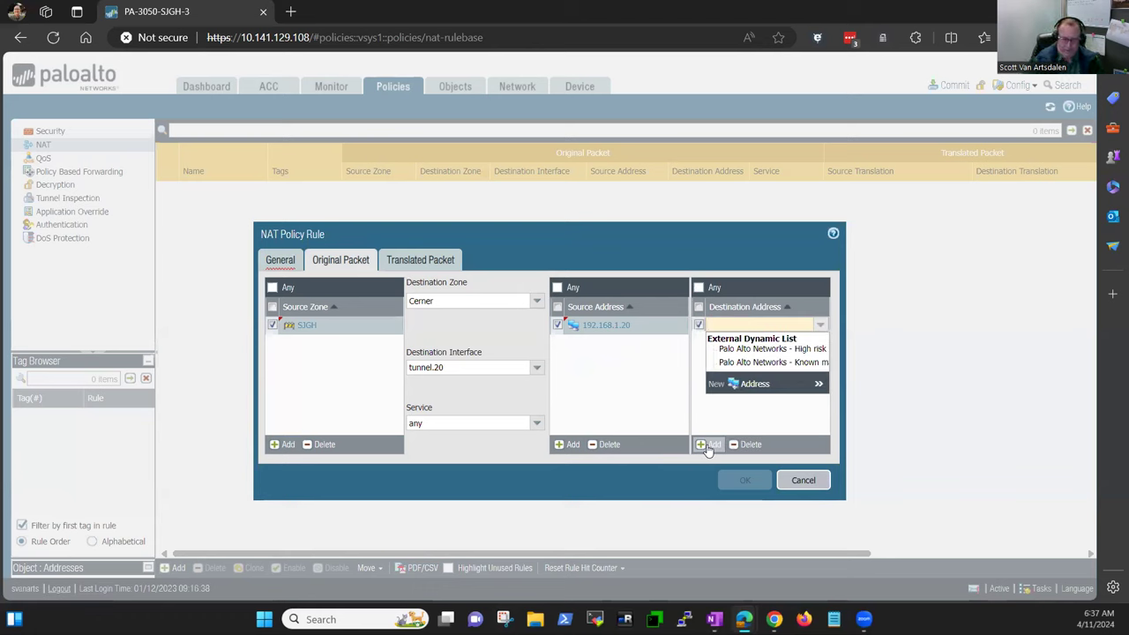
pyautogui.write('10.0.1.0/24')
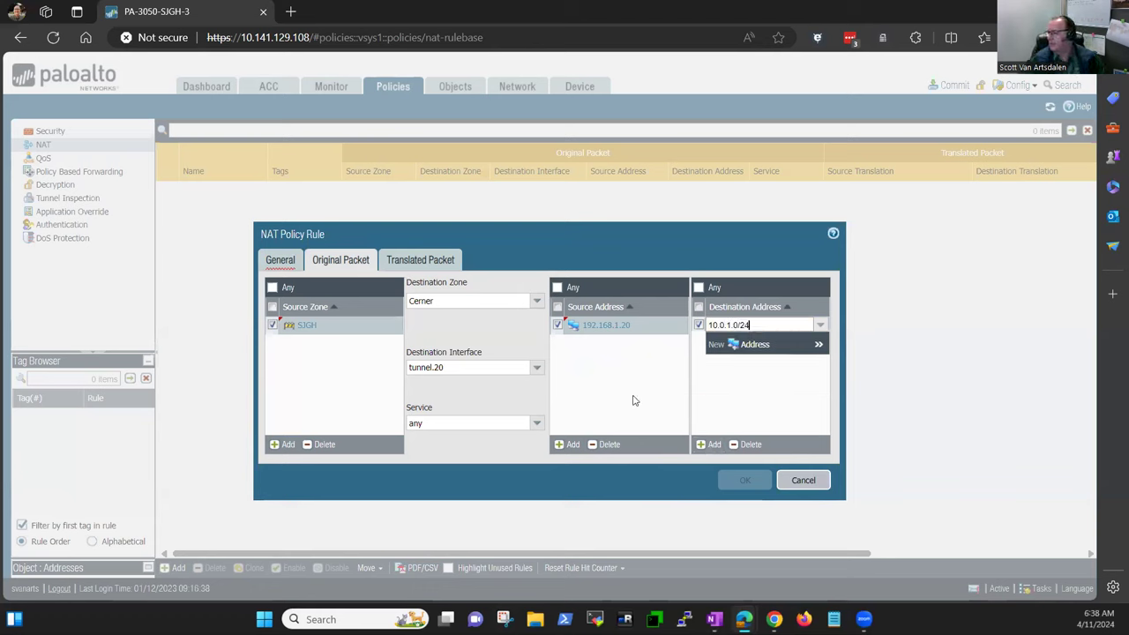
pyautogui.click(714, 325)
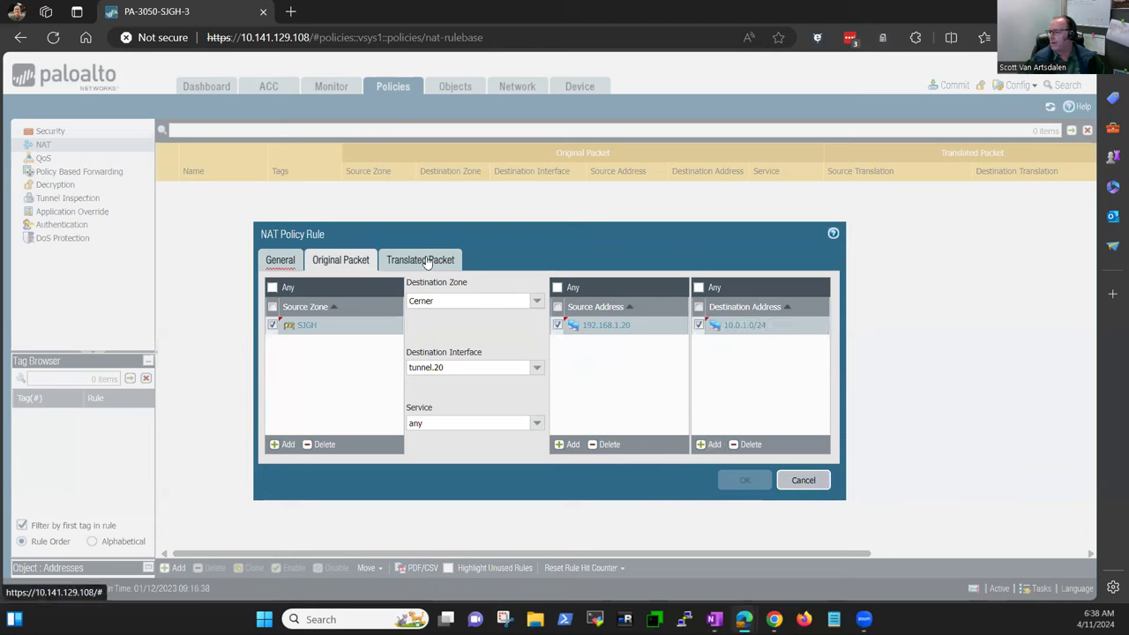
pyautogui.moveTo(342, 360)
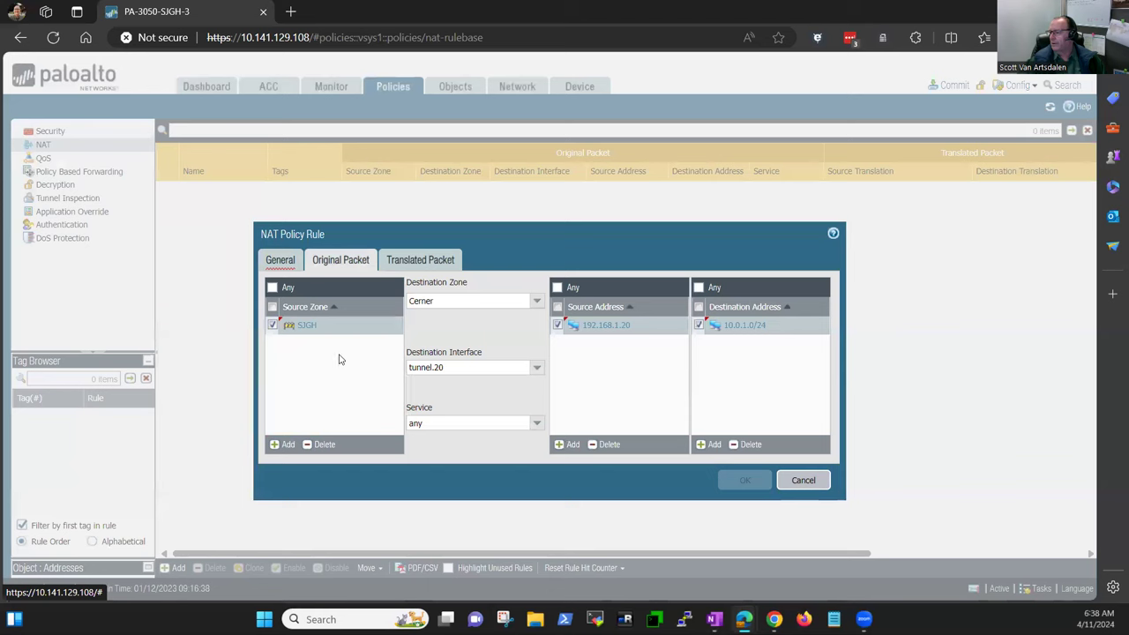
pyautogui.moveTo(650, 353)
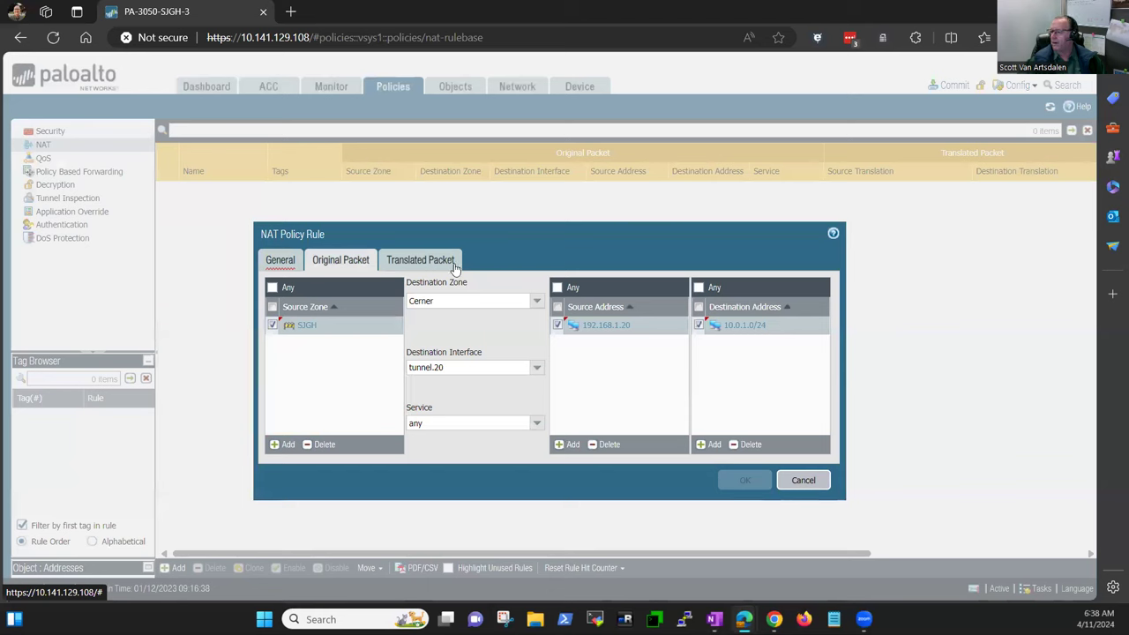
# Set source translation to Static IP with translated address 10.0.1.20/32
pyautogui.click(420, 260)
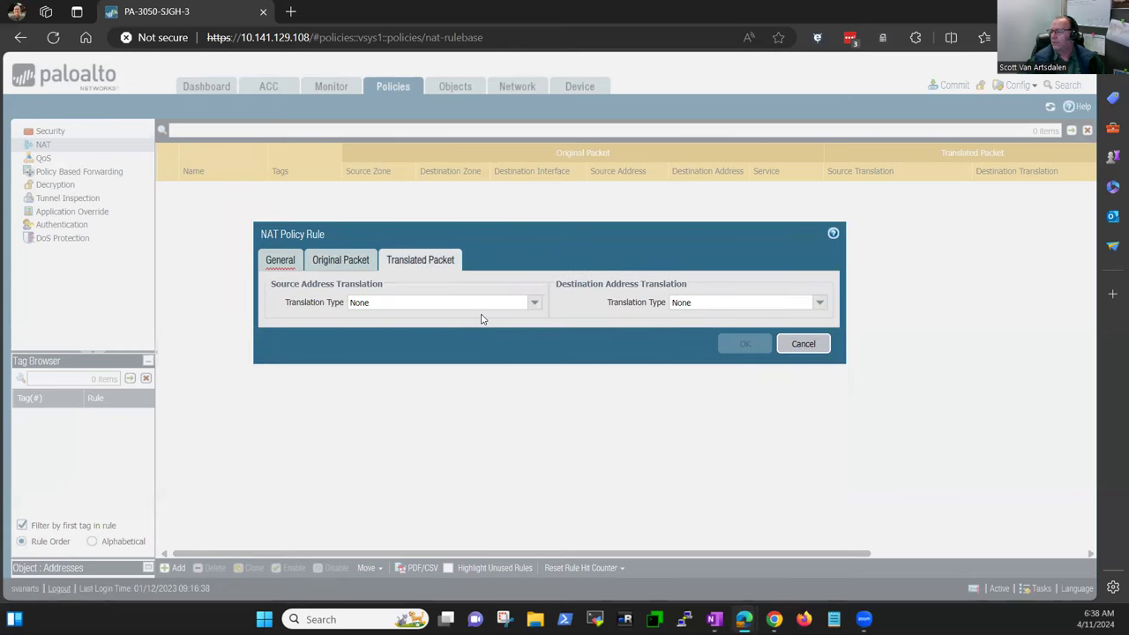
pyautogui.moveTo(441, 296)
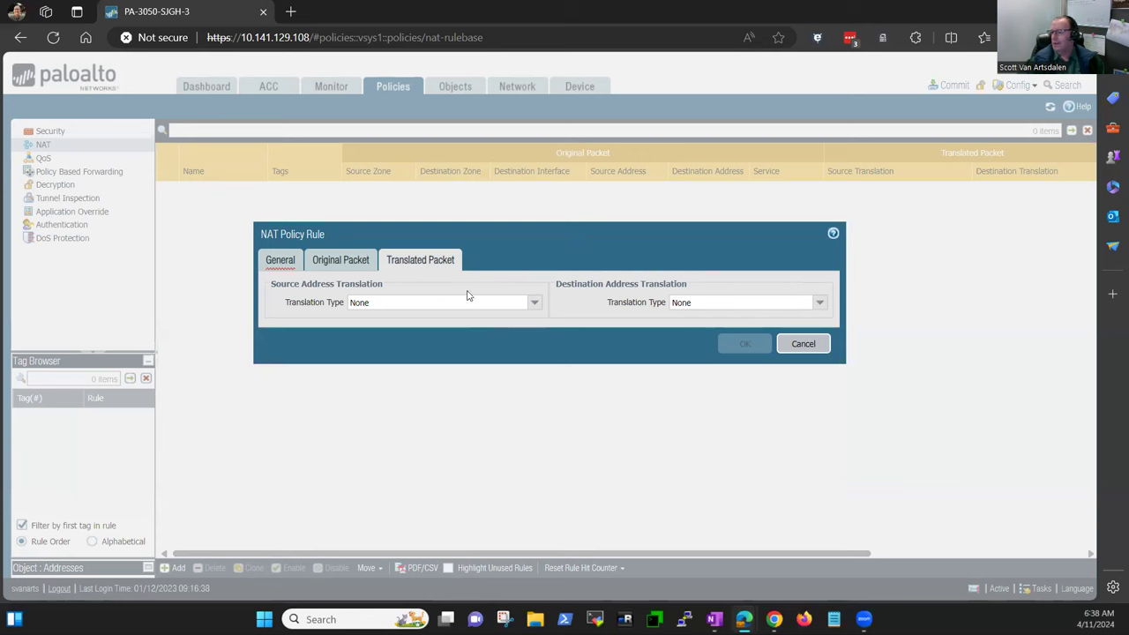
pyautogui.moveTo(466, 299)
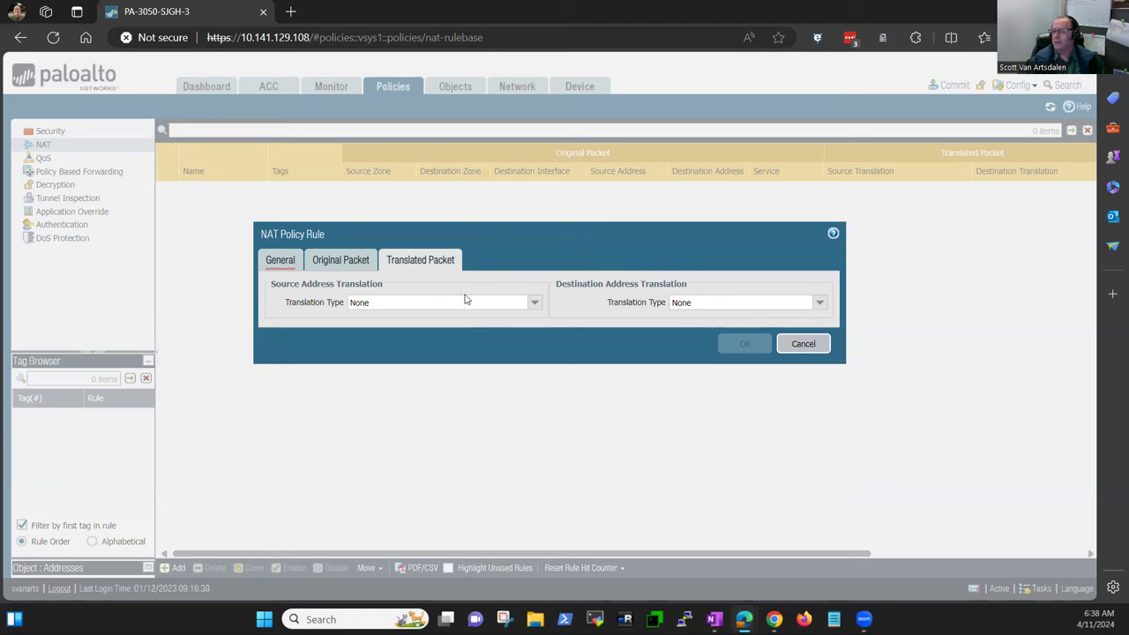
pyautogui.moveTo(543, 318)
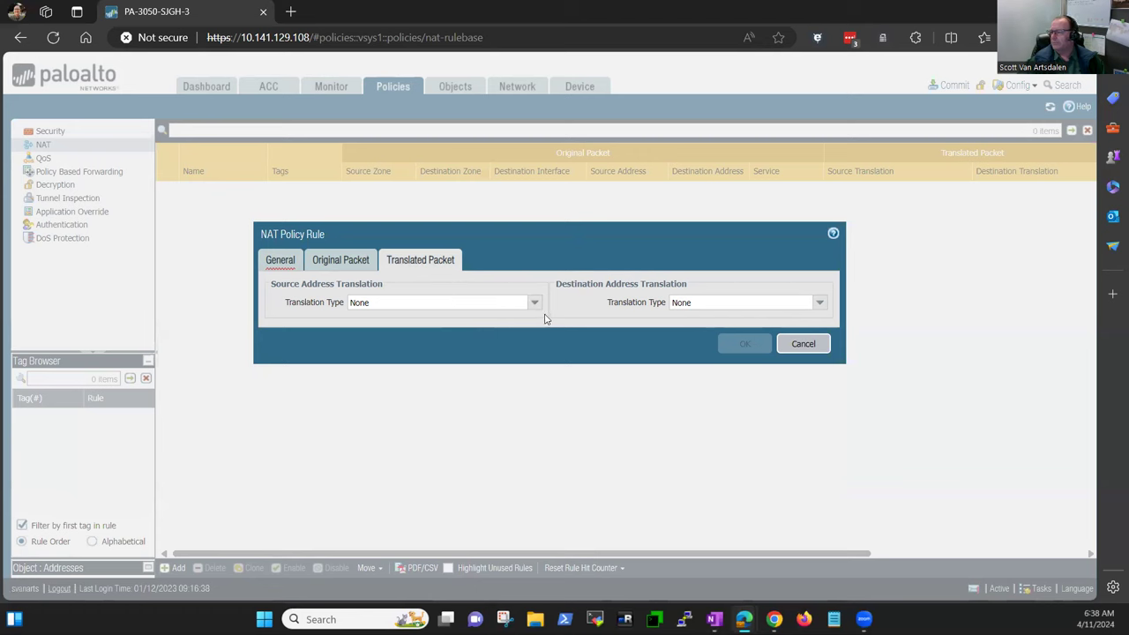
pyautogui.moveTo(551, 325)
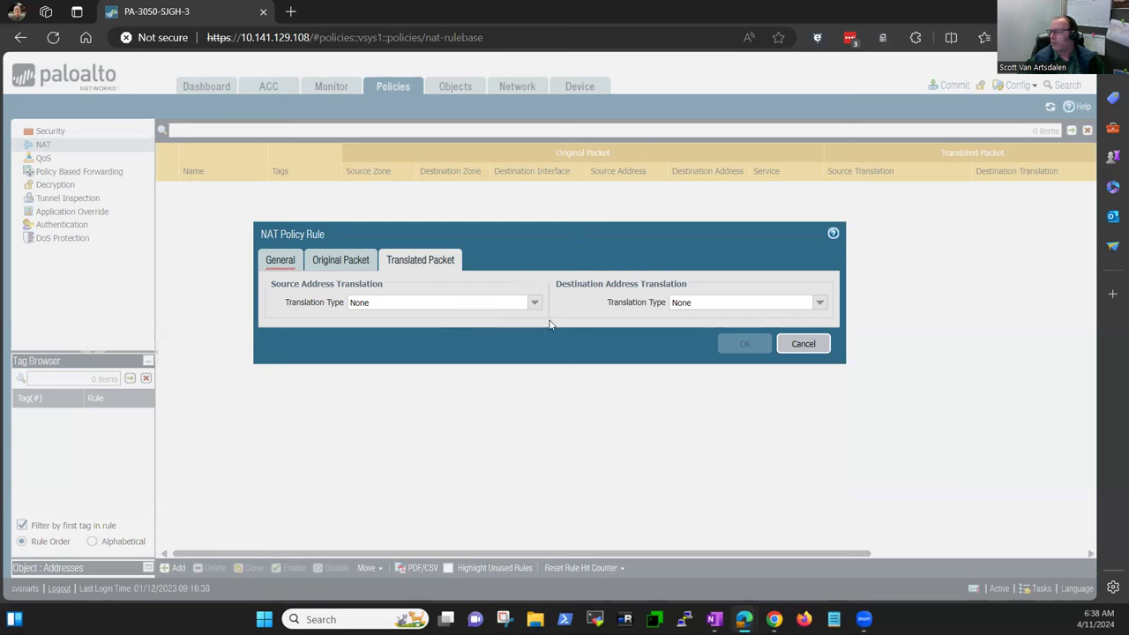
pyautogui.click(533, 301)
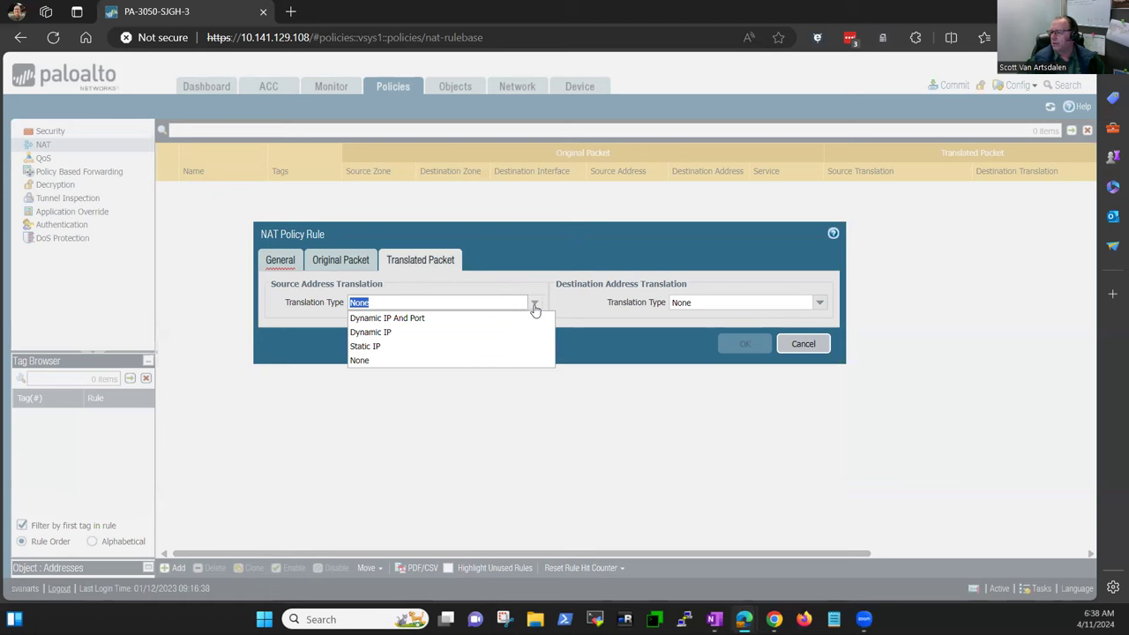
pyautogui.click(365, 346)
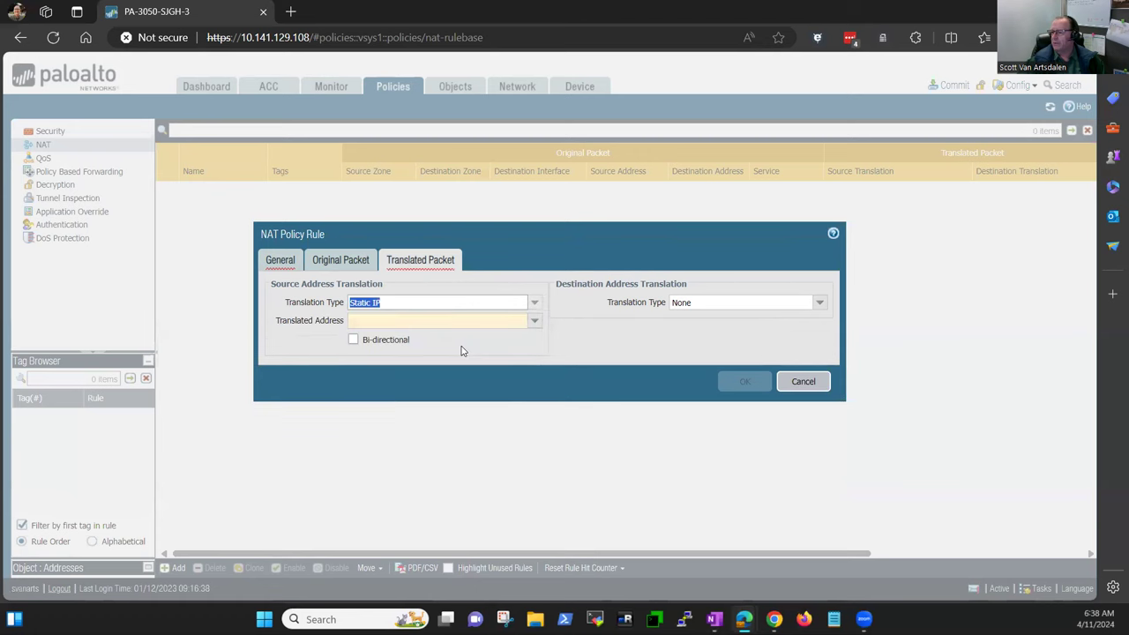
pyautogui.click(437, 321)
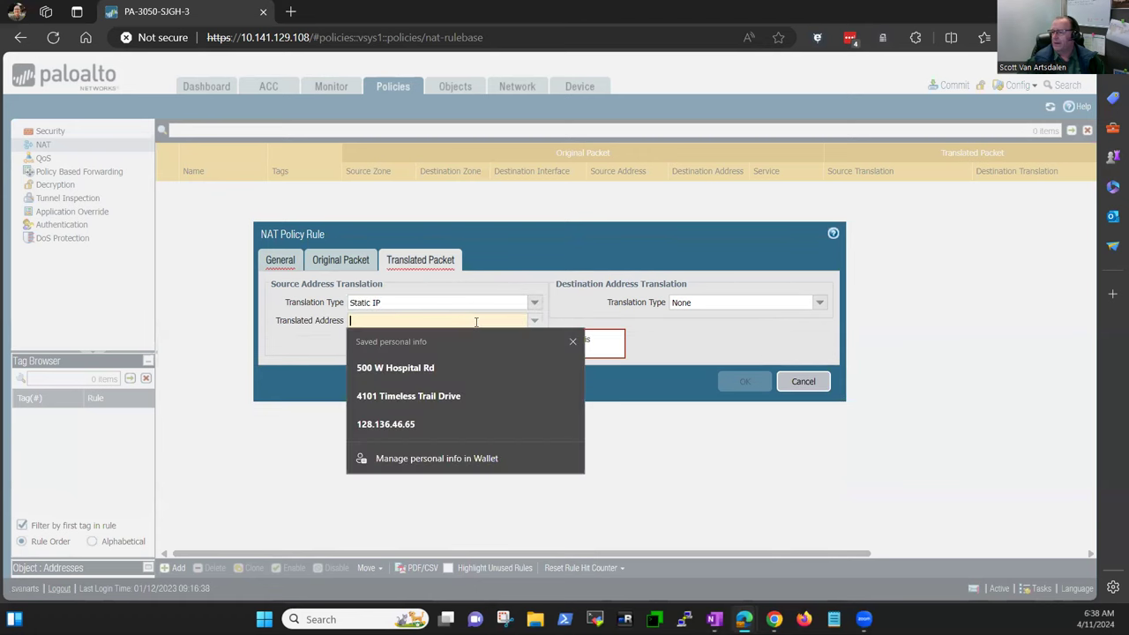
pyautogui.write('10.1')
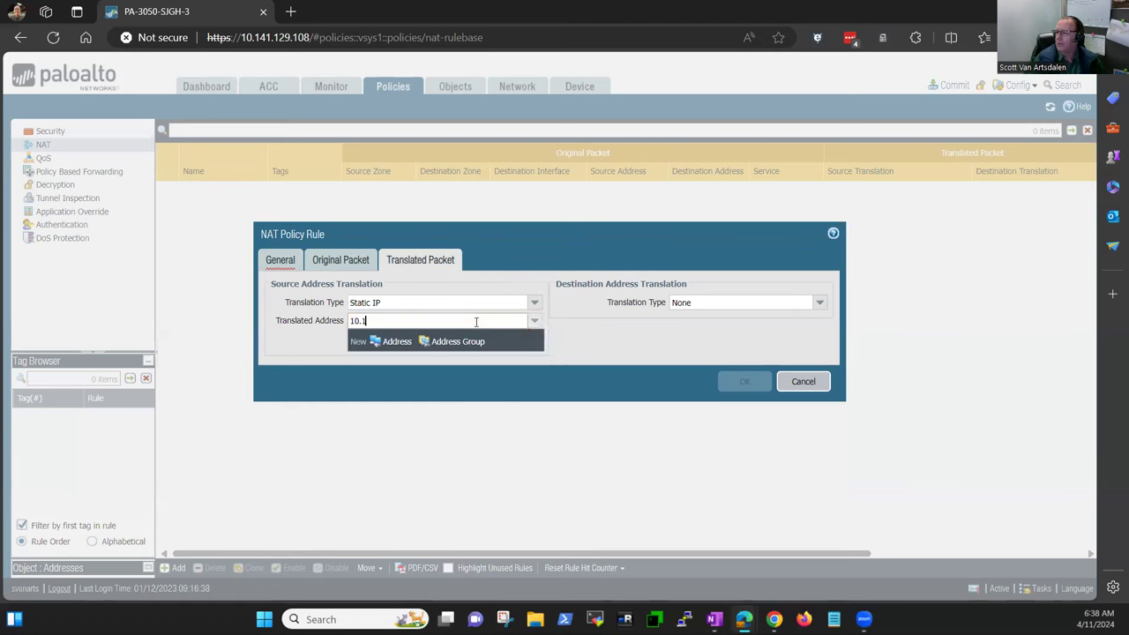
pyautogui.press('Backspace')
pyautogui.write('0')
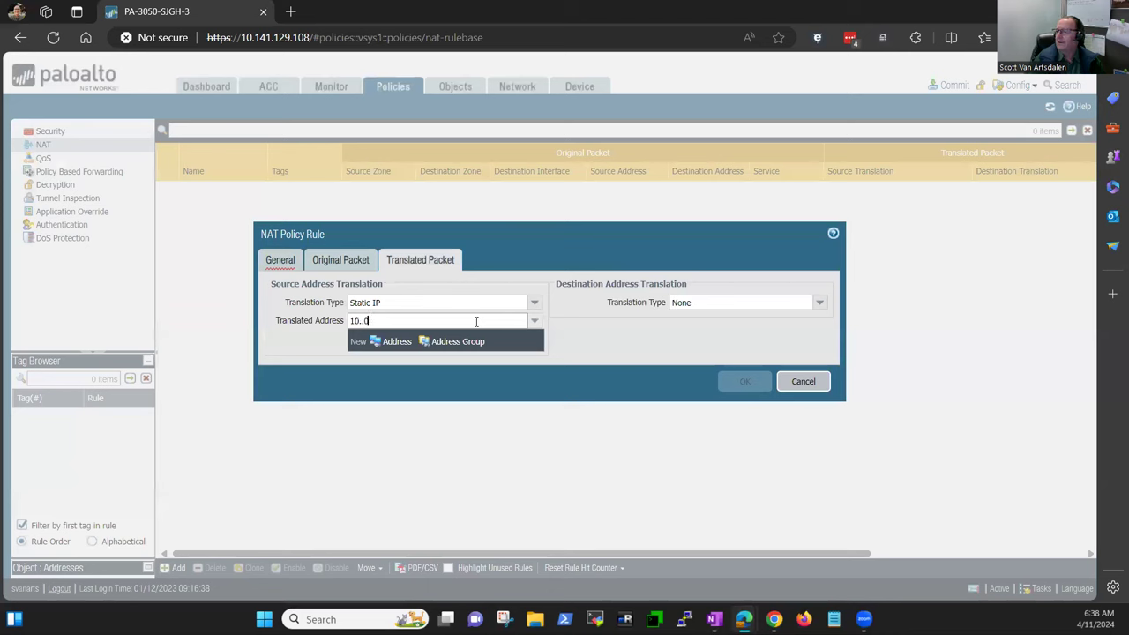
pyautogui.write('.1.20')
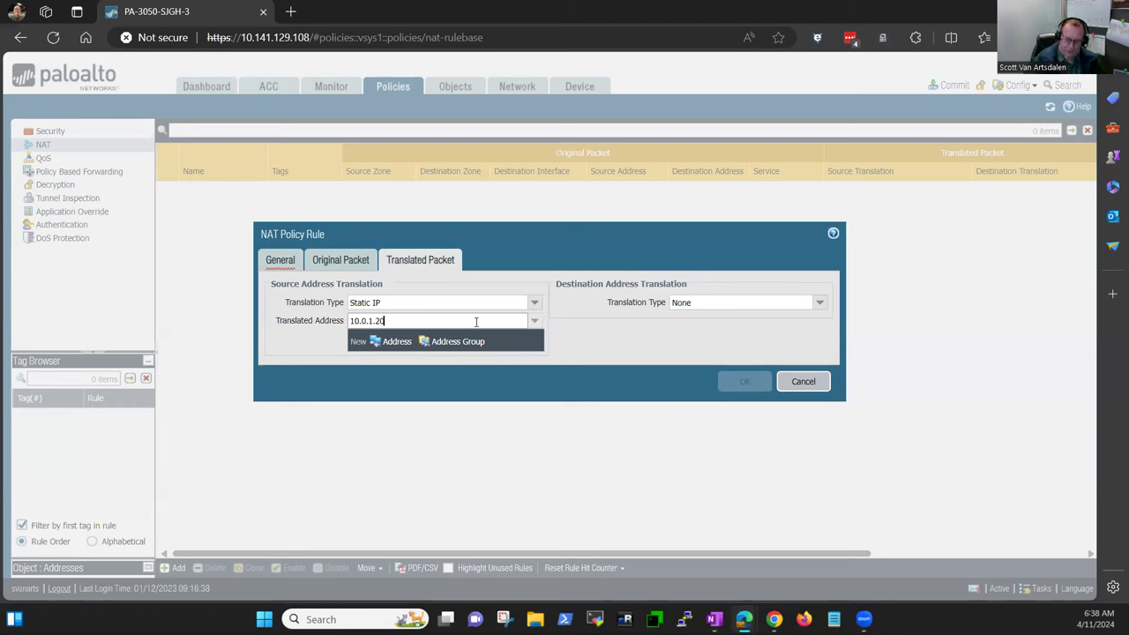
pyautogui.write('/32')
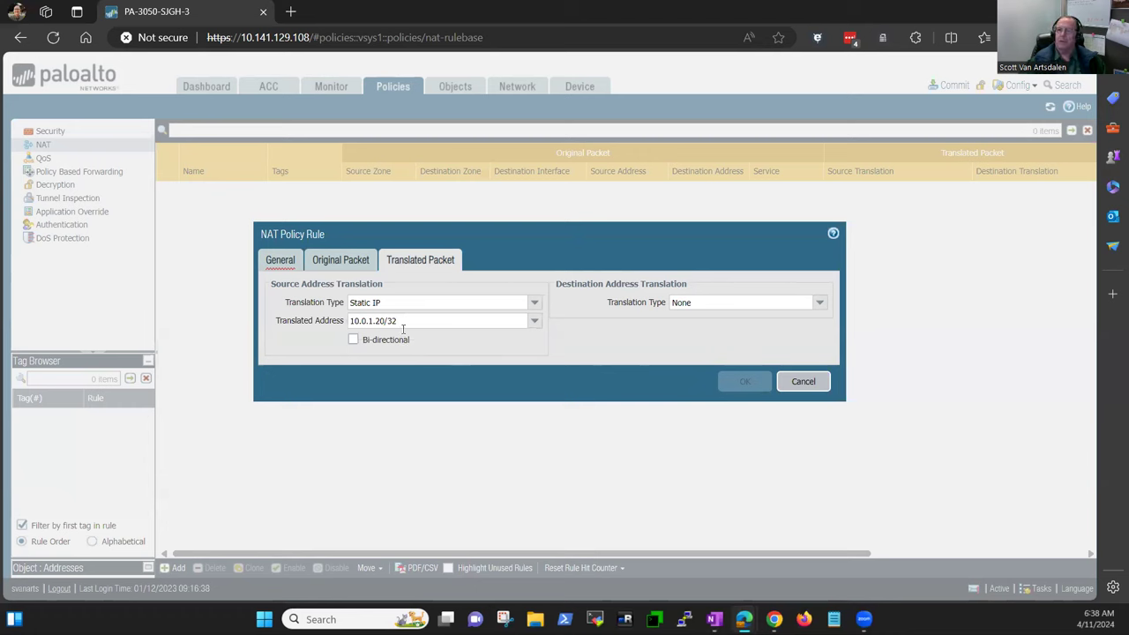
pyautogui.moveTo(395, 353)
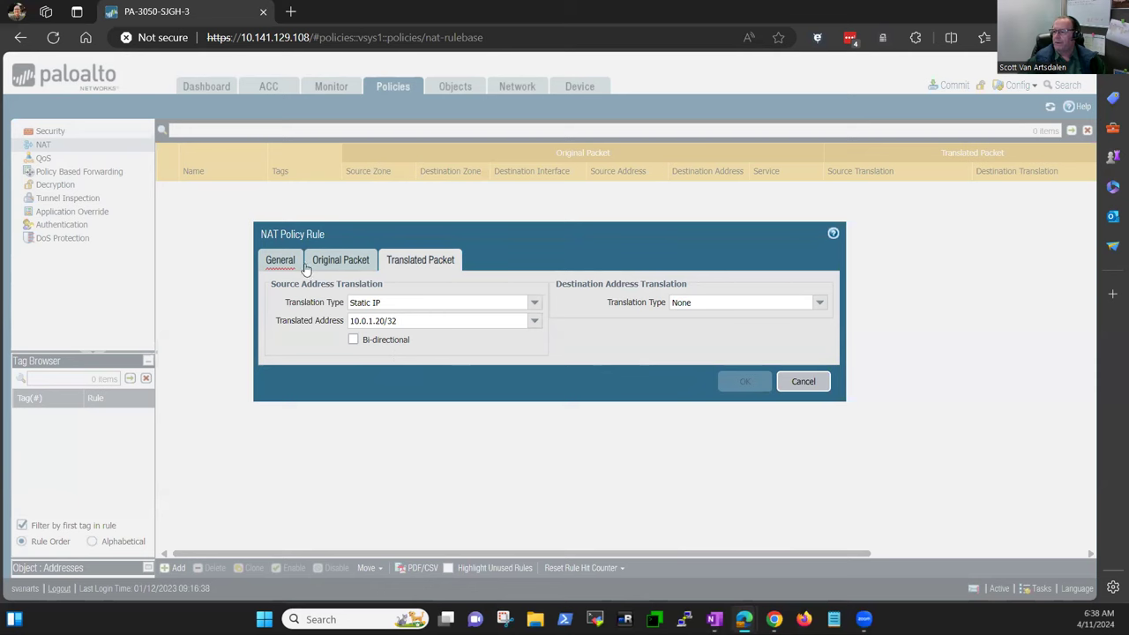
# Recheck the Original and Translated Packet settings, then go to the General settings
pyautogui.click(340, 260)
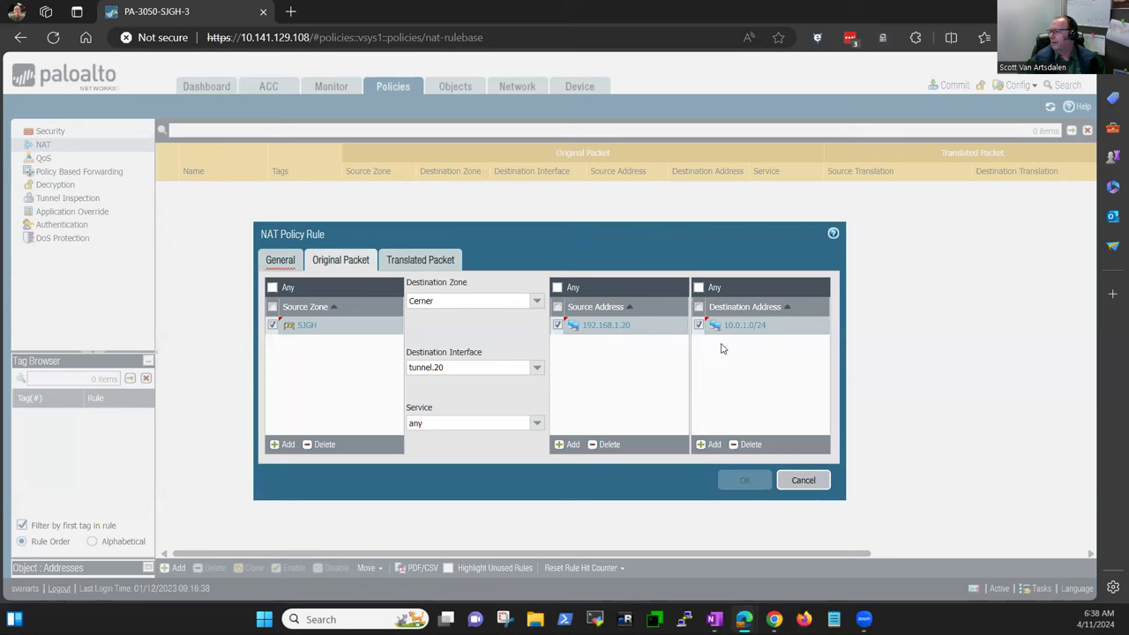
pyautogui.click(420, 260)
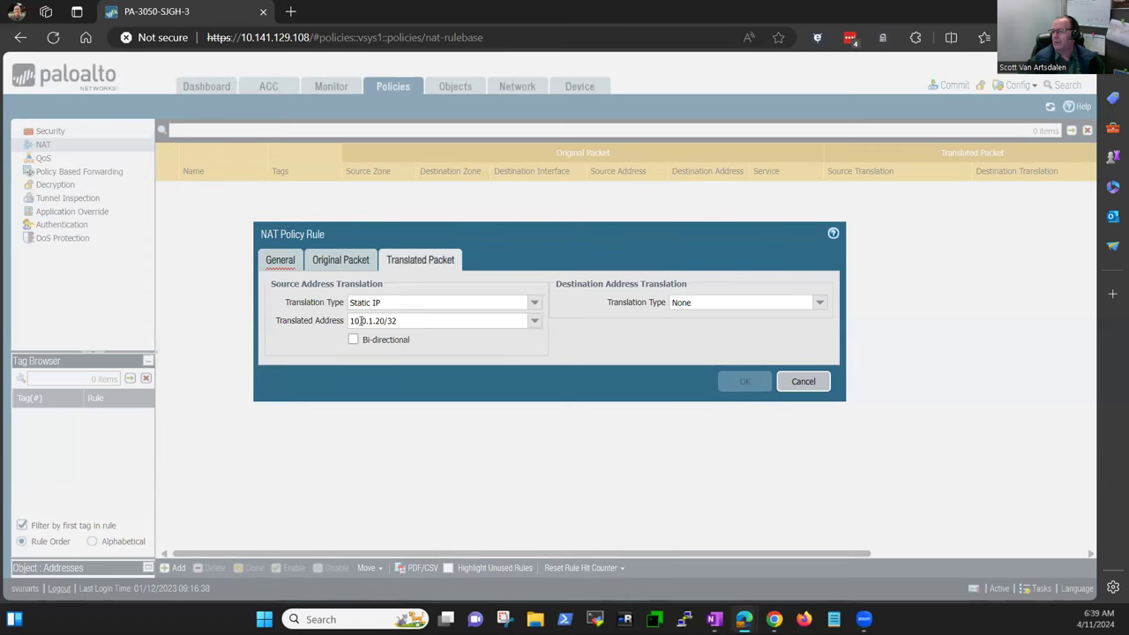
pyautogui.click(339, 259)
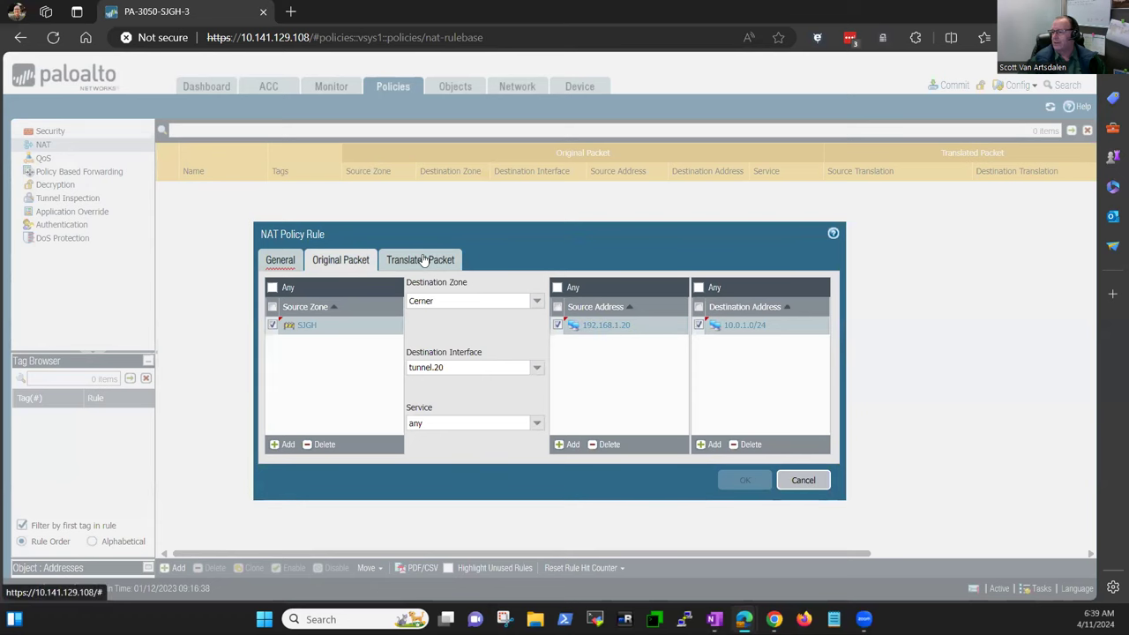
pyautogui.click(419, 259)
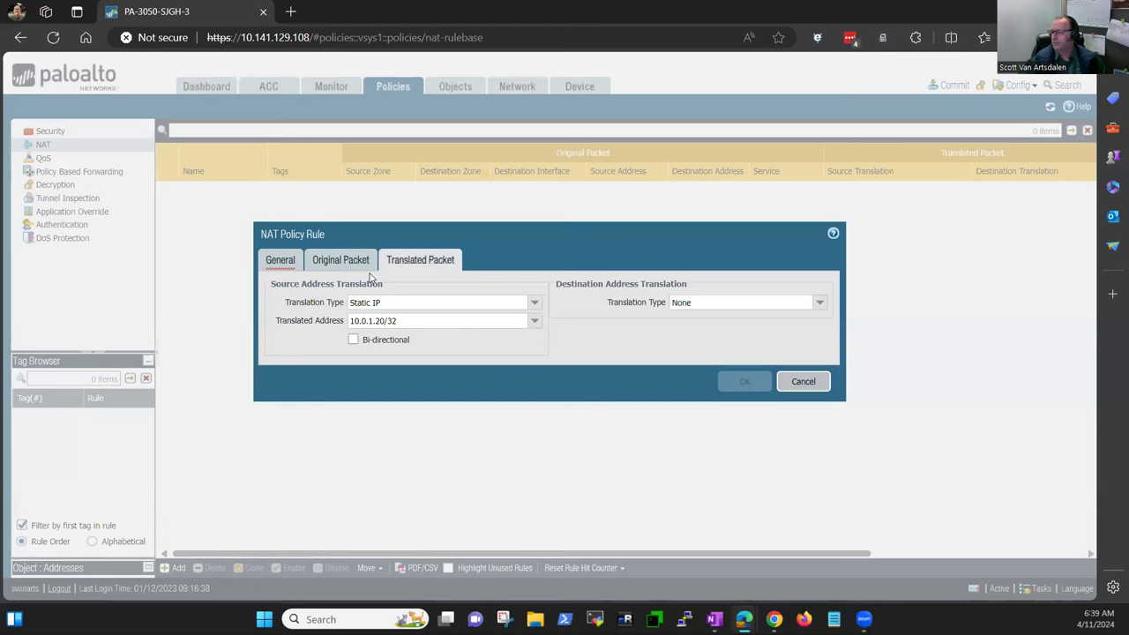
pyautogui.click(278, 259)
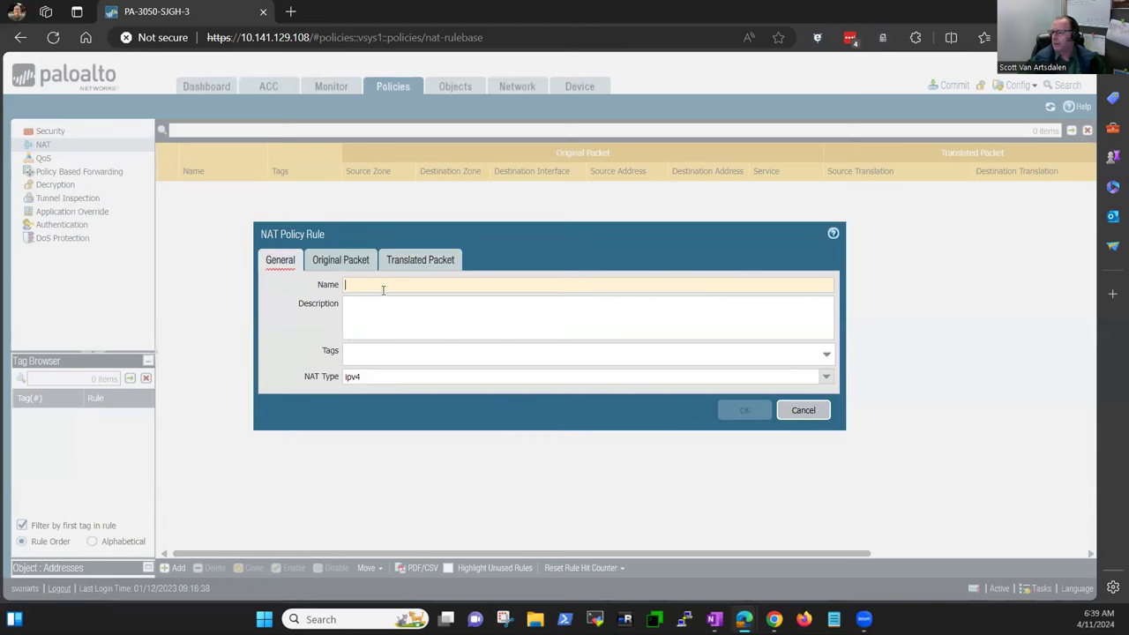
# Name the NAT rule New-Tunnel-NAT and save it
pyautogui.click(382, 284)
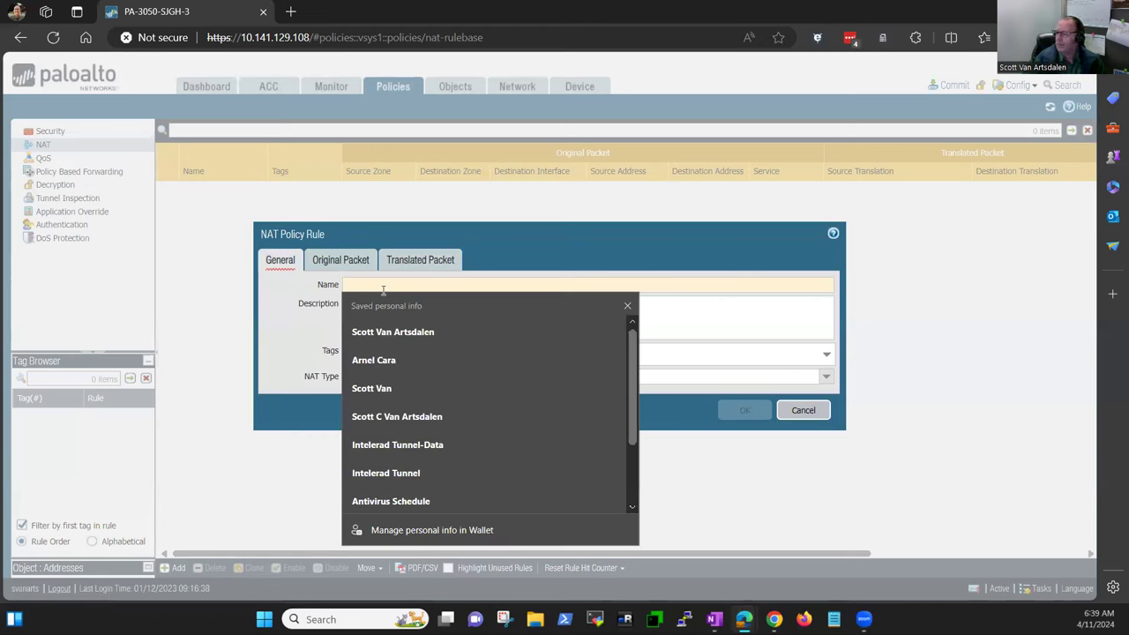
pyautogui.write('New-T')
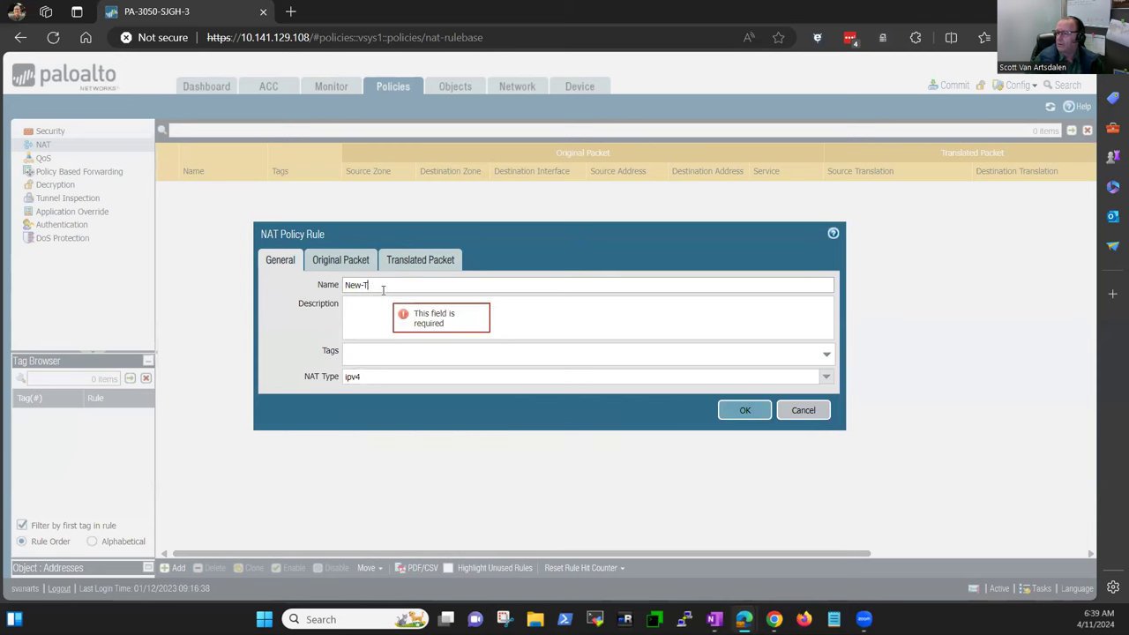
pyautogui.write('unnel-NAT')
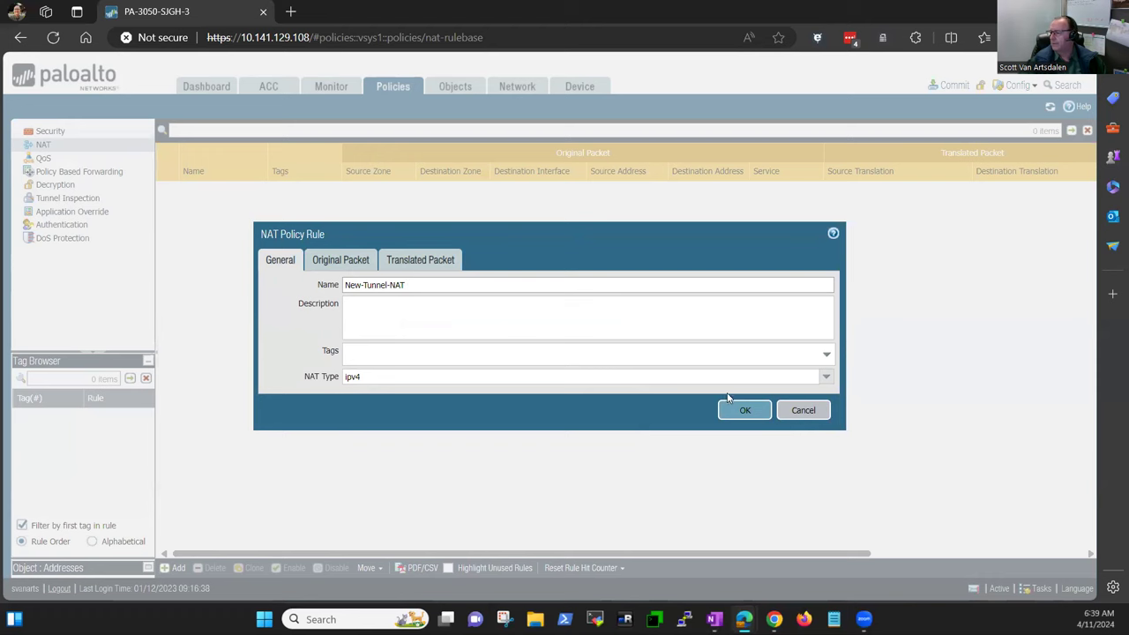
pyautogui.click(744, 410)
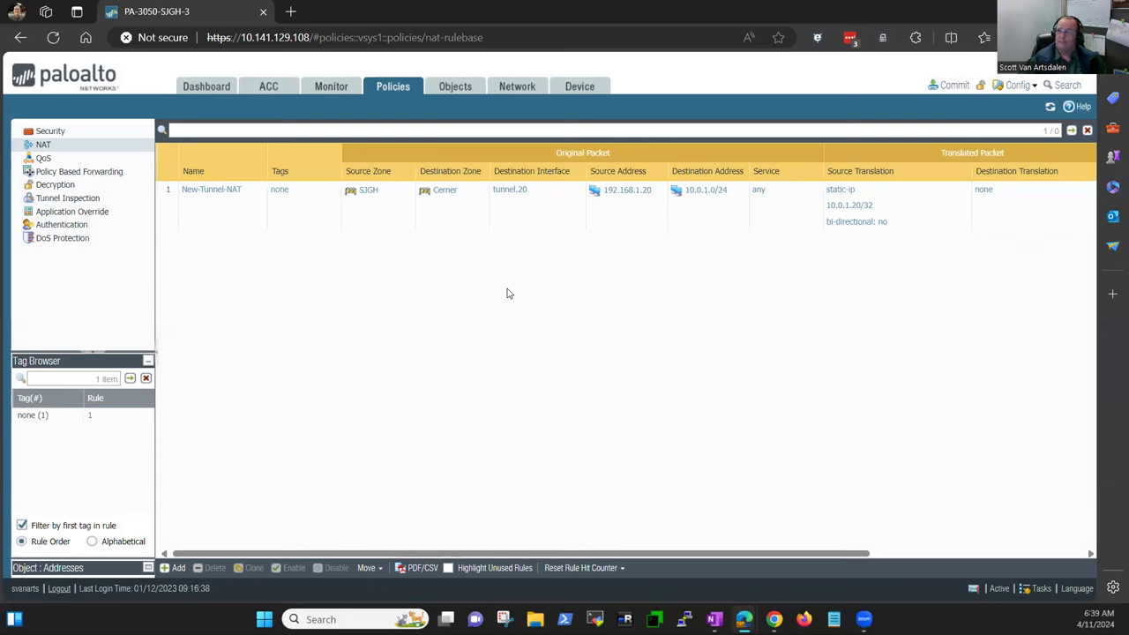
pyautogui.moveTo(325, 311)
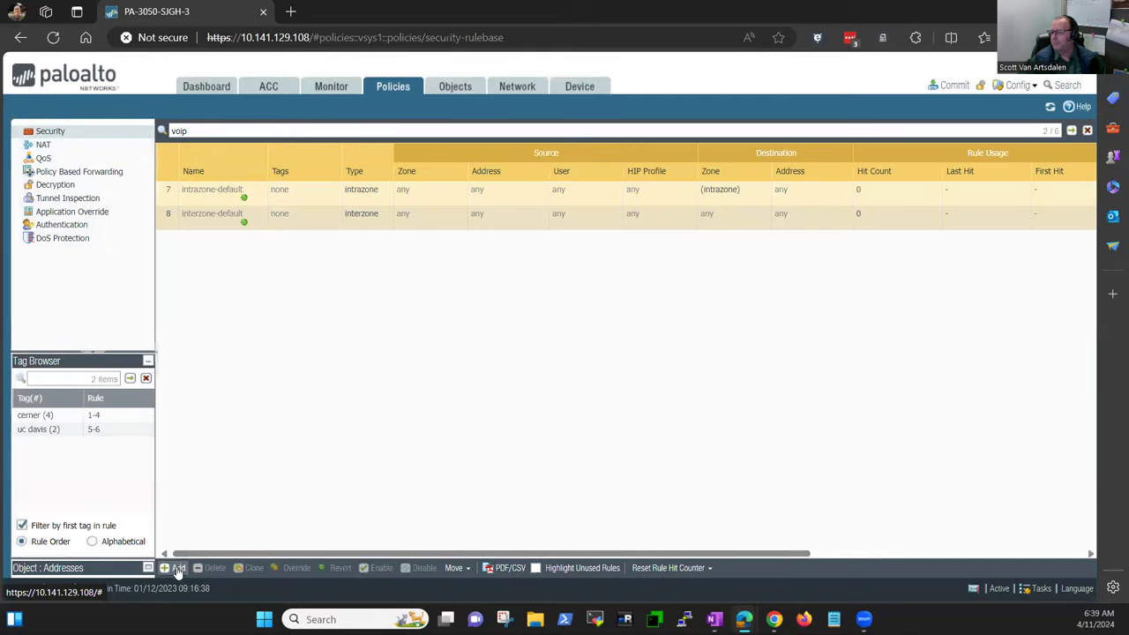
# Create a new security rule named New-Tunnel-Rule
pyautogui.click(178, 568)
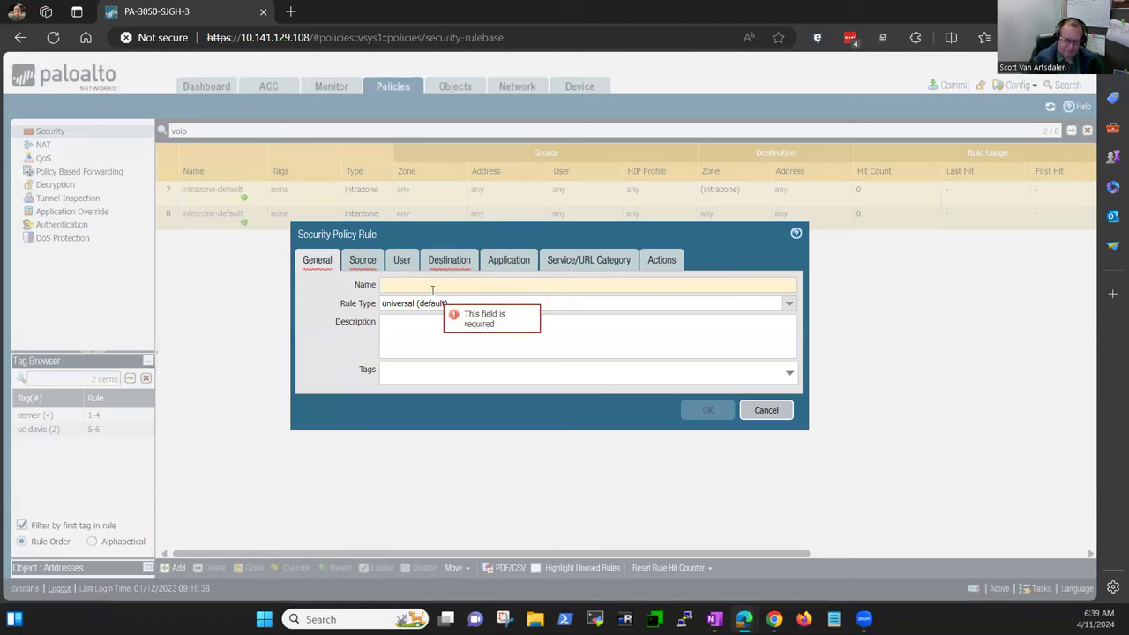
pyautogui.write('Network Servers')
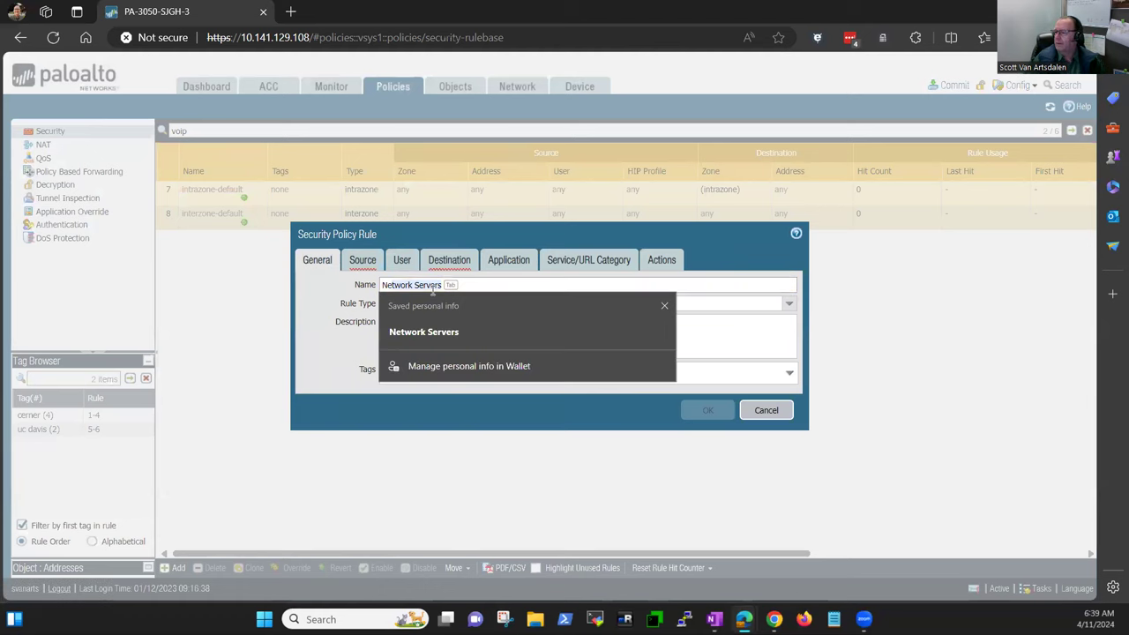
pyautogui.write('New-Tunnel-Rule')
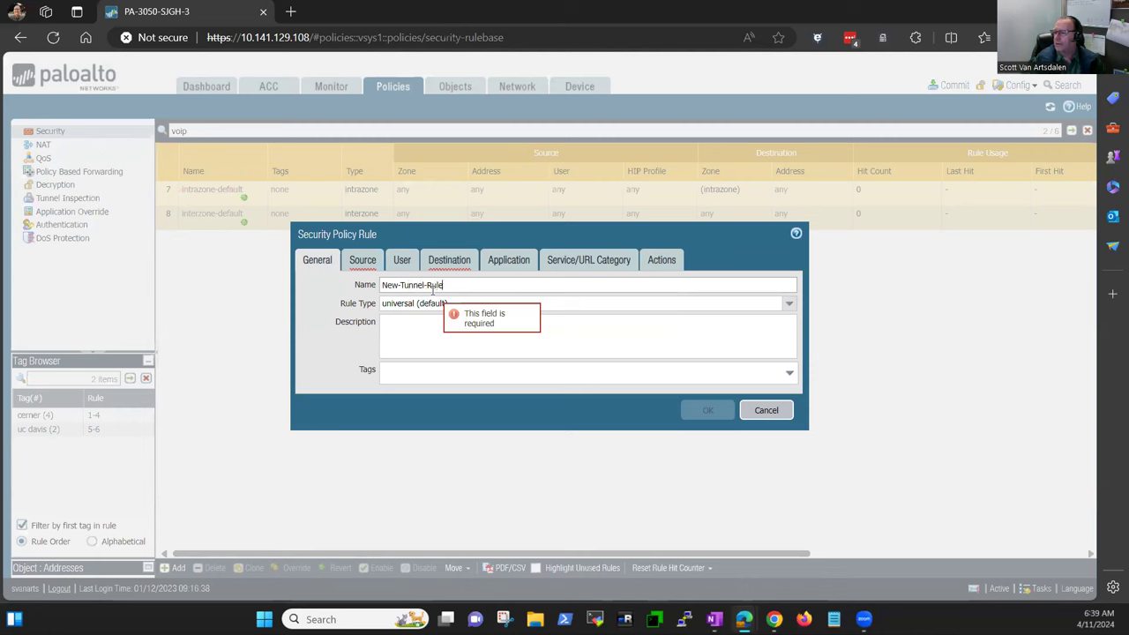
pyautogui.click(363, 259)
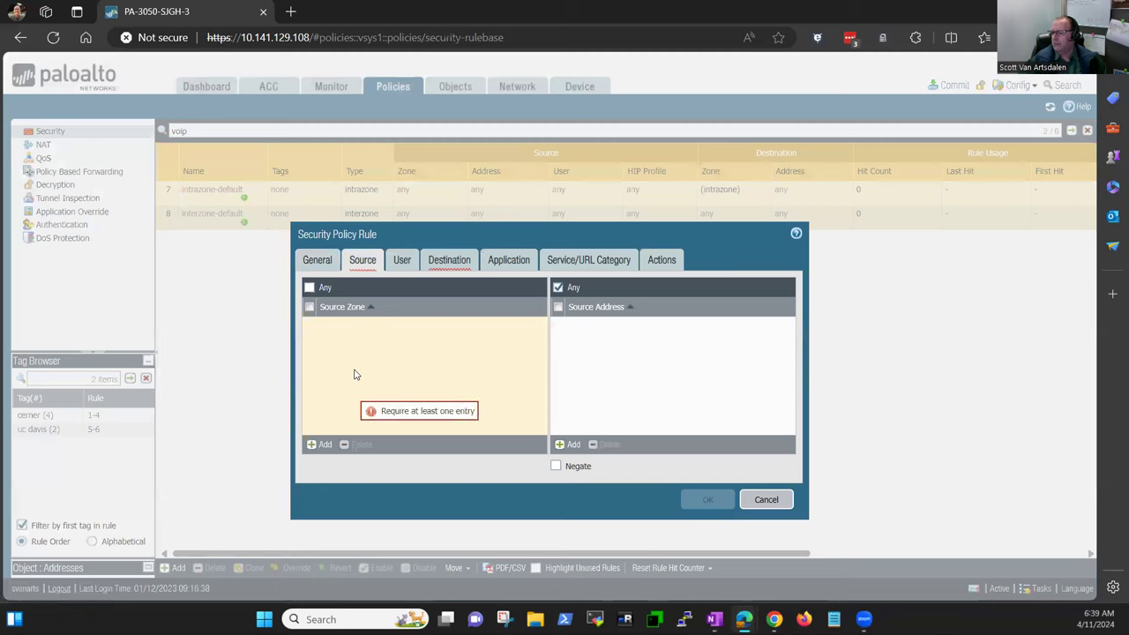
pyautogui.moveTo(335, 344)
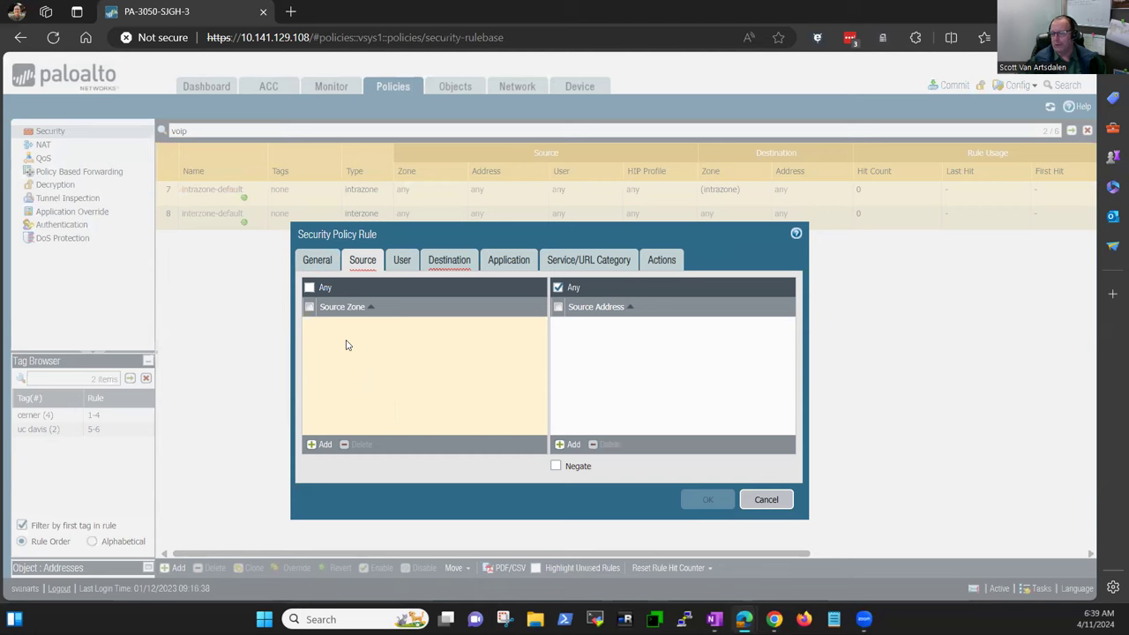
pyautogui.moveTo(318, 293)
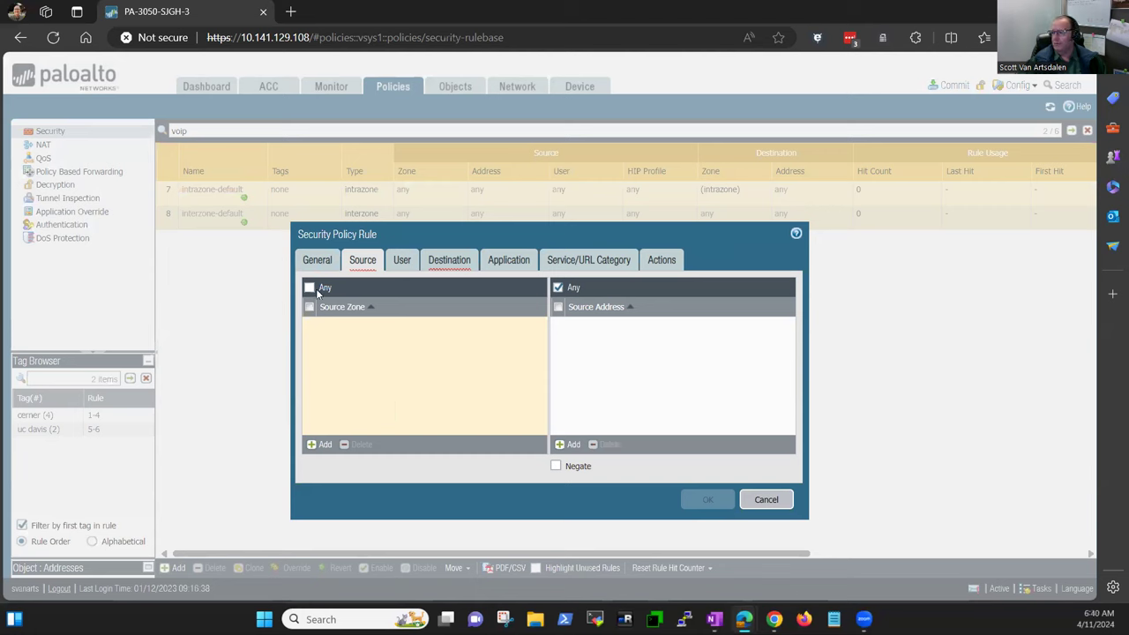
# Set source zone to Any and add one source address to the rule
pyautogui.click(310, 287)
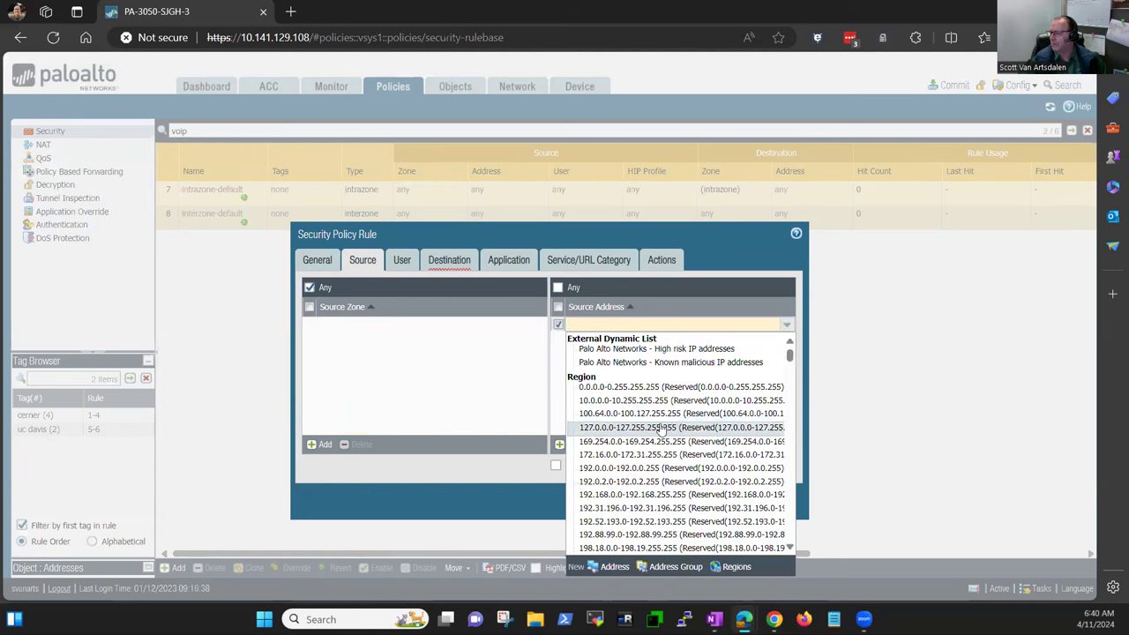
pyautogui.scroll(-3)
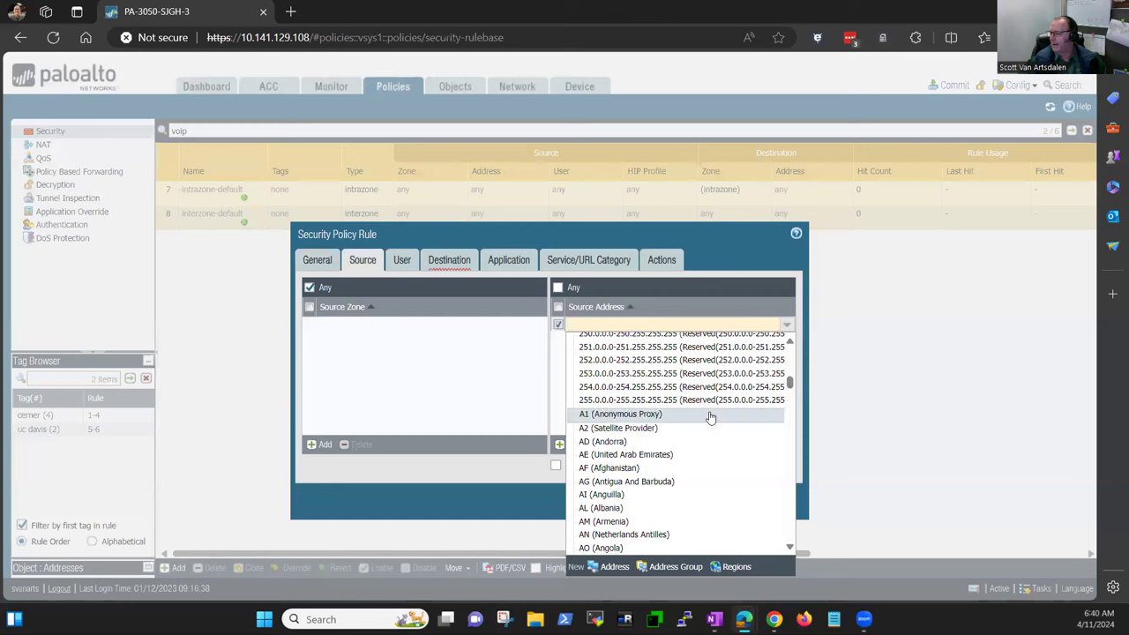
pyautogui.scroll(-3)
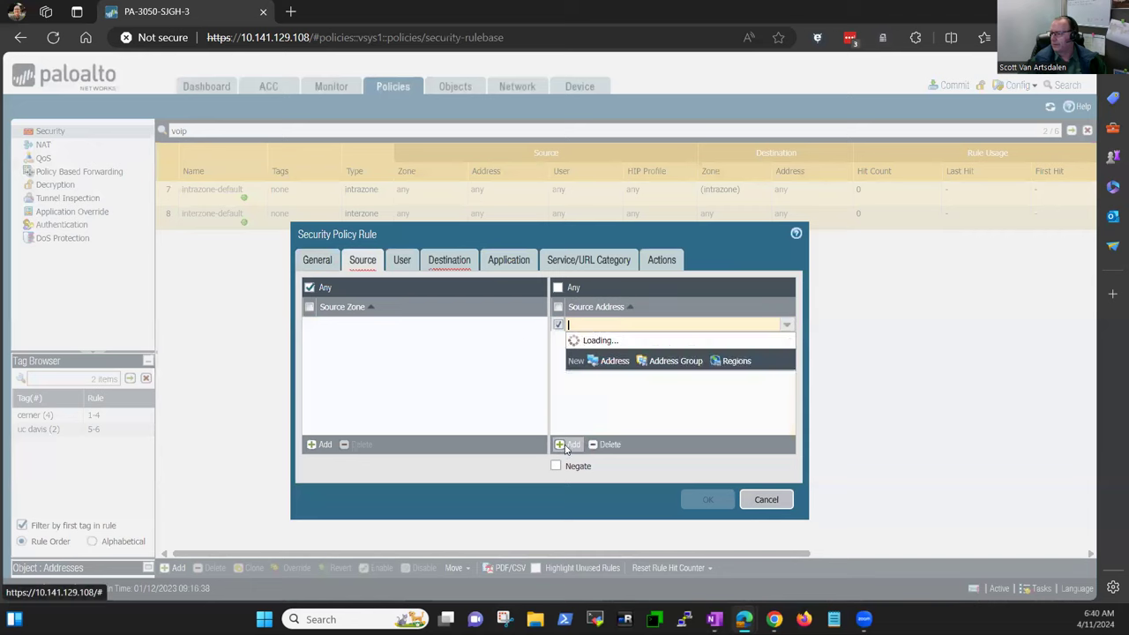
pyautogui.write('10')
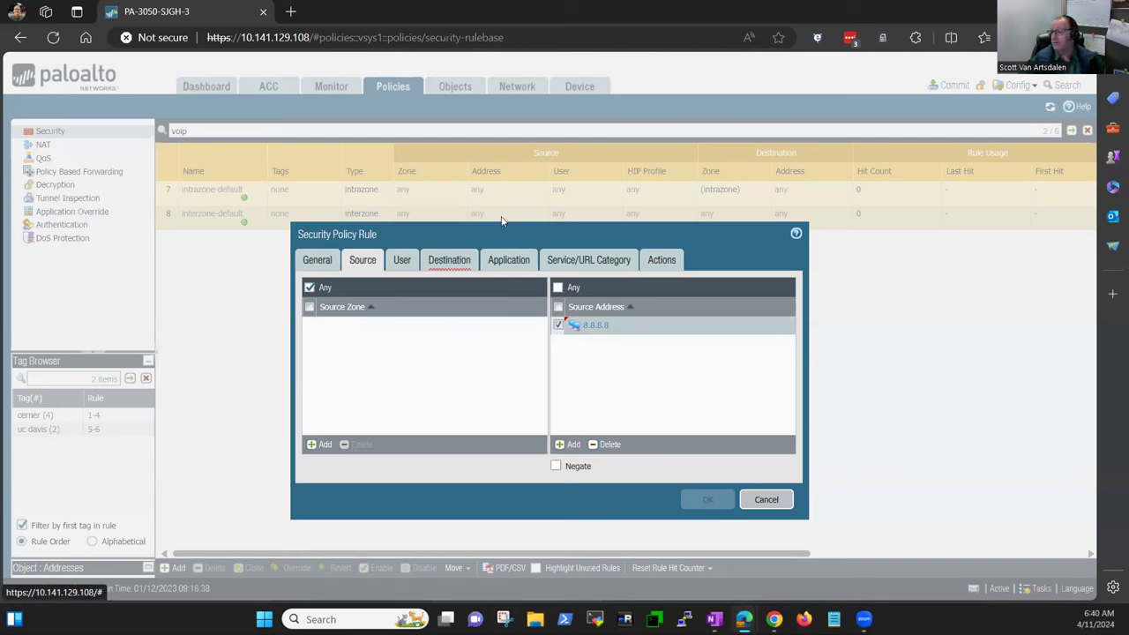
pyautogui.moveTo(406, 254)
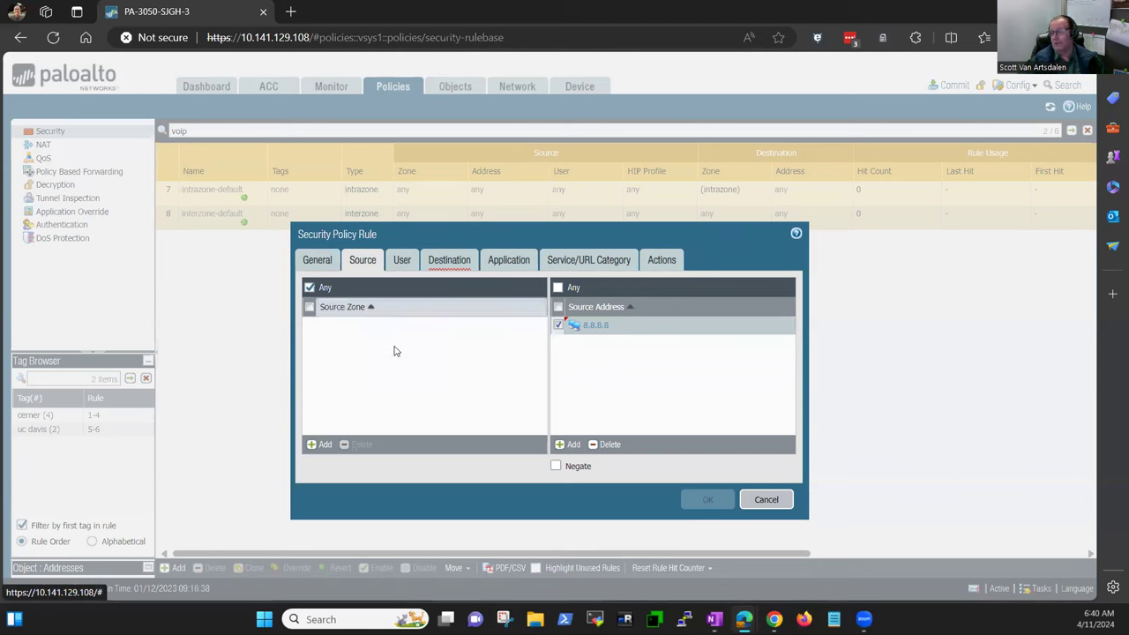
pyautogui.moveTo(420, 365)
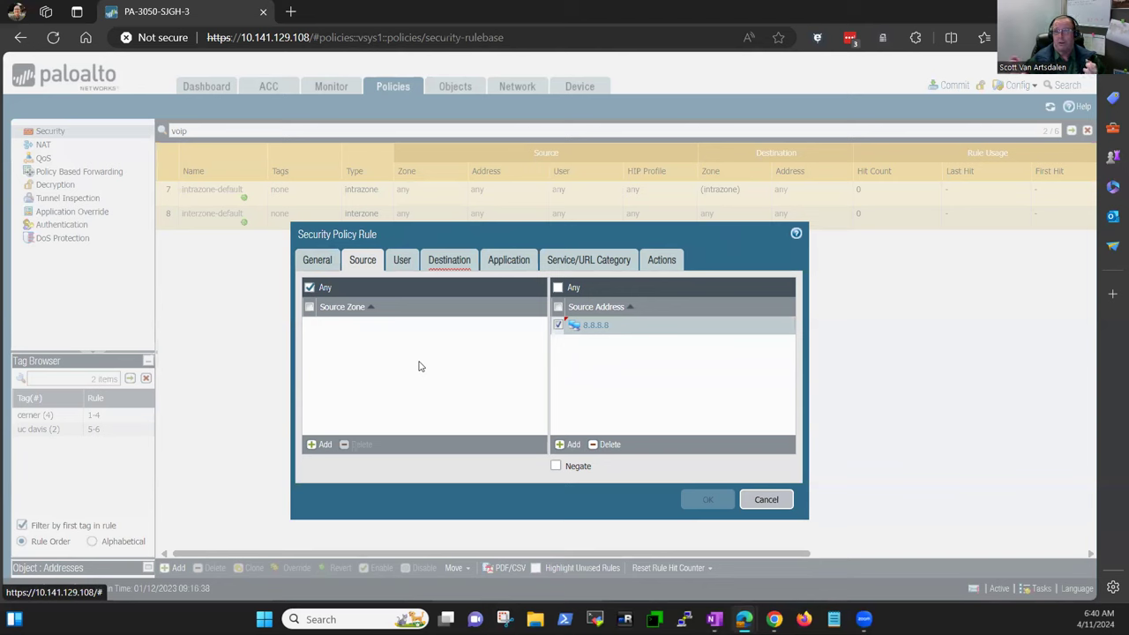
pyautogui.moveTo(404, 371)
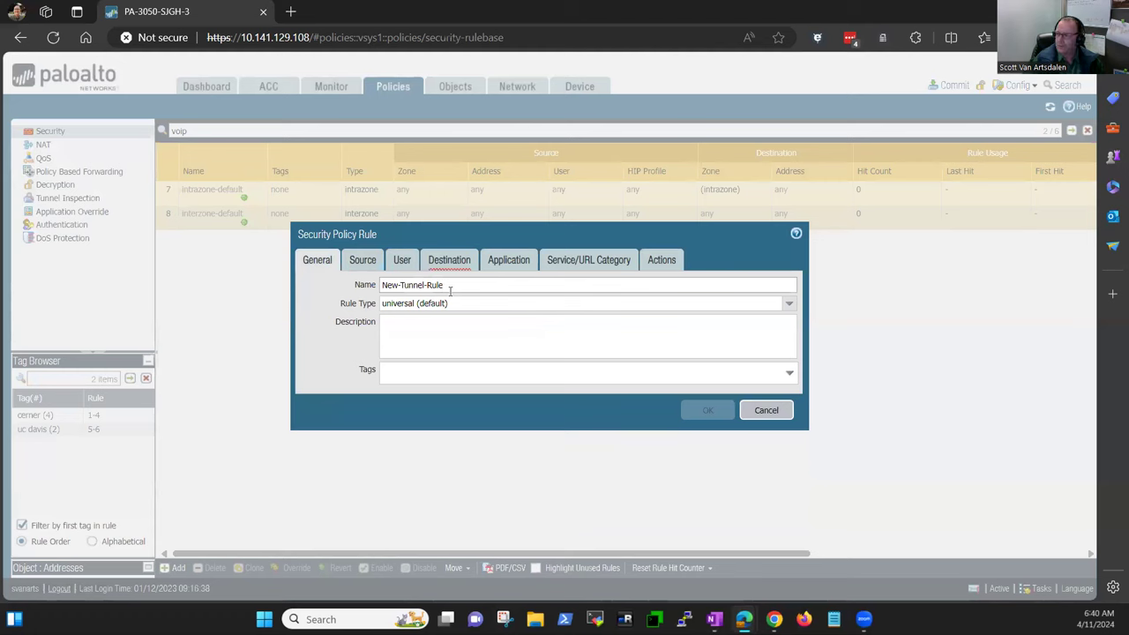
# Rename the rule New-Tunnel-VPN-Rule and add SJGH as its destination zone
pyautogui.press('Backspace')
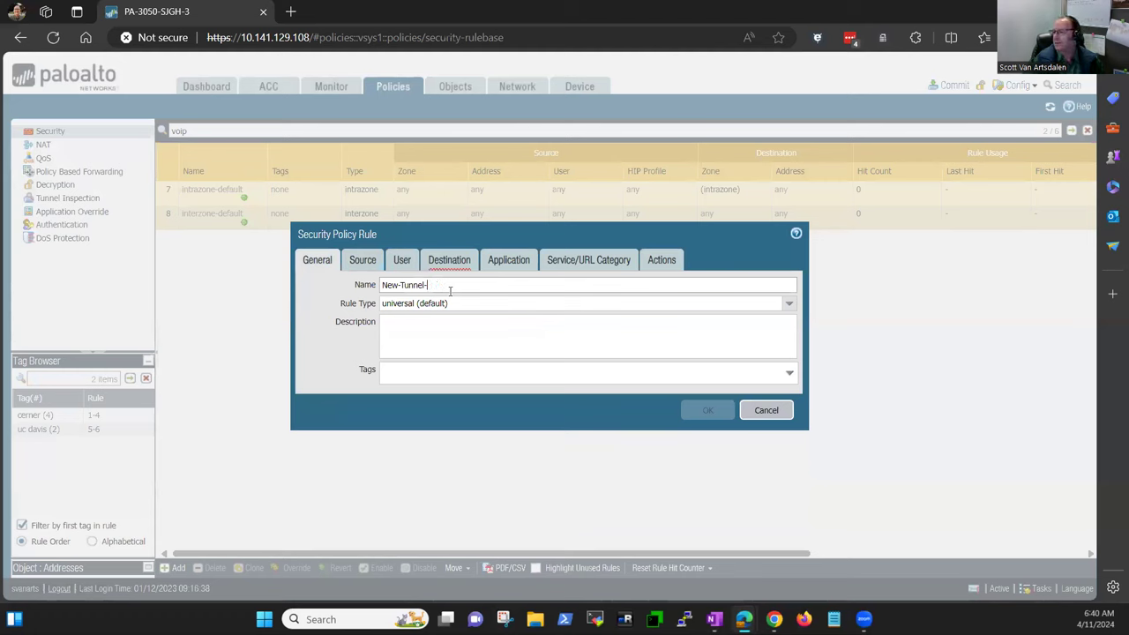
pyautogui.write('VPN-')
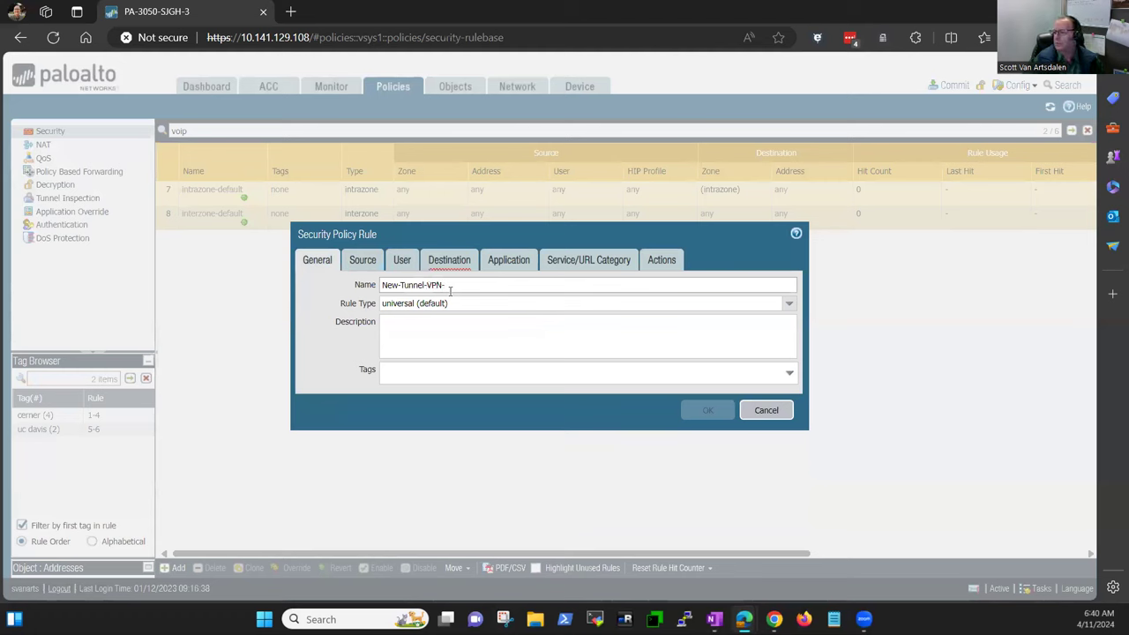
pyautogui.write('Rule')
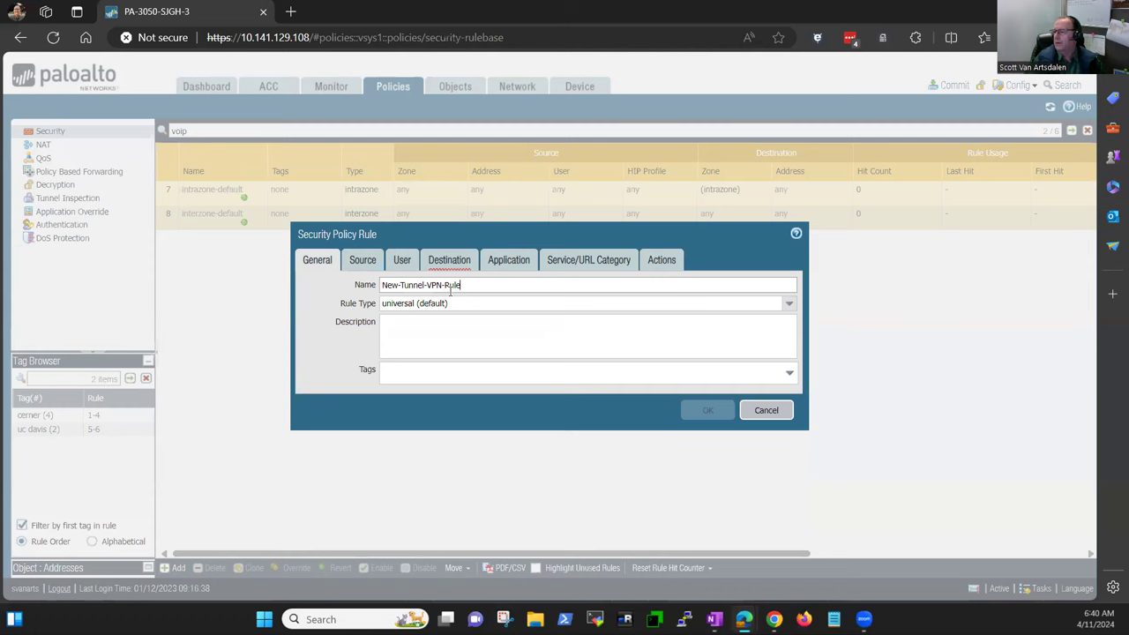
pyautogui.click(448, 259)
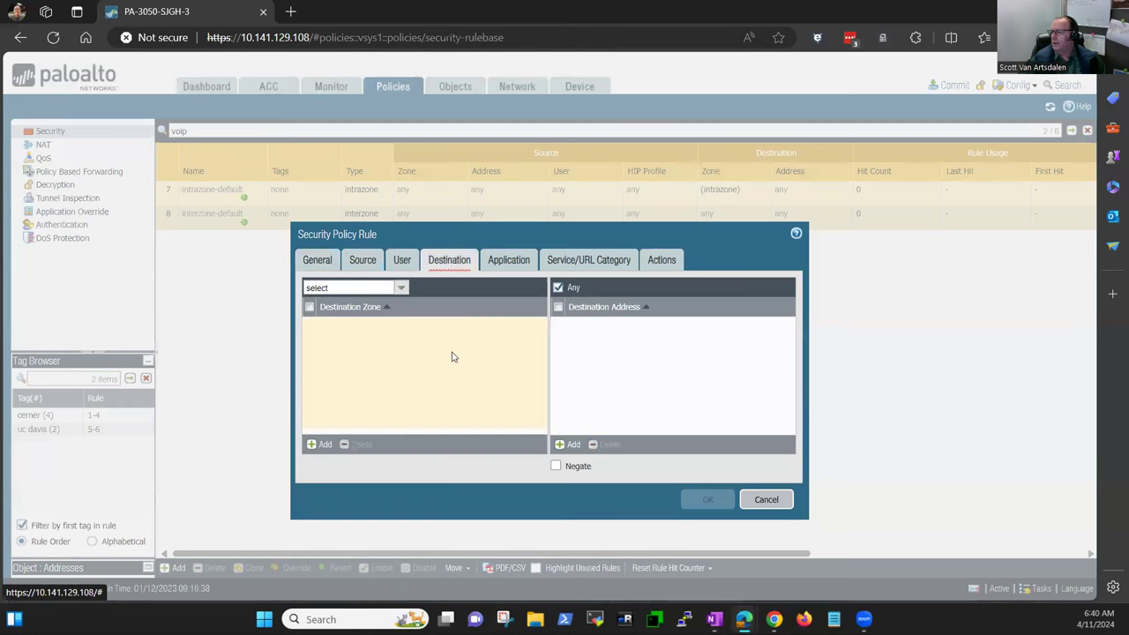
pyautogui.click(321, 444)
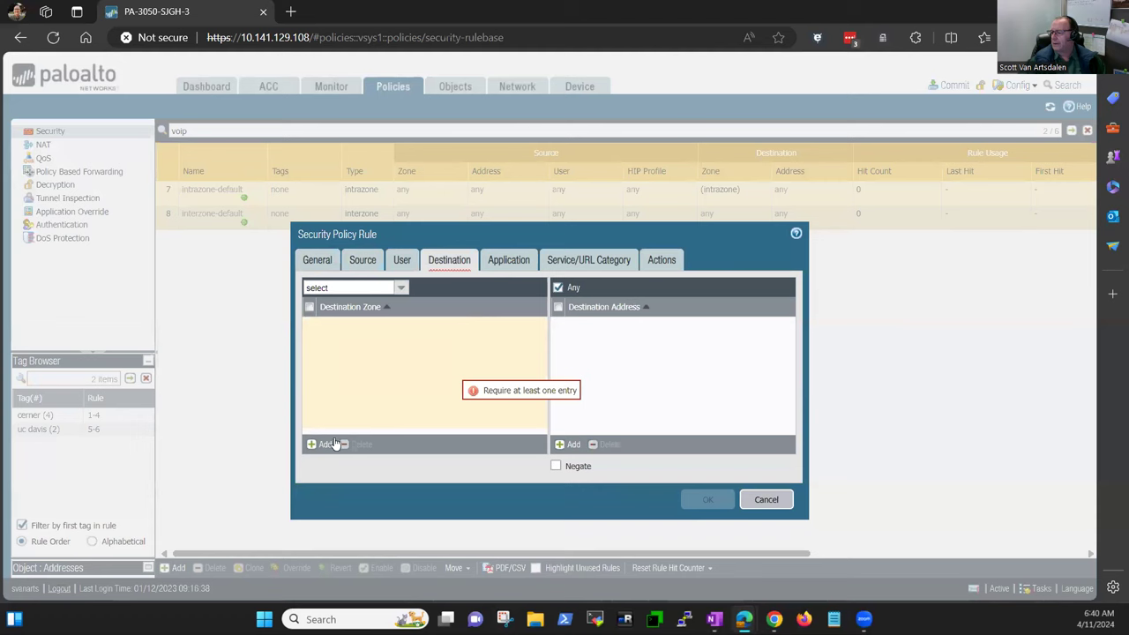
pyautogui.click(325, 444)
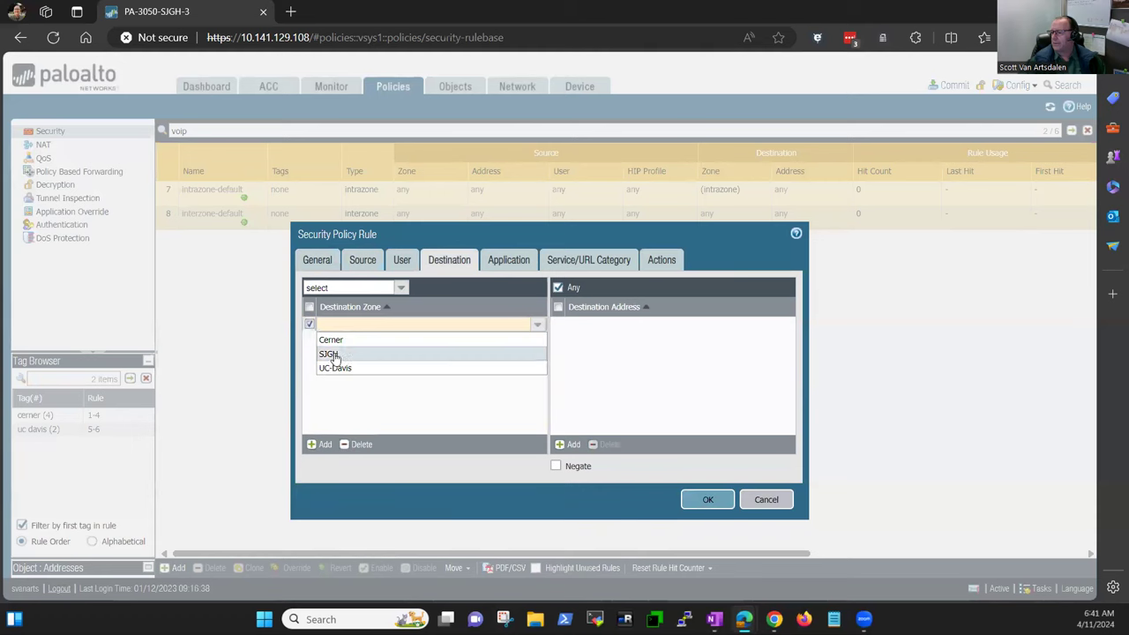
pyautogui.click(328, 353)
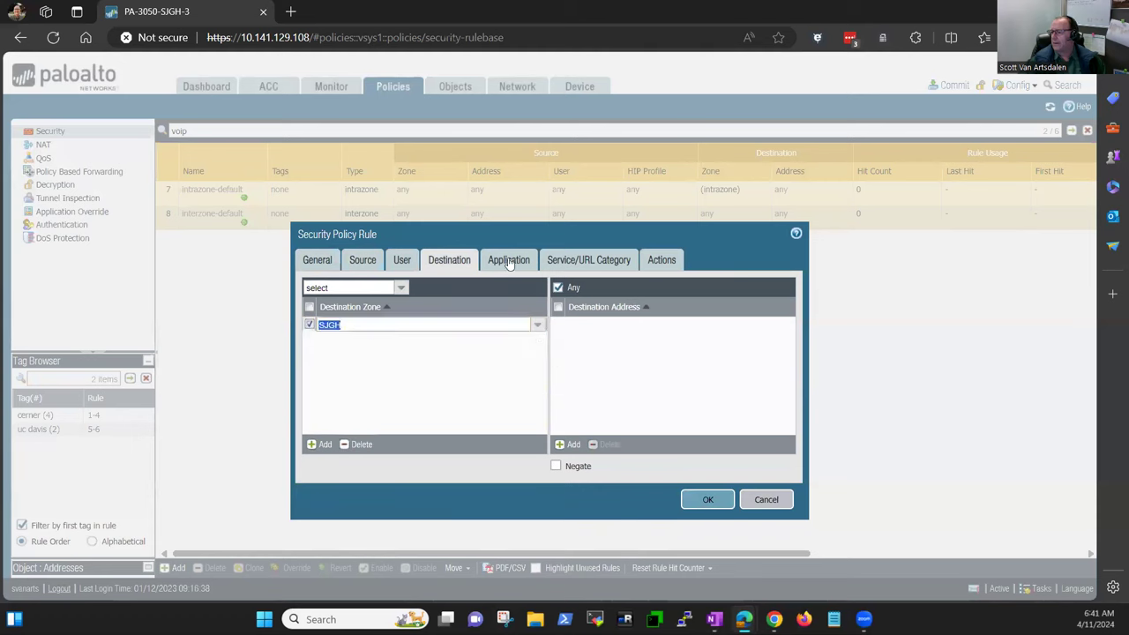
# Allow the ipsec and ike applications in the rule
pyautogui.click(508, 259)
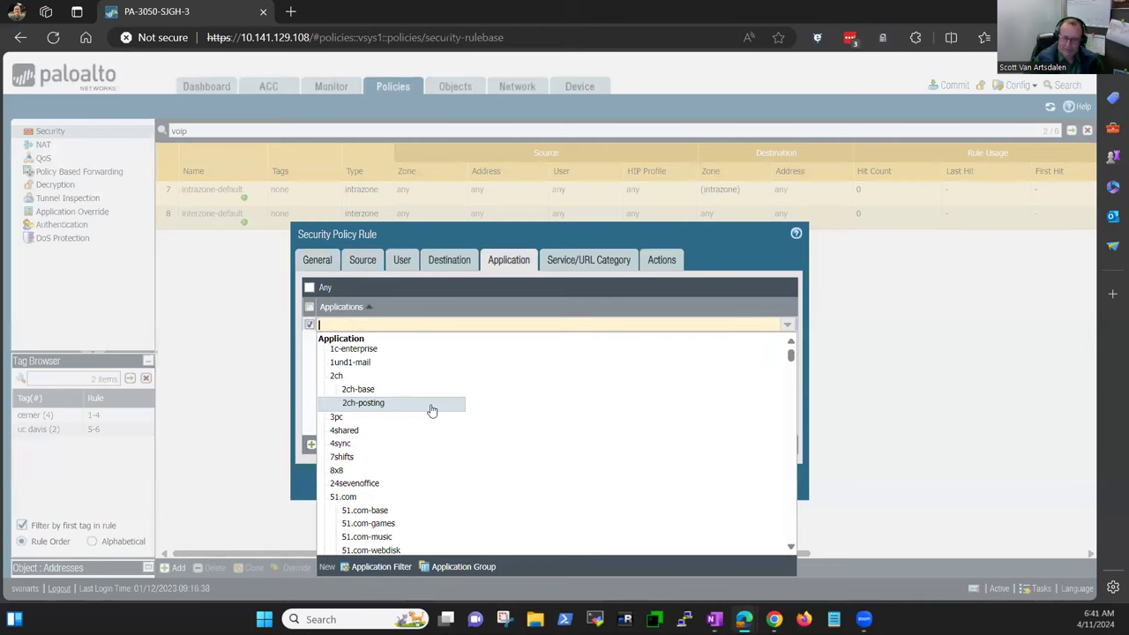
pyautogui.write('c')
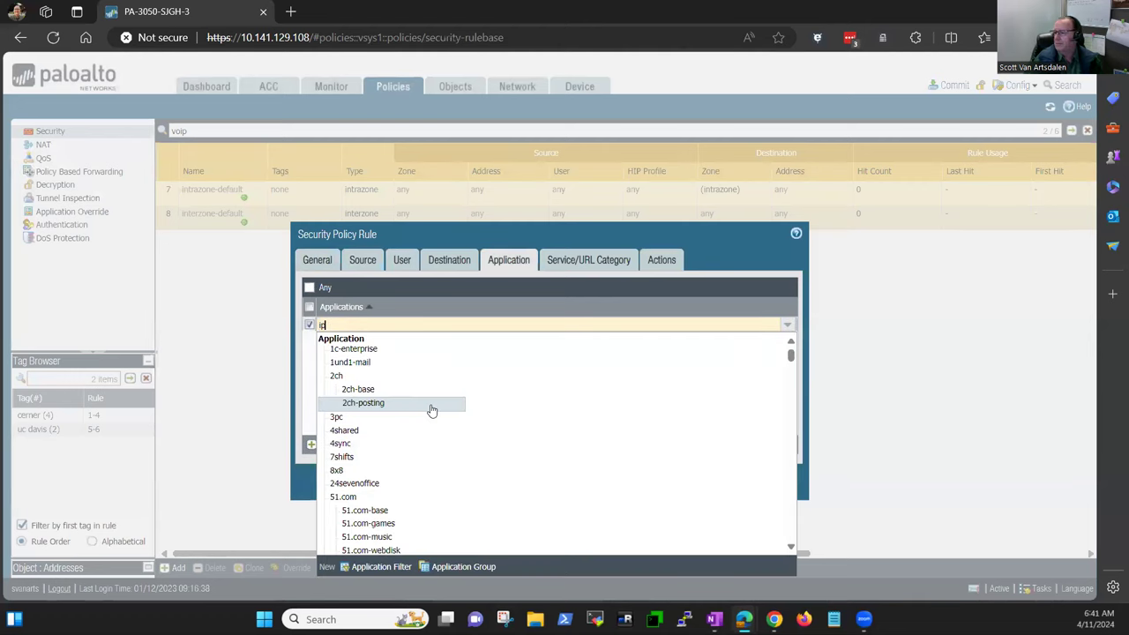
pyautogui.write('c')
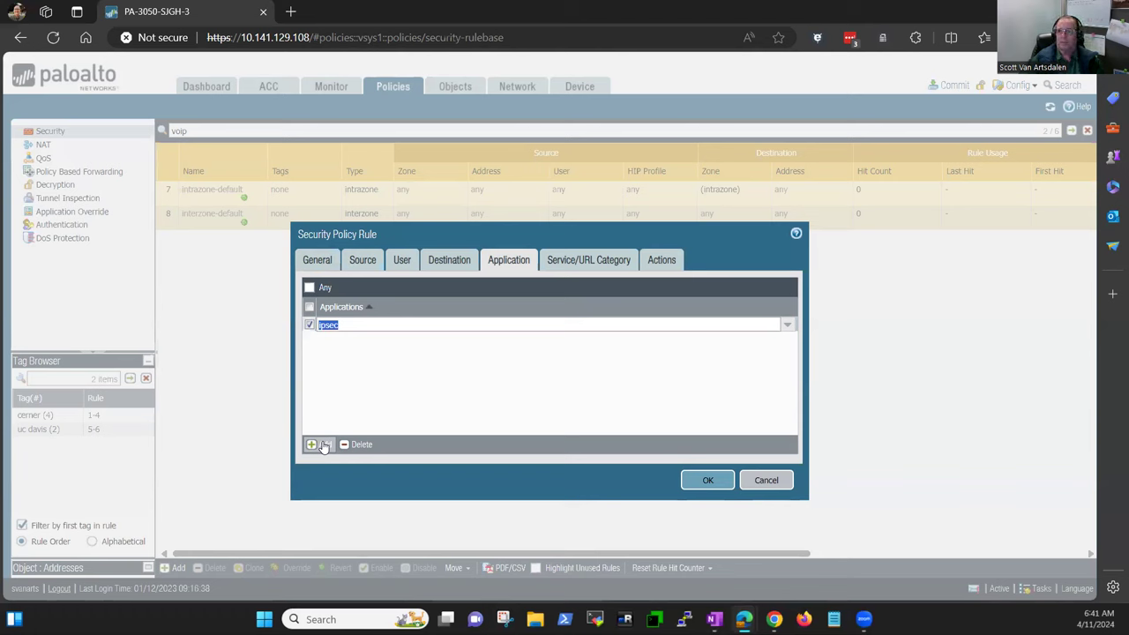
pyautogui.click(319, 444)
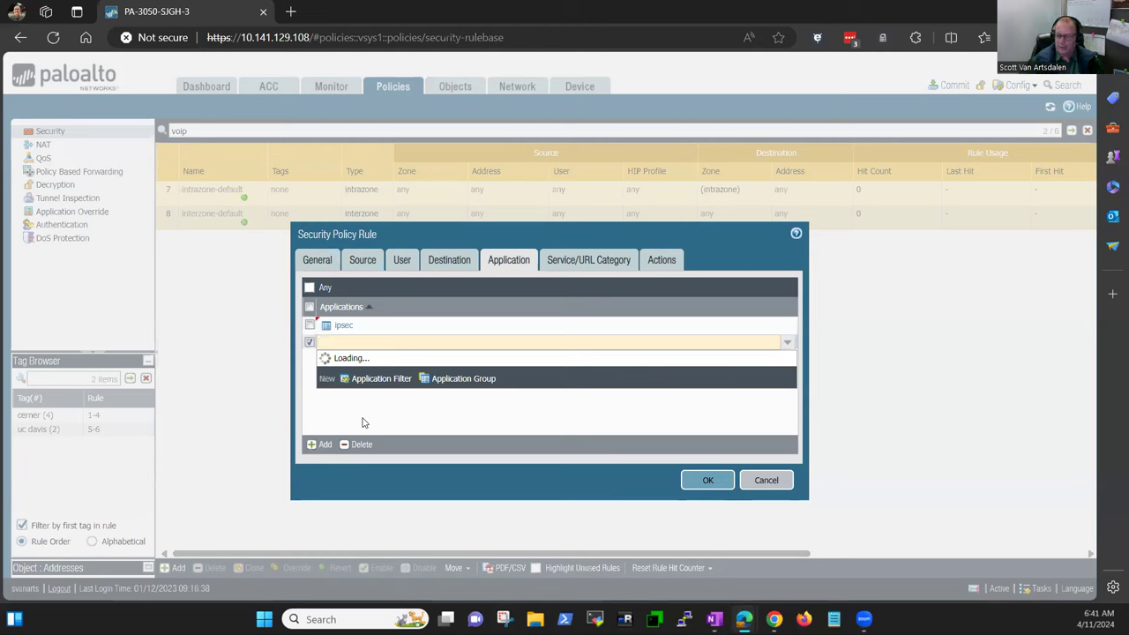
pyautogui.write('ike')
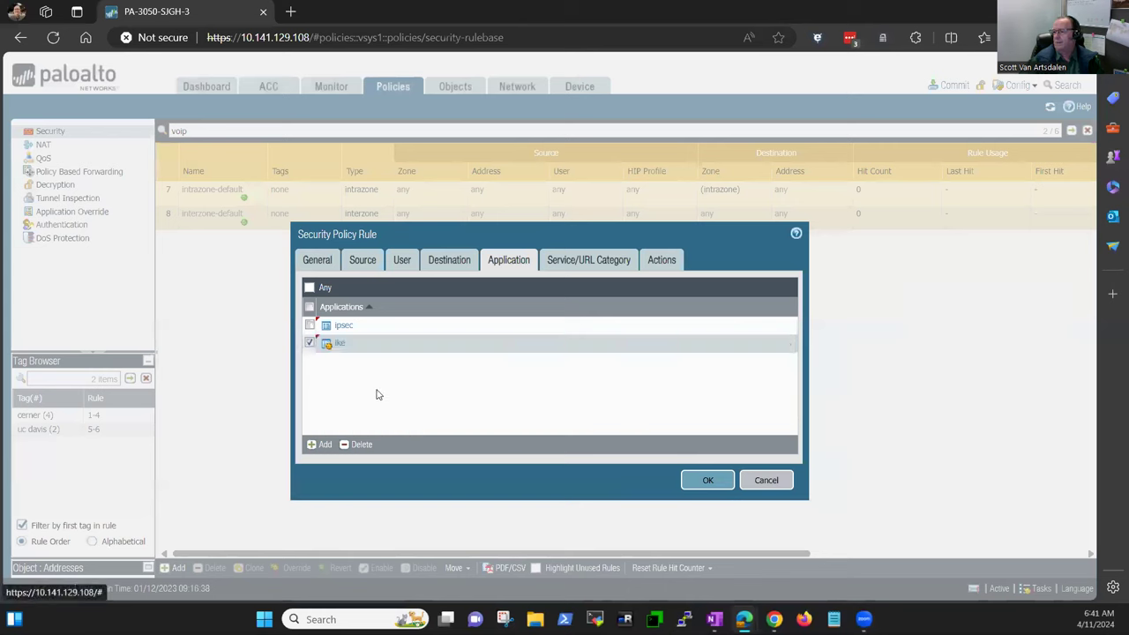
pyautogui.moveTo(589, 259)
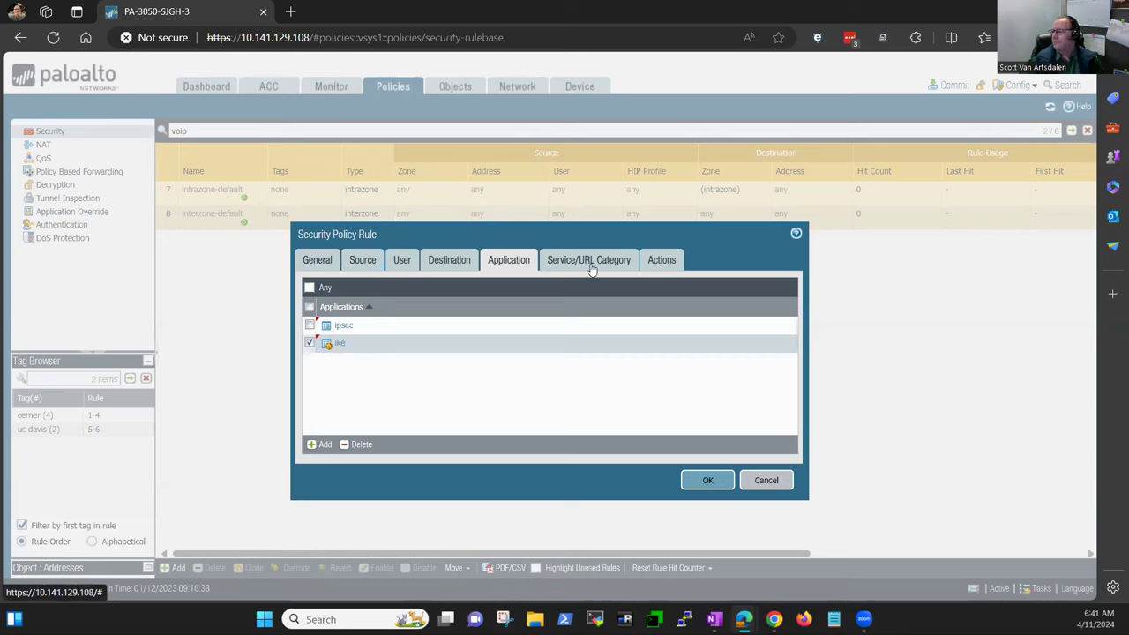
pyautogui.click(589, 259)
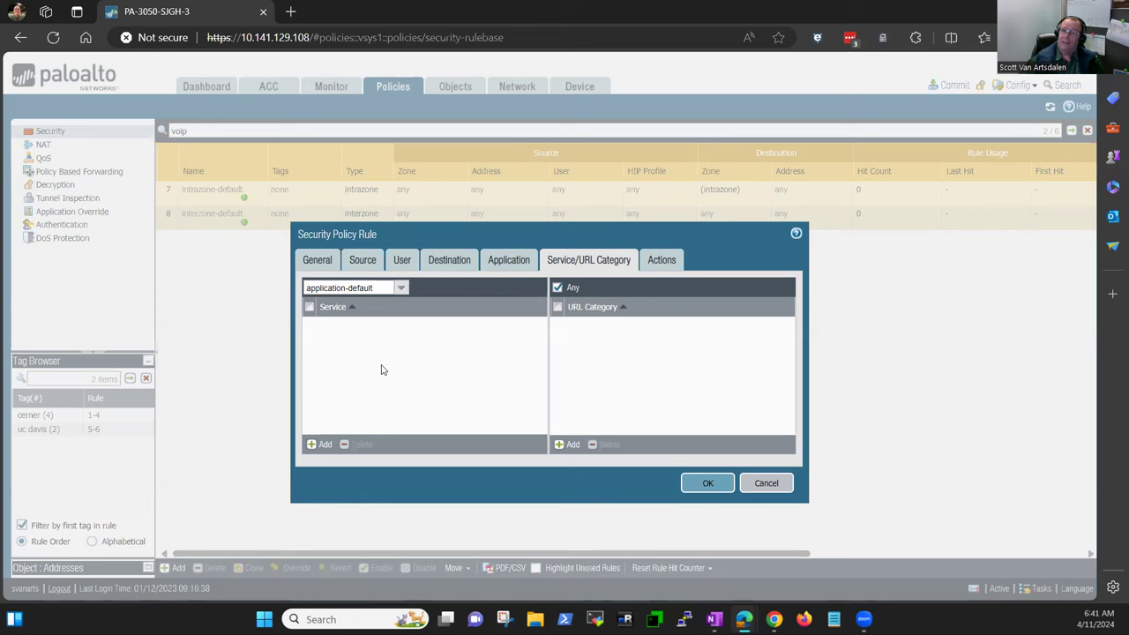
pyautogui.moveTo(490, 399)
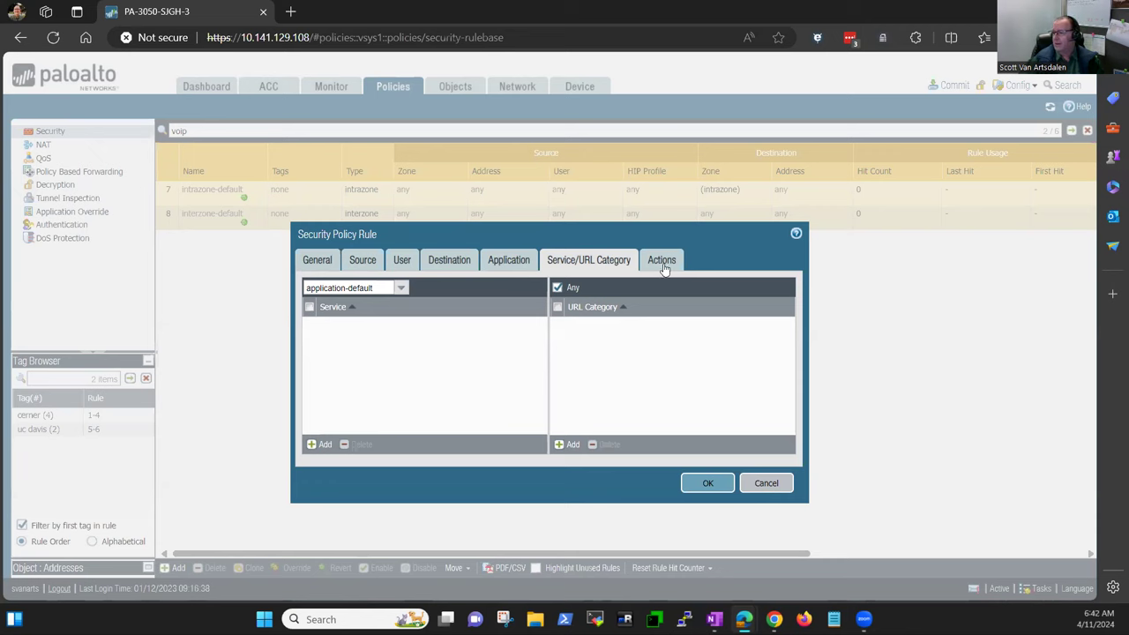
# Confirm New-Tunnel-Rule's action stays Allow and save the rule with OK
pyautogui.click(661, 260)
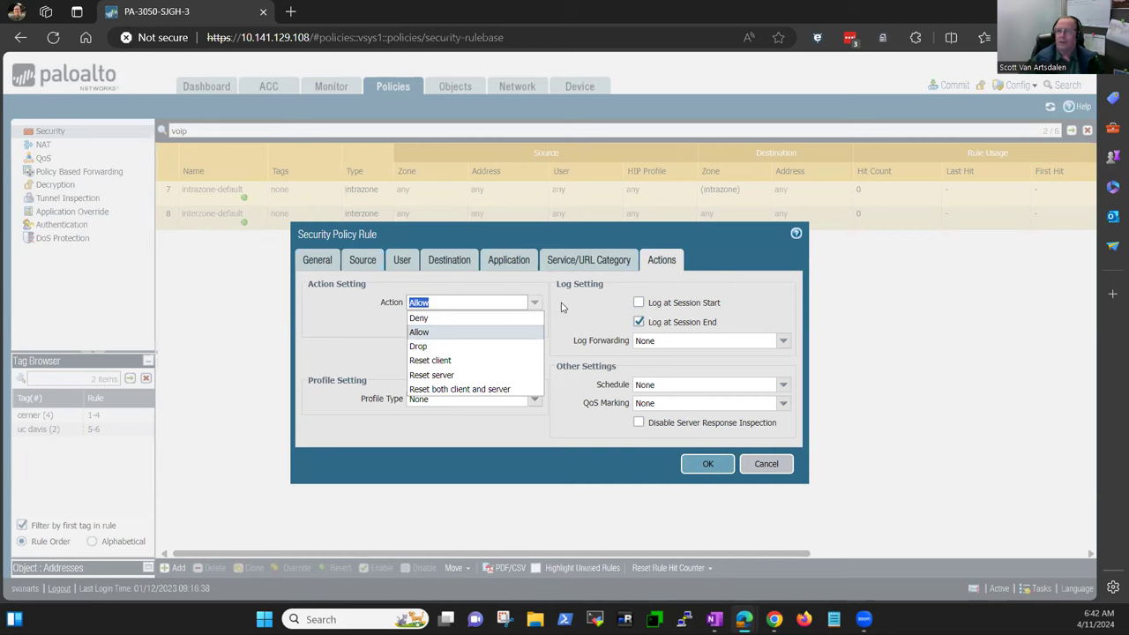
pyautogui.click(418, 332)
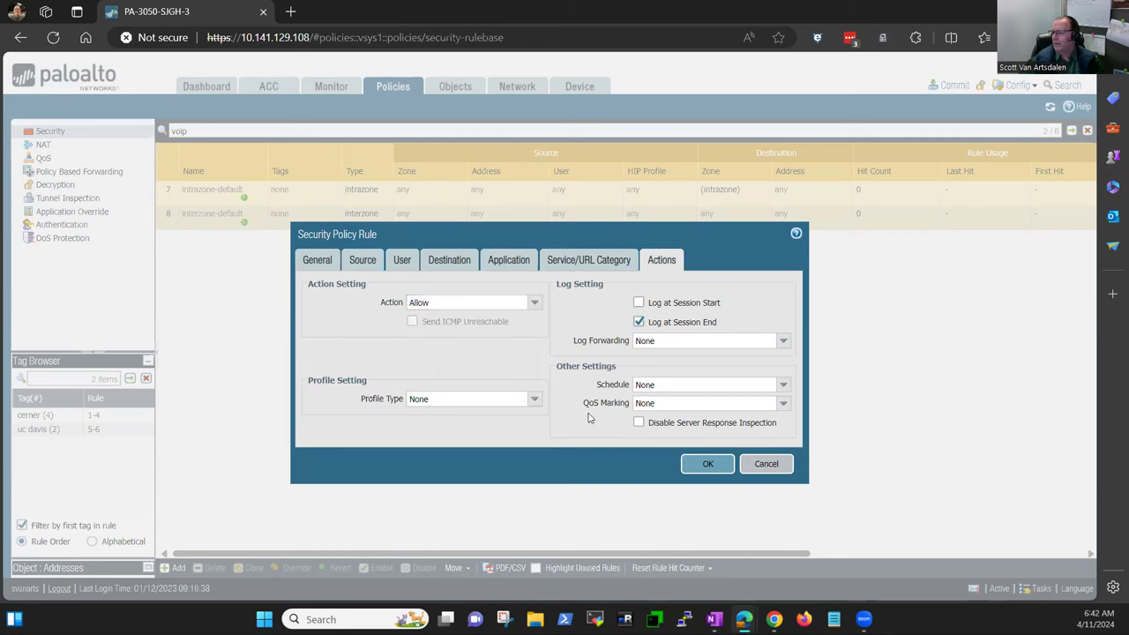
pyautogui.click(708, 462)
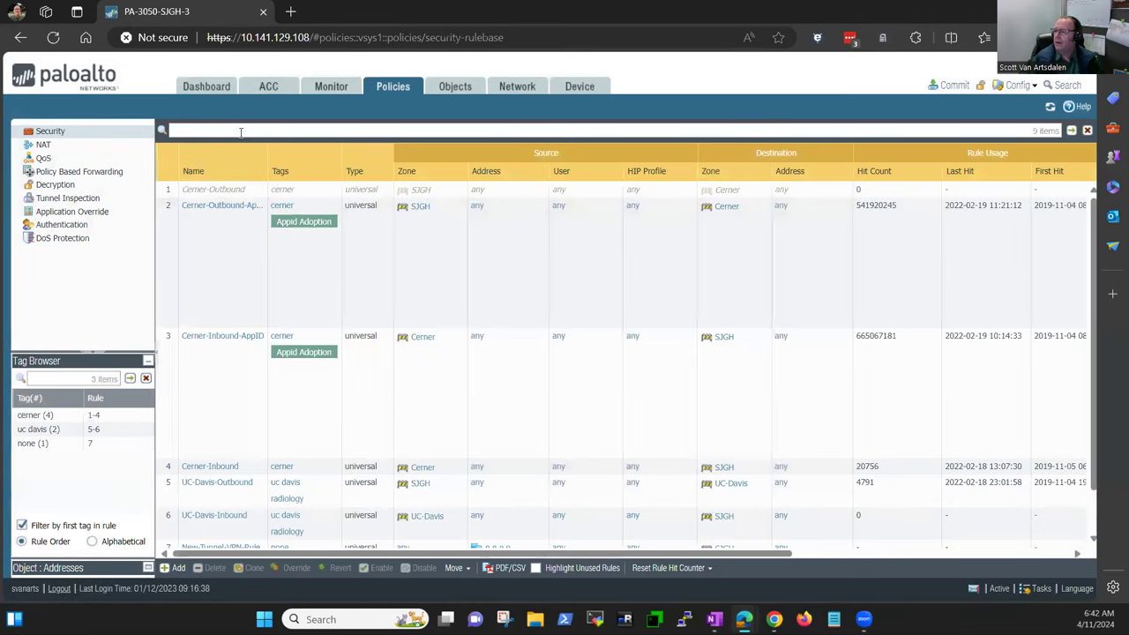
# Filter the rulebase by 'new', clone New-Tunnel-VPN-Rule and open the copy for editing
pyautogui.write('new')
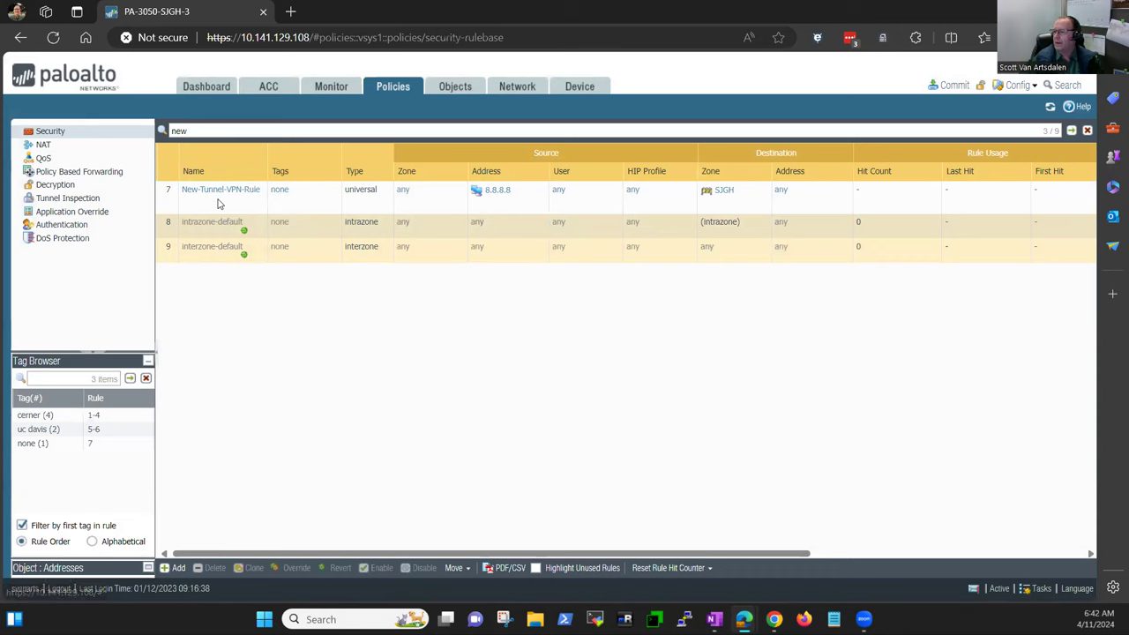
pyautogui.rightClick(219, 198)
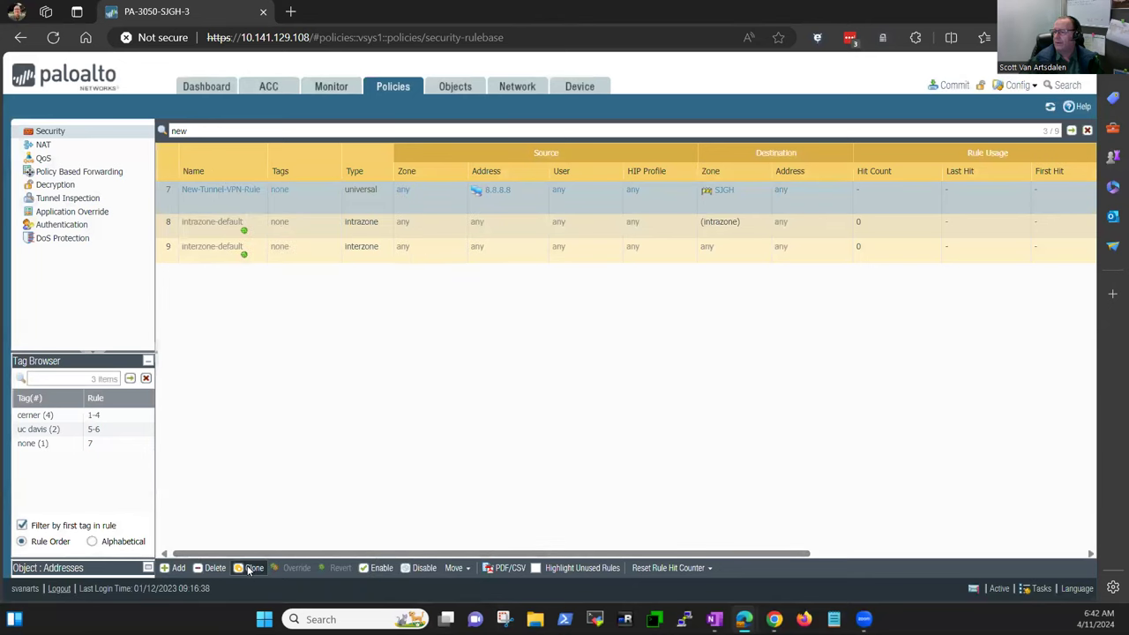
pyautogui.click(254, 568)
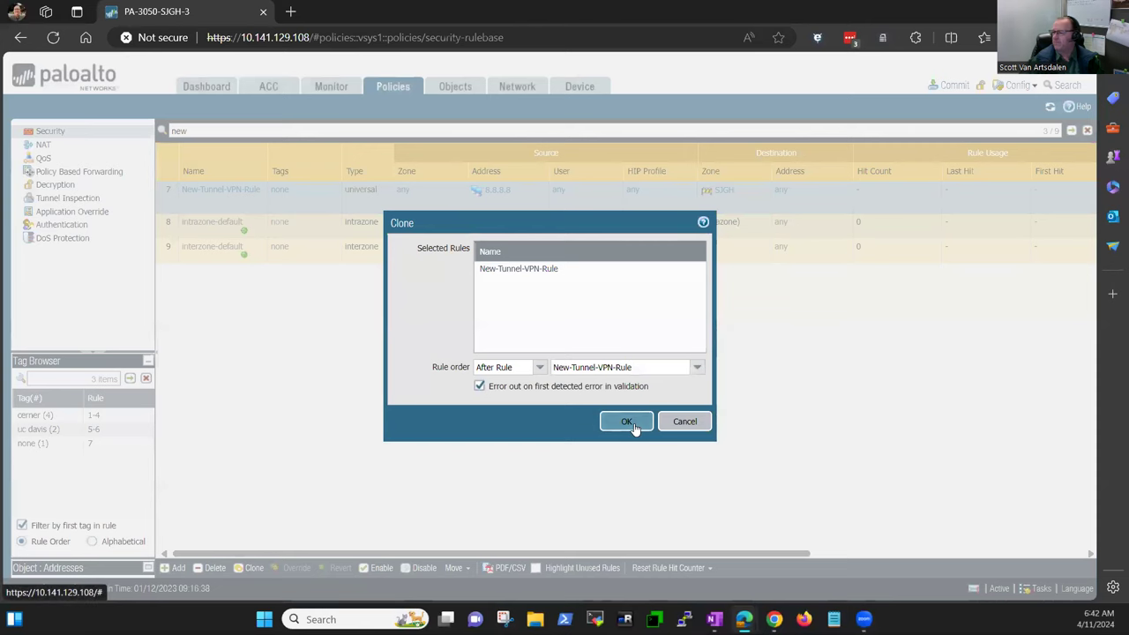
pyautogui.click(626, 420)
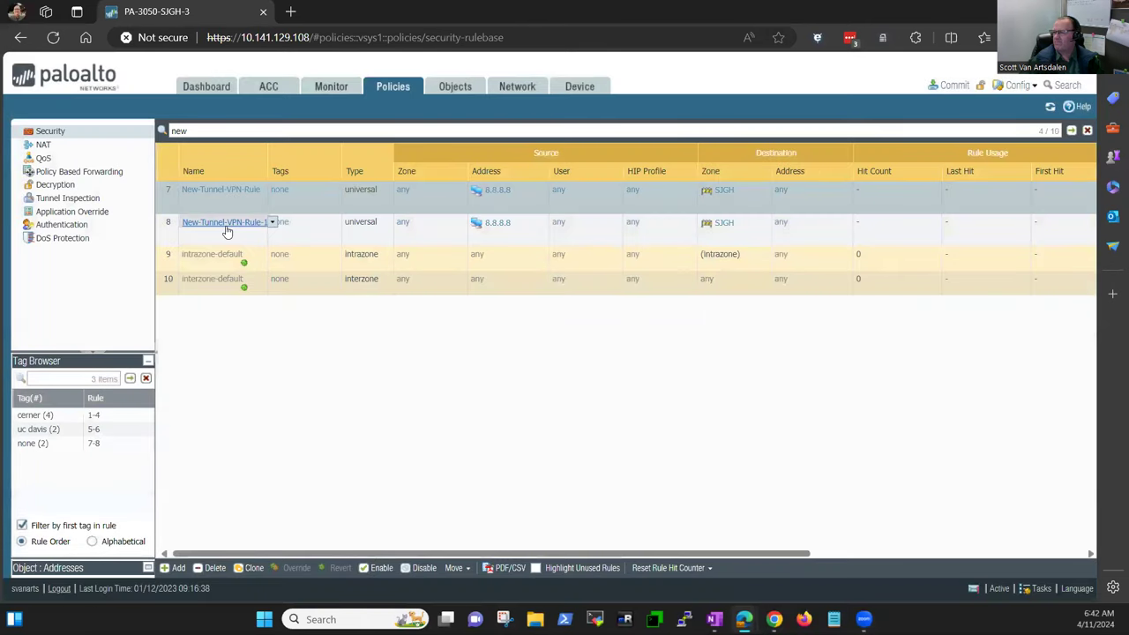
pyautogui.click(225, 222)
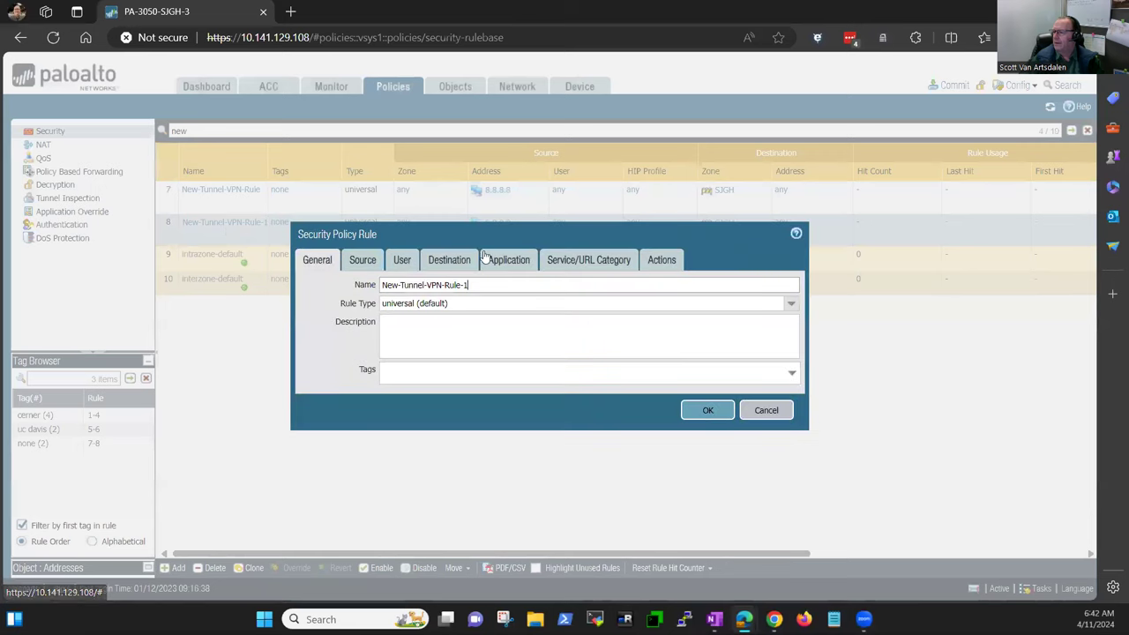
# Replace the clone's source address 8.8.8.8 with 10.0.1.0/24
pyautogui.click(363, 259)
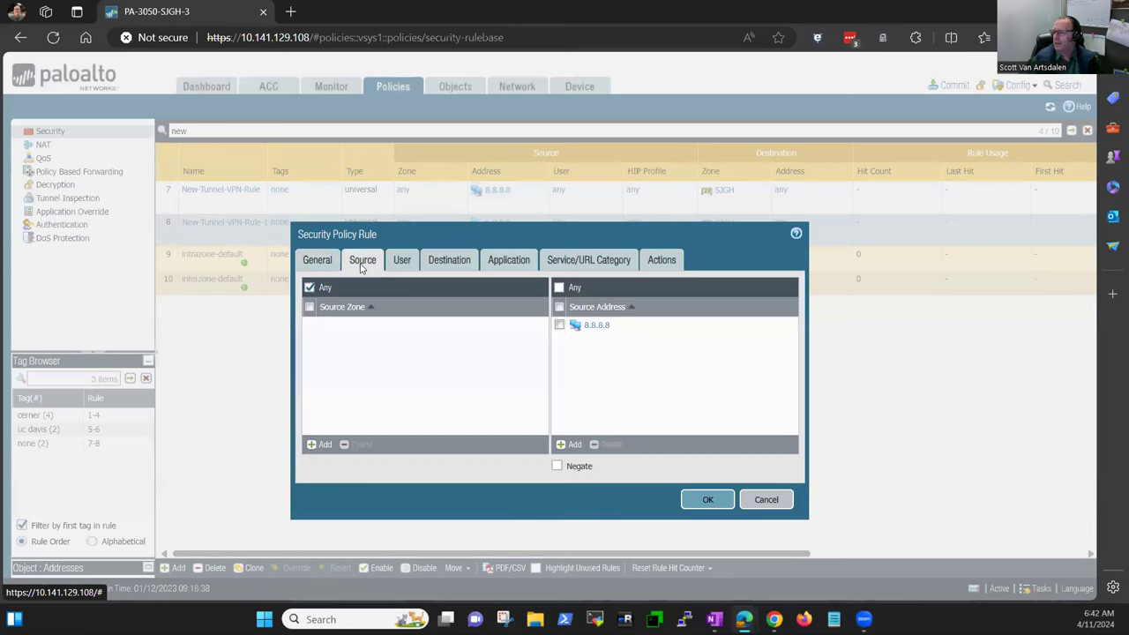
pyautogui.moveTo(618, 383)
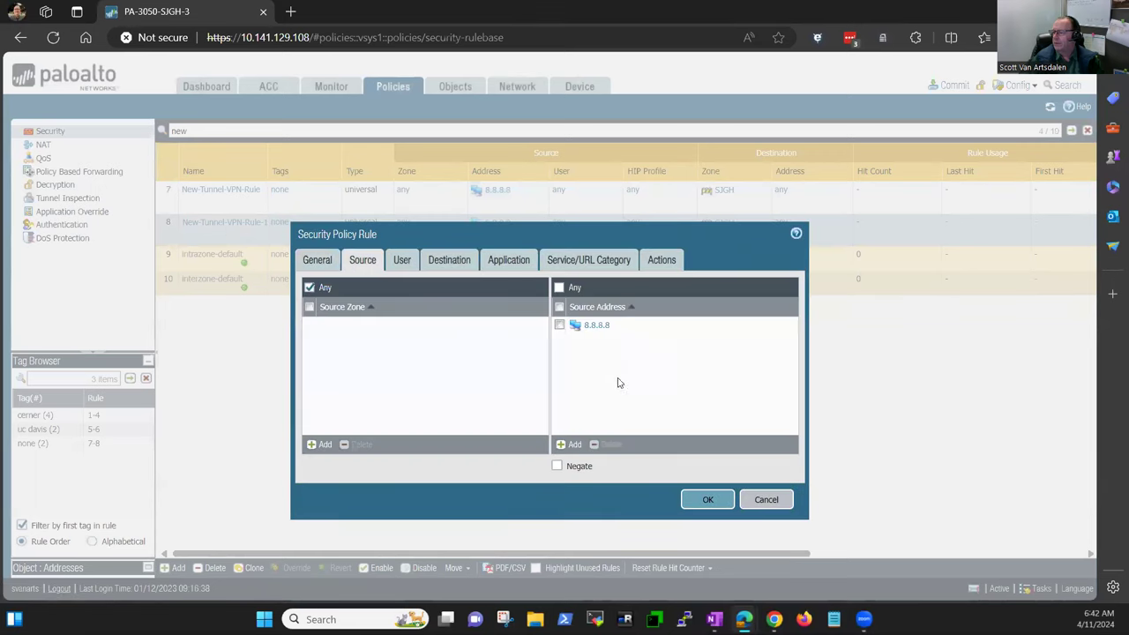
pyautogui.moveTo(598, 441)
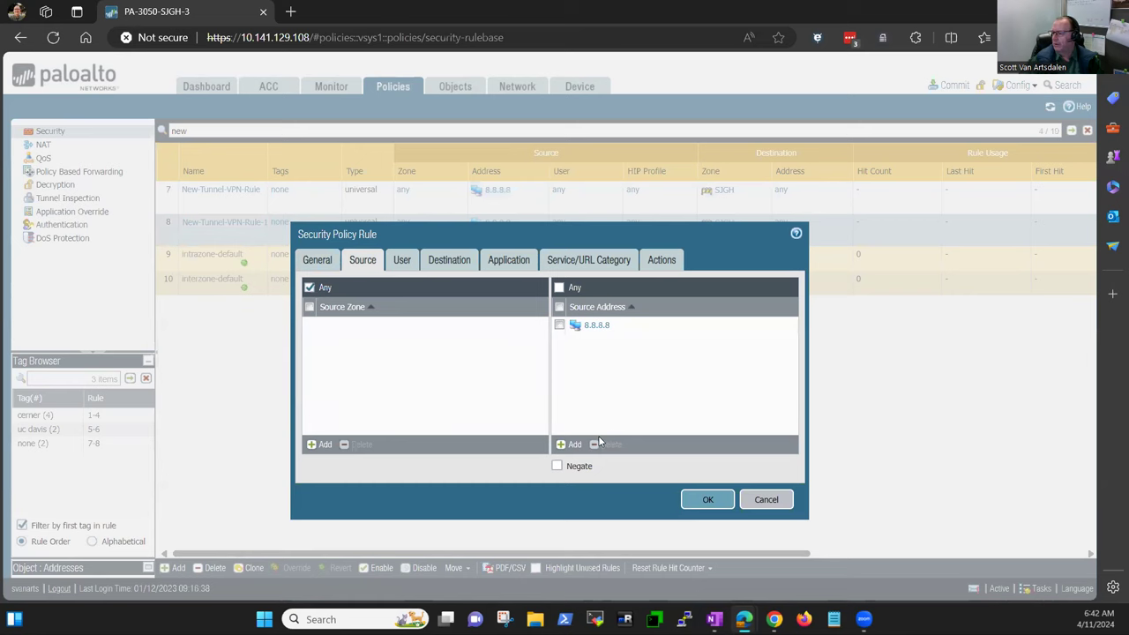
pyautogui.click(568, 444)
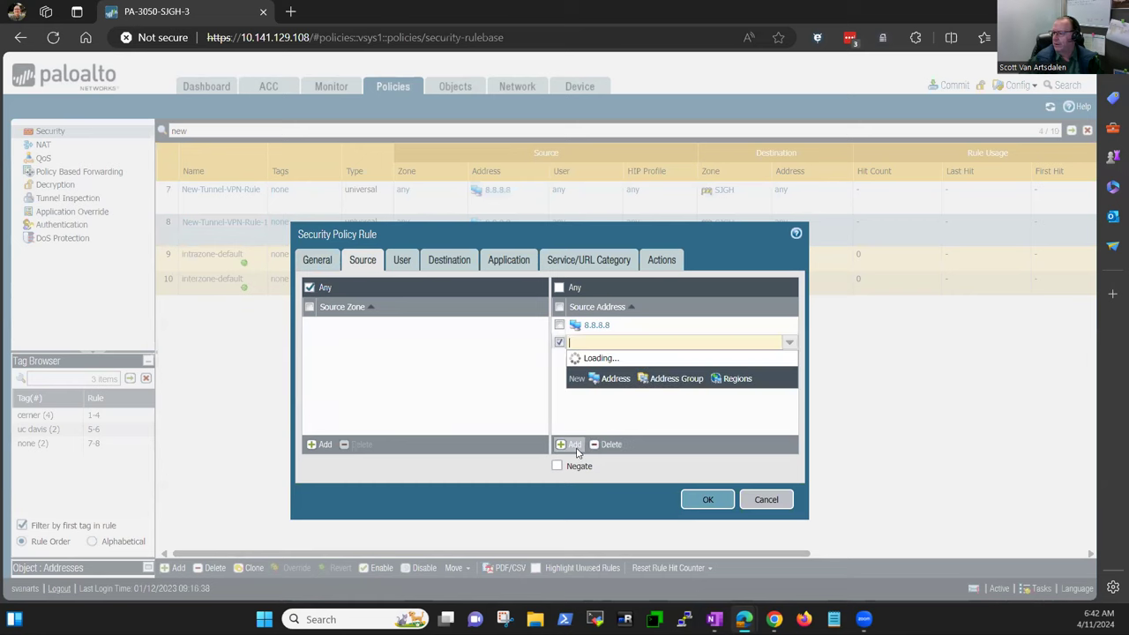
pyautogui.write('10.0.1.0/24')
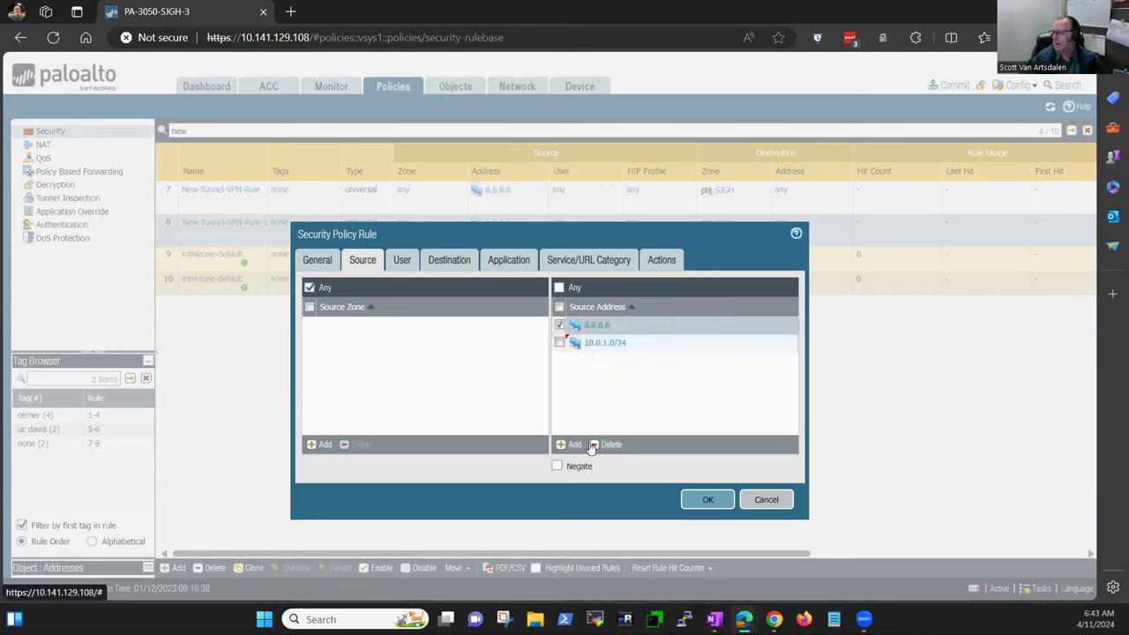
pyautogui.click(610, 444)
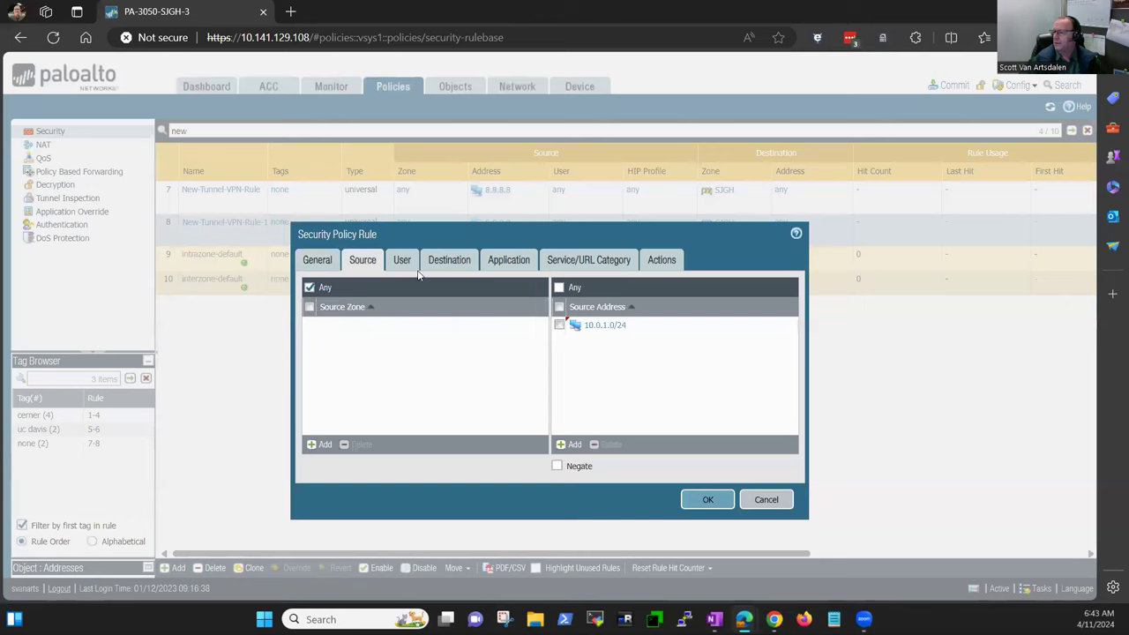
pyautogui.click(402, 260)
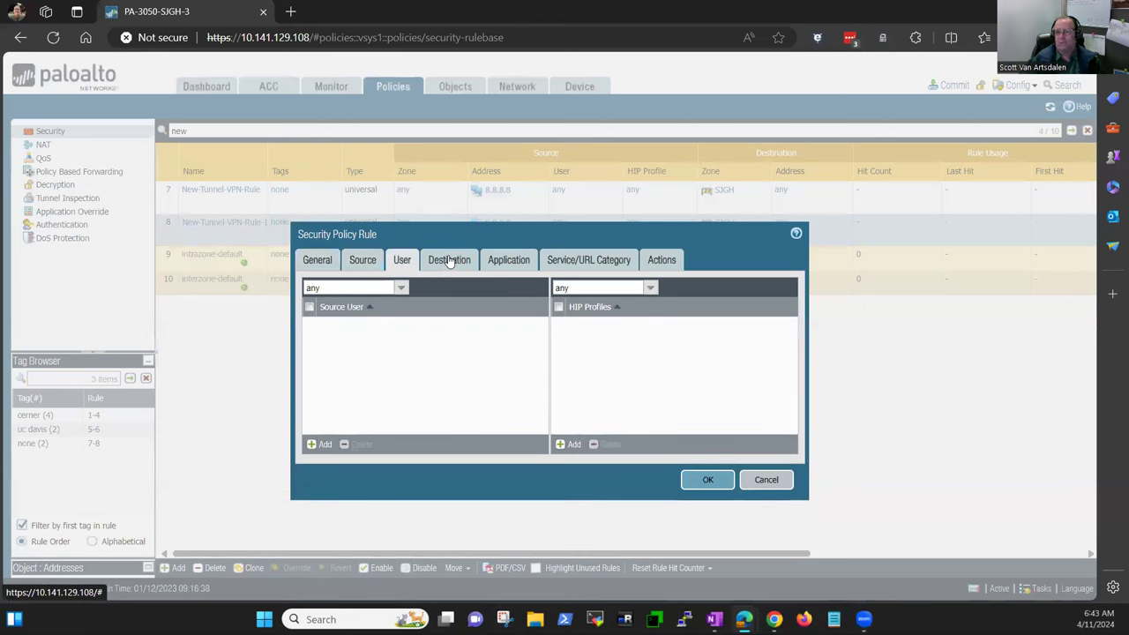
# Set the cloned rule's destination address to 192.168.1.0/24
pyautogui.click(448, 260)
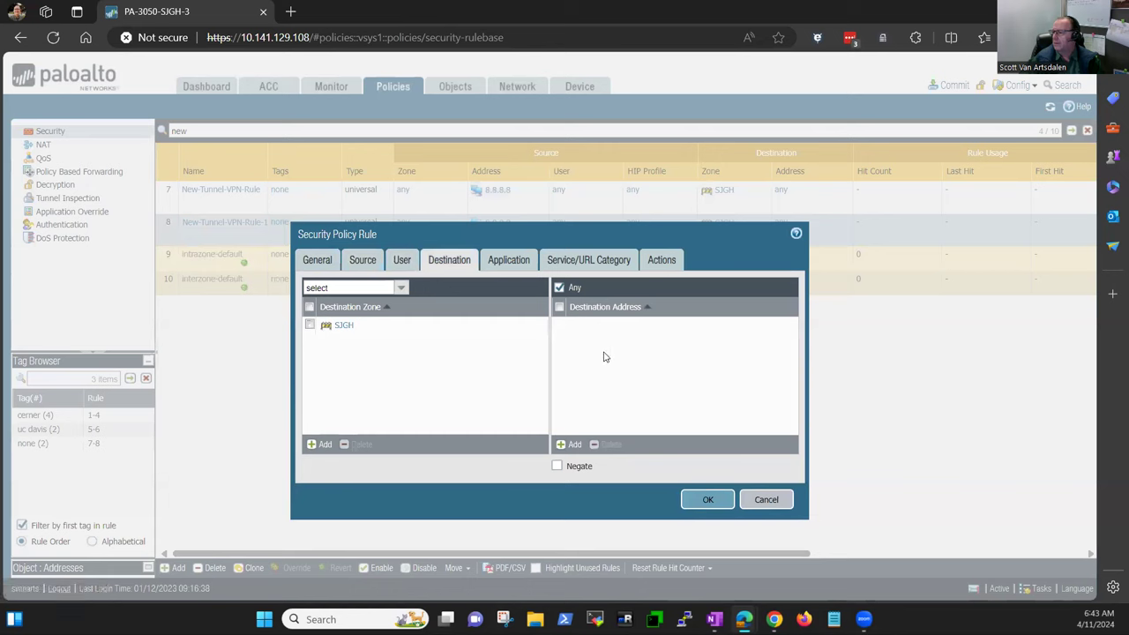
pyautogui.moveTo(497, 278)
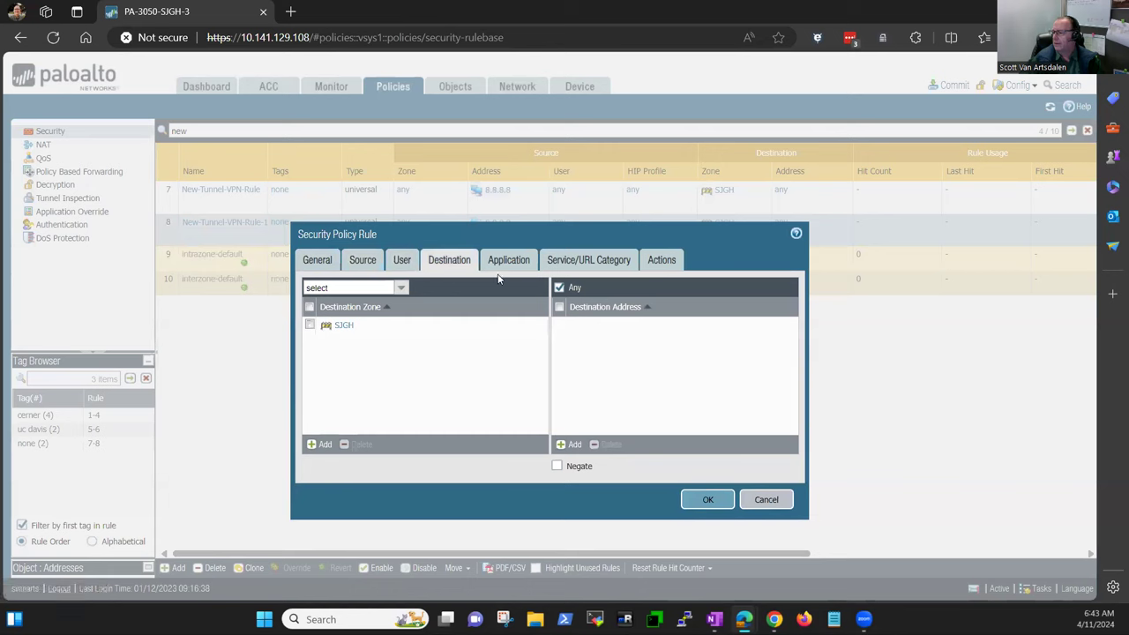
pyautogui.moveTo(568, 395)
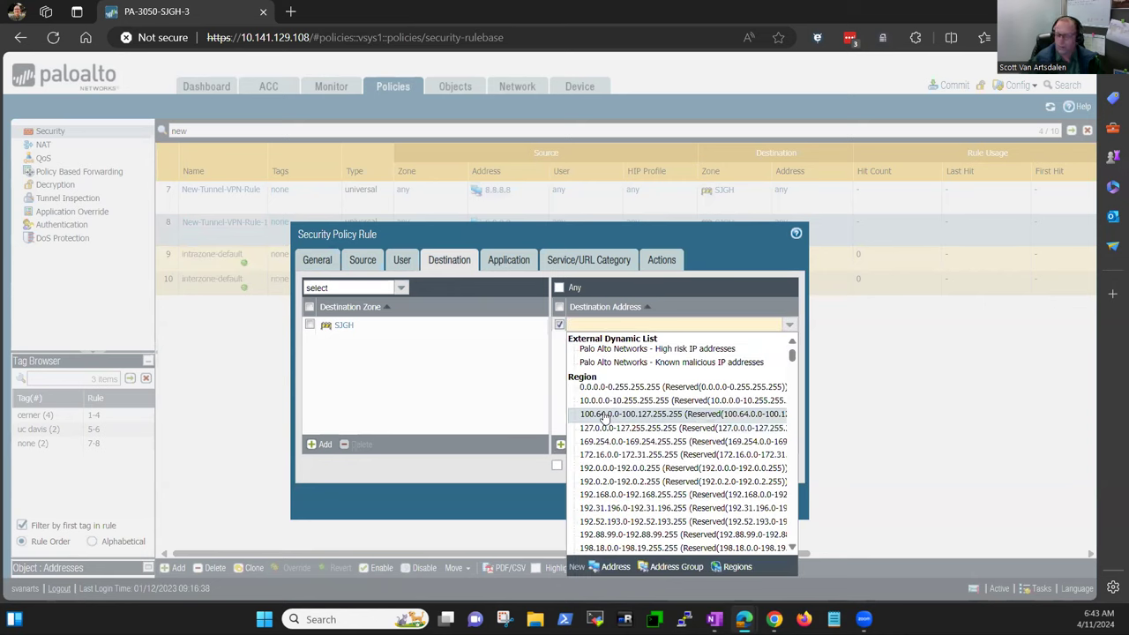
pyautogui.write('192.168.1.0/243')
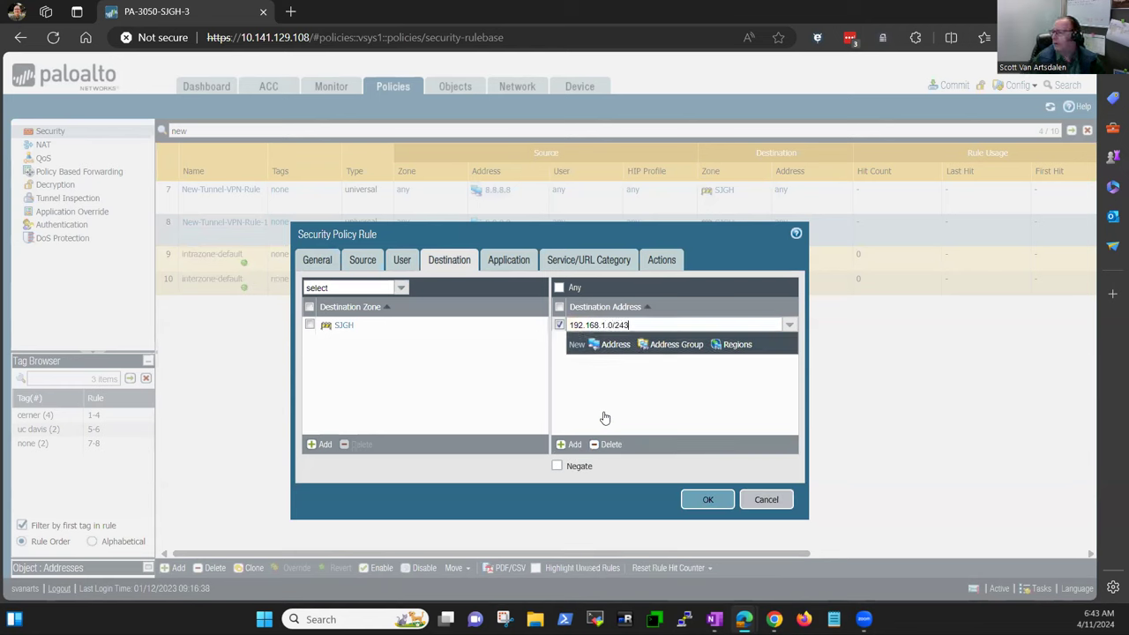
pyautogui.press('Backspace')
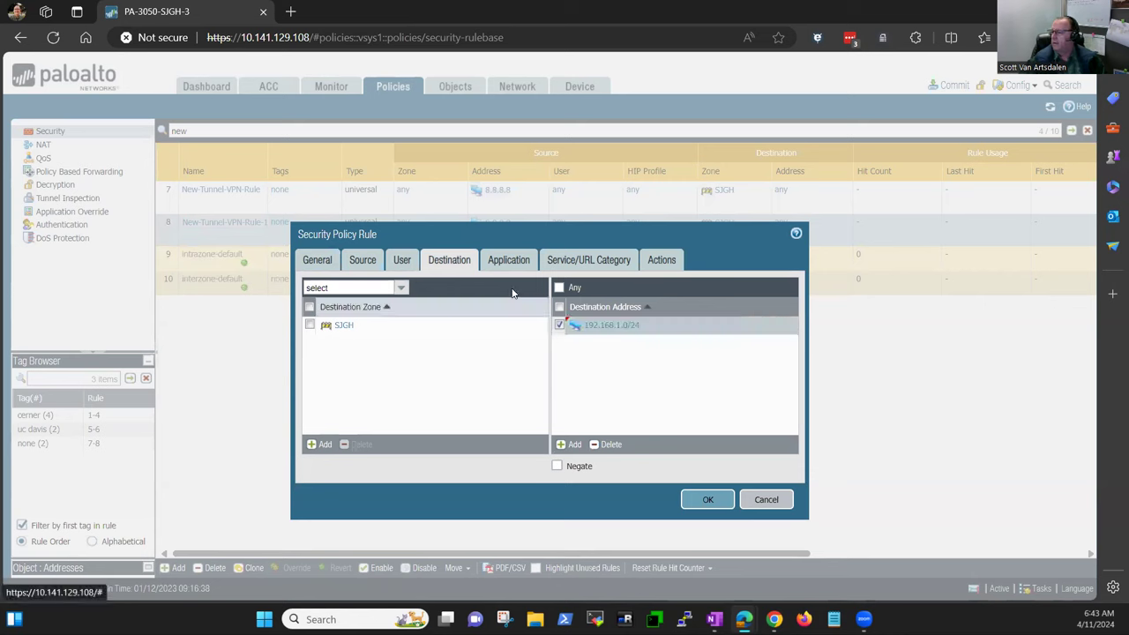
pyautogui.click(508, 259)
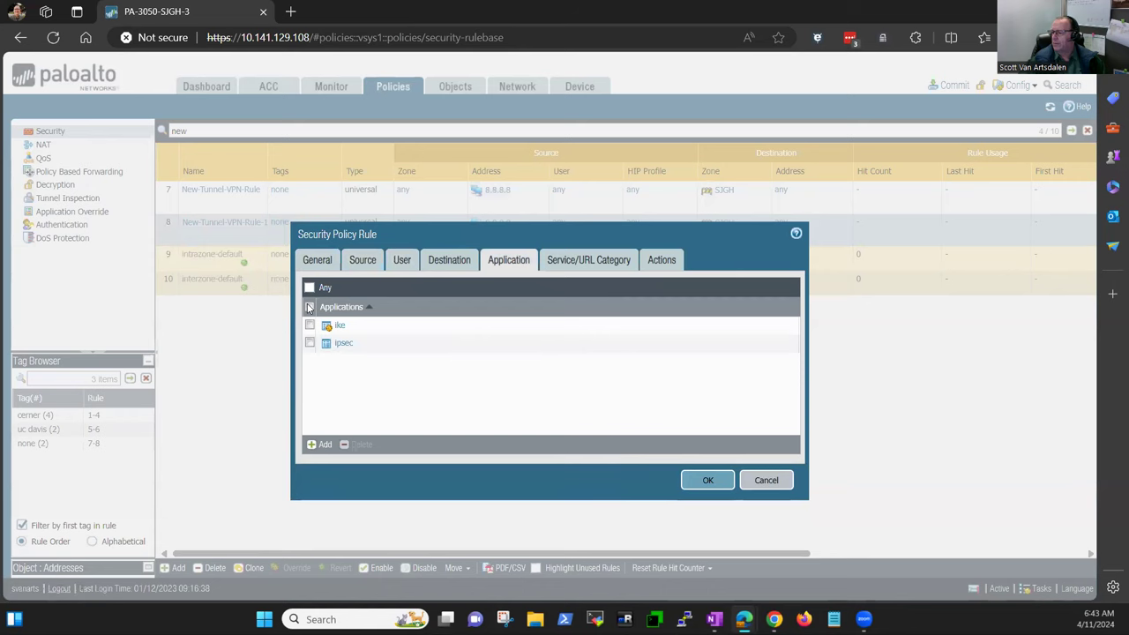
# Clear the ike and ipsec applications and add web-browsing instead
pyautogui.click(311, 285)
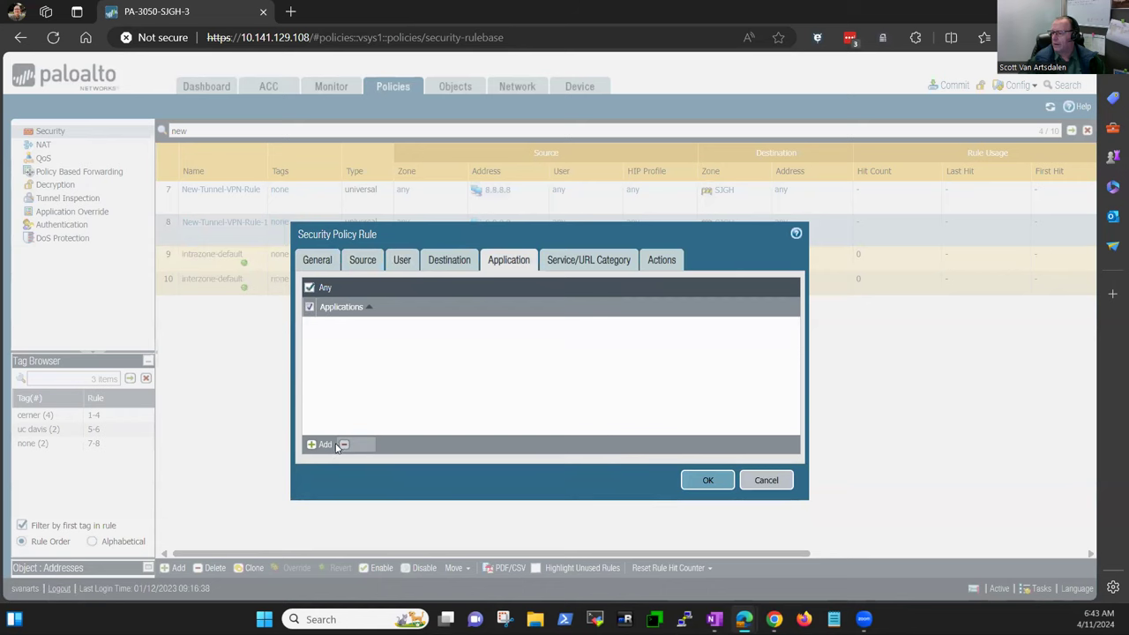
pyautogui.click(325, 445)
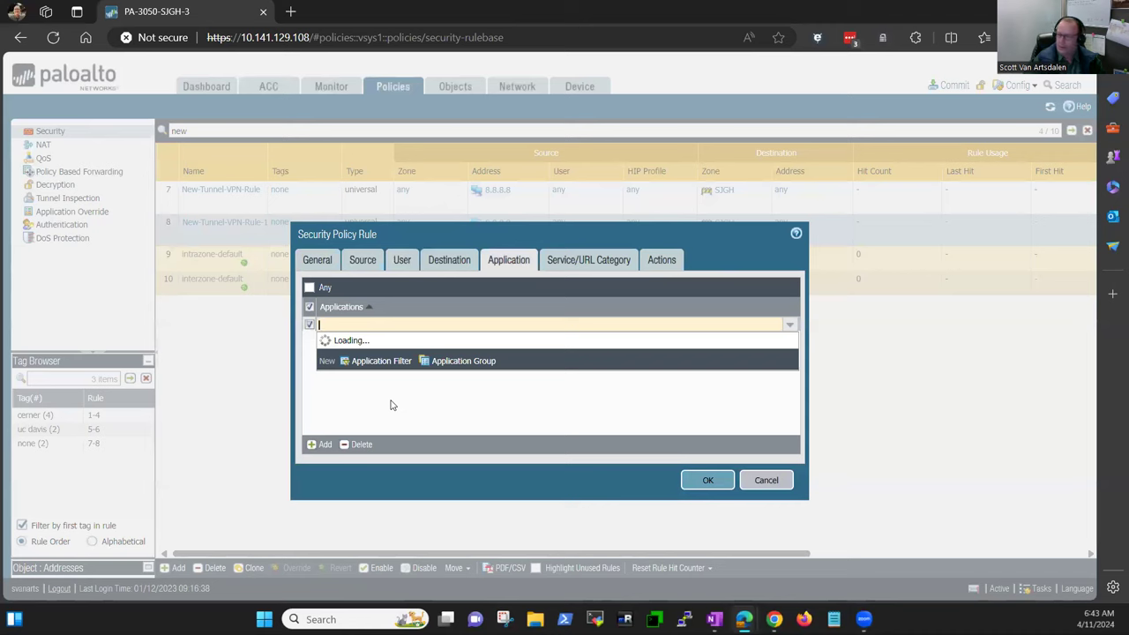
pyautogui.write('web')
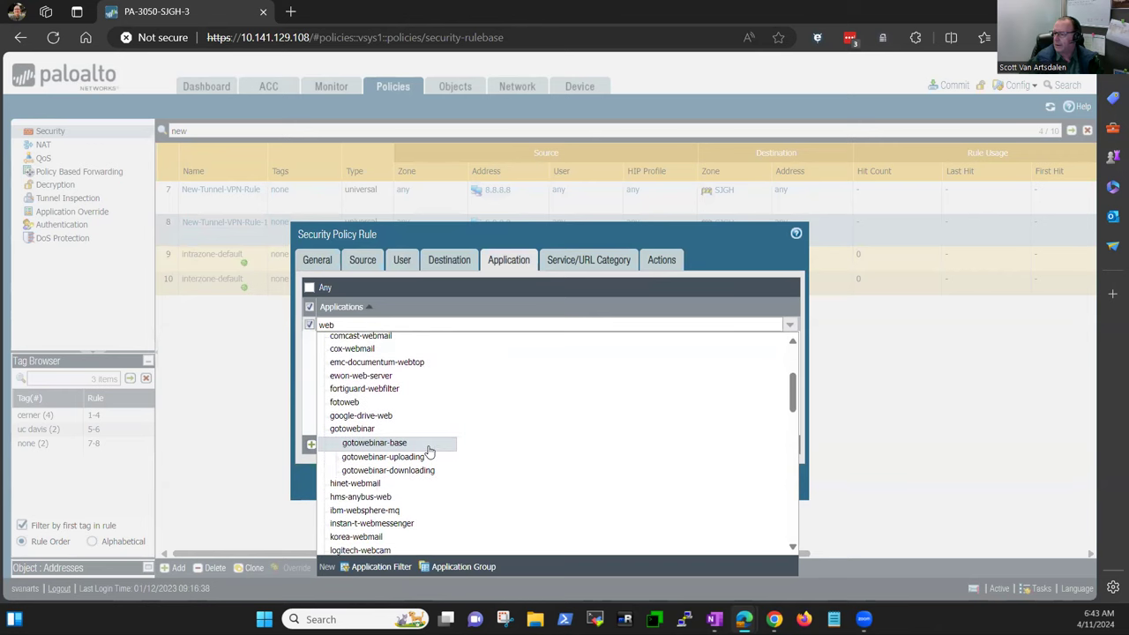
pyautogui.scroll(-3)
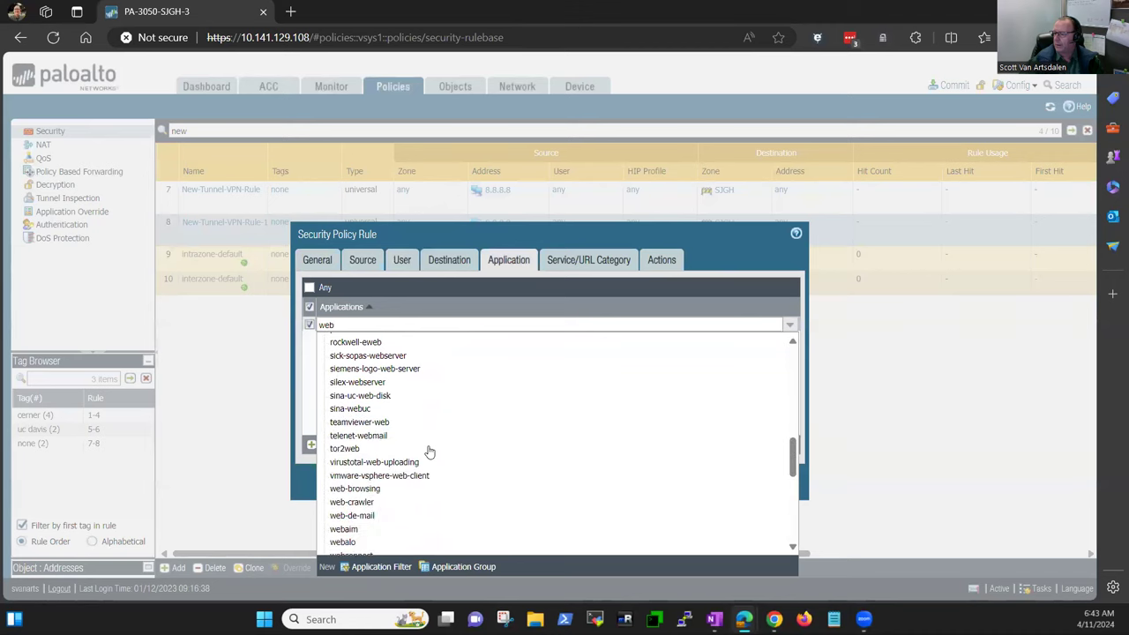
pyautogui.click(355, 489)
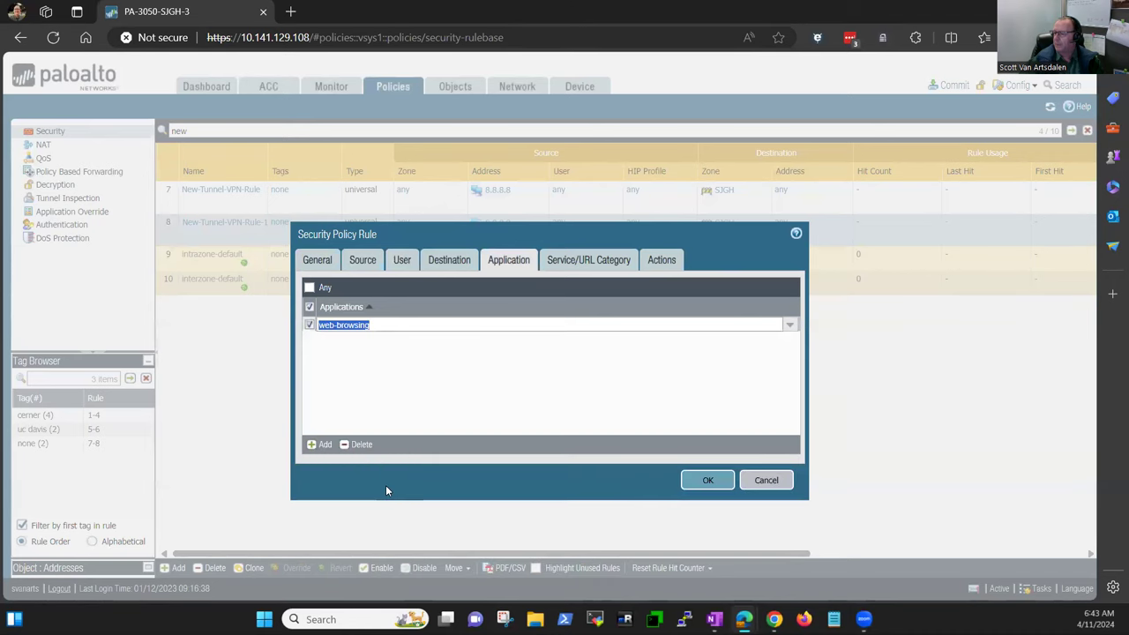
# Add aol-messageboard-posting and facebook as applications, leaving the facebook row unchecked
pyautogui.click(325, 445)
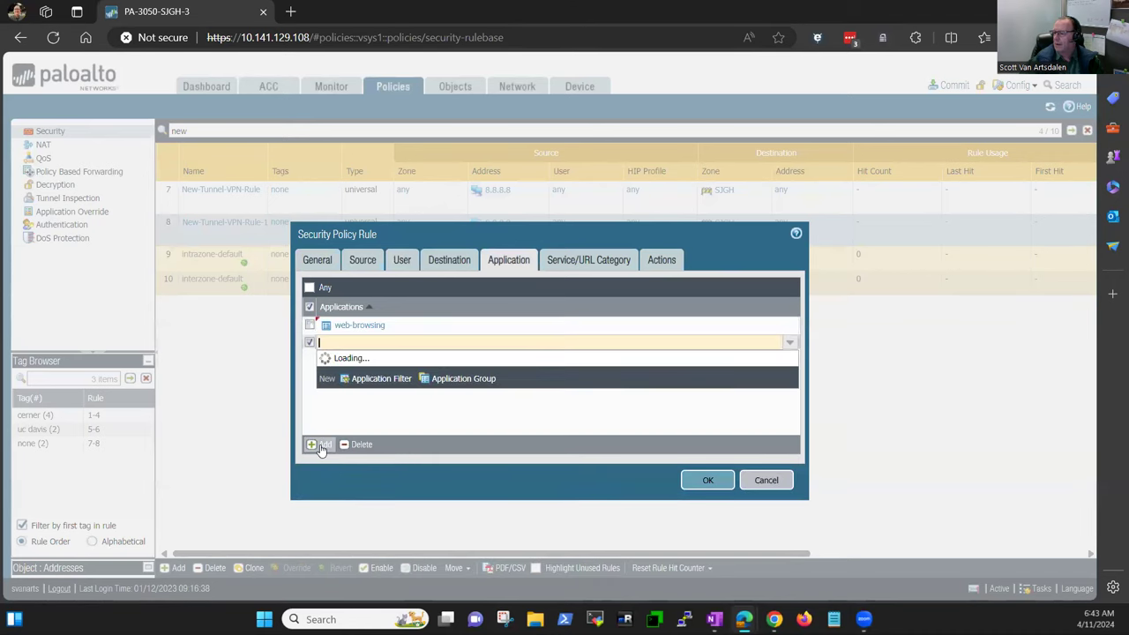
pyautogui.write('aol')
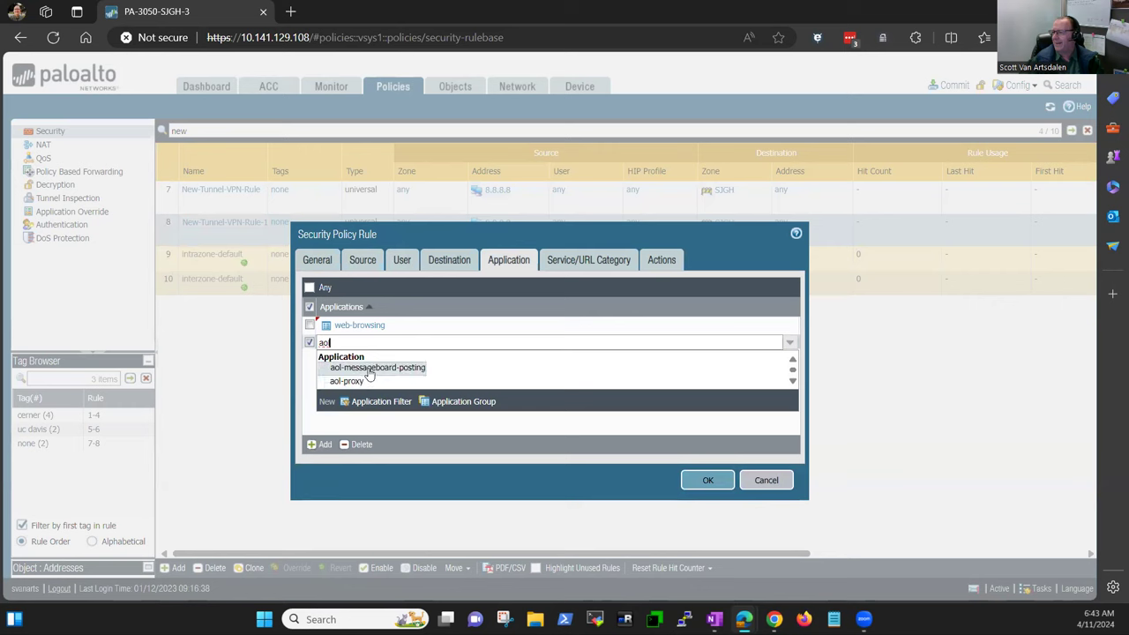
pyautogui.click(378, 367)
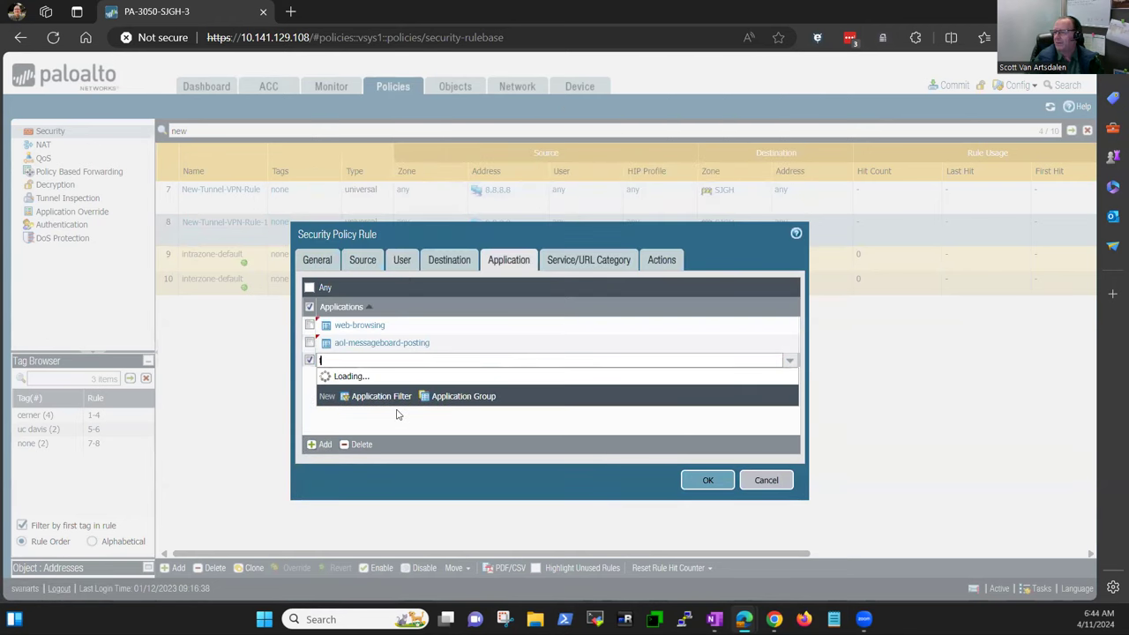
pyautogui.write('facebook')
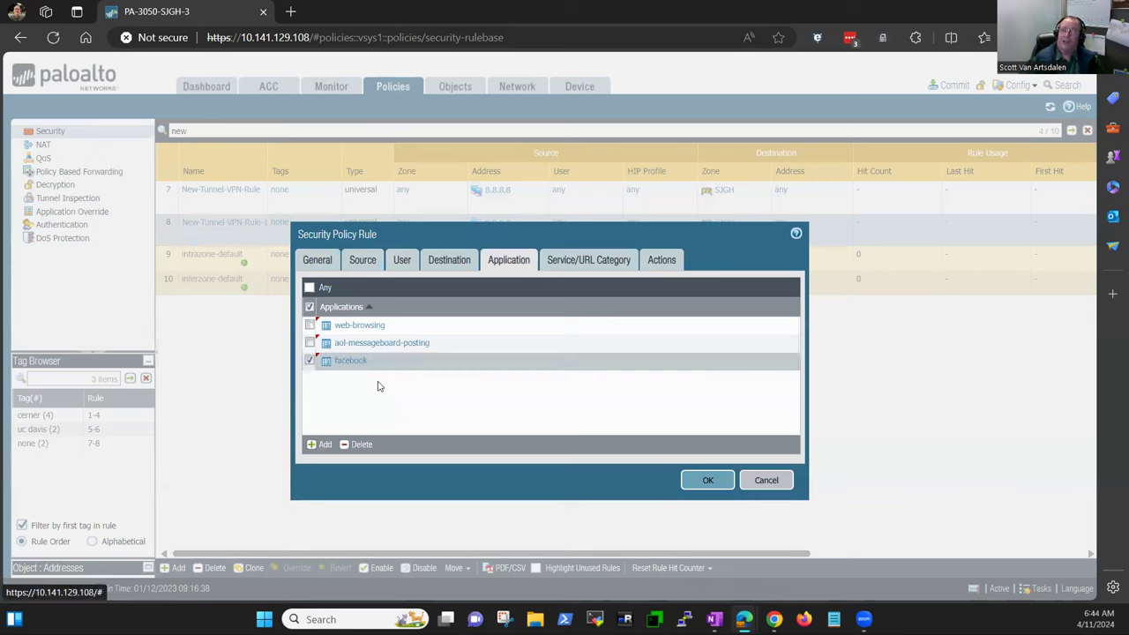
pyautogui.moveTo(420, 391)
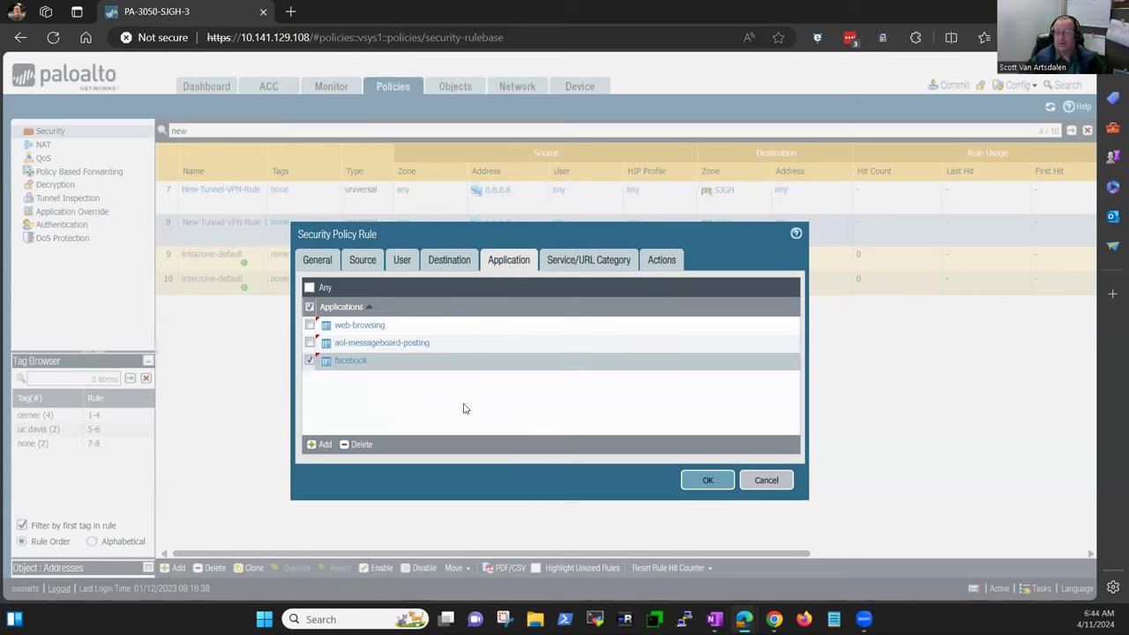
pyautogui.moveTo(457, 421)
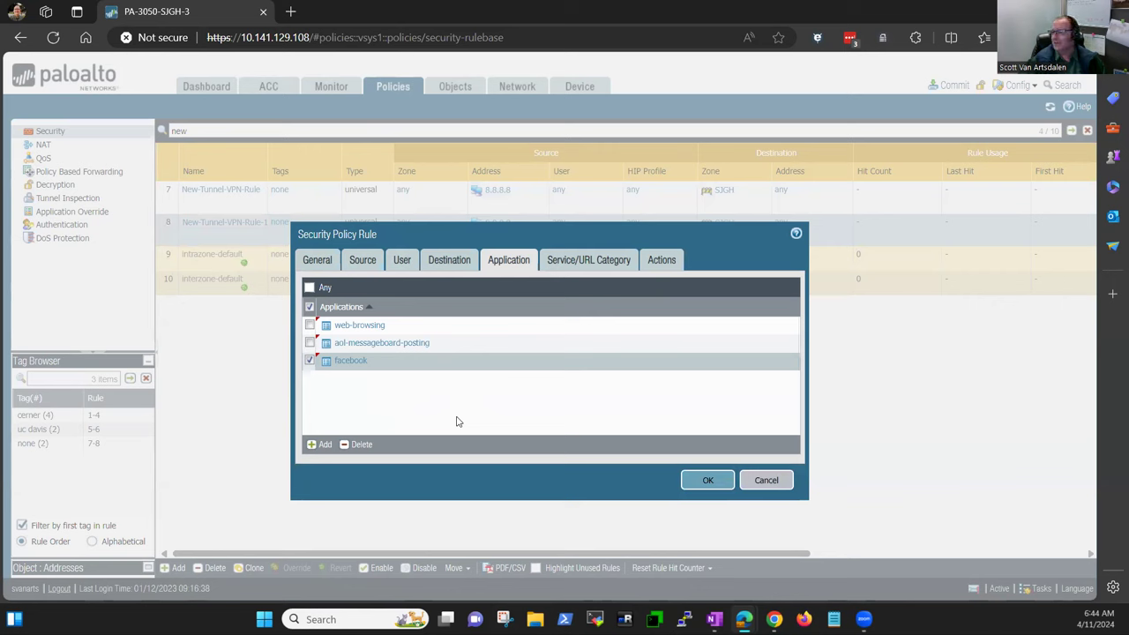
pyautogui.click(309, 360)
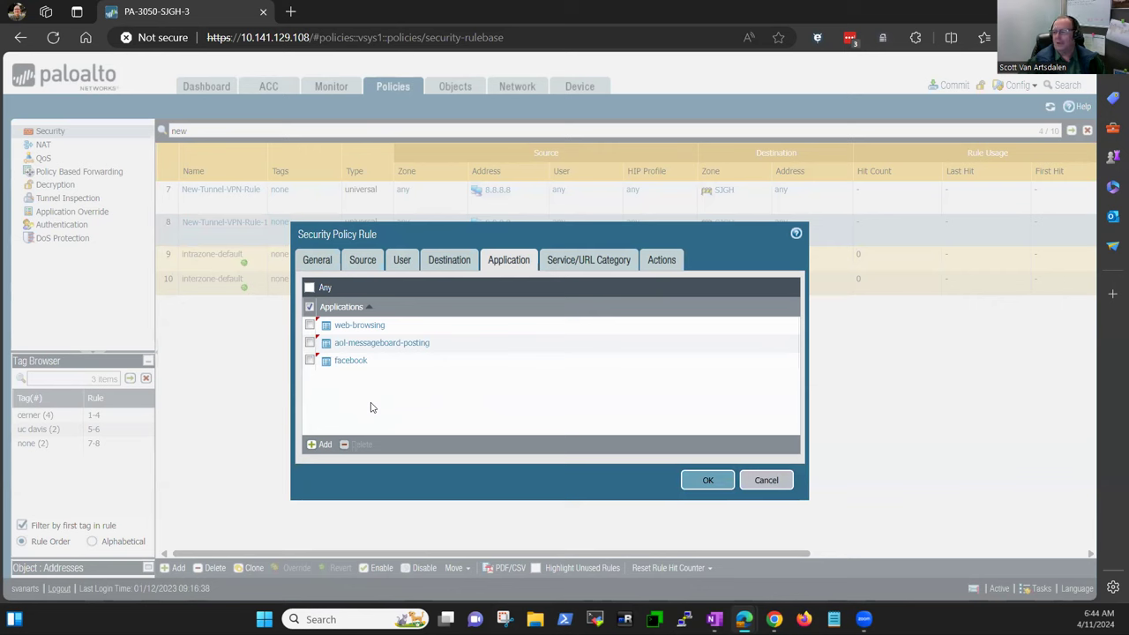
pyautogui.moveTo(410, 404)
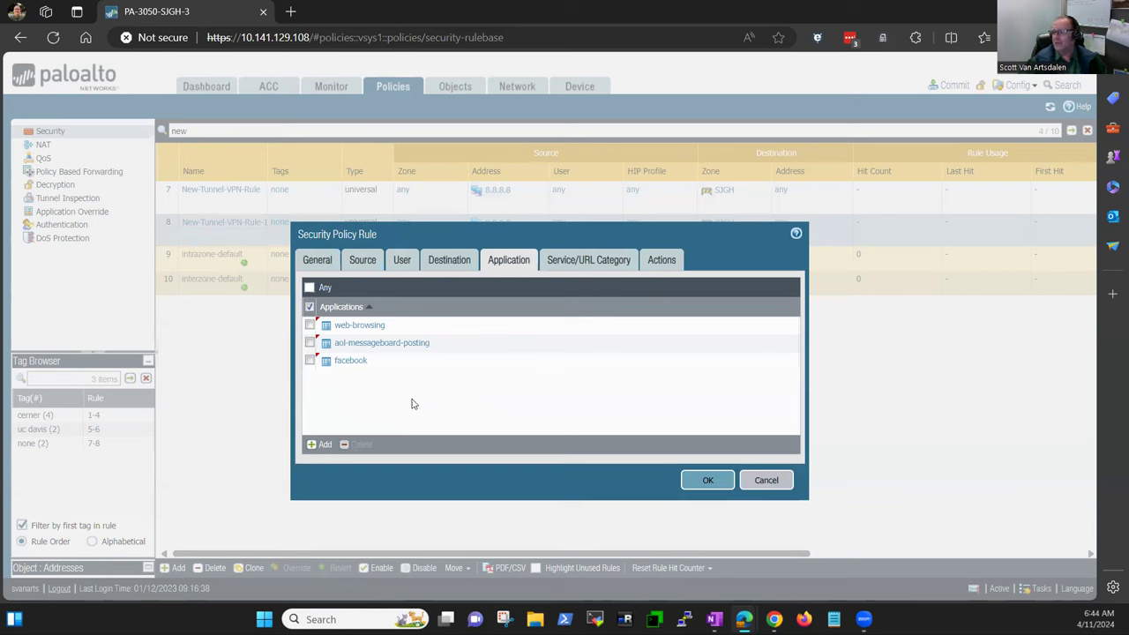
pyautogui.moveTo(421, 403)
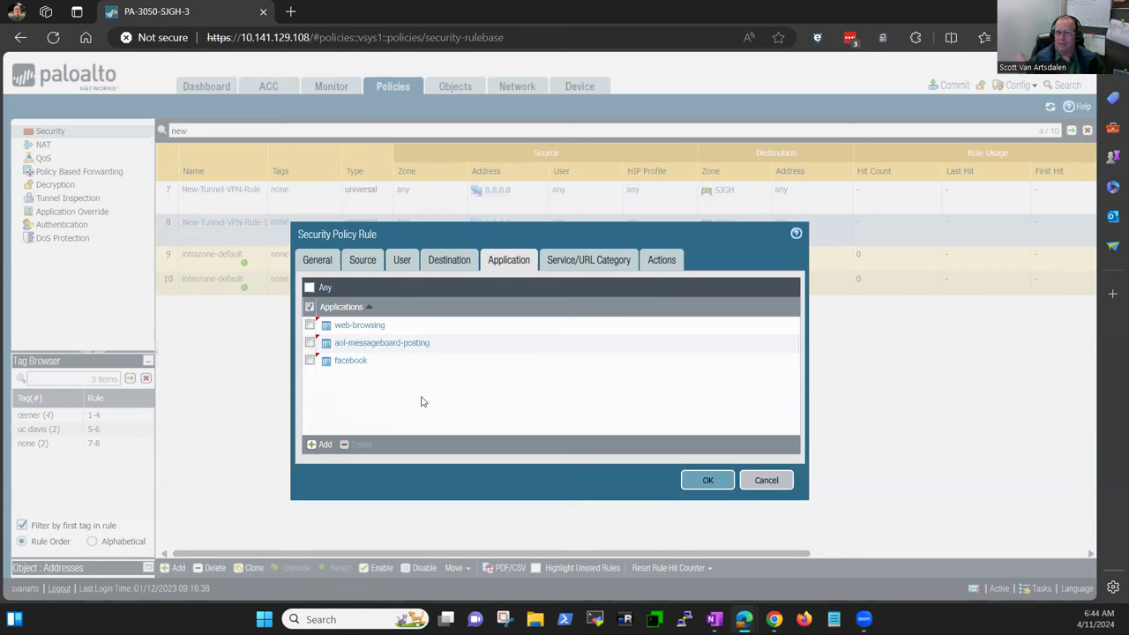
pyautogui.moveTo(417, 396)
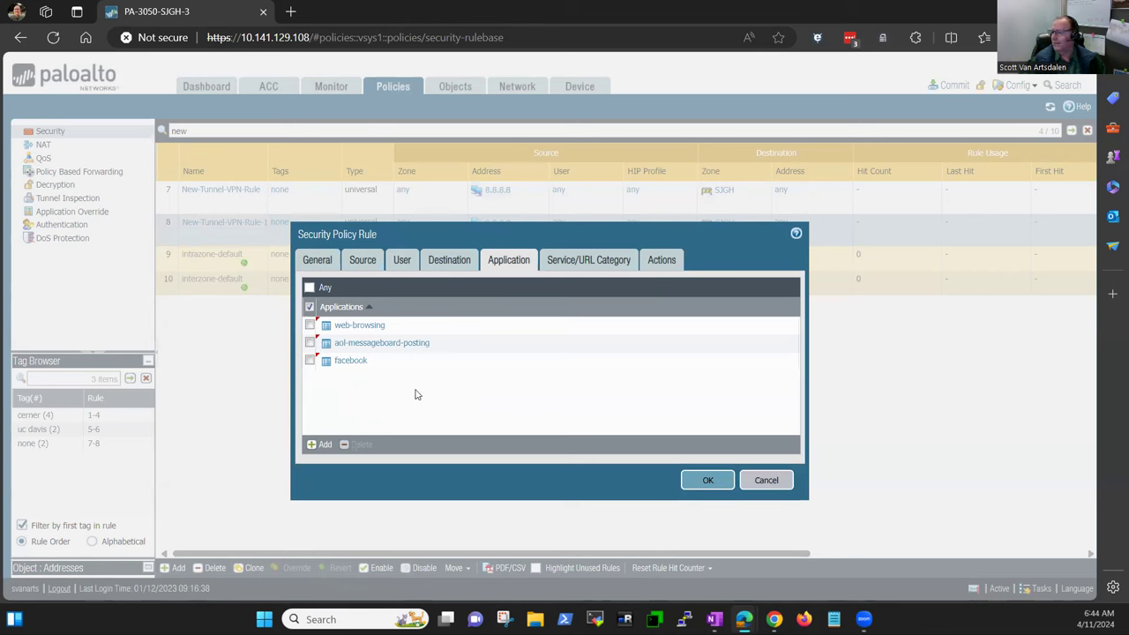
pyautogui.moveTo(597, 268)
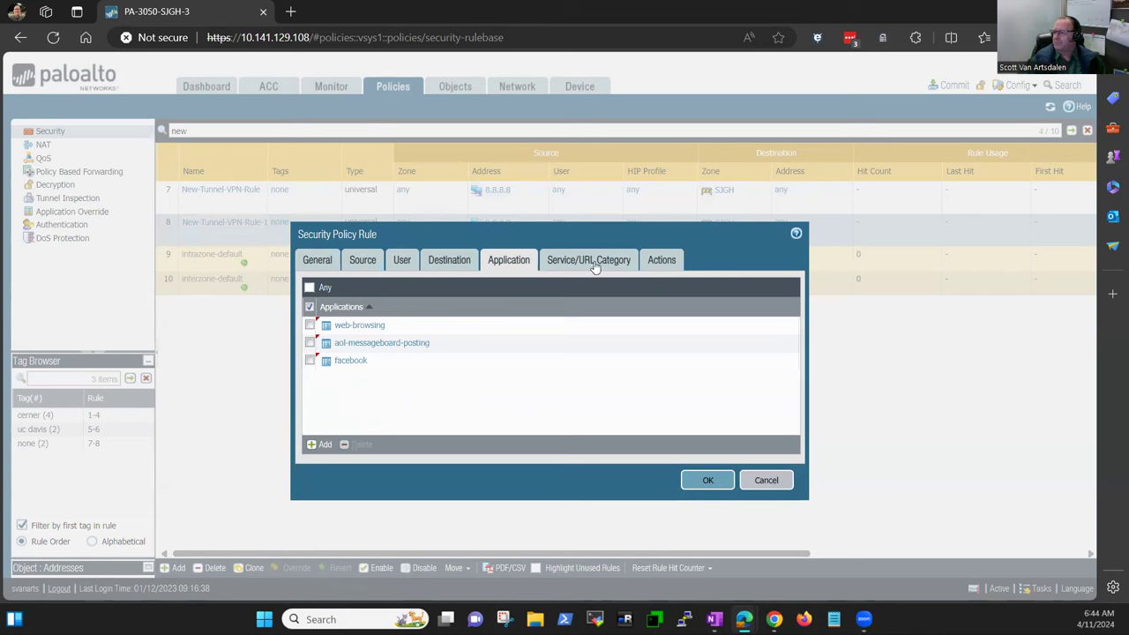
# Review service application-default and any URL category, then show the Allow action with session-end logging
pyautogui.click(589, 260)
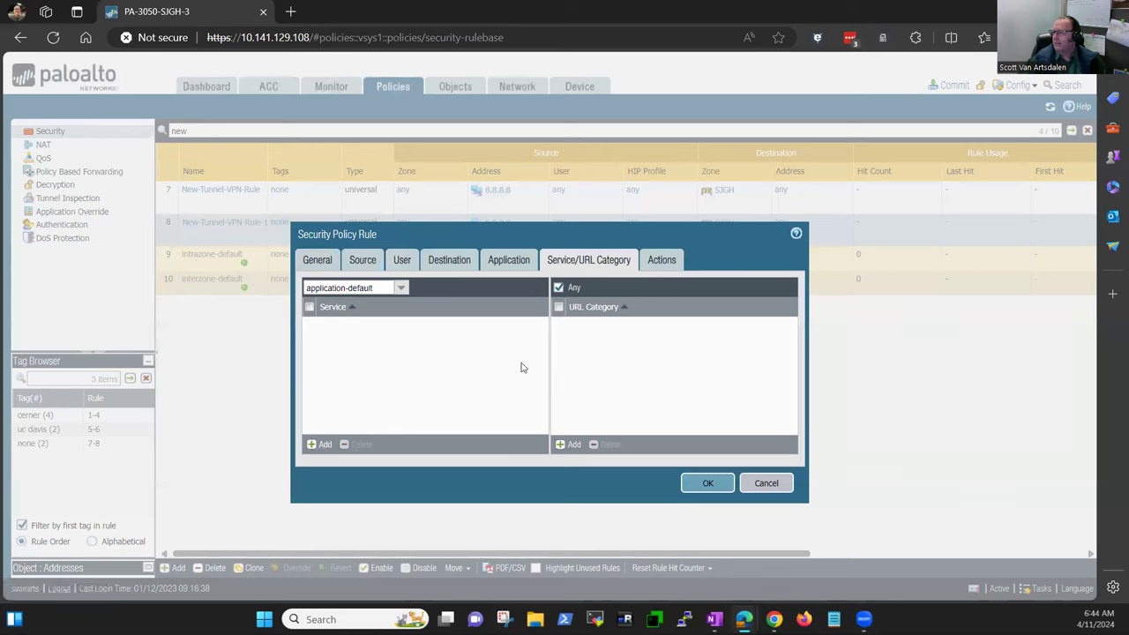
pyautogui.moveTo(649, 351)
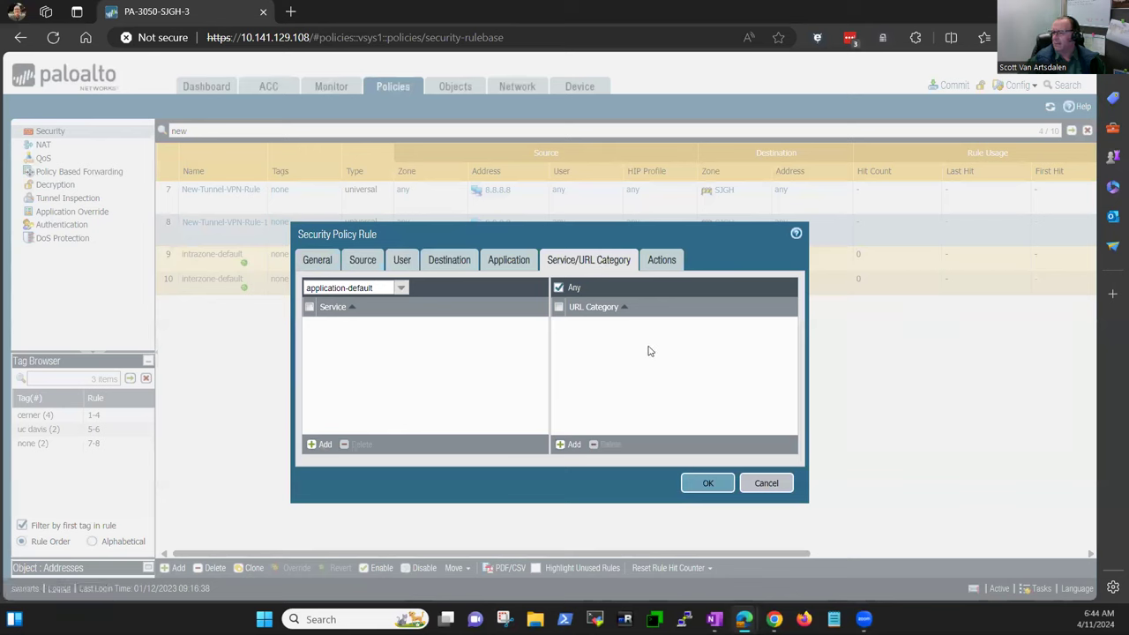
pyautogui.moveTo(596, 378)
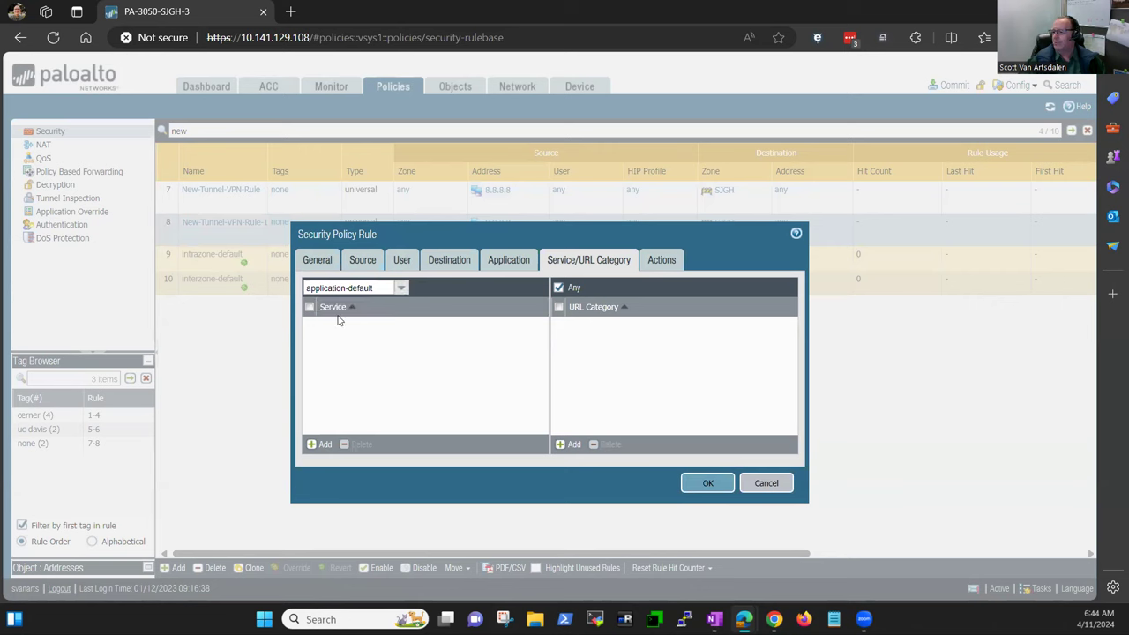
pyautogui.moveTo(367, 376)
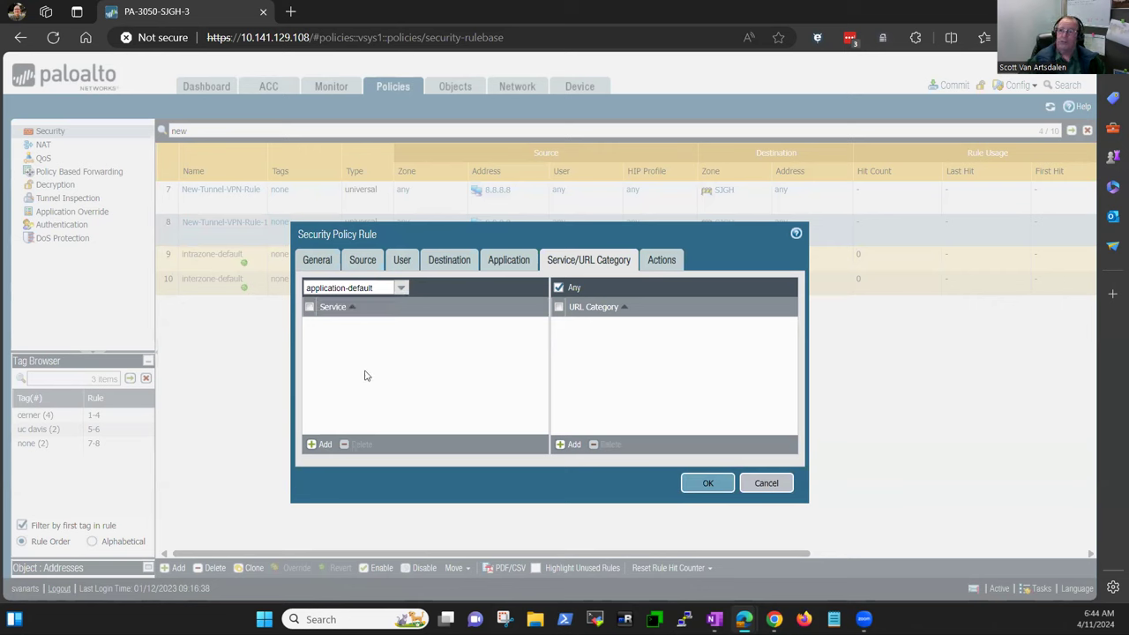
pyautogui.click(508, 260)
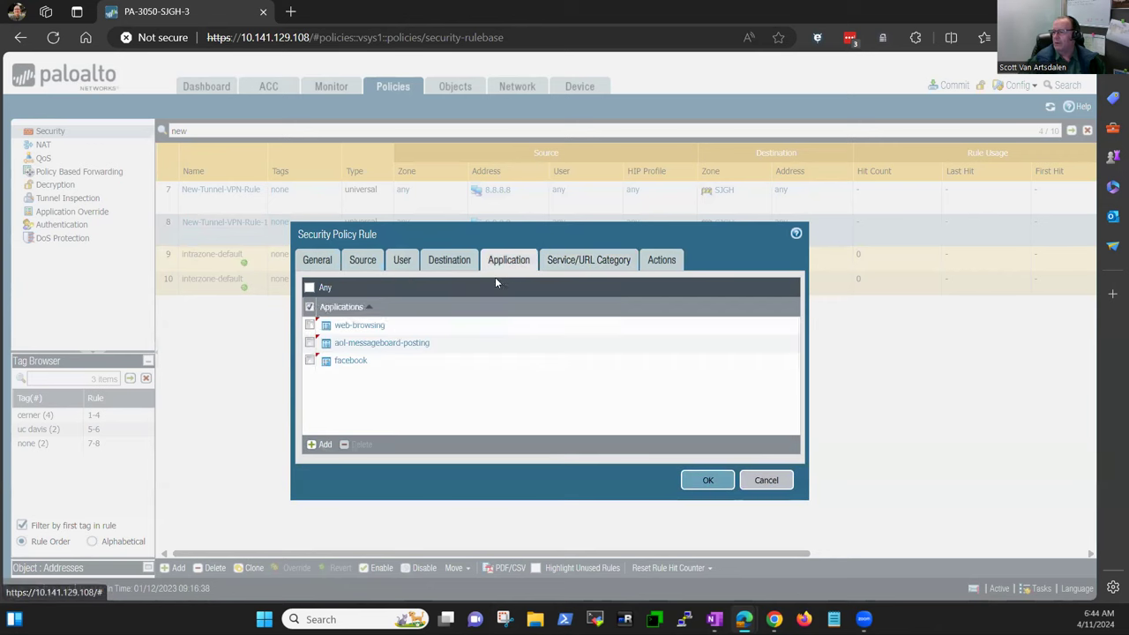
pyautogui.moveTo(484, 265)
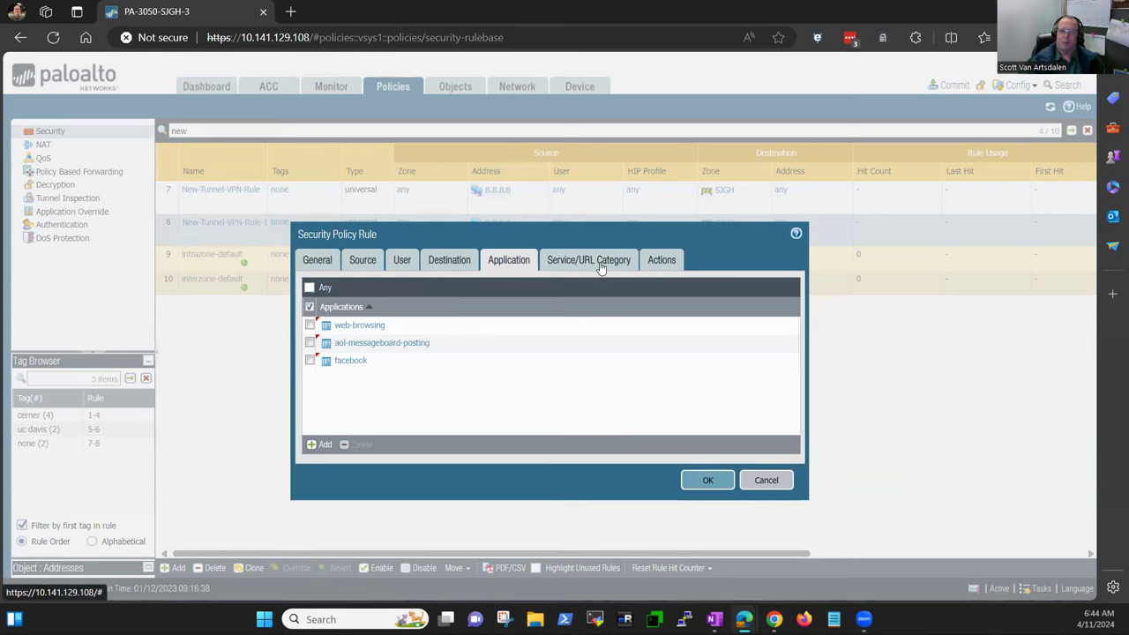
pyautogui.click(590, 259)
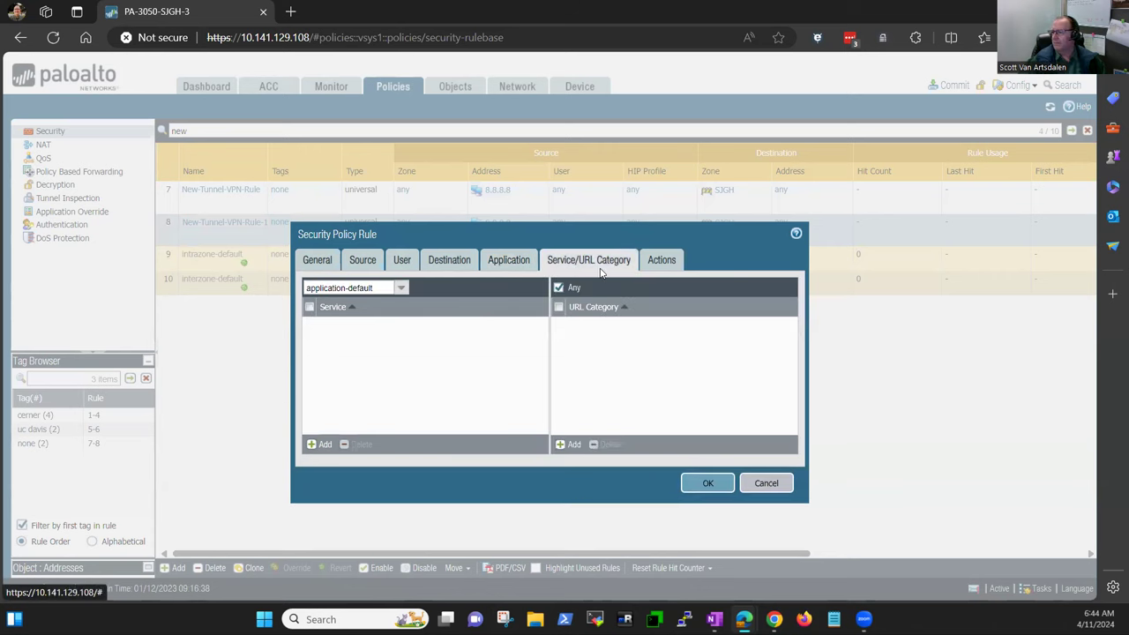
pyautogui.click(662, 260)
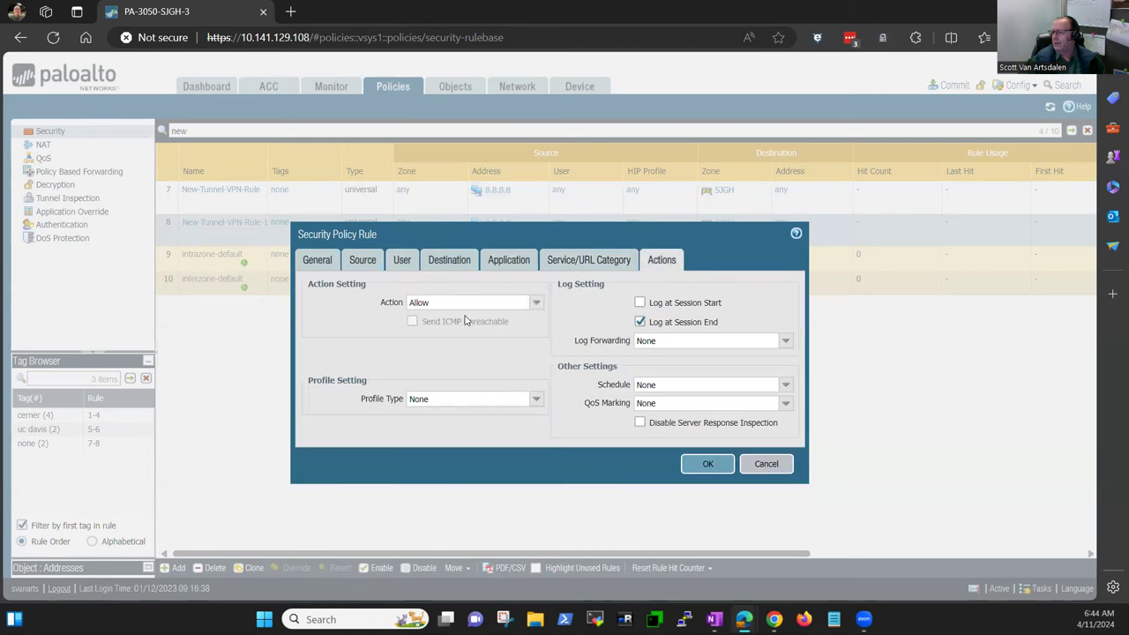
# Save the cloned tunnel rule so the rulebase lists source 10.0.1.0/24 and destination 192.168.1.0/24
pyautogui.click(707, 462)
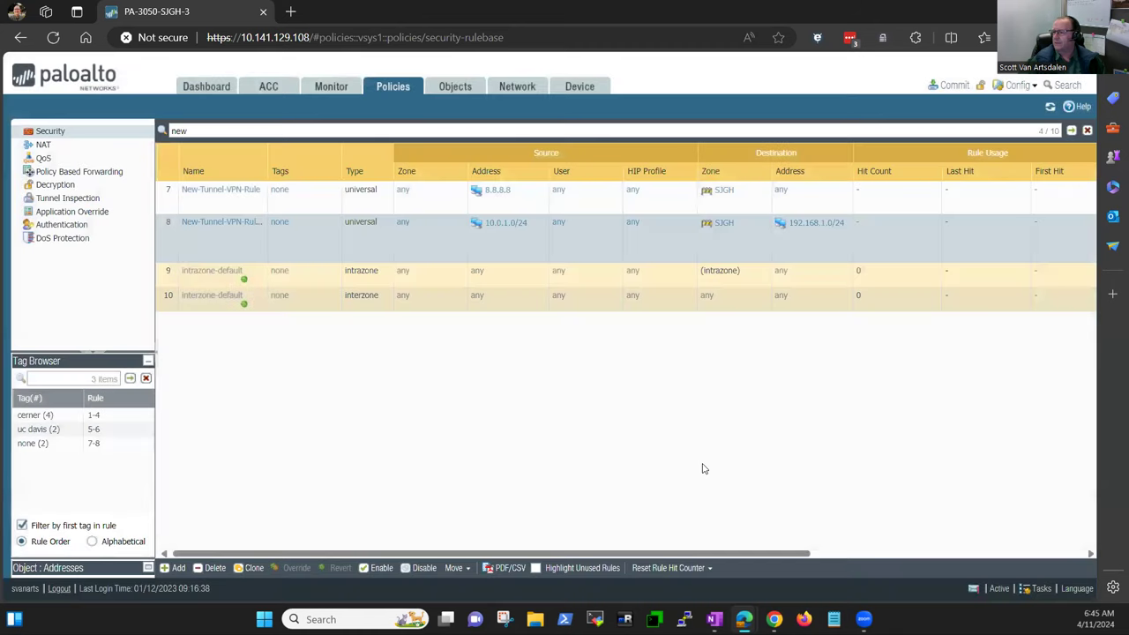
pyautogui.moveTo(518, 404)
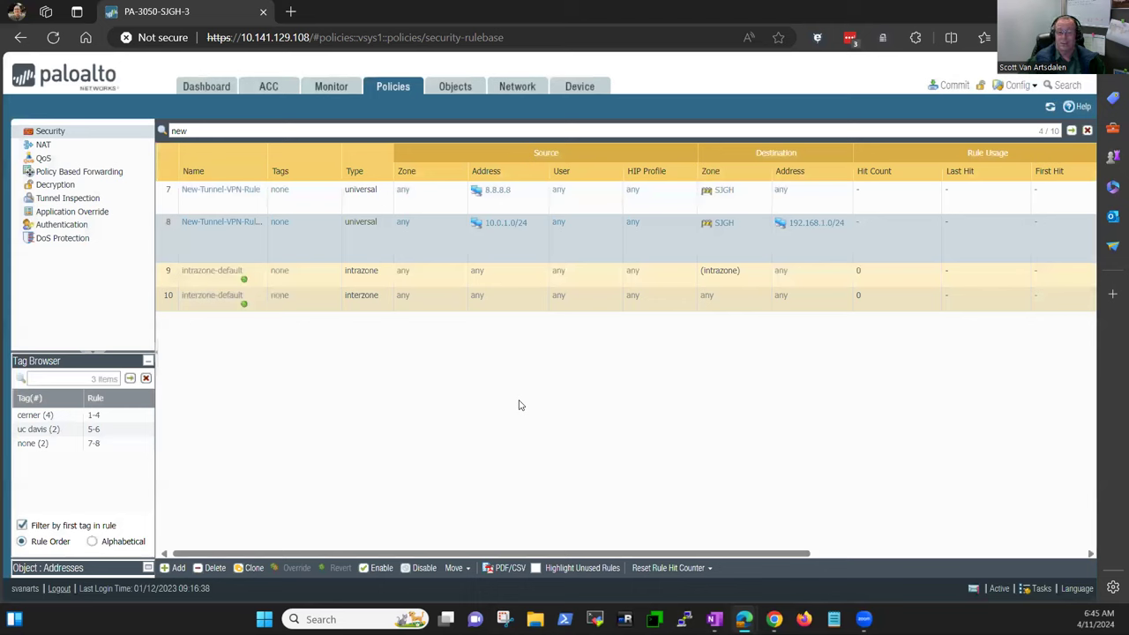
pyautogui.moveTo(503, 381)
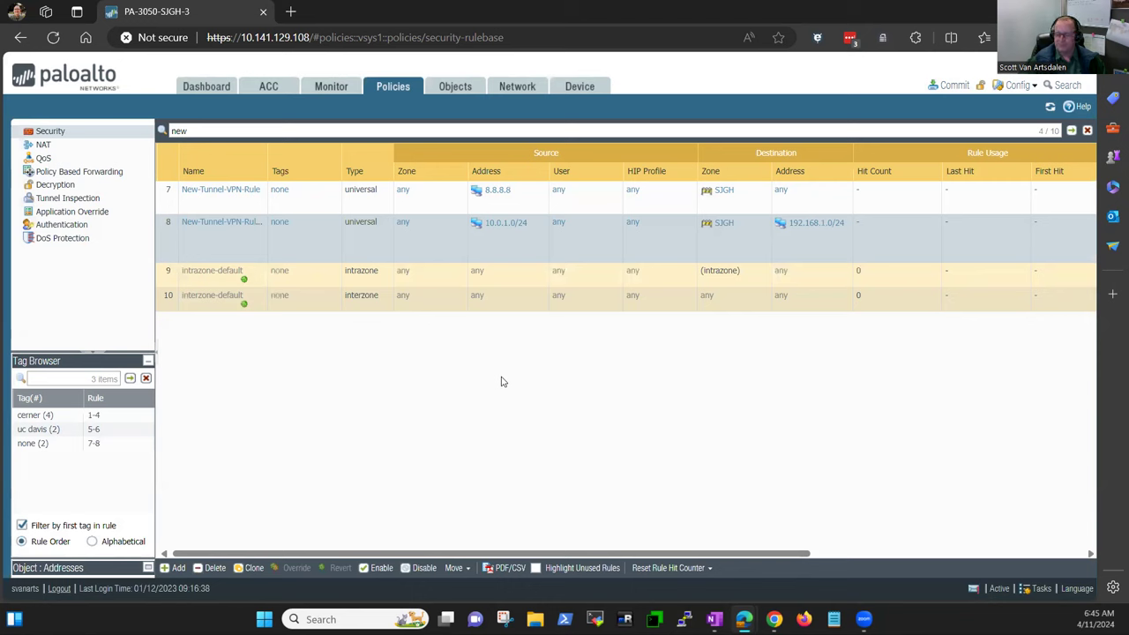
pyautogui.moveTo(498, 355)
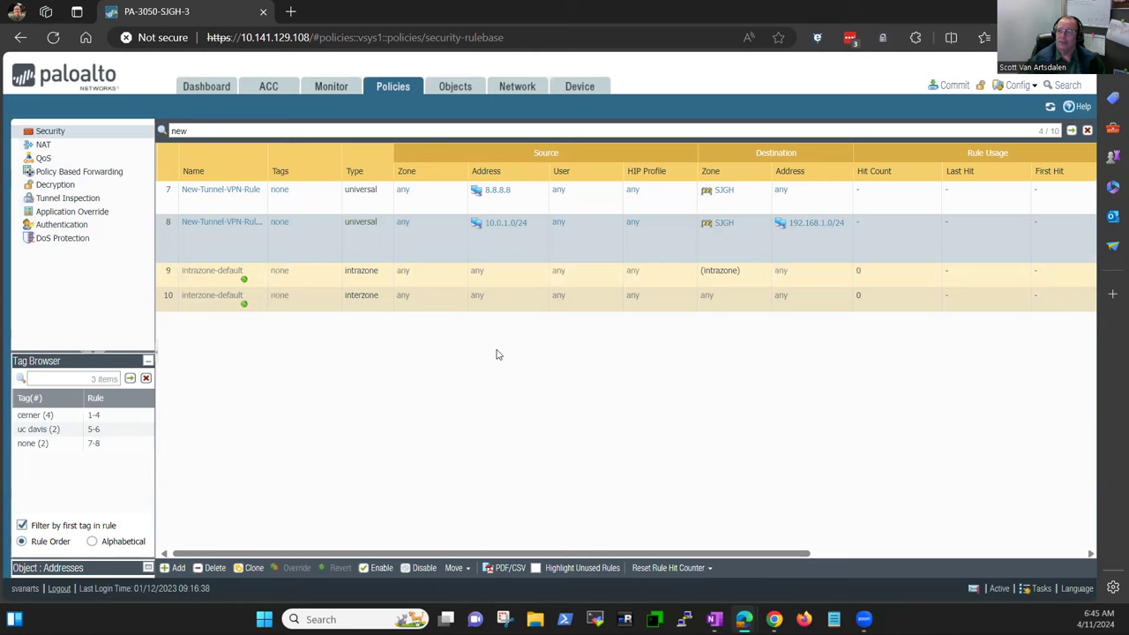
pyautogui.moveTo(492, 60)
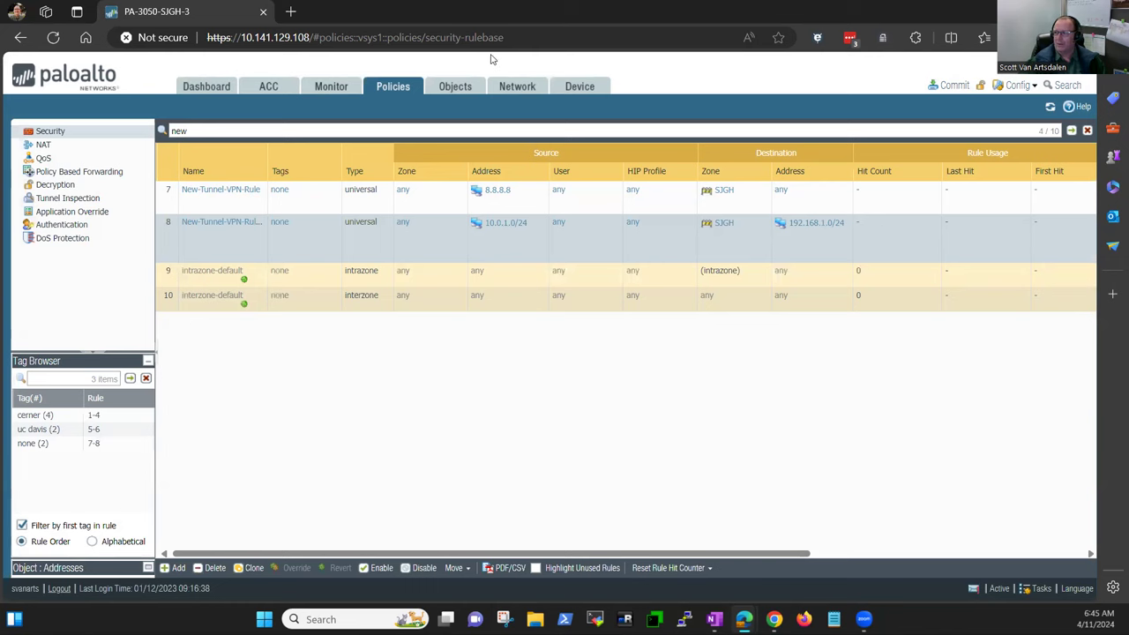
# Go to the Network section's IPsec Tunnels list showing New-Tunnel with peer 8.8.8.8
pyautogui.click(517, 85)
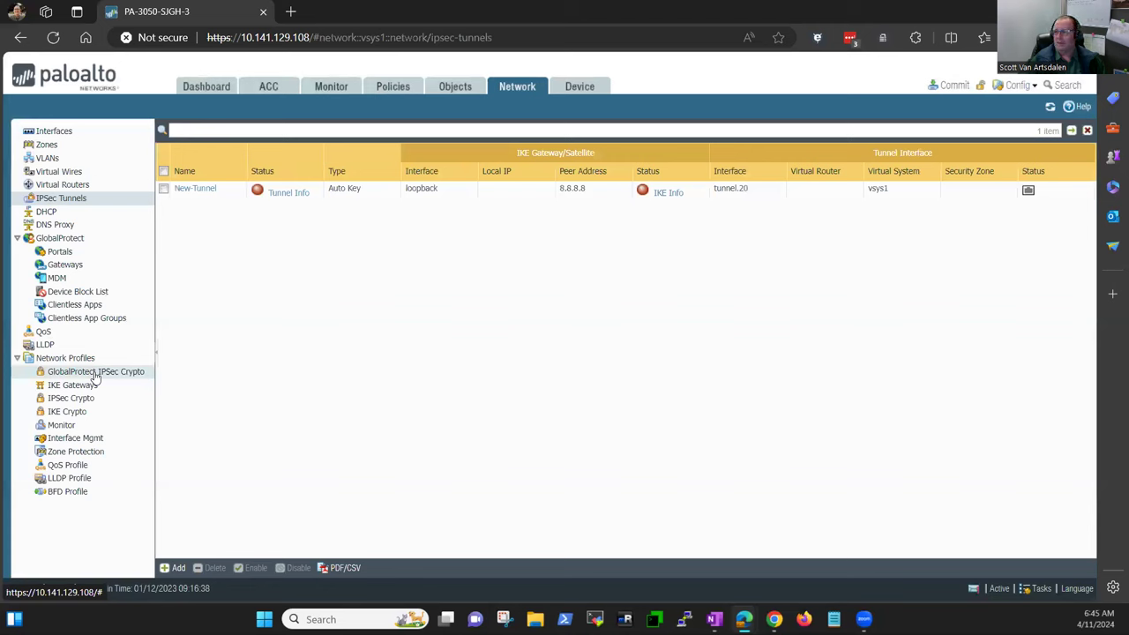
pyautogui.moveTo(96, 292)
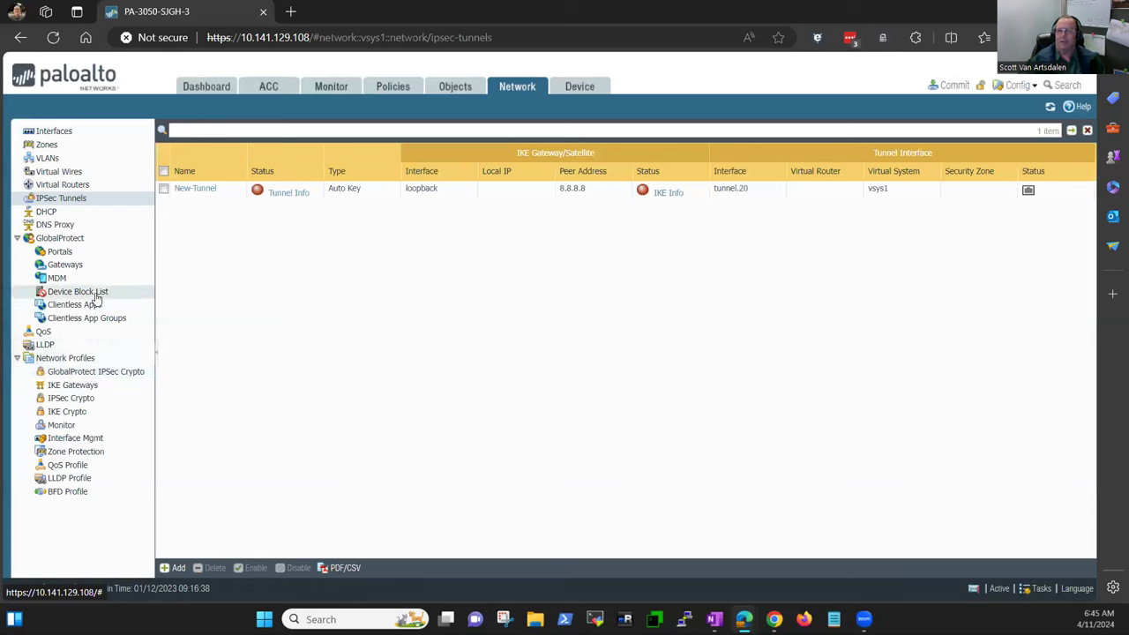